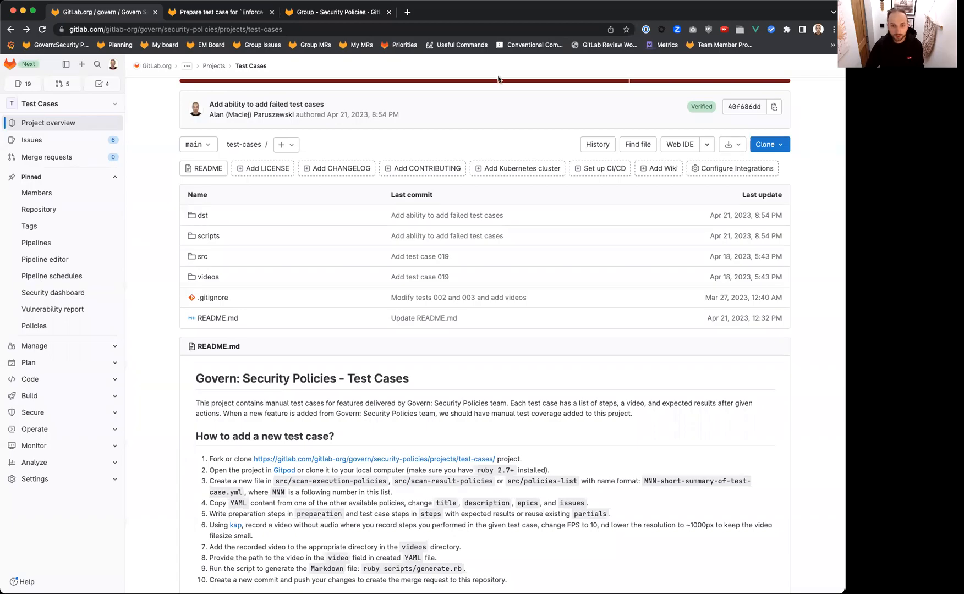
# Open dst test case 001-enforce-default-scan-for-pipeline-for-all-branches.md and read through its sections
pyautogui.scroll(3)
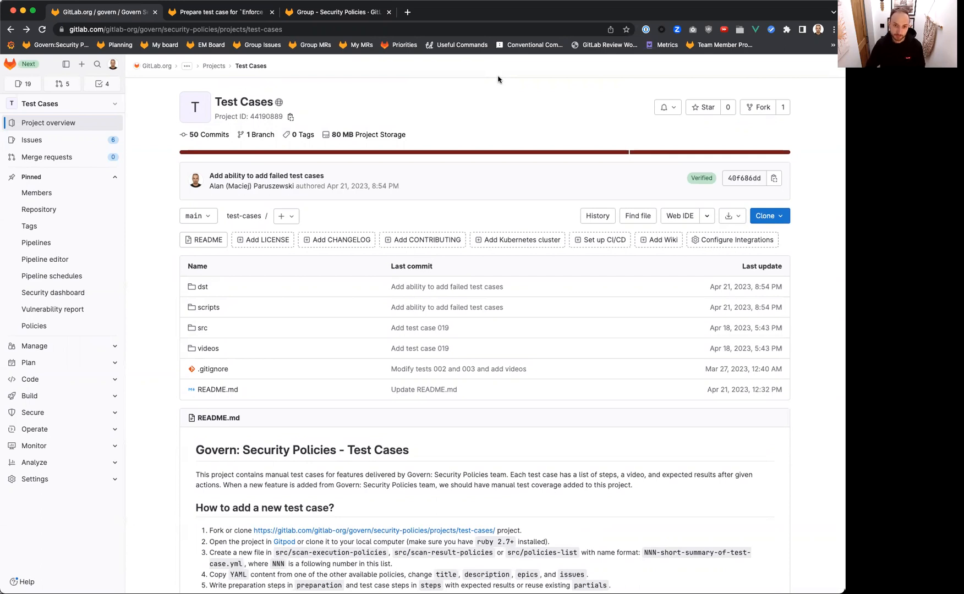
pyautogui.moveTo(217, 389)
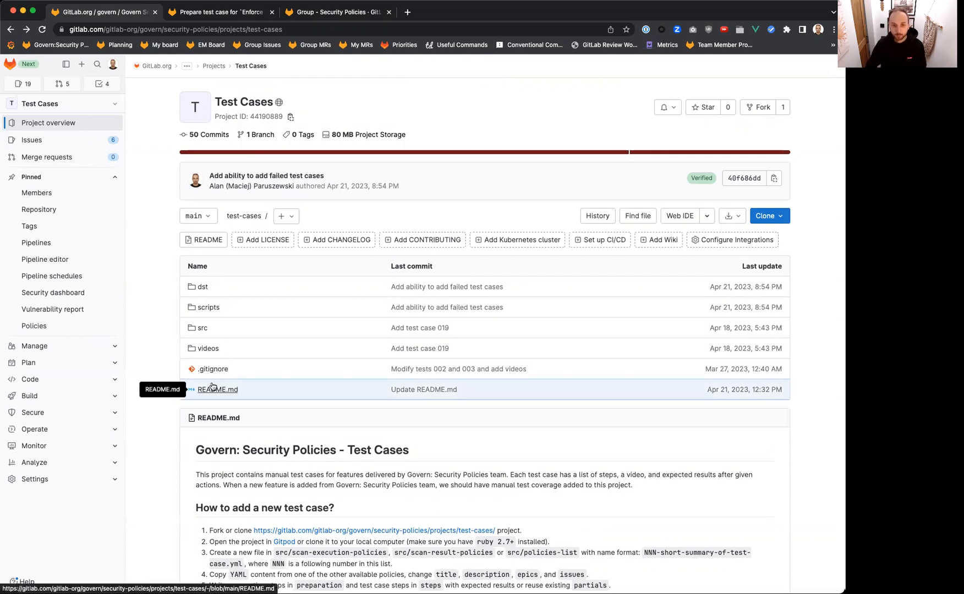
pyautogui.moveTo(190, 143)
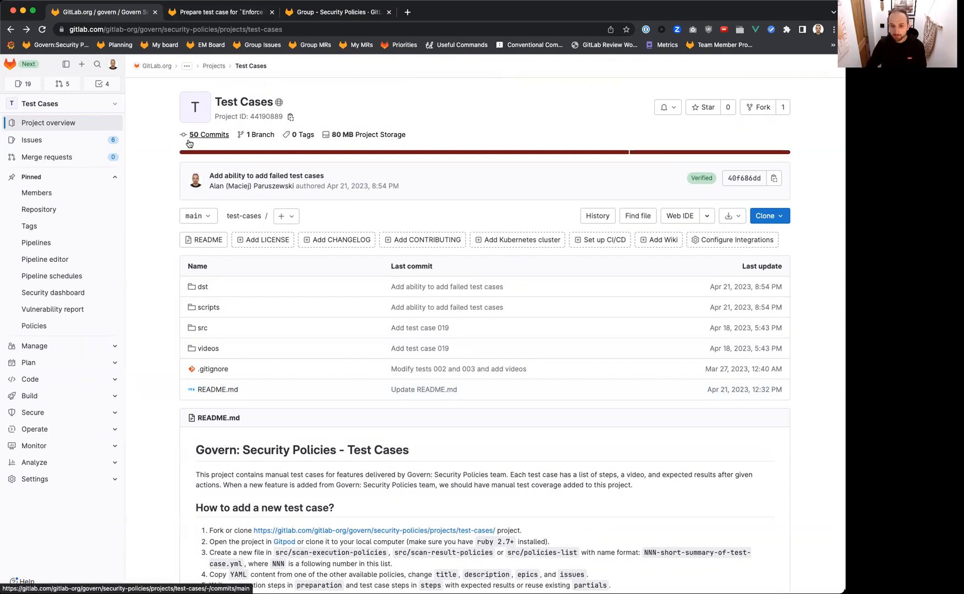
pyautogui.moveTo(151, 305)
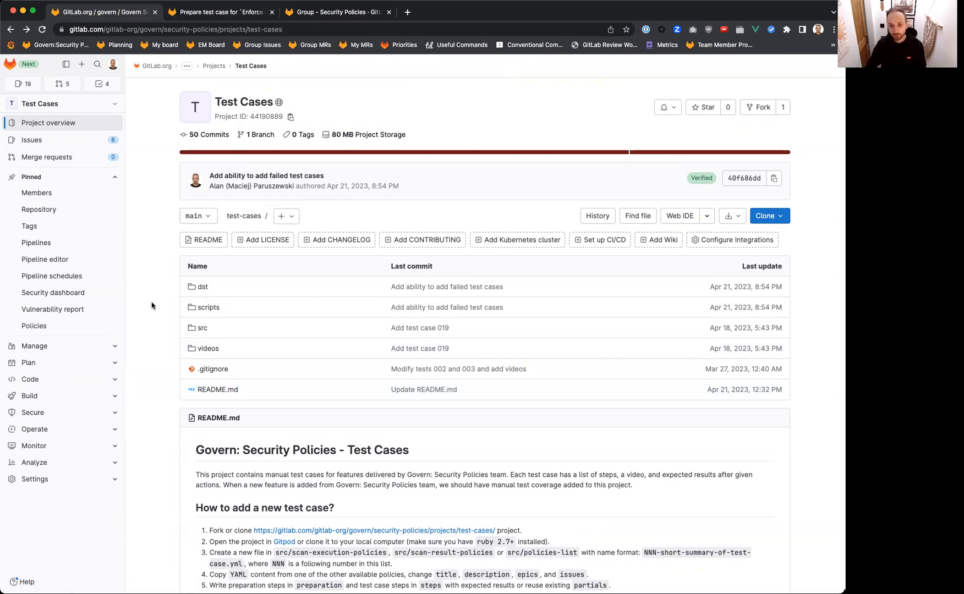
pyautogui.scroll(-3)
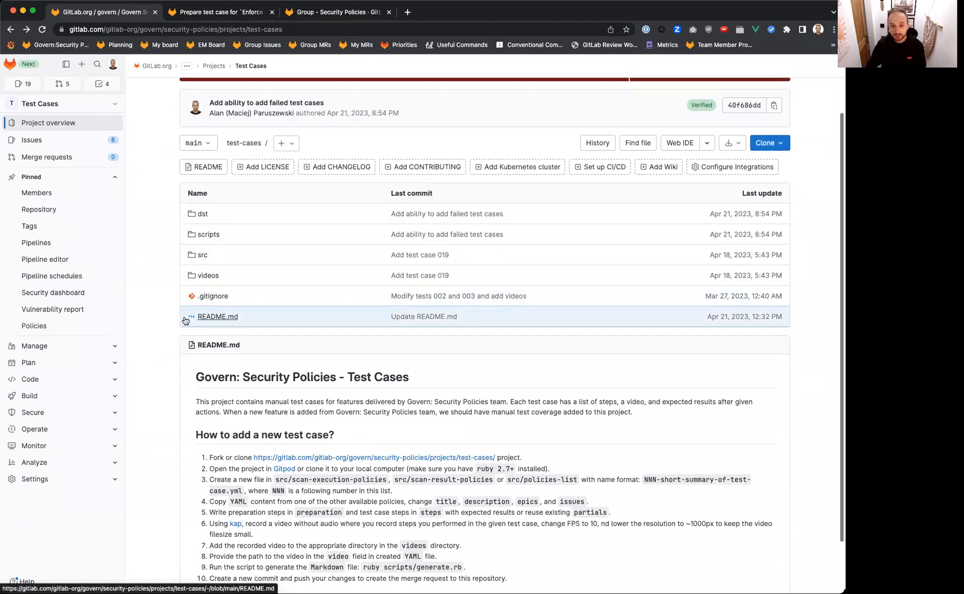
pyautogui.moveTo(218, 317)
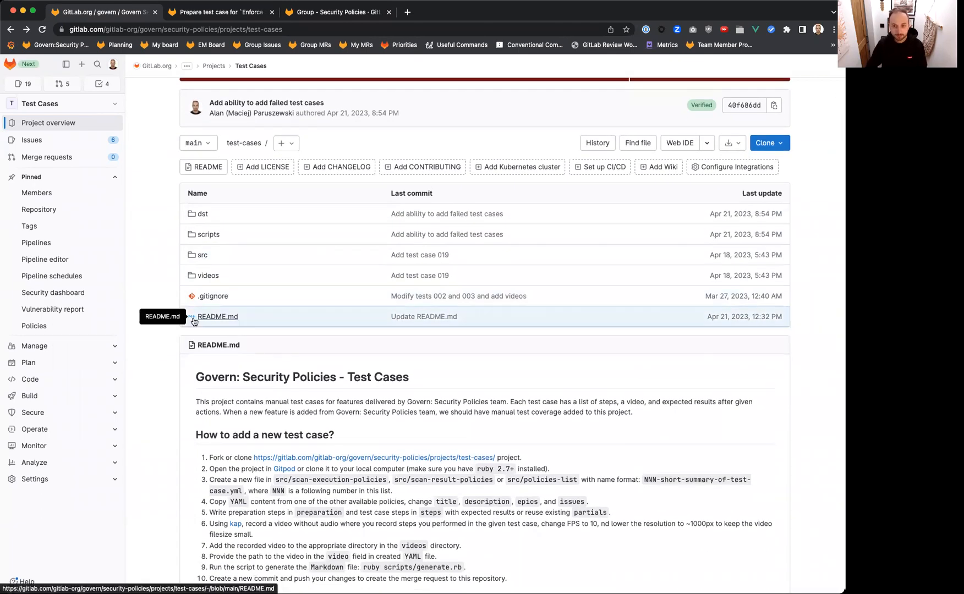
pyautogui.moveTo(272, 195)
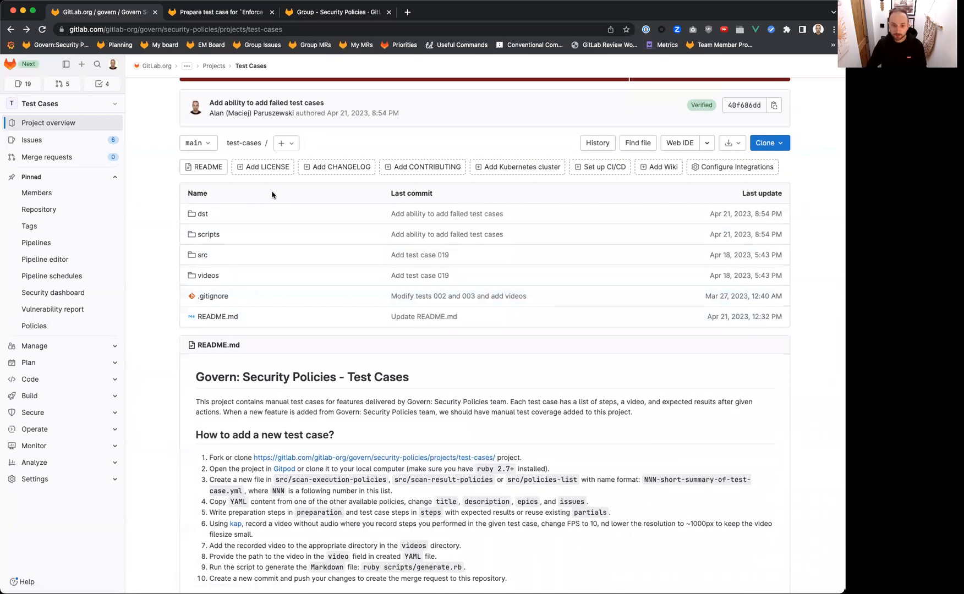
pyautogui.moveTo(202, 213)
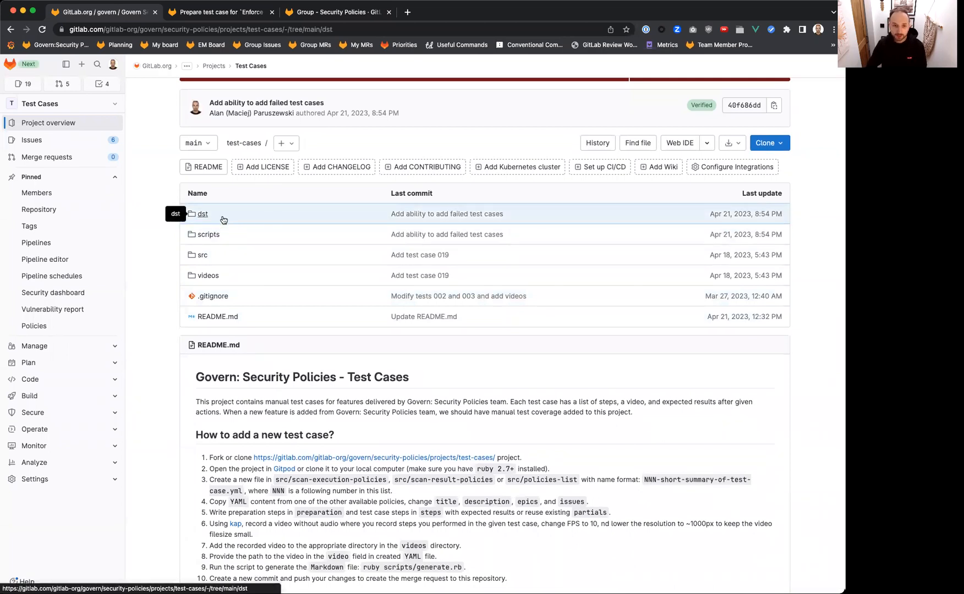
pyautogui.click(202, 213)
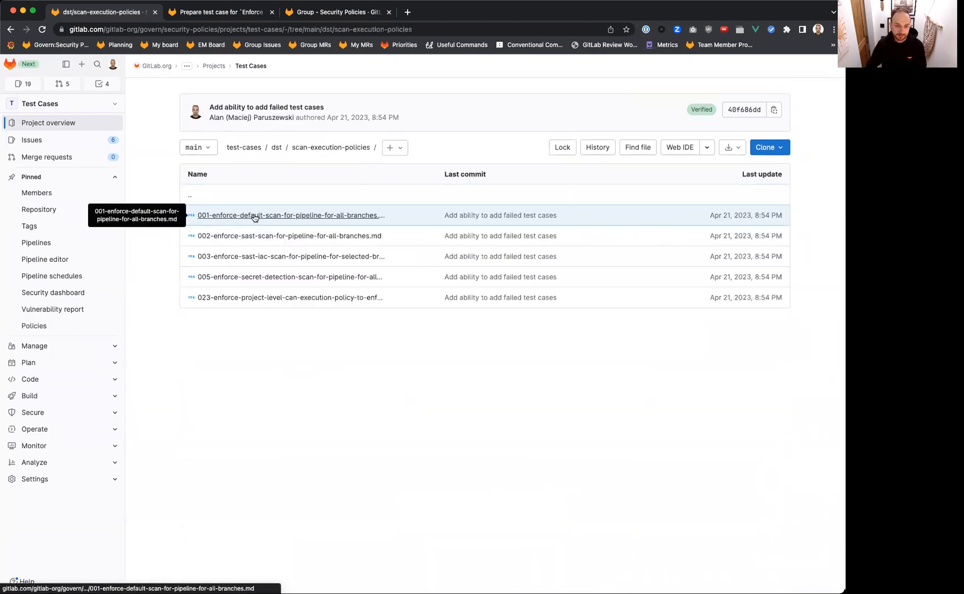
pyautogui.click(290, 215)
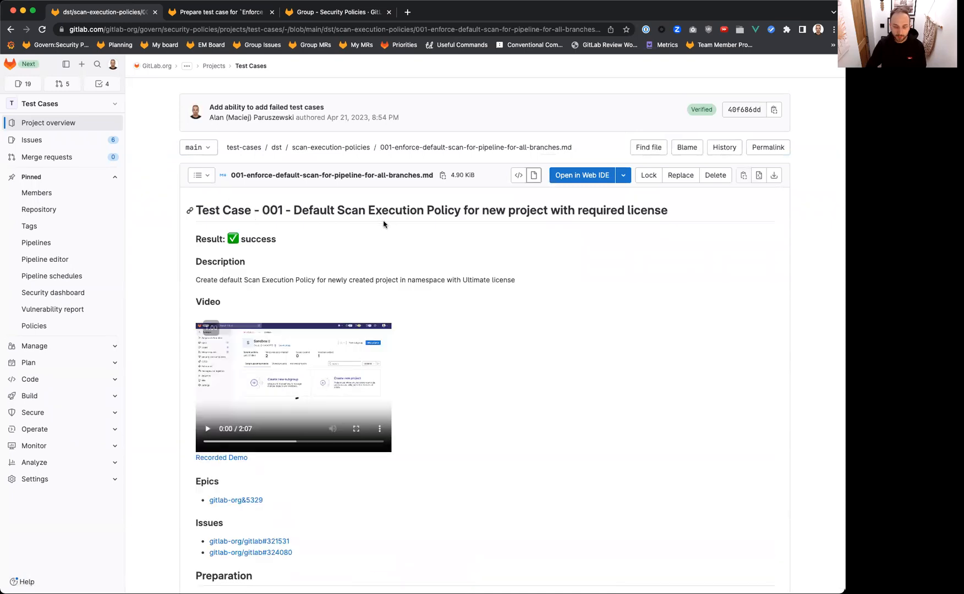
pyautogui.moveTo(188, 240)
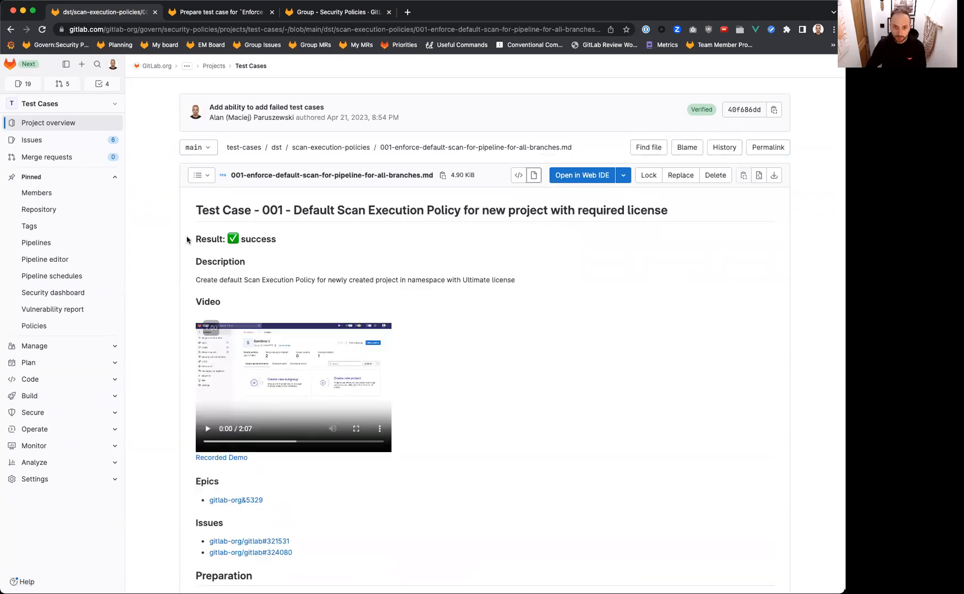
pyautogui.moveTo(191, 287)
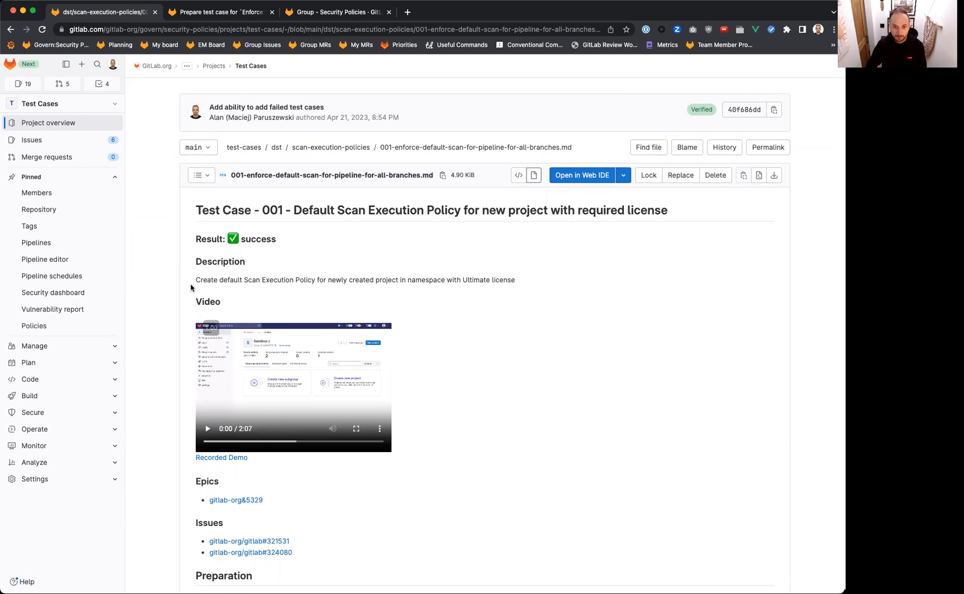
pyautogui.moveTo(200, 289)
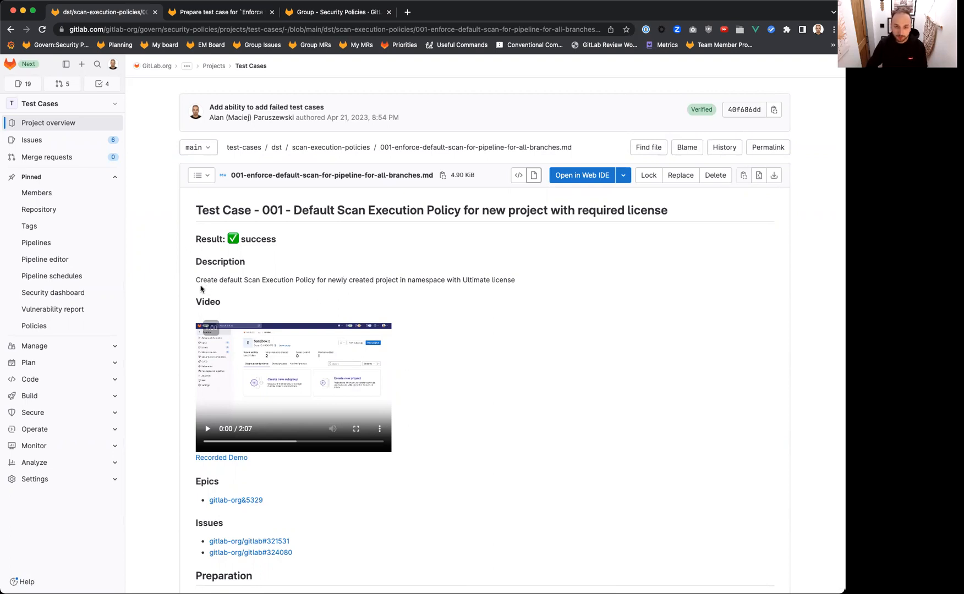
pyautogui.moveTo(551, 283)
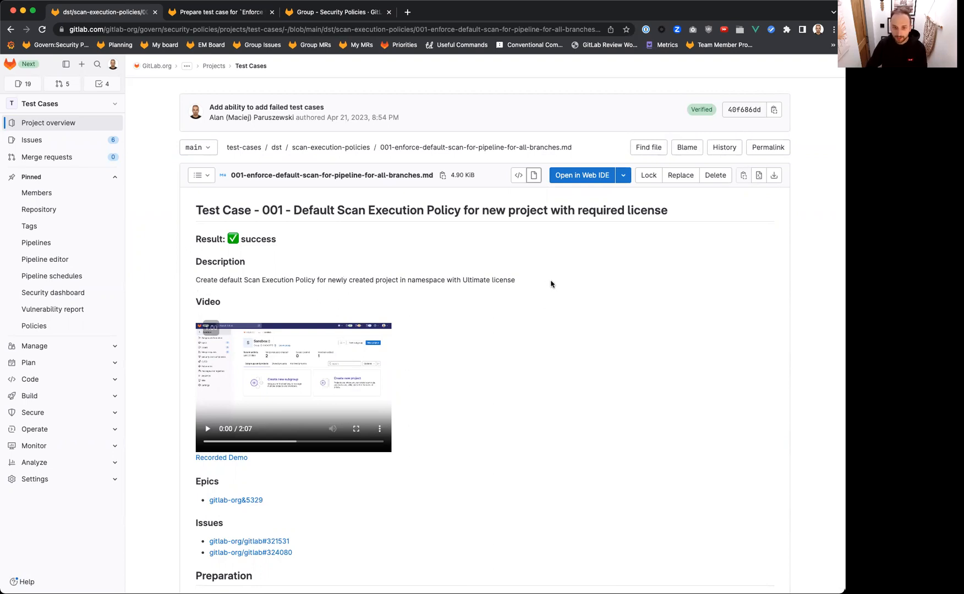
pyautogui.scroll(-3)
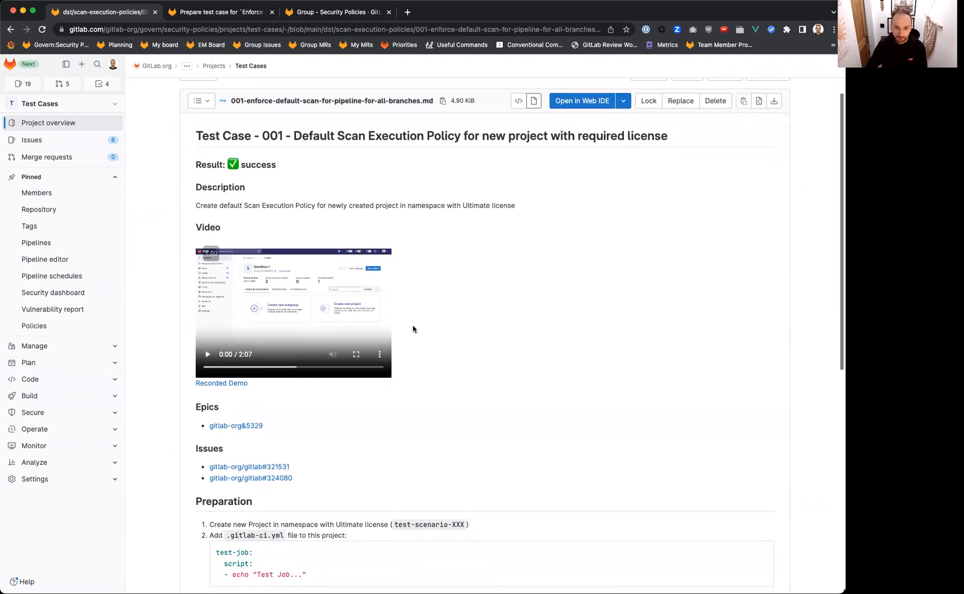
pyautogui.scroll(-3)
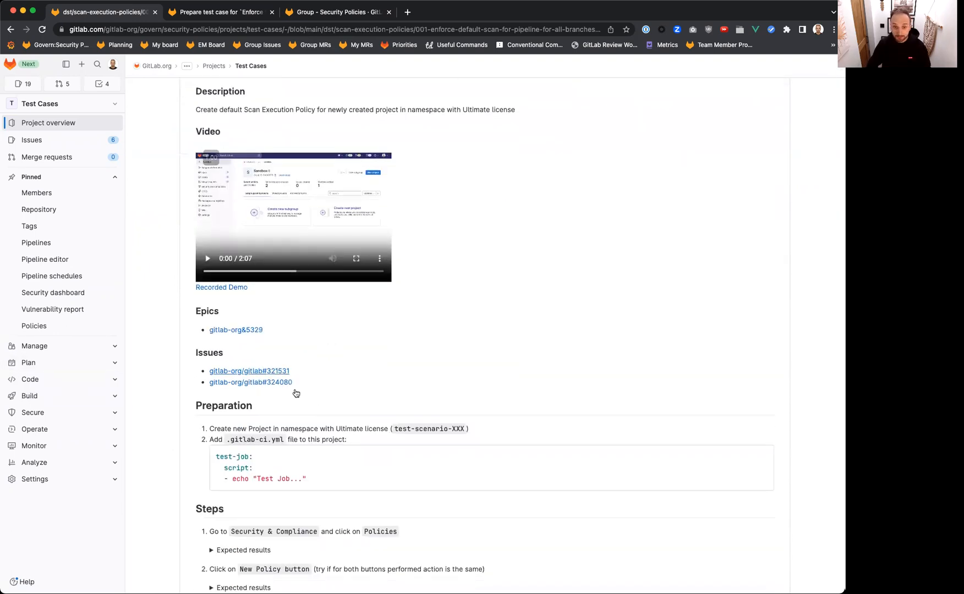
pyautogui.scroll(-3)
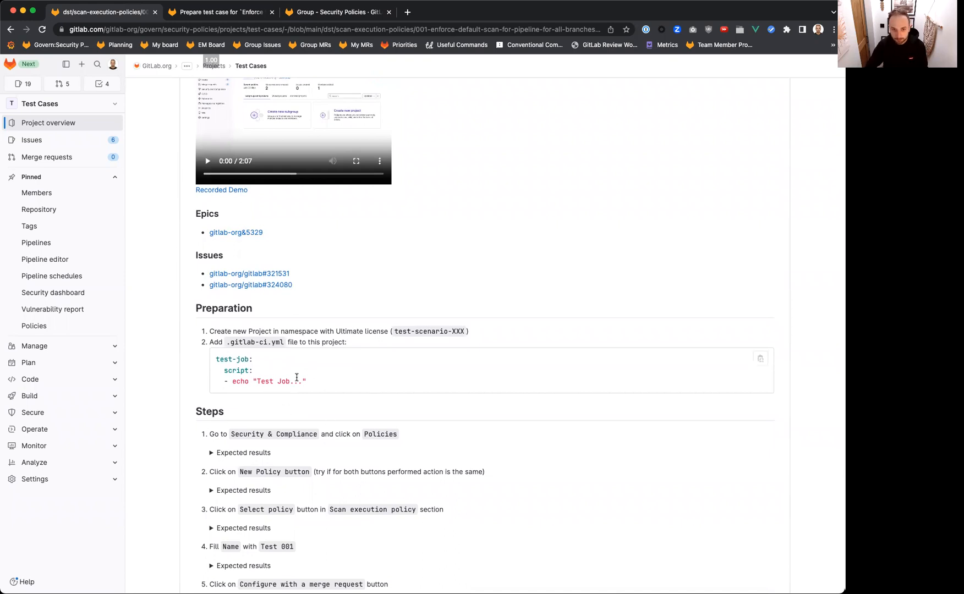
pyautogui.moveTo(243, 367)
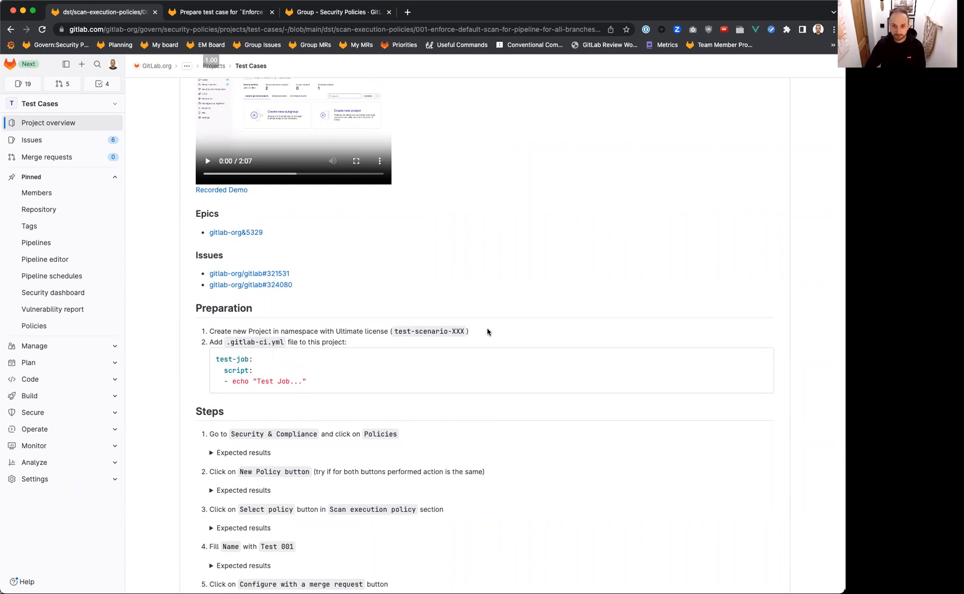
pyautogui.moveTo(203, 347)
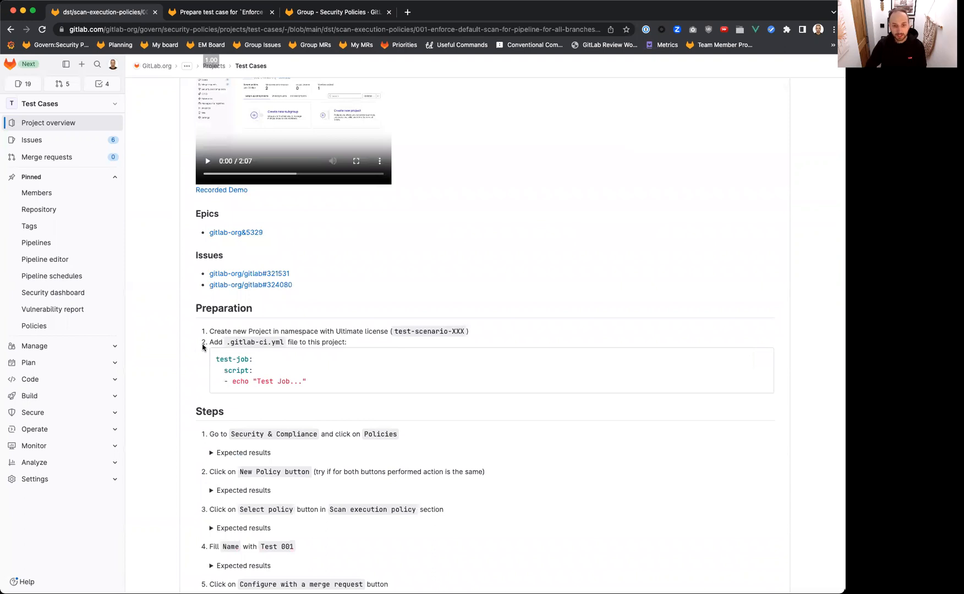
pyautogui.moveTo(365, 373)
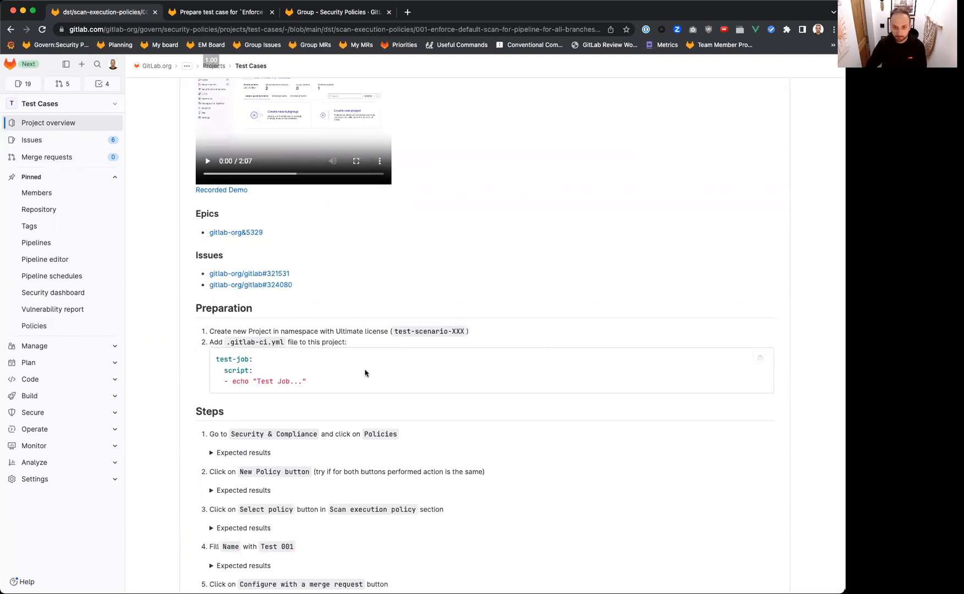
pyautogui.scroll(-3)
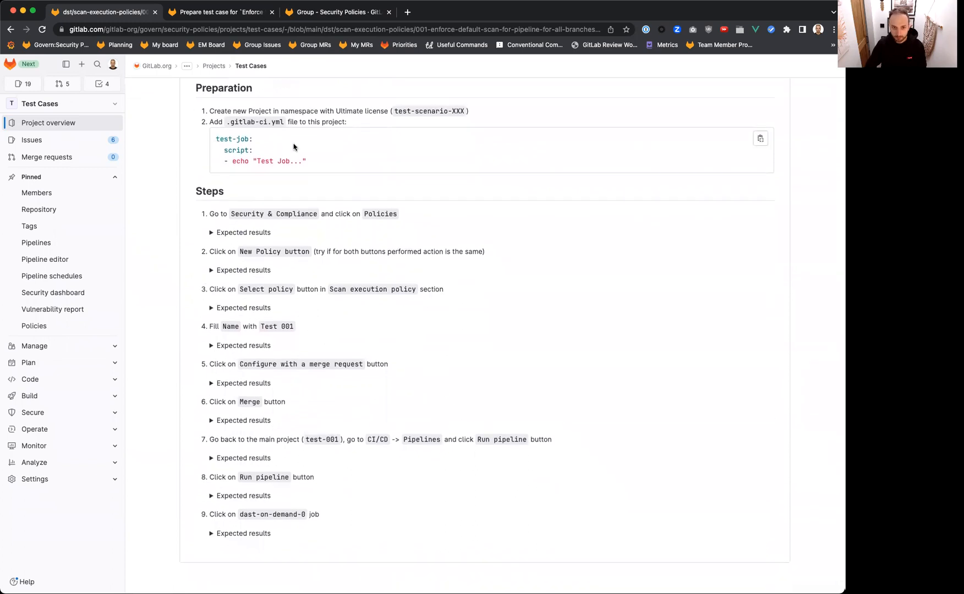
pyautogui.moveTo(223, 190)
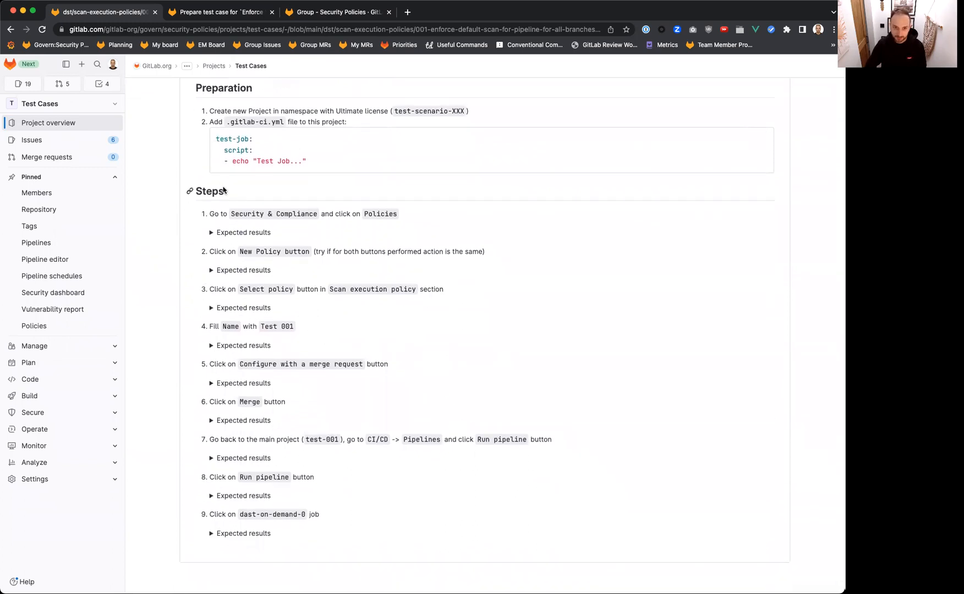
pyautogui.moveTo(269, 268)
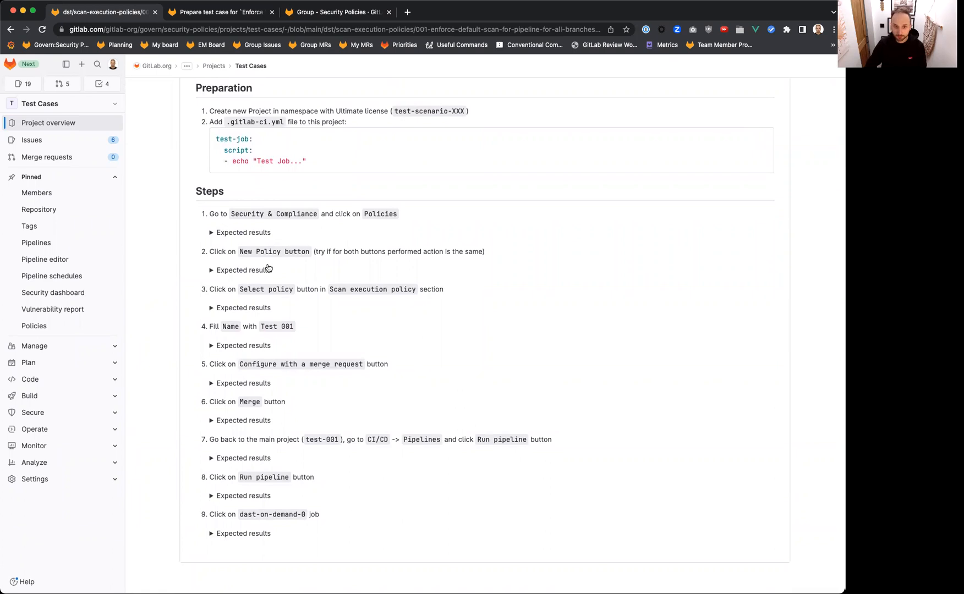
pyautogui.moveTo(345, 221)
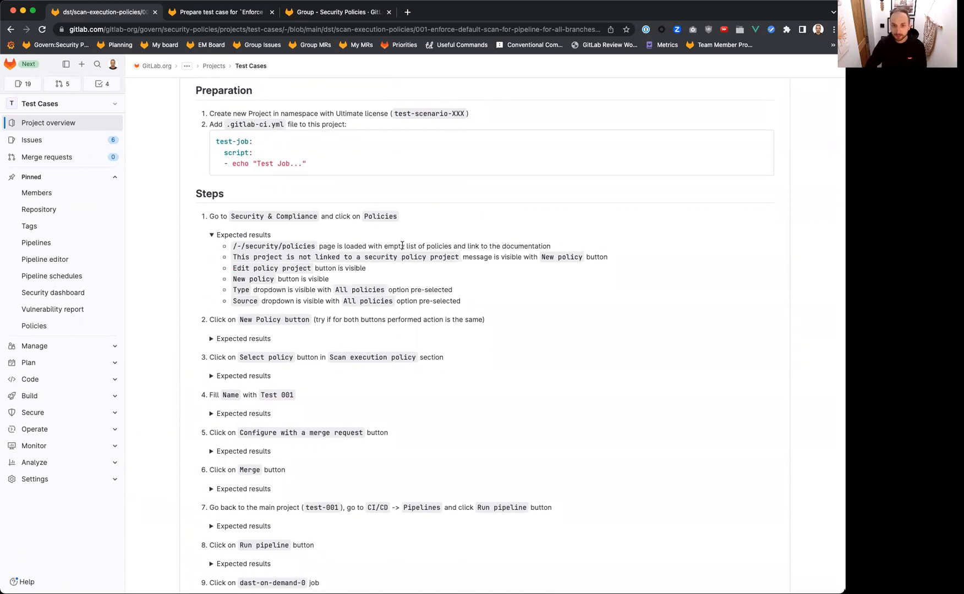
pyautogui.moveTo(457, 269)
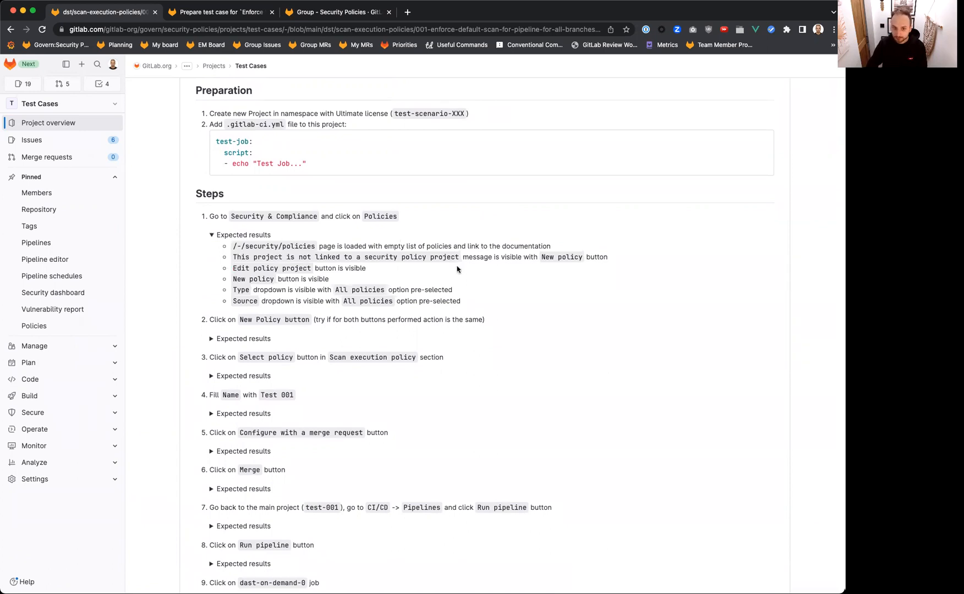
pyautogui.moveTo(243, 398)
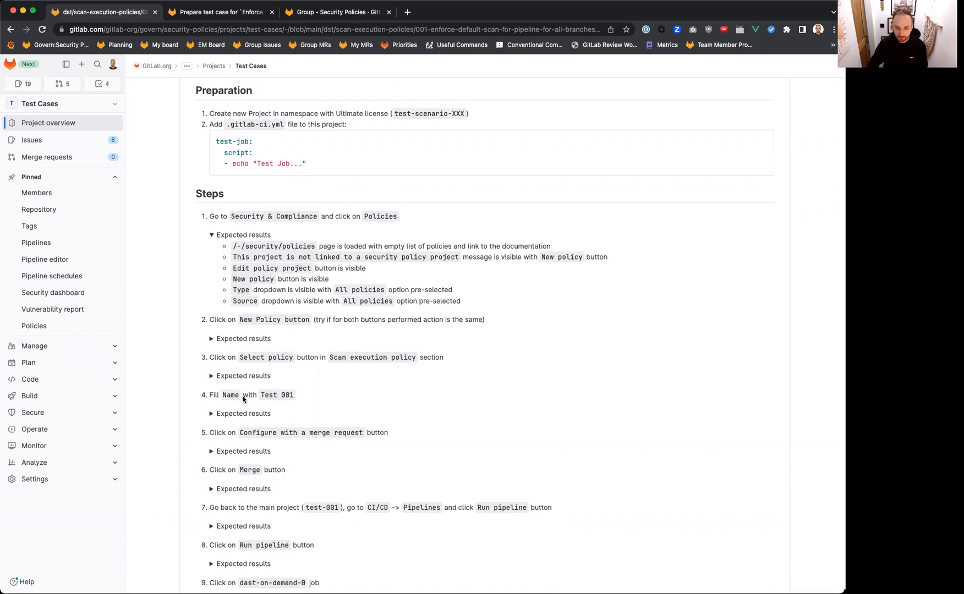
pyautogui.scroll(3)
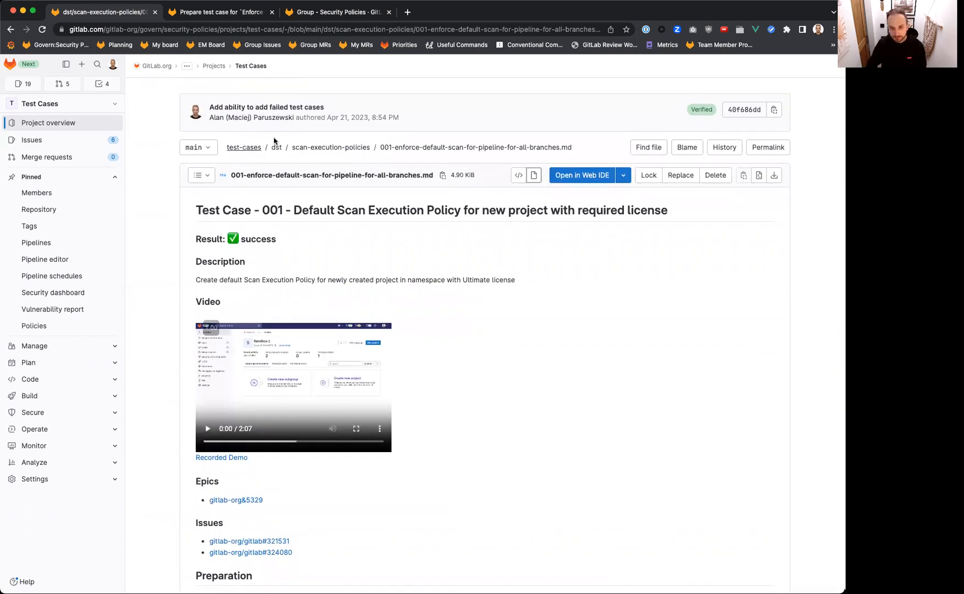
# Browse dst/scan-execution-policies test cases, then return to the root and open src
pyautogui.click(243, 146)
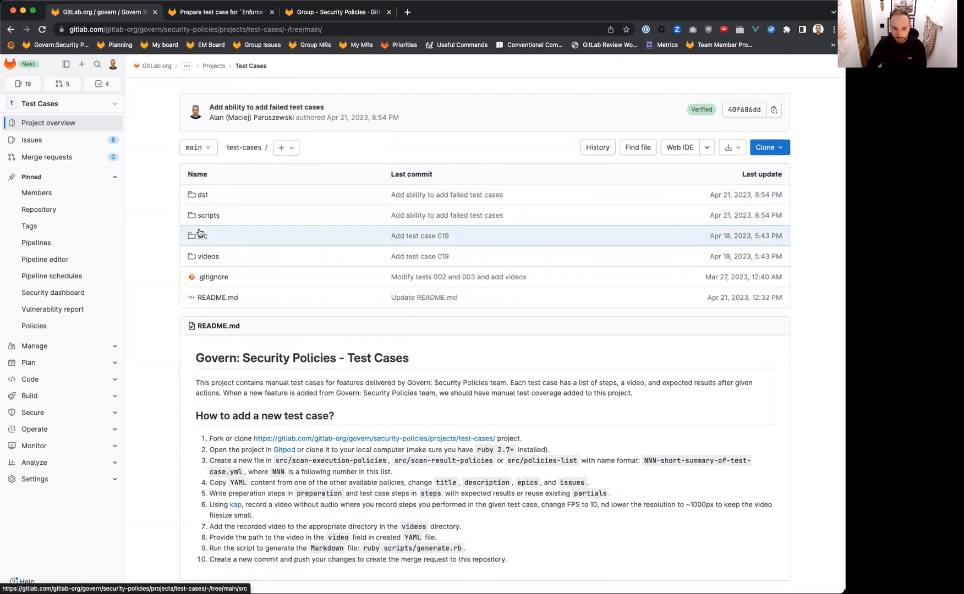
pyautogui.moveTo(201, 195)
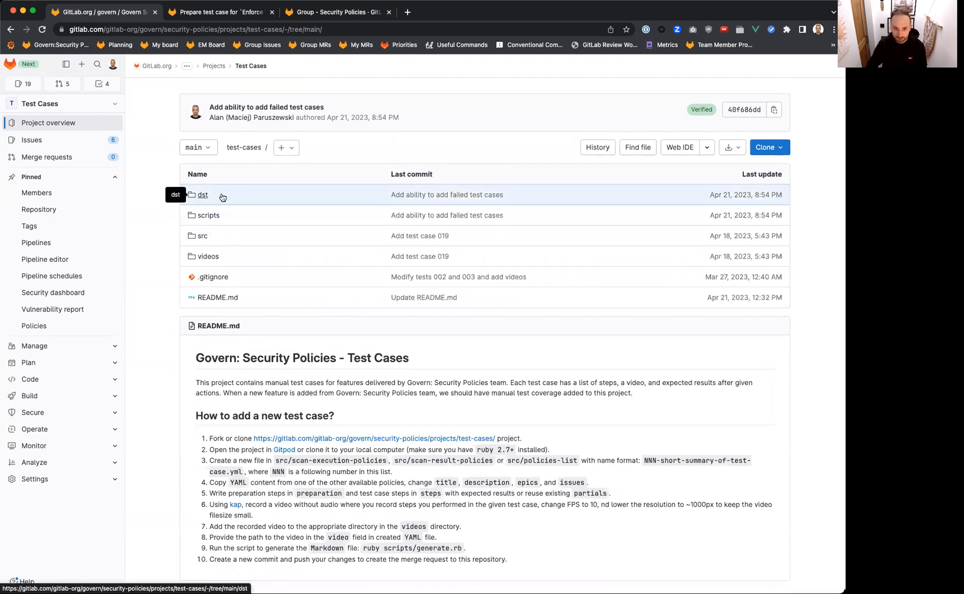
pyautogui.moveTo(203, 236)
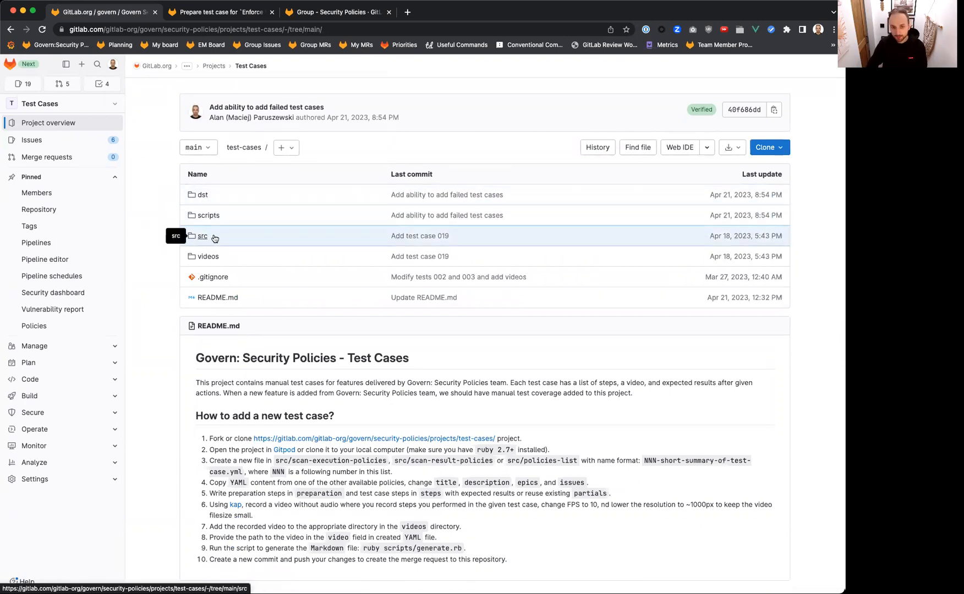
pyautogui.moveTo(226, 198)
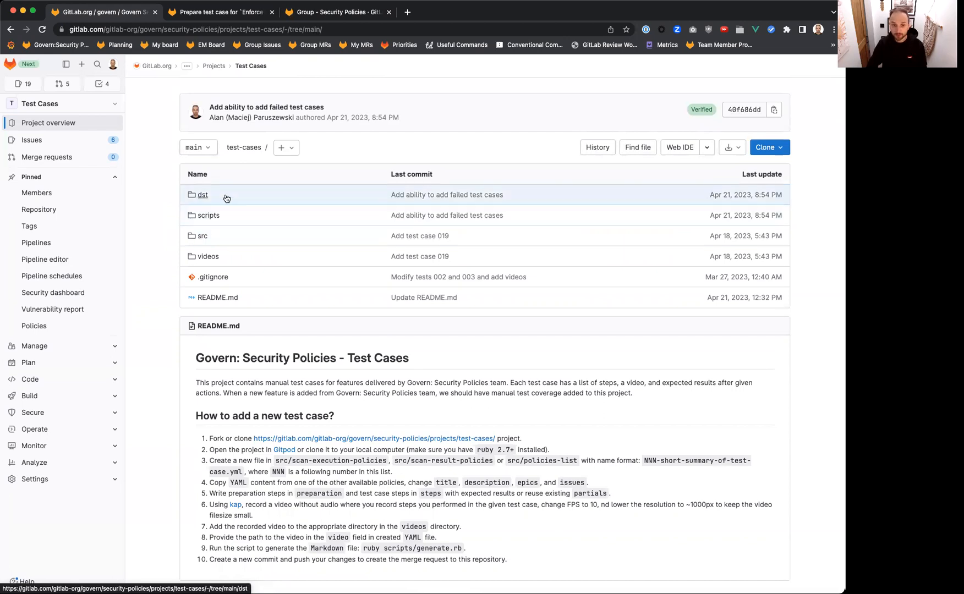
pyautogui.click(201, 194)
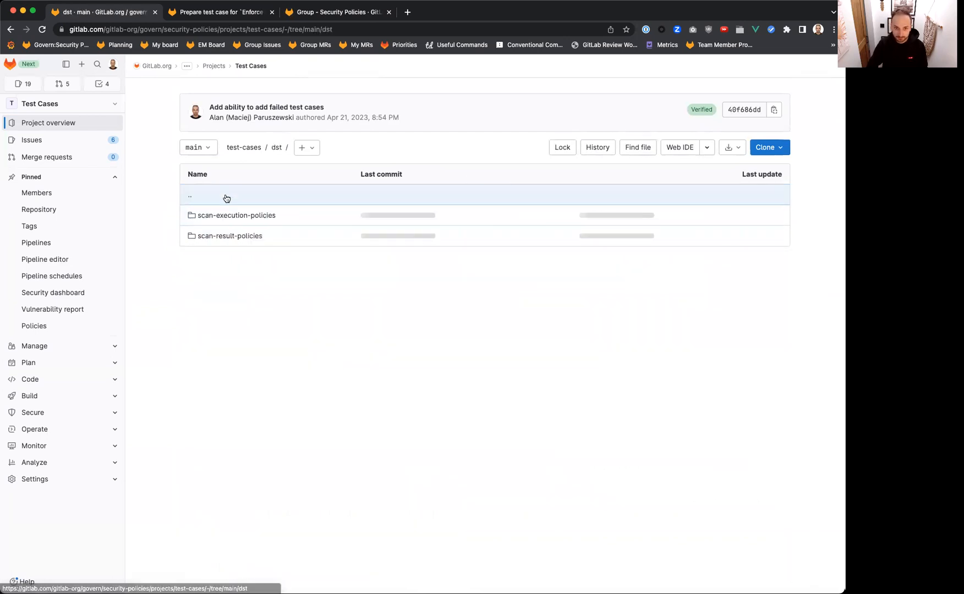
pyautogui.click(236, 215)
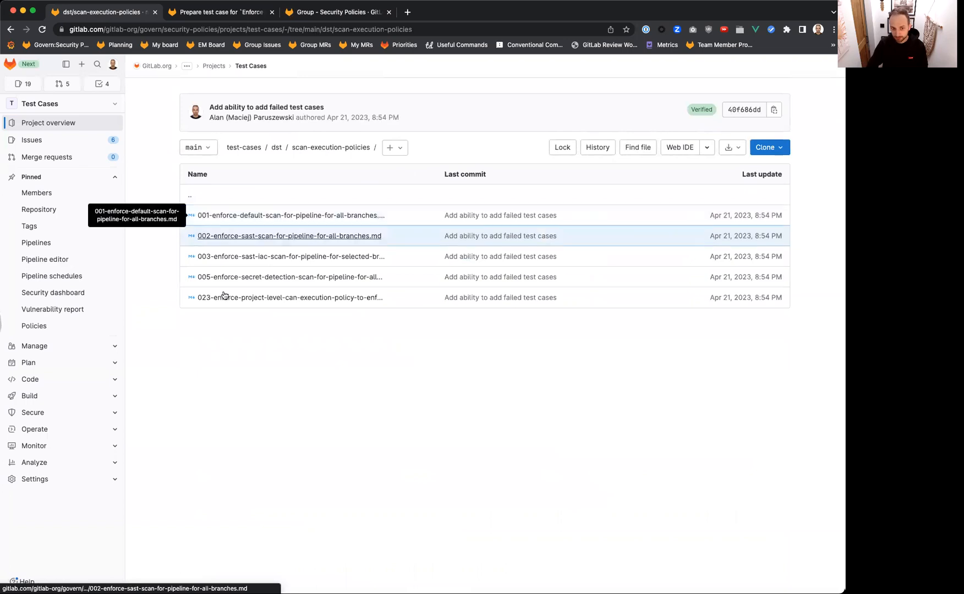
pyautogui.moveTo(252, 337)
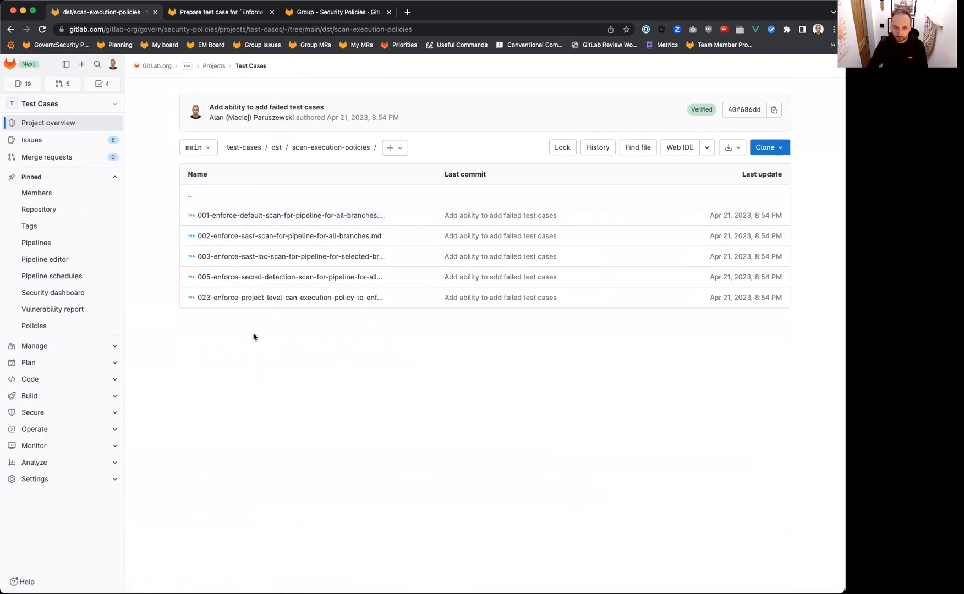
pyautogui.click(276, 147)
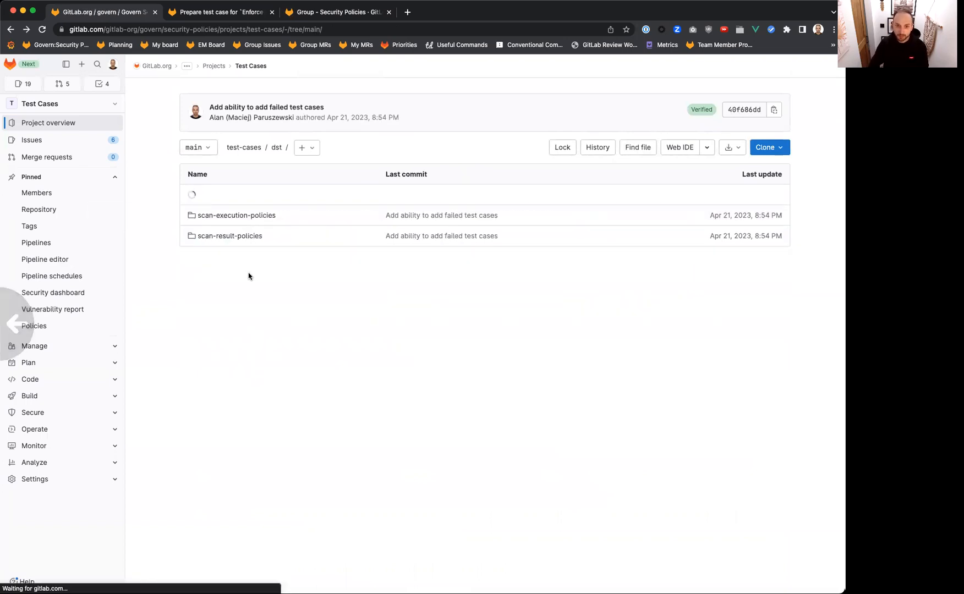
pyautogui.click(277, 148)
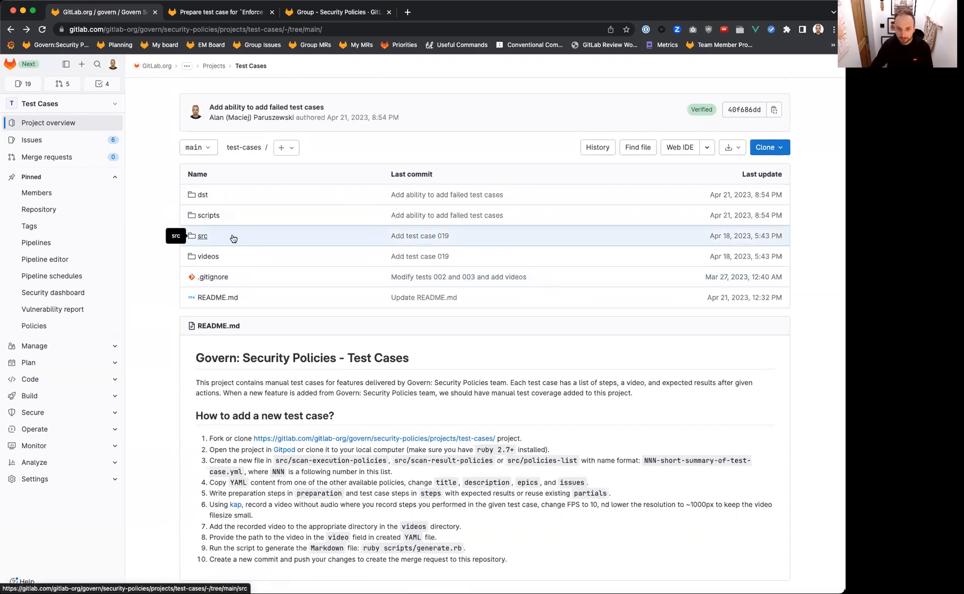
pyautogui.click(203, 236)
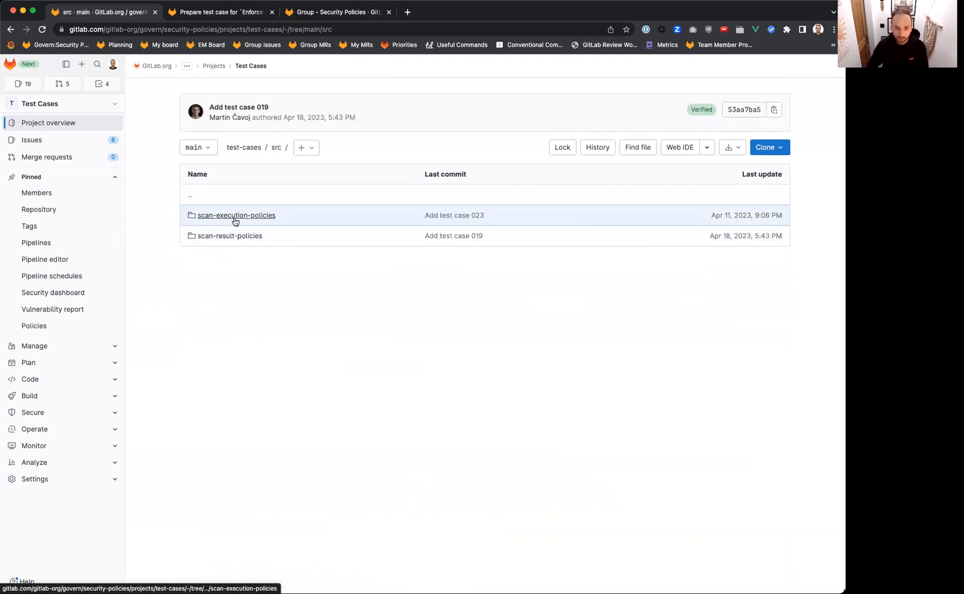
# View test case 001's YAML under src/scan-execution-policies and open src in a new tab
pyautogui.click(236, 215)
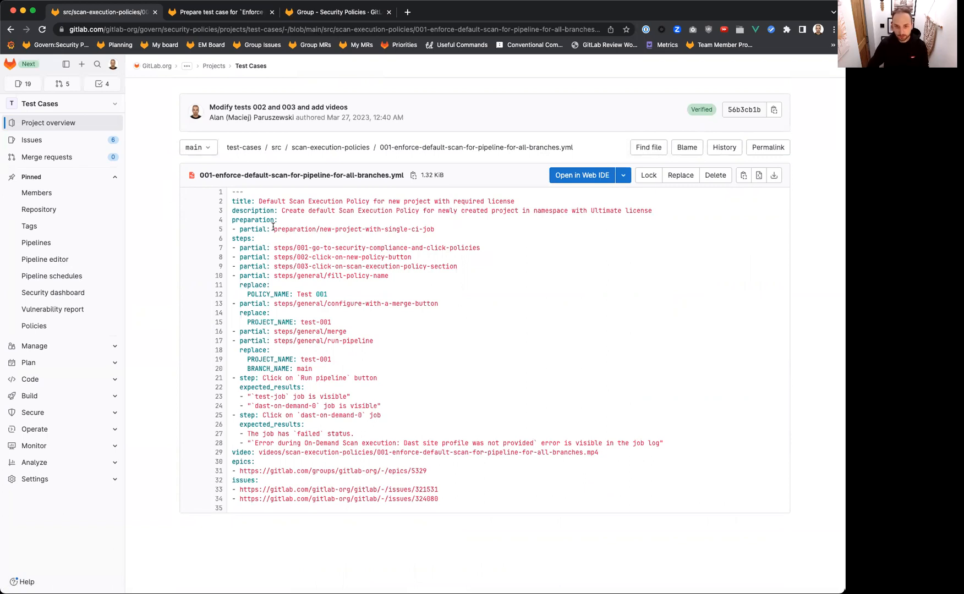
pyautogui.moveTo(286, 270)
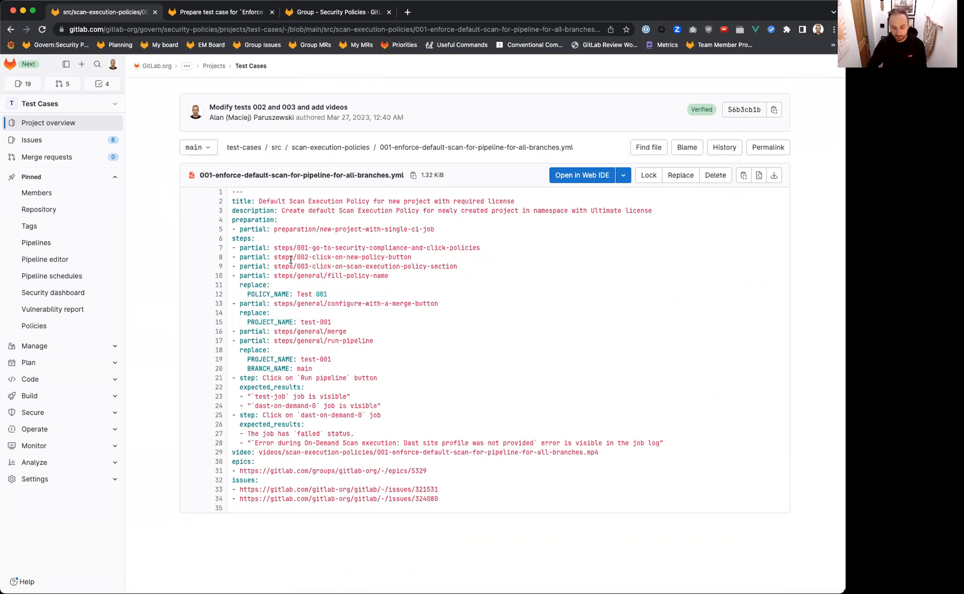
pyautogui.moveTo(273, 270)
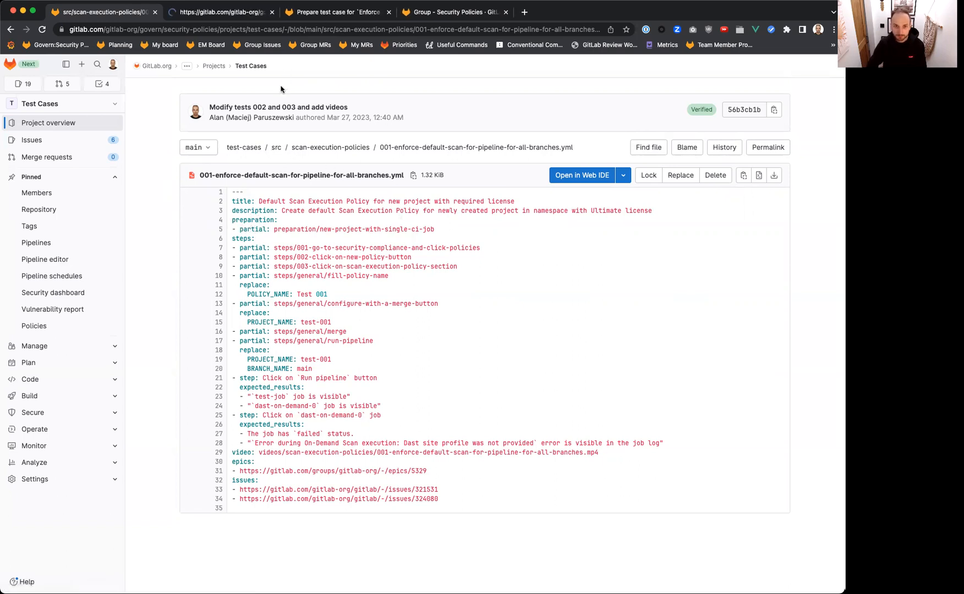
pyautogui.click(276, 147)
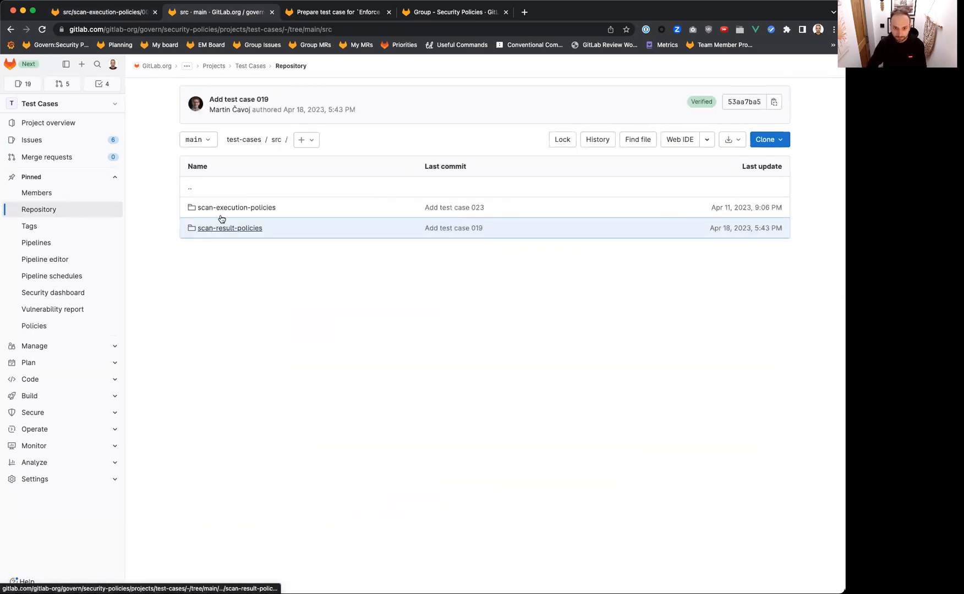
pyautogui.moveTo(236, 209)
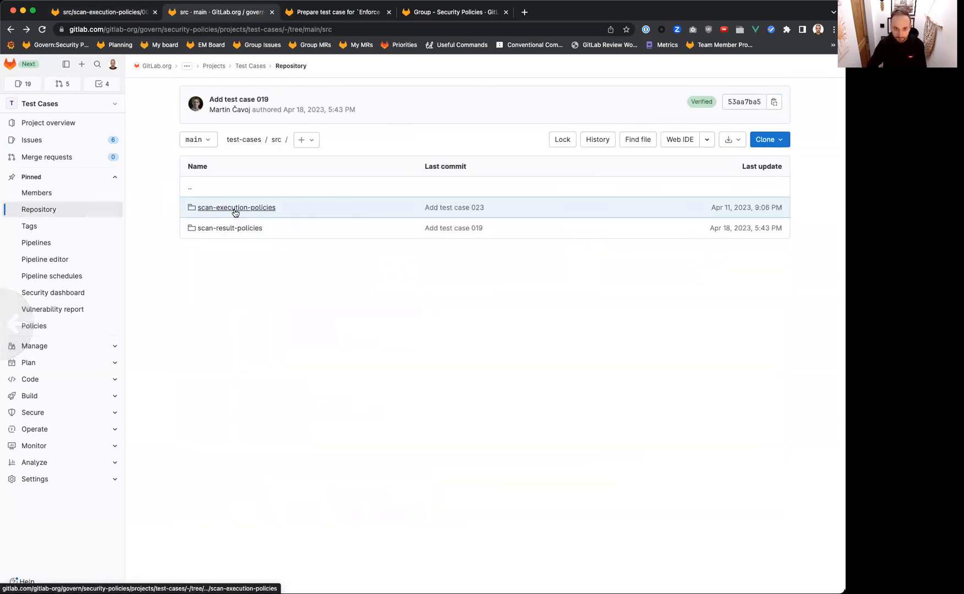
pyautogui.click(189, 187)
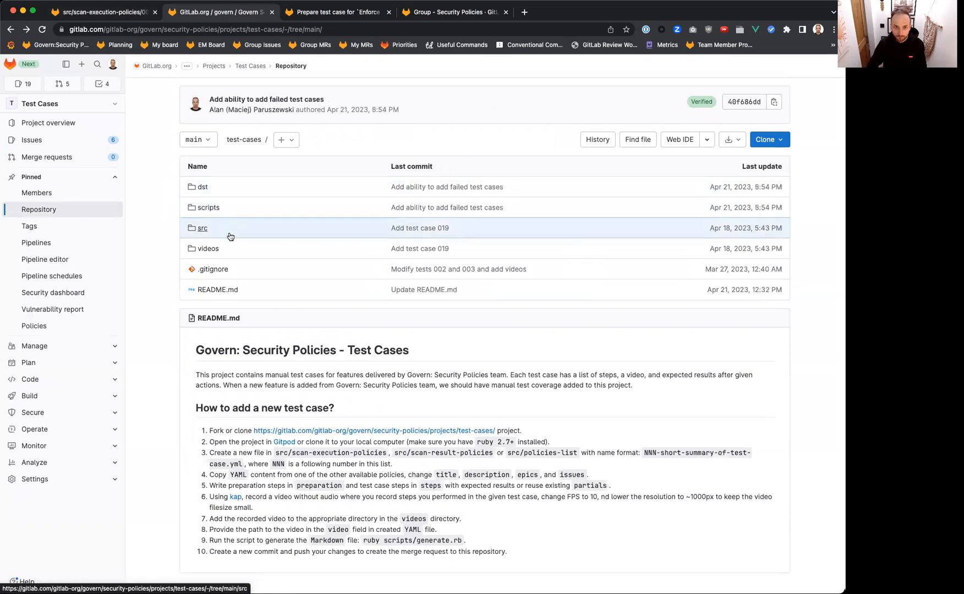
# Browse src/scan-result-policies, then go back to the repository root
pyautogui.click(201, 228)
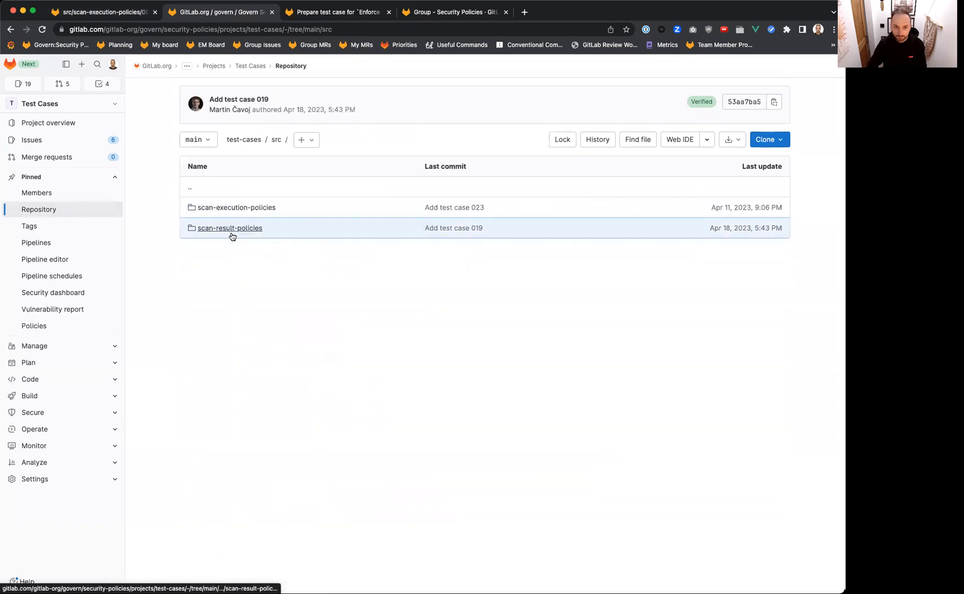
pyautogui.click(229, 227)
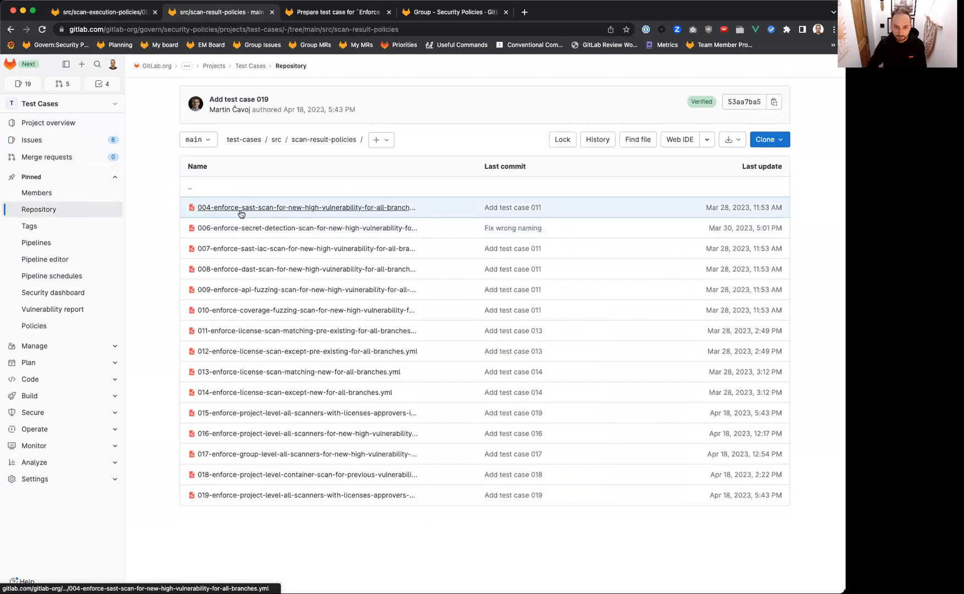
pyautogui.click(243, 139)
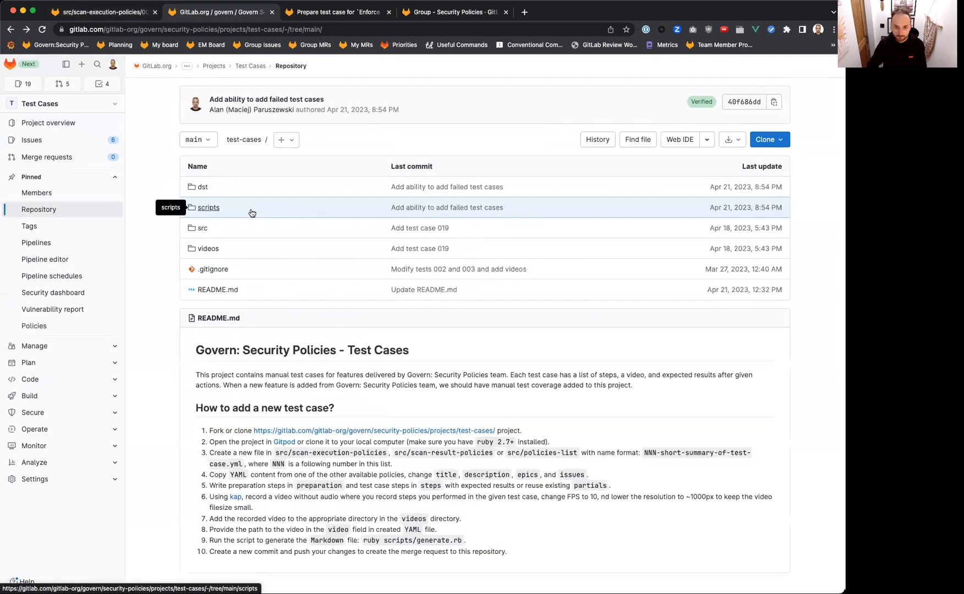
# Compare scripts/partials/preparation/new-project-with-single-ci-job.yml with test case 001, then view the steps partials
pyautogui.click(209, 207)
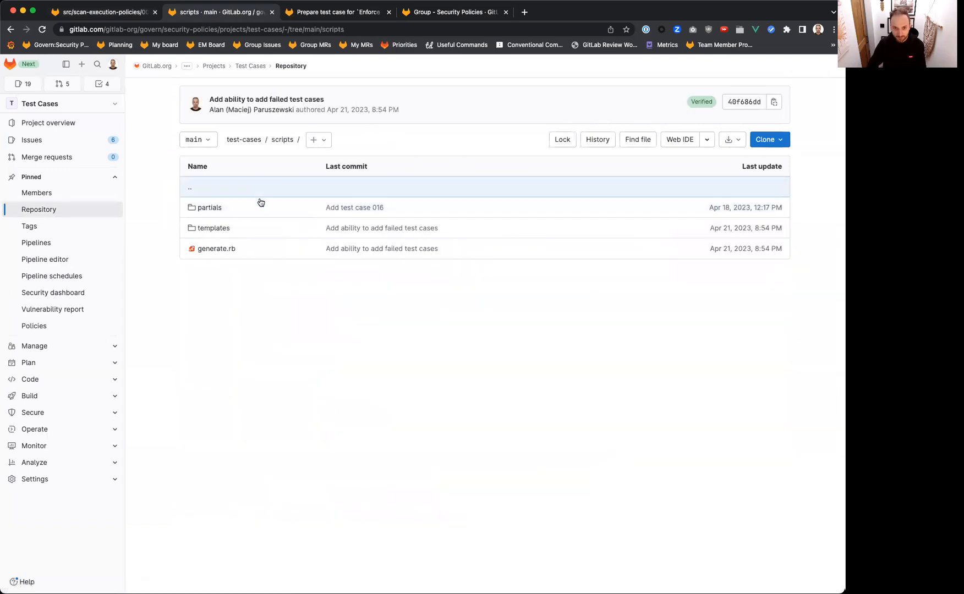
pyautogui.click(209, 207)
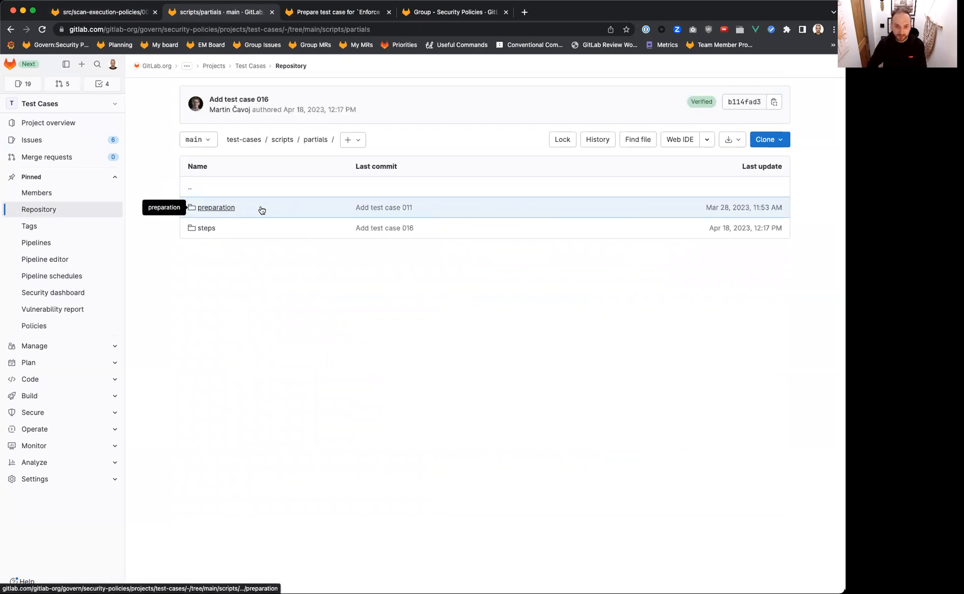
pyautogui.click(216, 207)
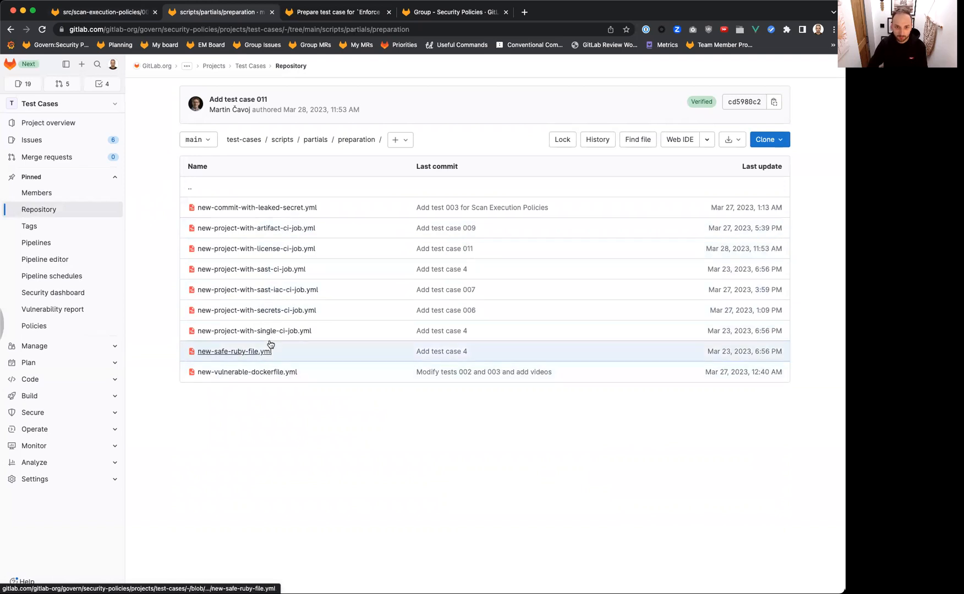
pyautogui.click(335, 11)
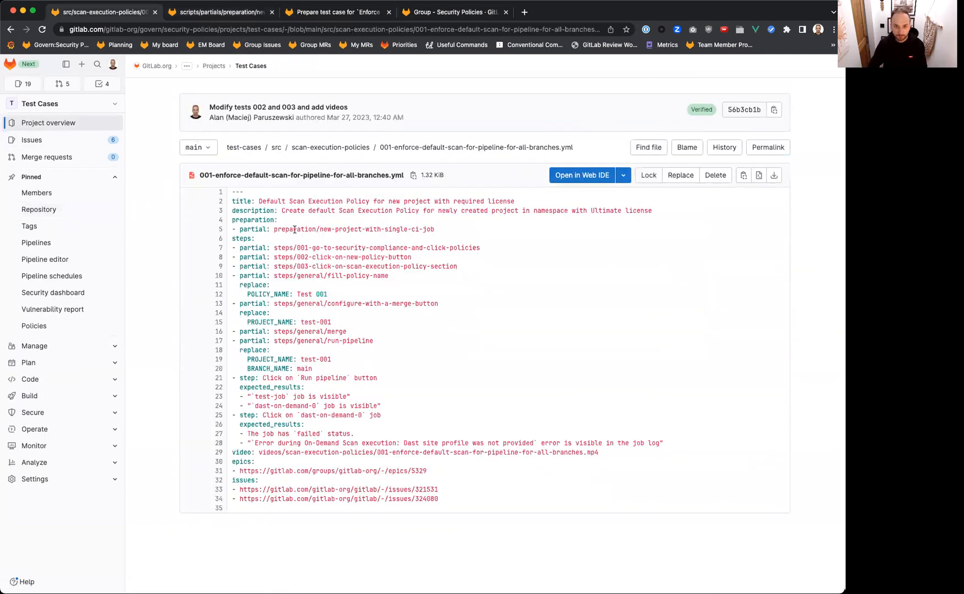
pyautogui.moveTo(439, 231)
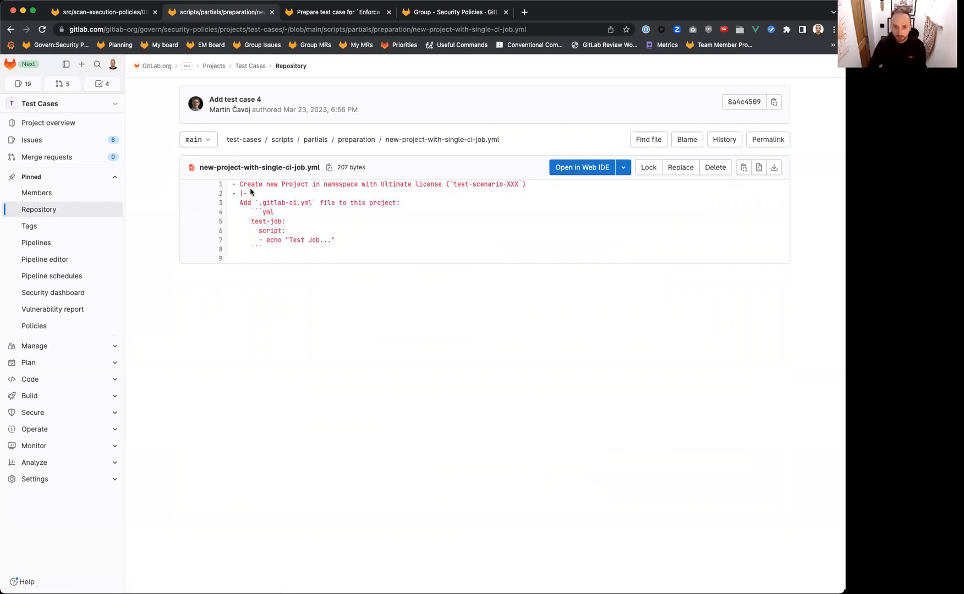
pyautogui.moveTo(260, 197)
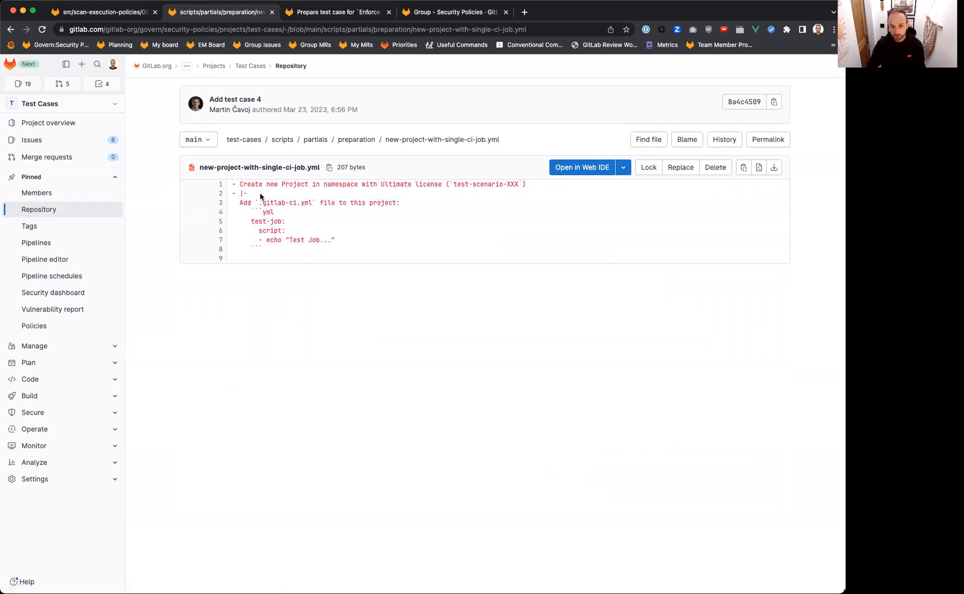
pyautogui.click(356, 138)
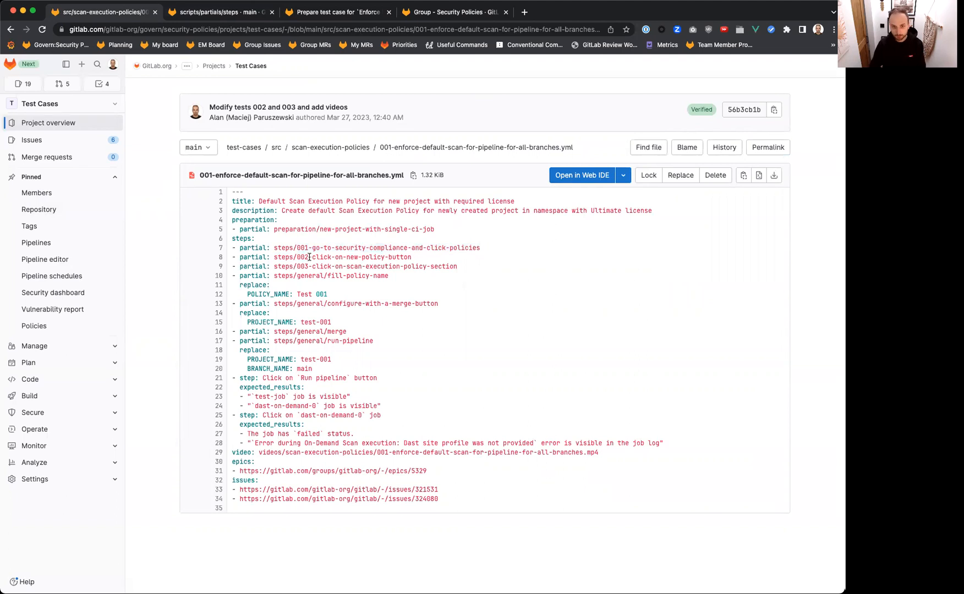
pyautogui.moveTo(374, 231)
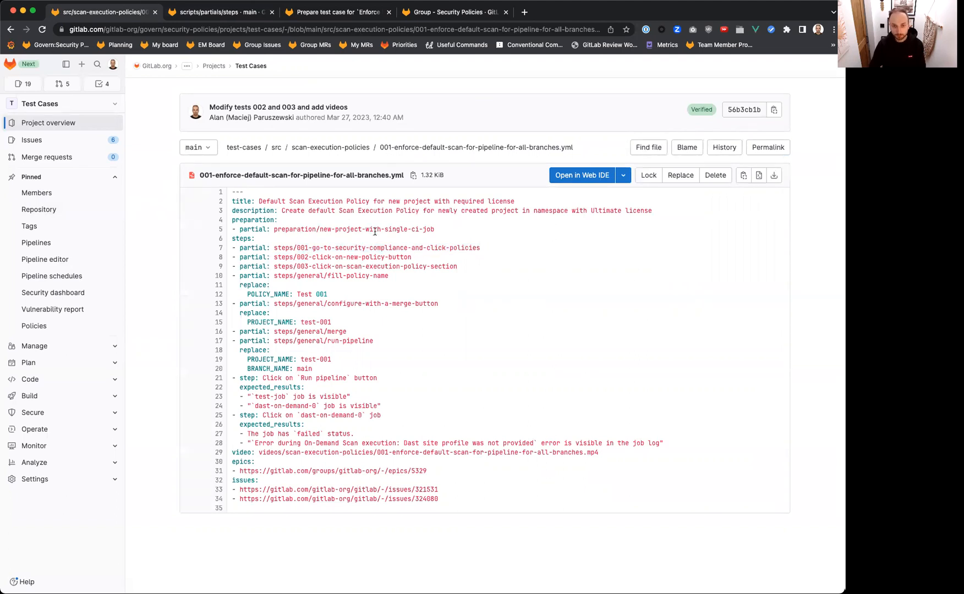
pyautogui.click(221, 12)
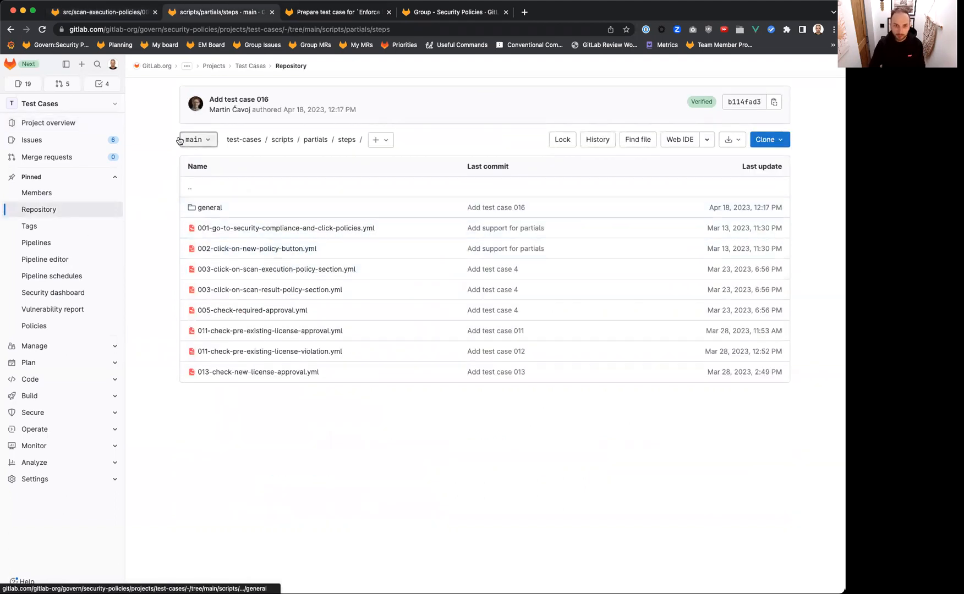
pyautogui.moveTo(294, 191)
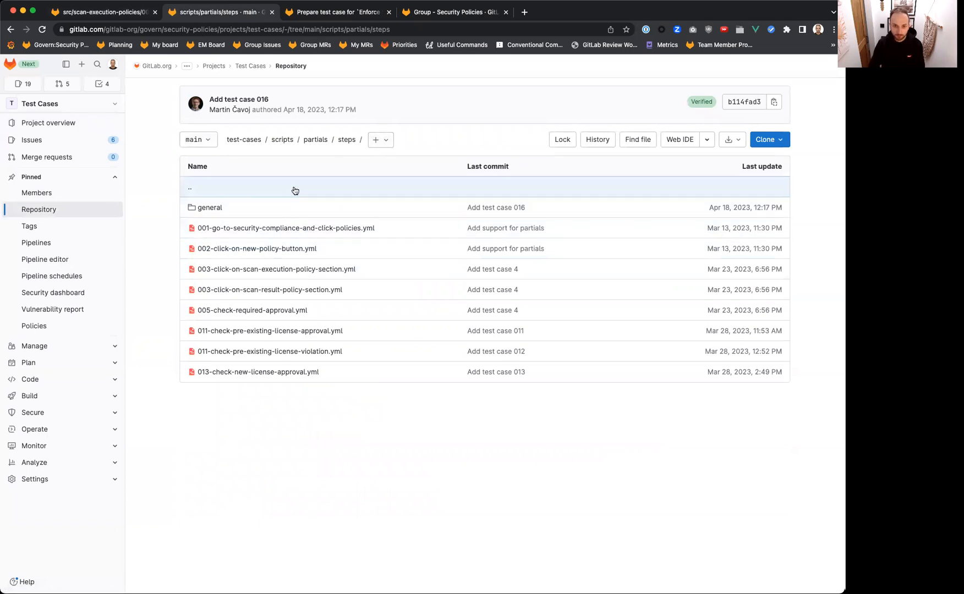
pyautogui.moveTo(285, 228)
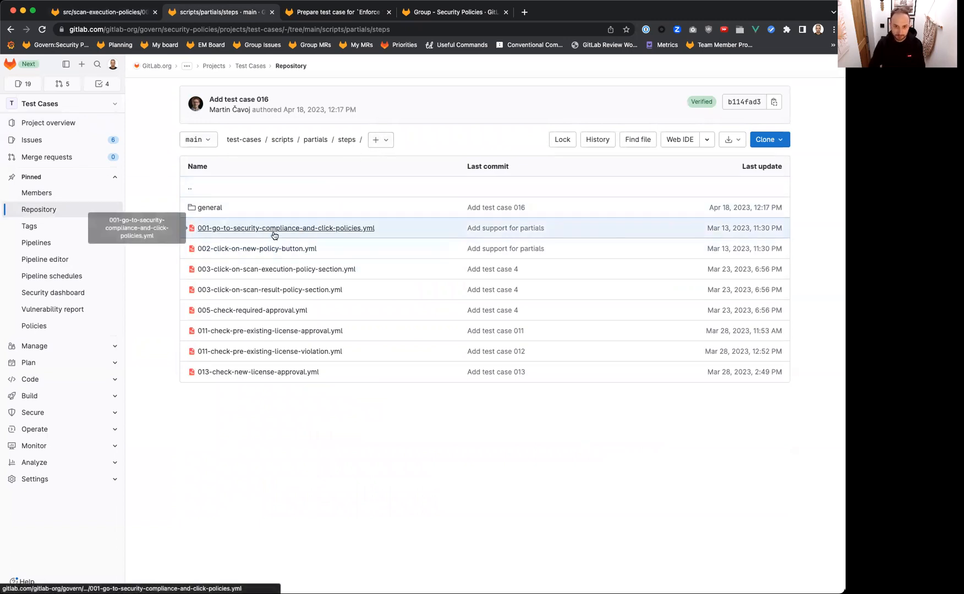
# Read the 001-go-to-security-compliance-and-click-policies.yml partial, then return to test case 001's YAML
pyautogui.click(285, 228)
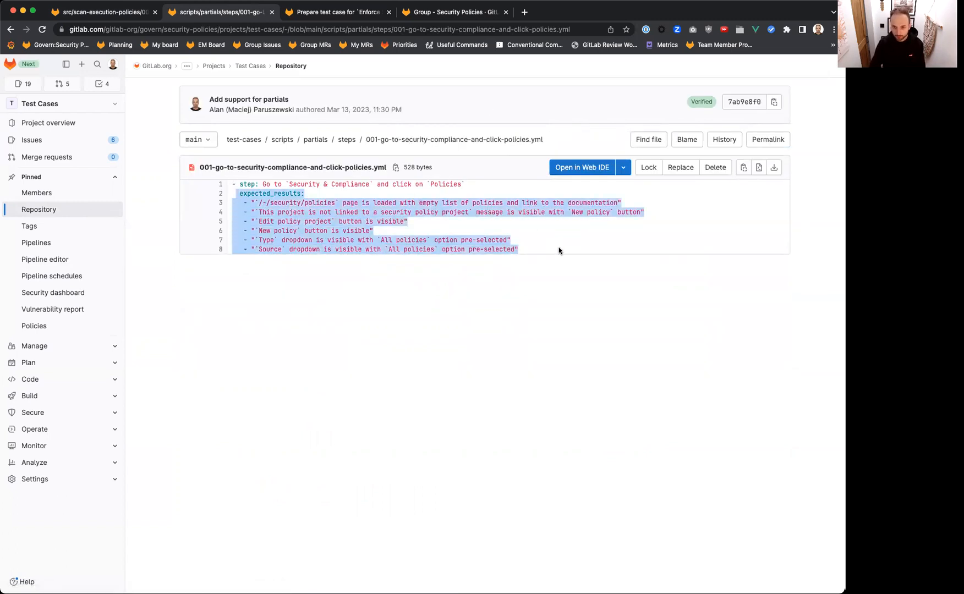
pyautogui.click(559, 251)
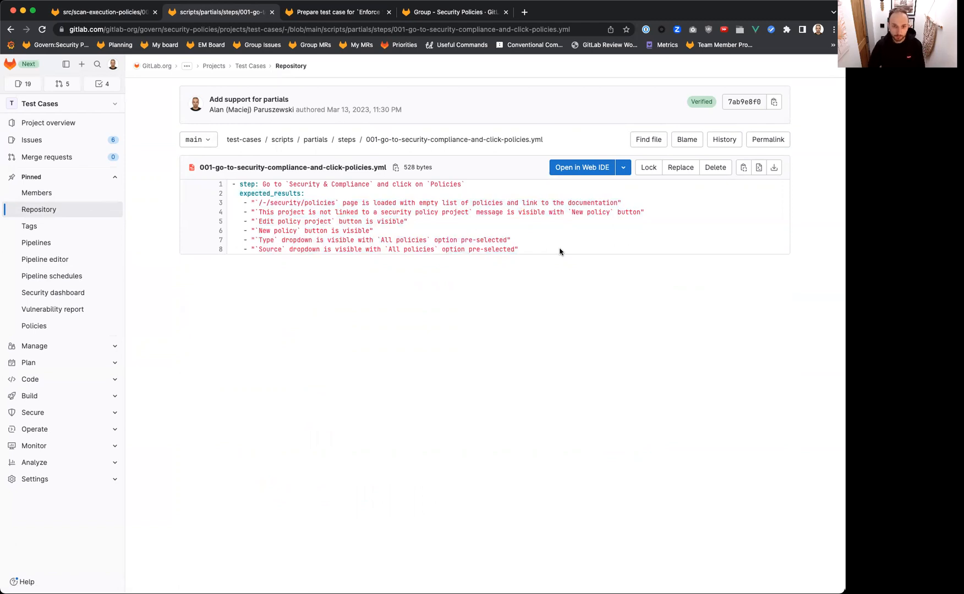
pyautogui.moveTo(550, 289)
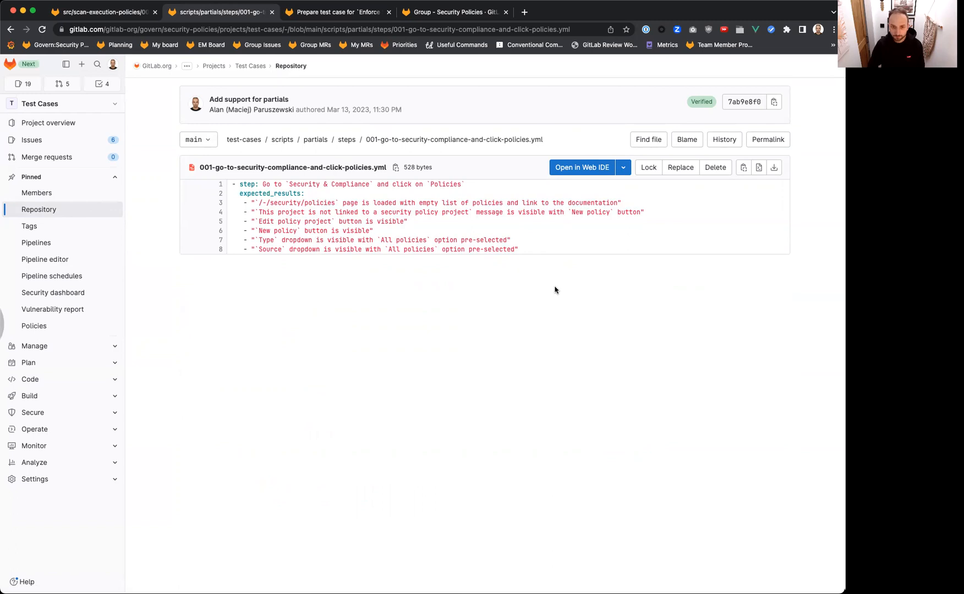
pyautogui.moveTo(440, 183)
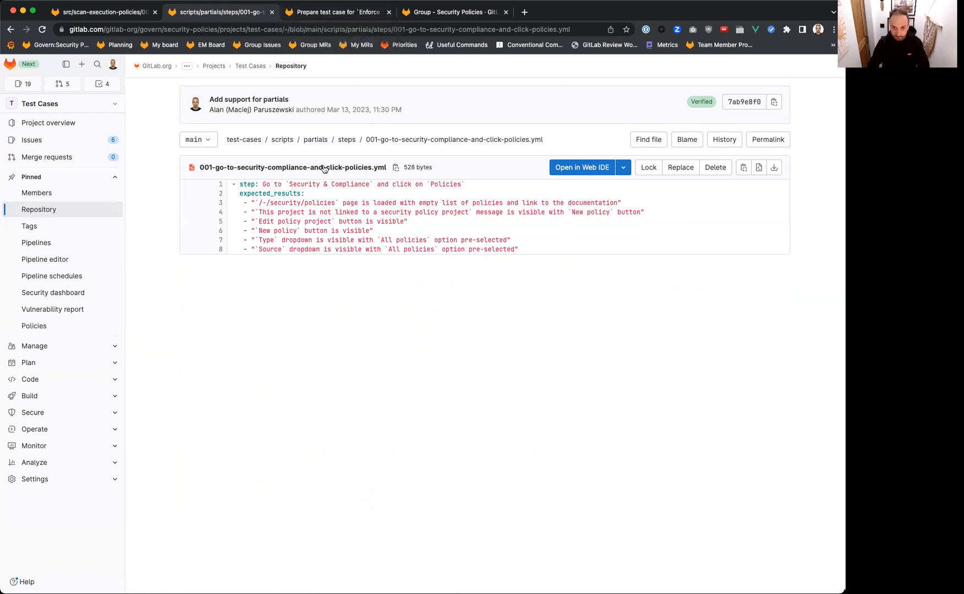
pyautogui.moveTo(245, 180)
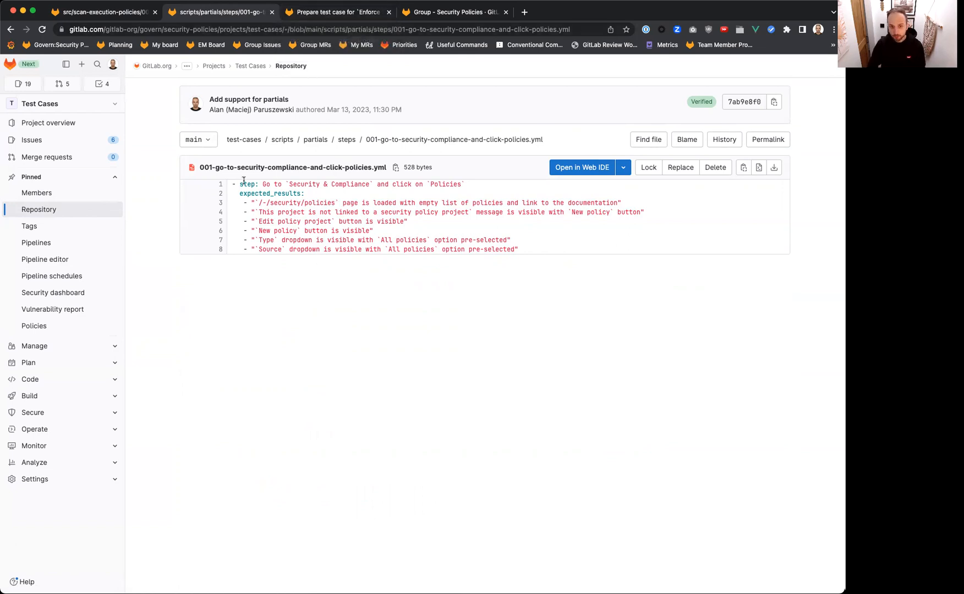
pyautogui.click(98, 12)
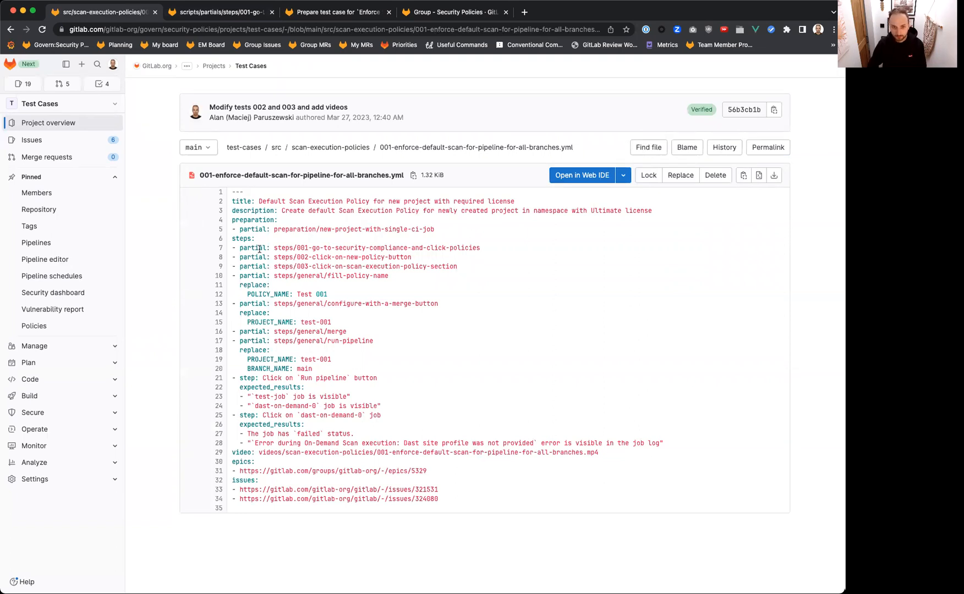
# Open the Test Cases project overview showing the README on adding test cases
pyautogui.click(330, 147)
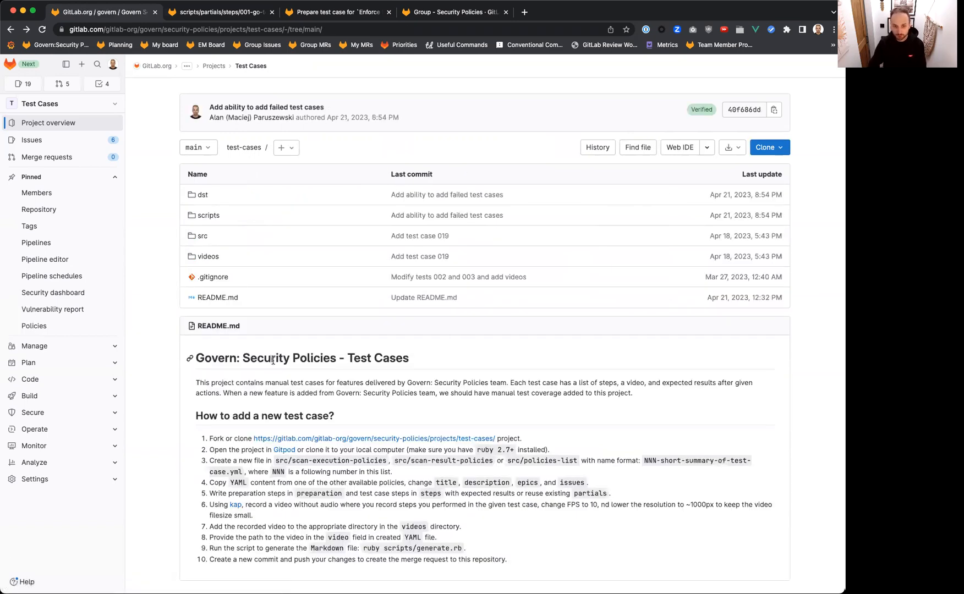
pyautogui.moveTo(221, 458)
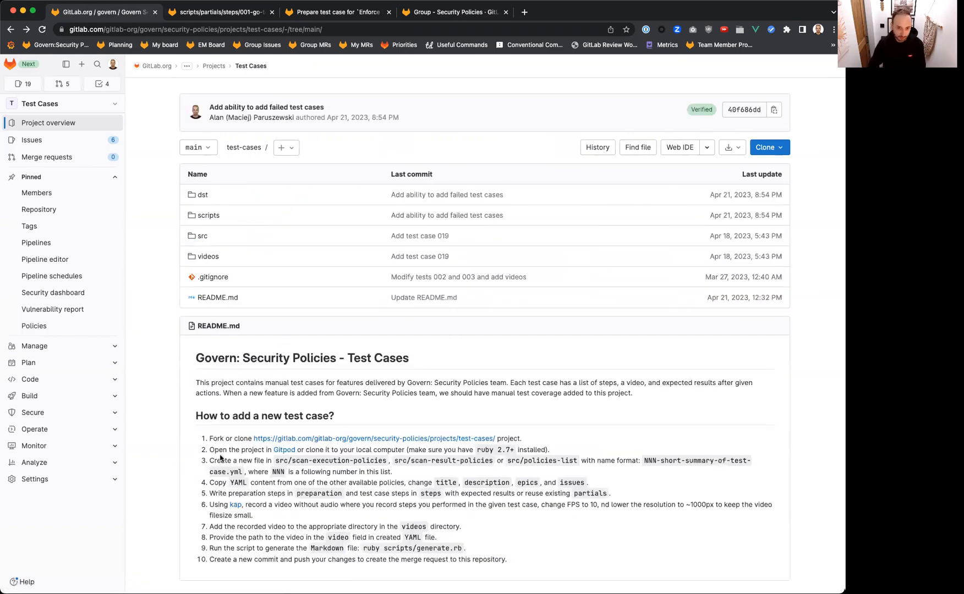
pyautogui.moveTo(714, 150)
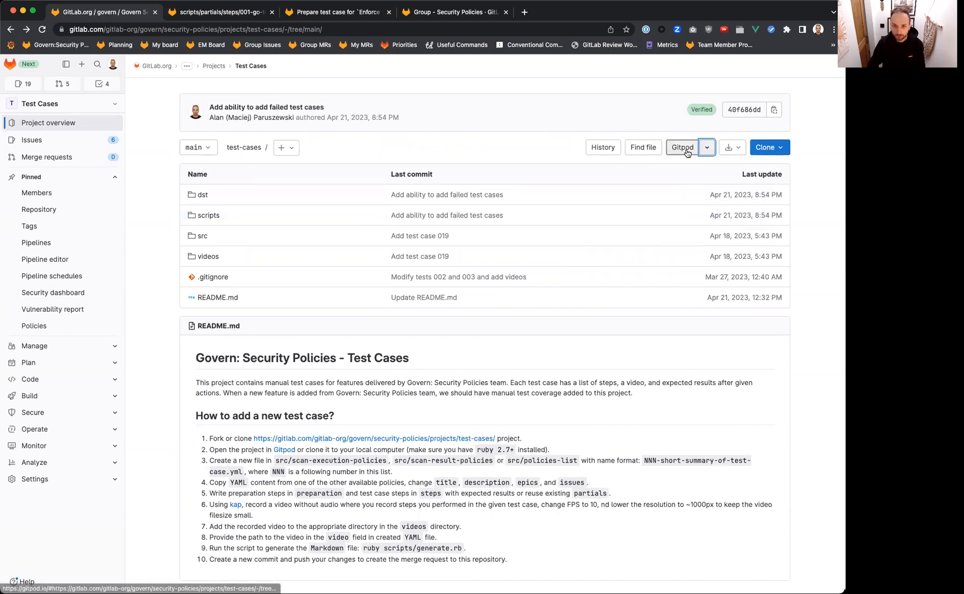
# Start a new Gitpod workspace and expand src/scan-execution-policies in the Explorer
pyautogui.click(681, 147)
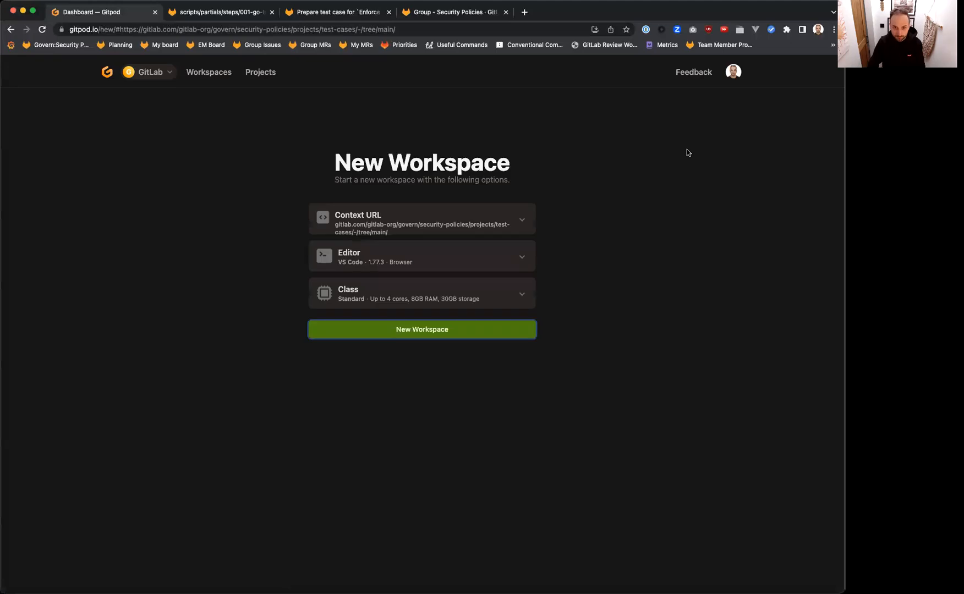
pyautogui.click(420, 329)
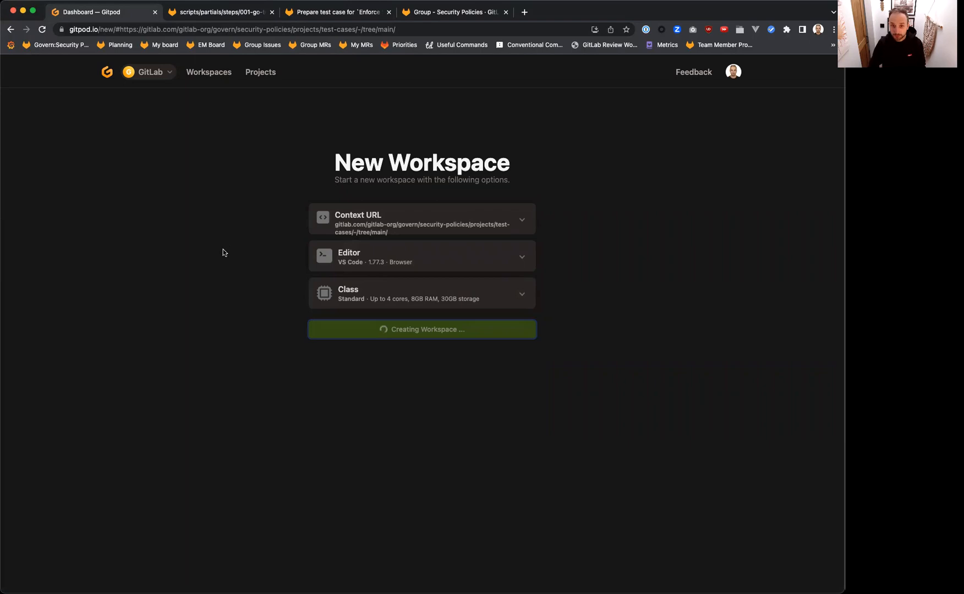
pyautogui.moveTo(296, 142)
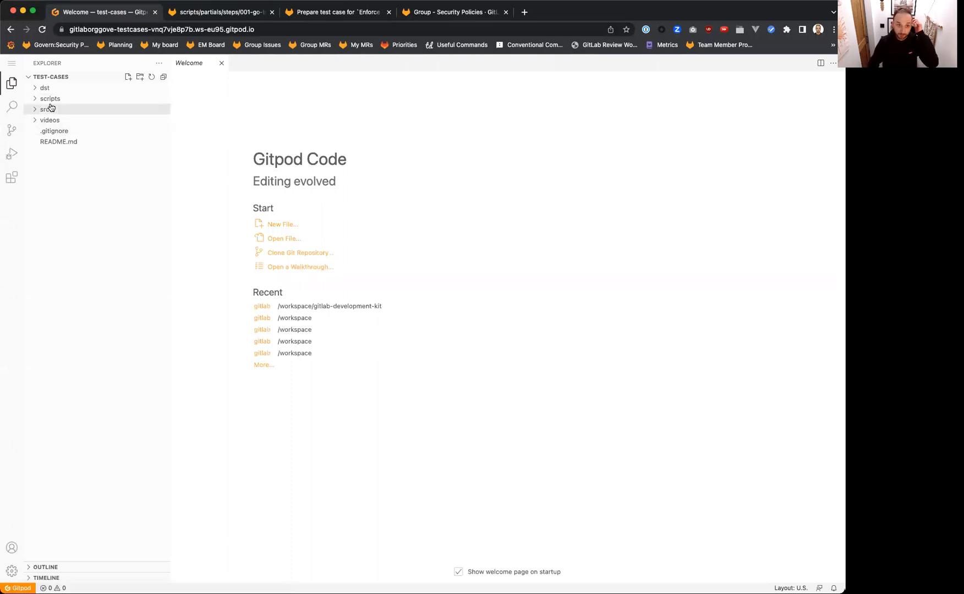
pyautogui.click(45, 109)
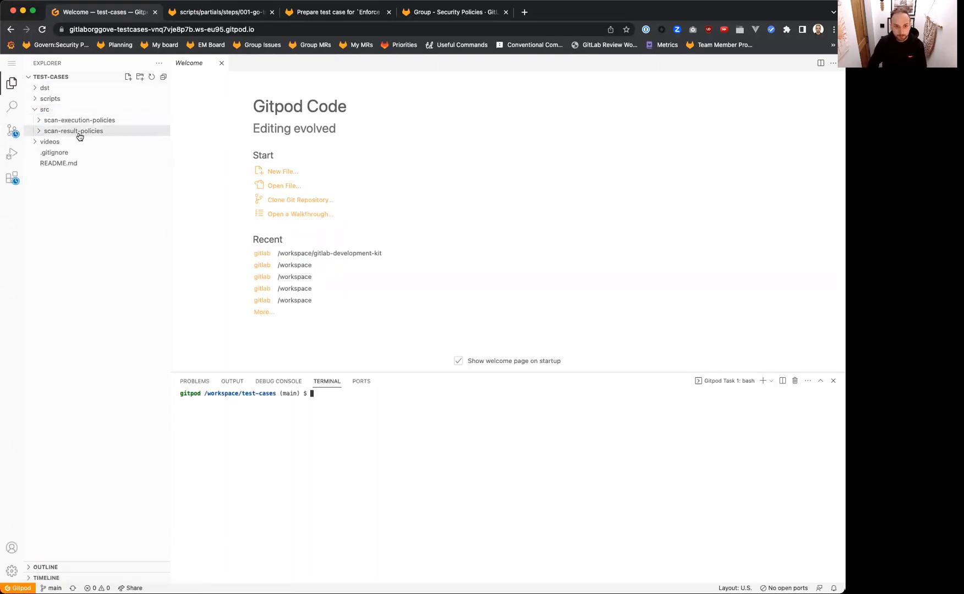
pyautogui.click(79, 120)
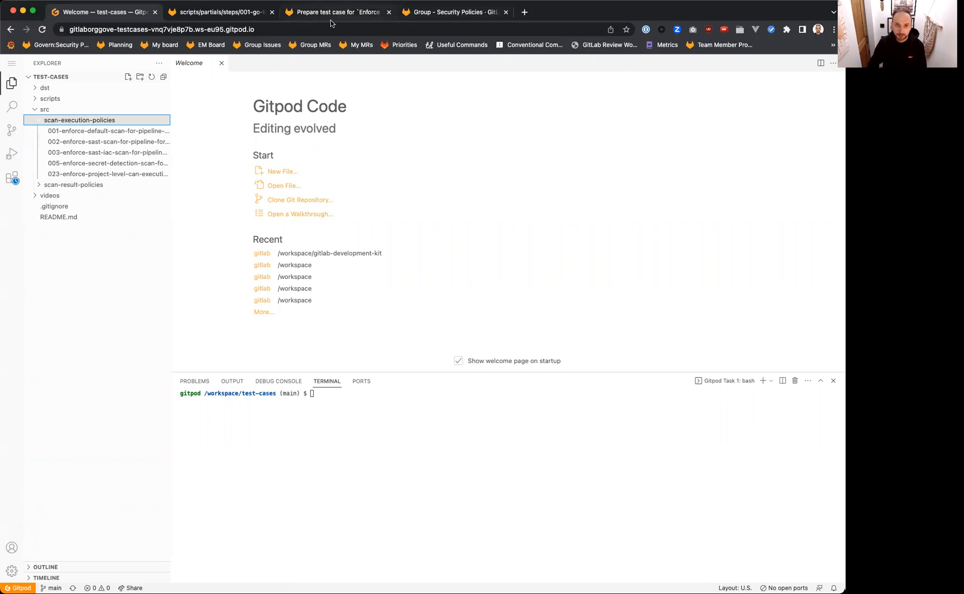
# Switch to issue #6 listing the SAST scan execution policy test cases
pyautogui.click(335, 11)
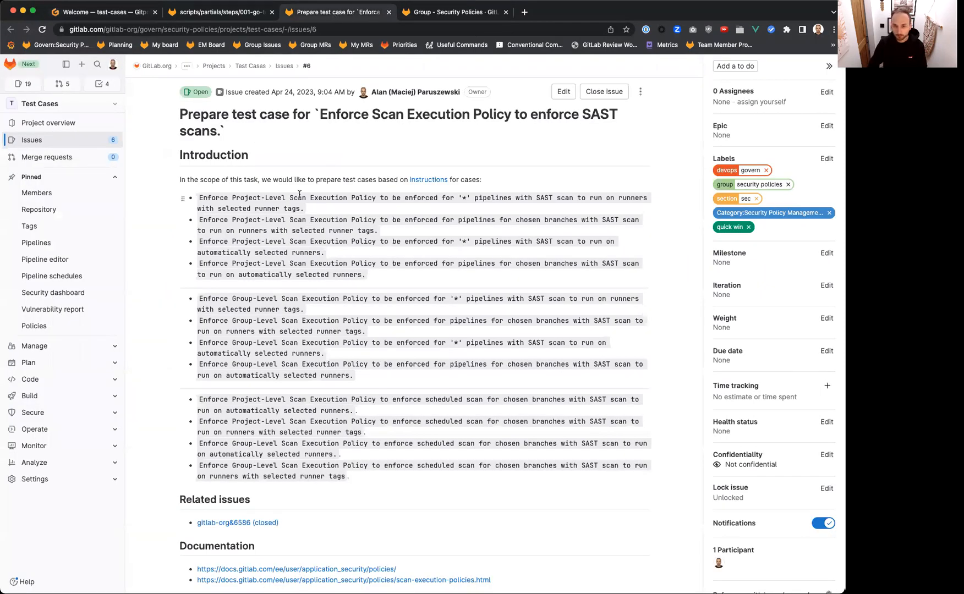
pyautogui.moveTo(210, 220)
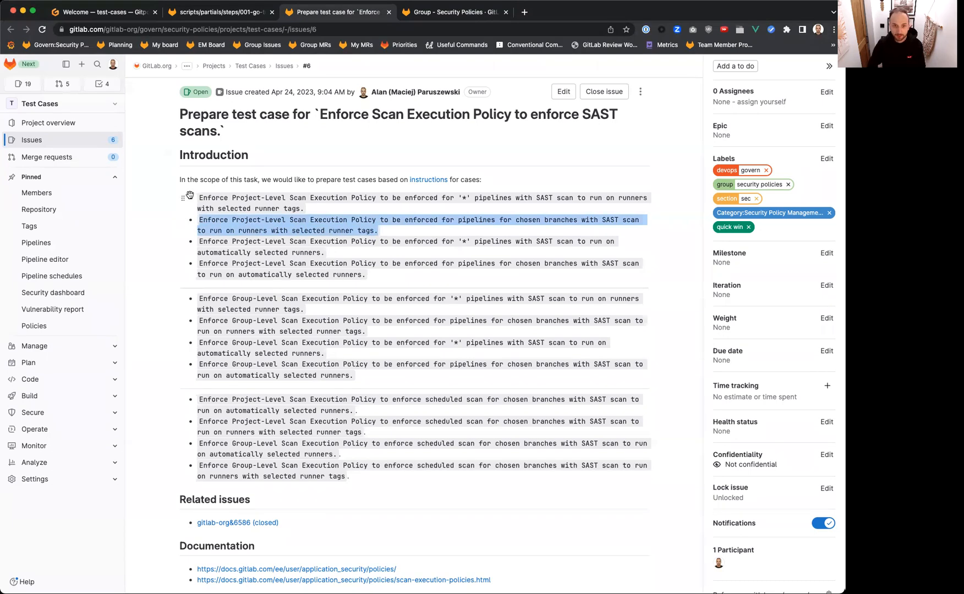
pyautogui.moveTo(219, 209)
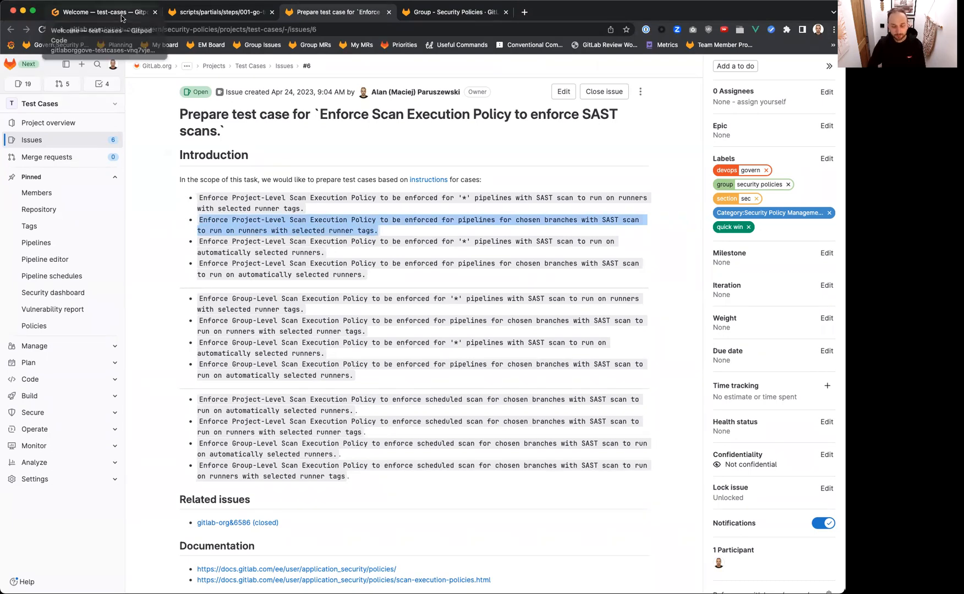
pyautogui.moveTo(102, 11)
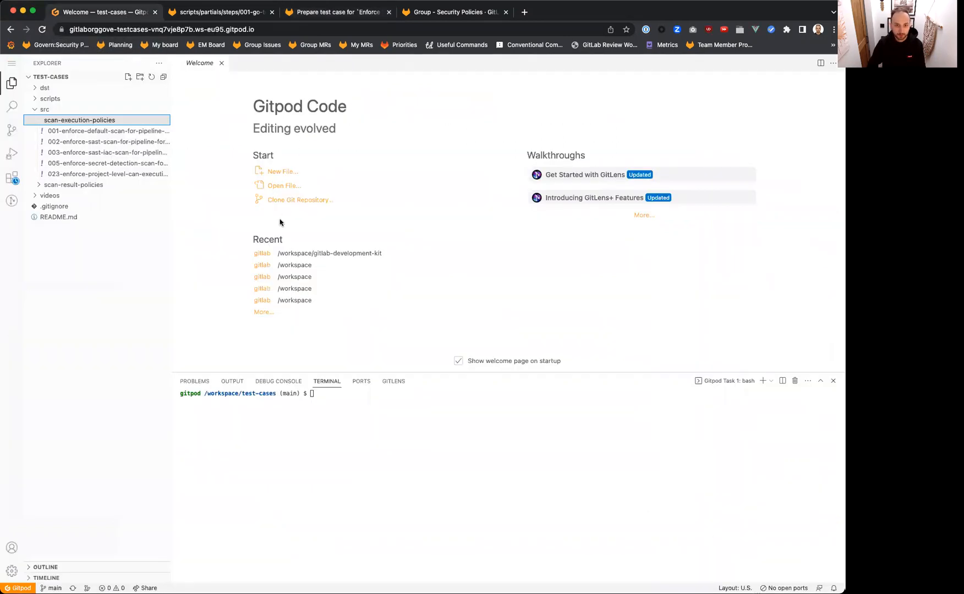
# Create 006-enforce-sast-scan-for-pipeline-with-selected-branches-and-tags.yml in scan-execution-policies
pyautogui.click(127, 76)
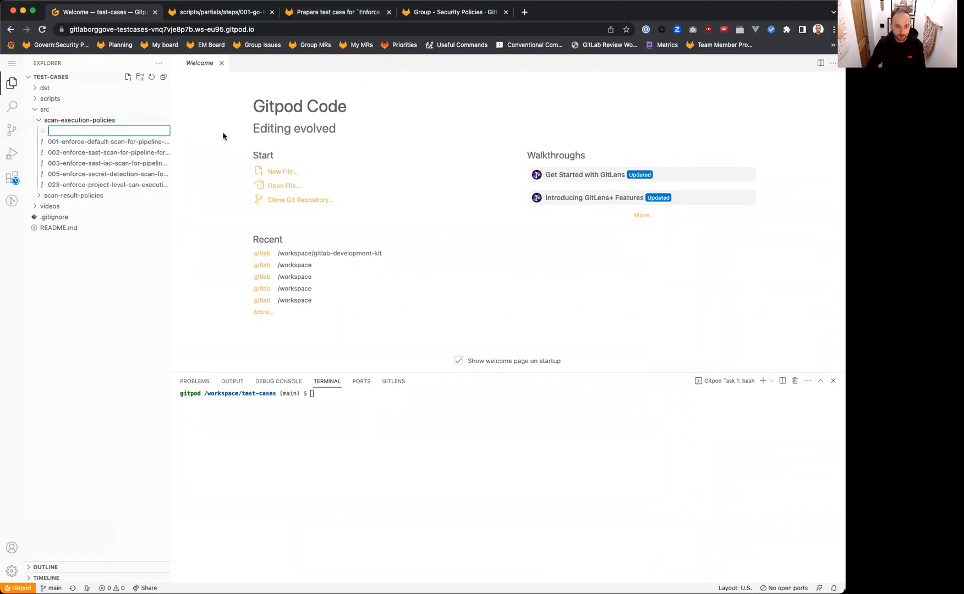
pyautogui.write('00')
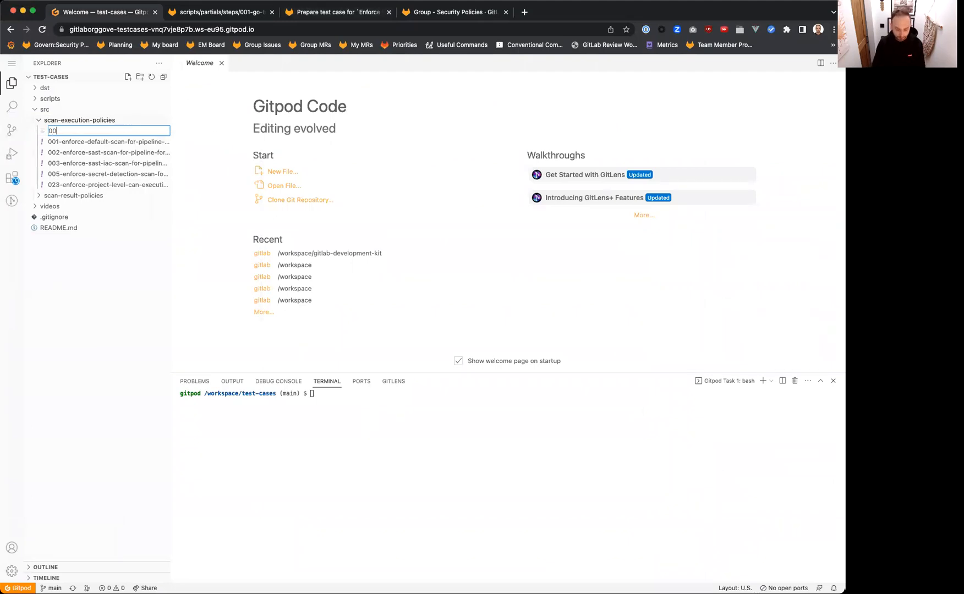
pyautogui.write('06-enforce-s')
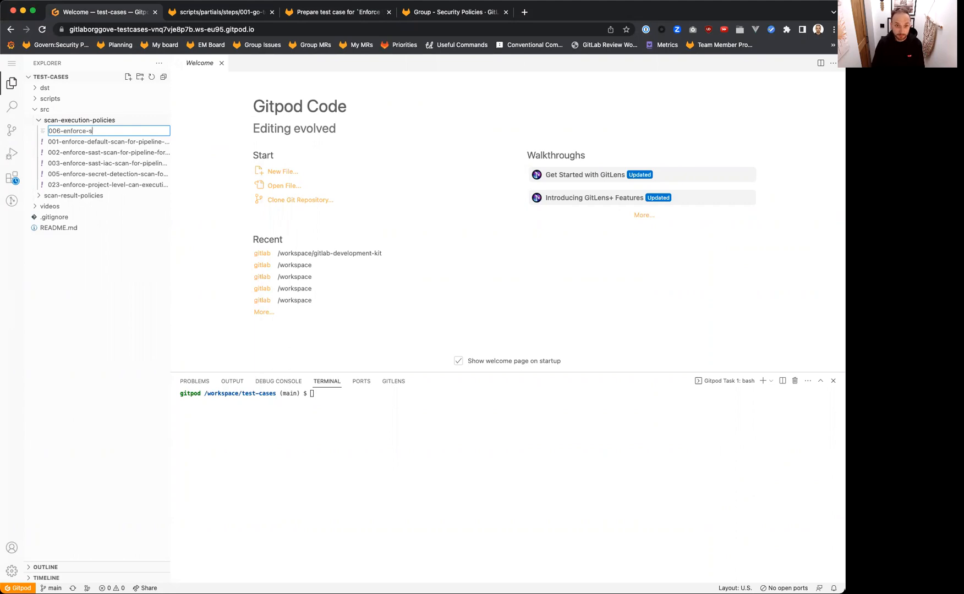
pyautogui.write('ast-scan-f')
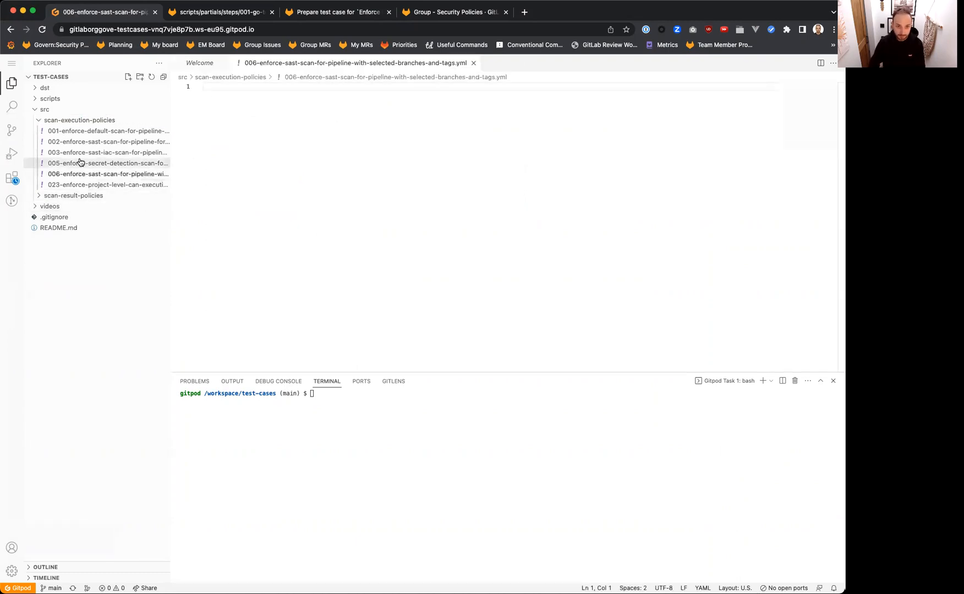
# Open test case 002-enforce-sast-scan-for-pipeline-for-all-branches.yml and copy all its content
pyautogui.click(107, 142)
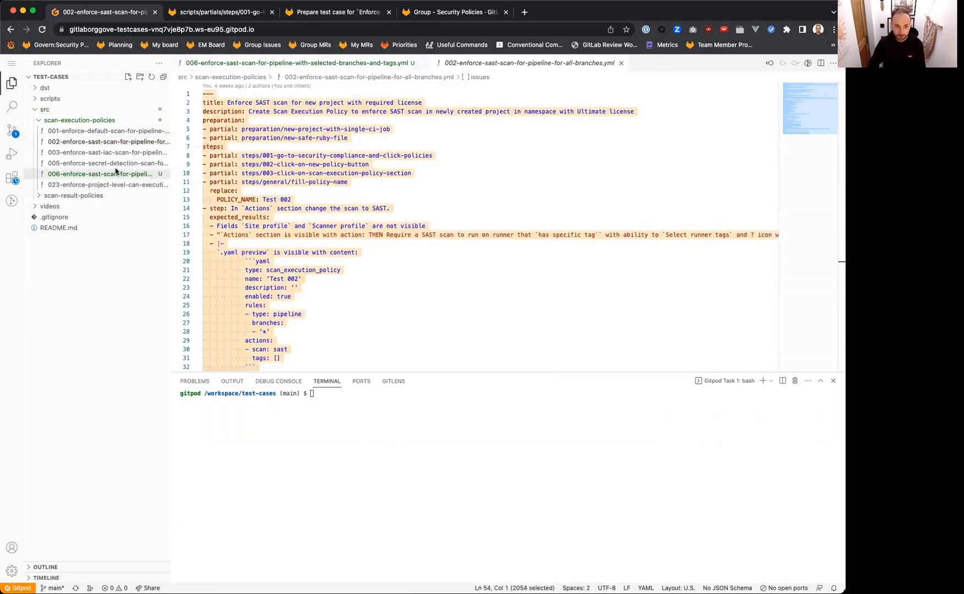
pyautogui.moveTo(123, 144)
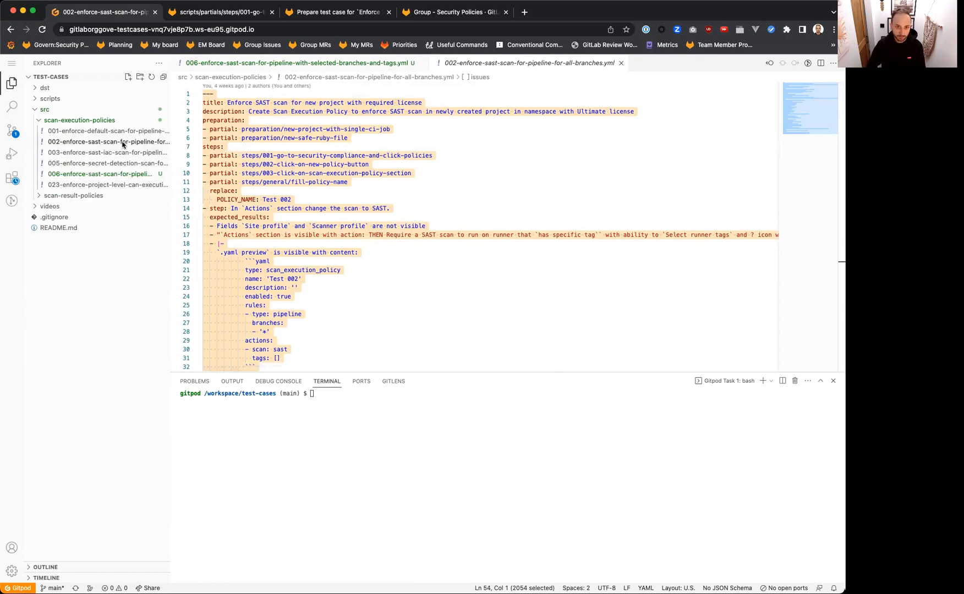
pyautogui.click(106, 141)
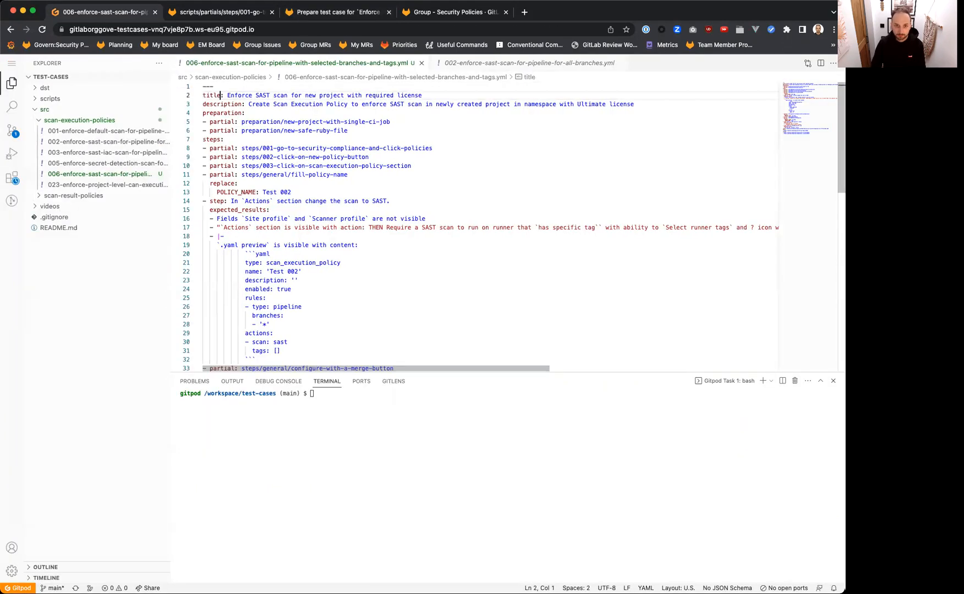
# Retitle the pasted 006 test case for project-level SAST scans on chosen branches with runner tags
pyautogui.doubleClick(239, 95)
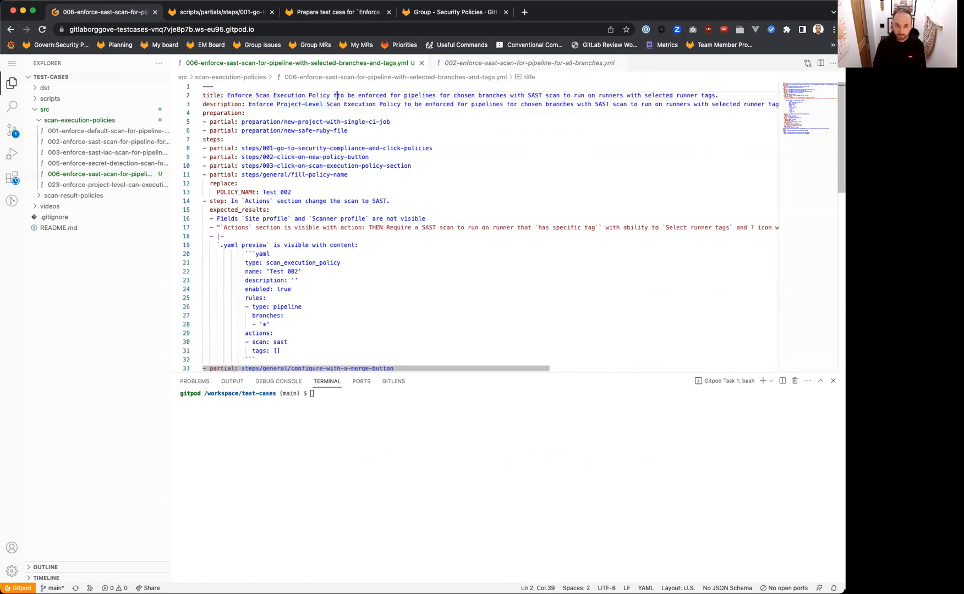
pyautogui.write('for project')
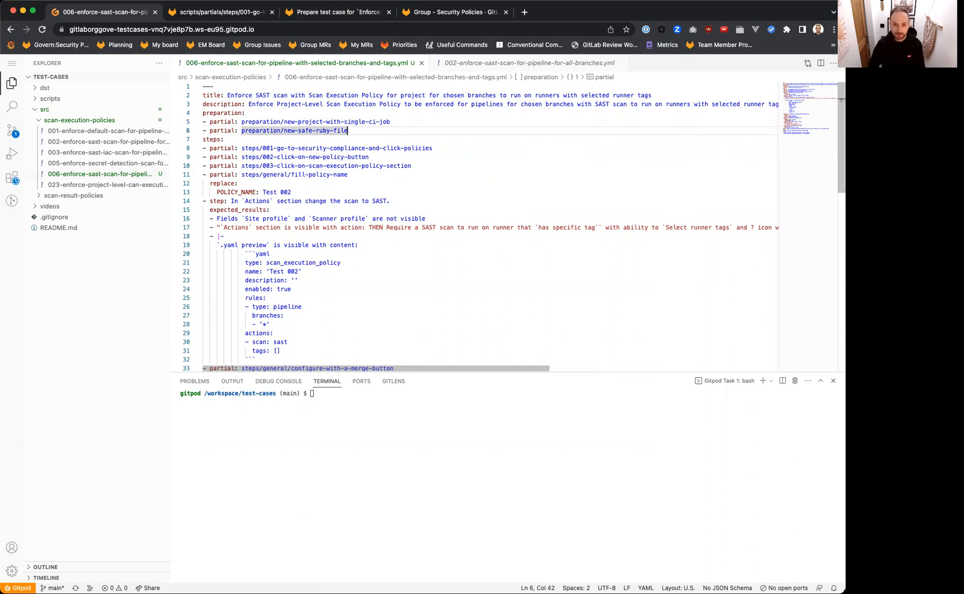
# Inspect the new-safe-ruby-file.yml preparation partial under scripts > partials
pyautogui.click(49, 99)
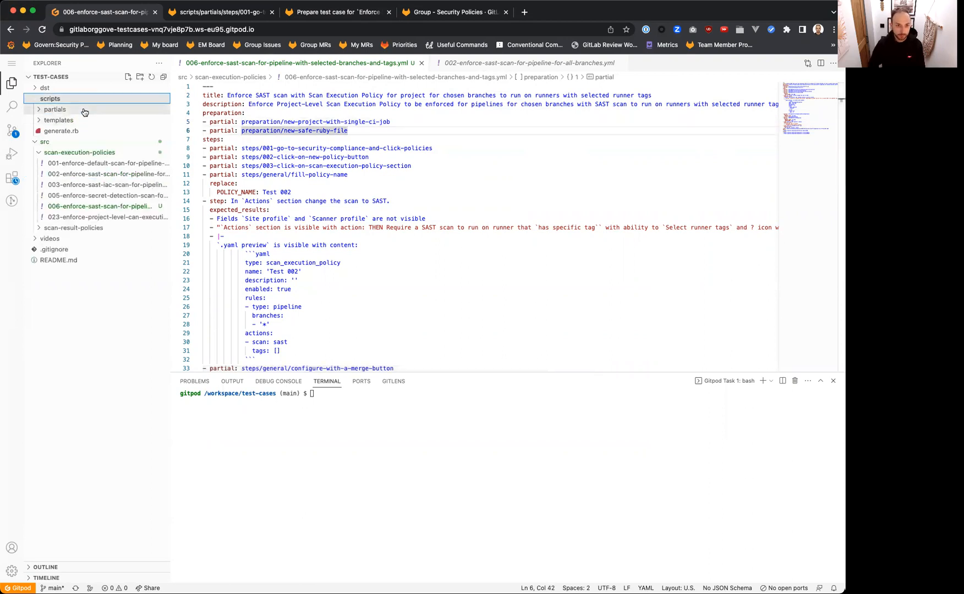
pyautogui.click(50, 98)
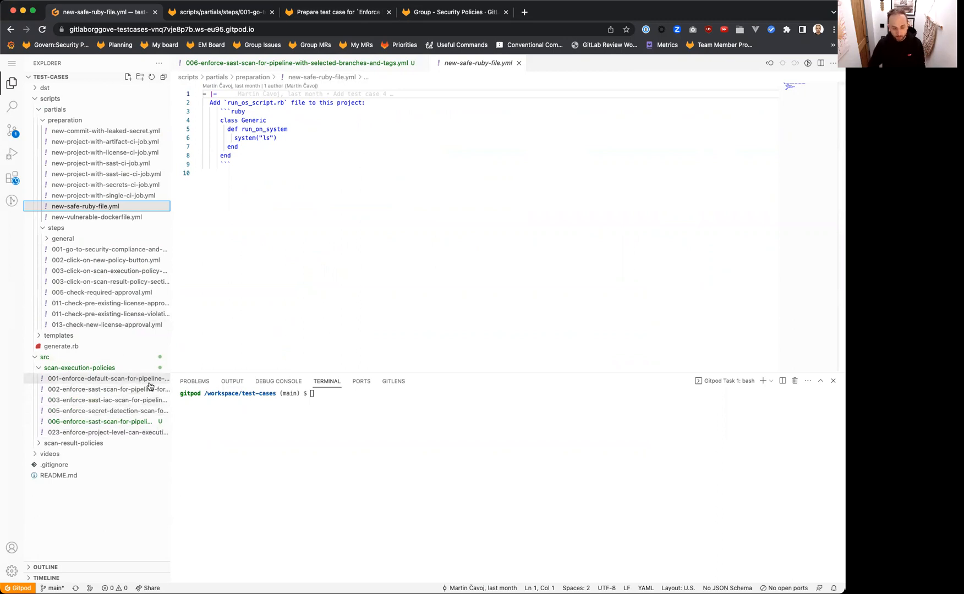
pyautogui.moveTo(198, 252)
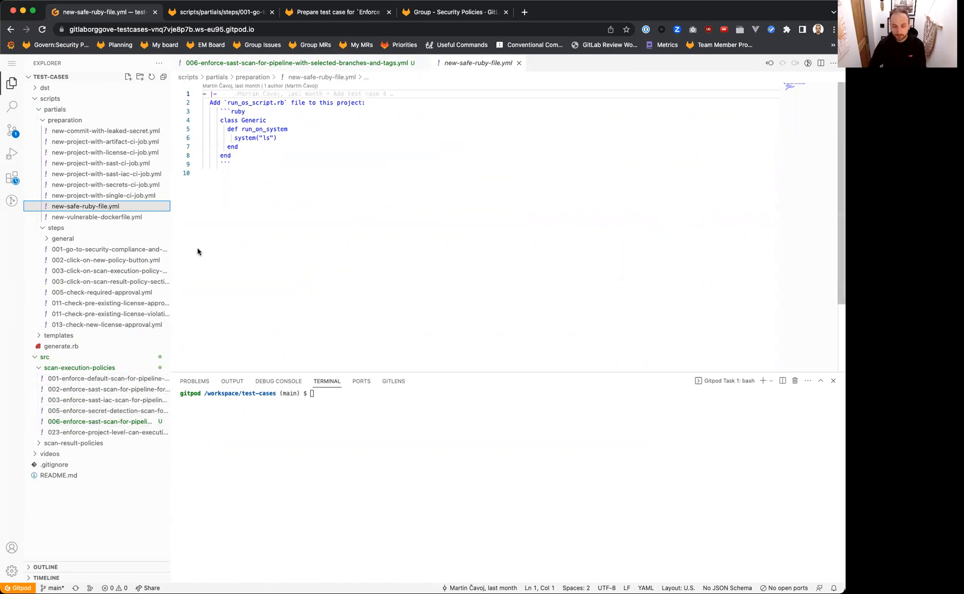
pyautogui.moveTo(98, 422)
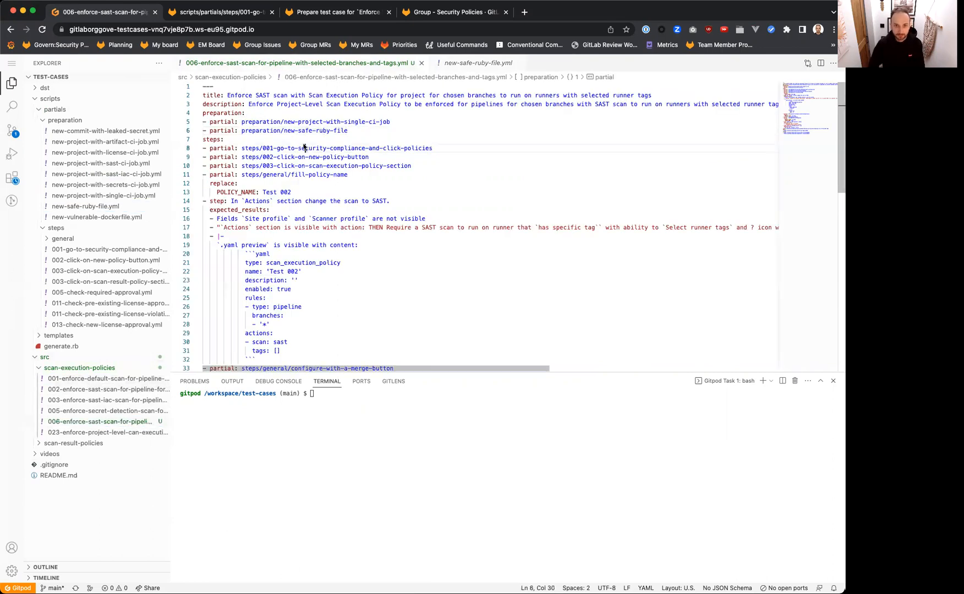
pyautogui.click(297, 148)
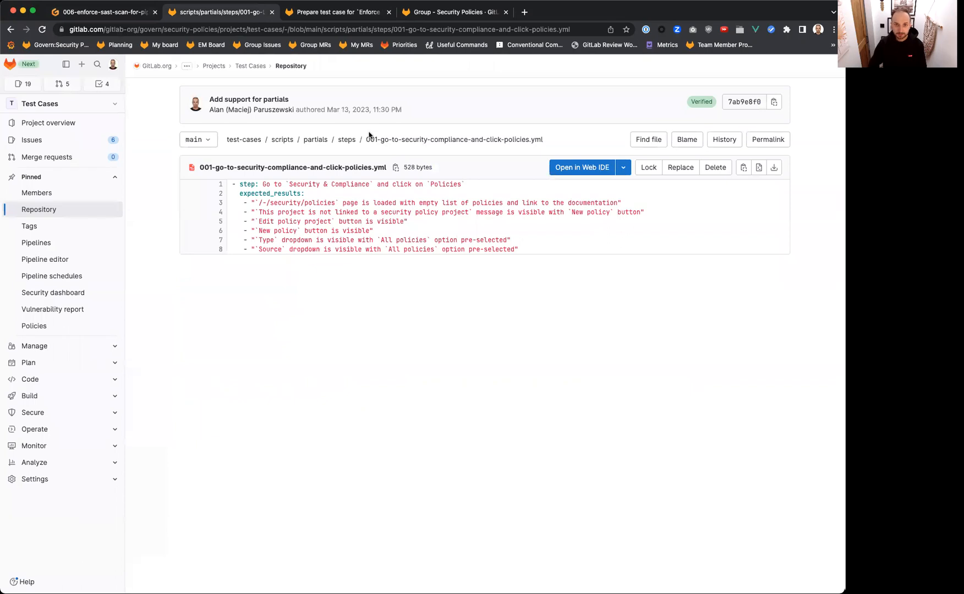
# Create blank public project 'sast-policies-test' with a README in Group - Security Policies
pyautogui.click(334, 11)
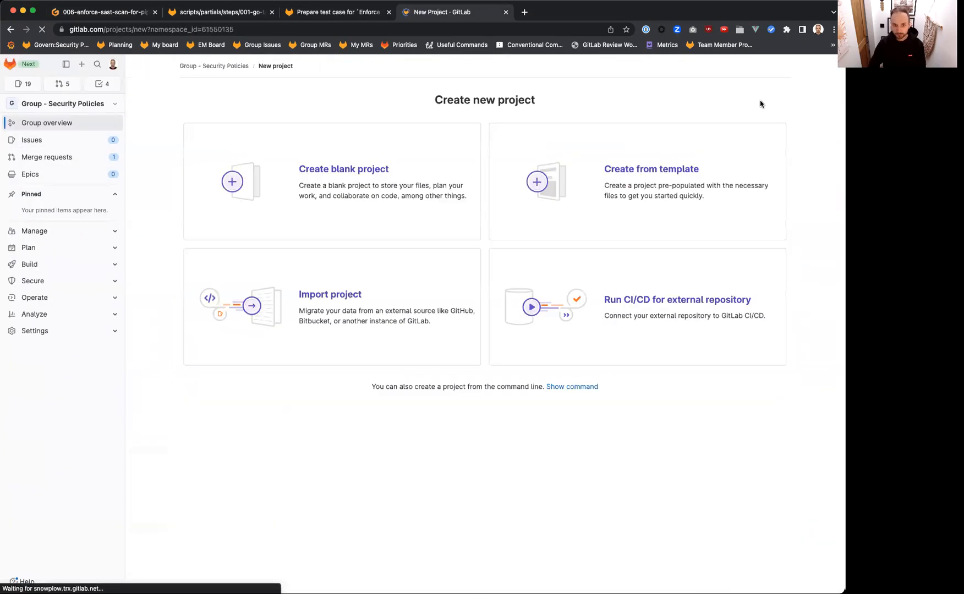
pyautogui.click(342, 169)
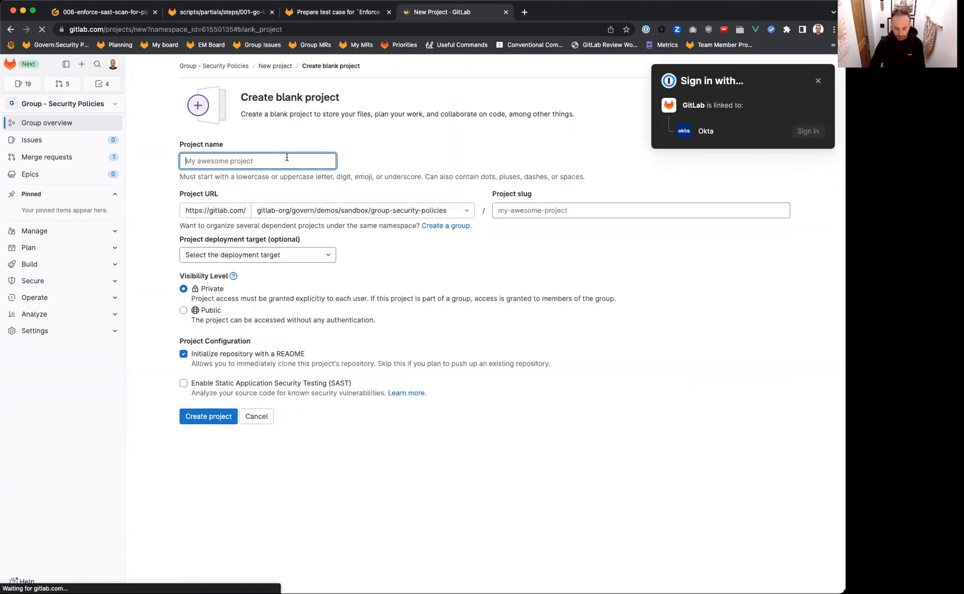
pyautogui.write('sast-')
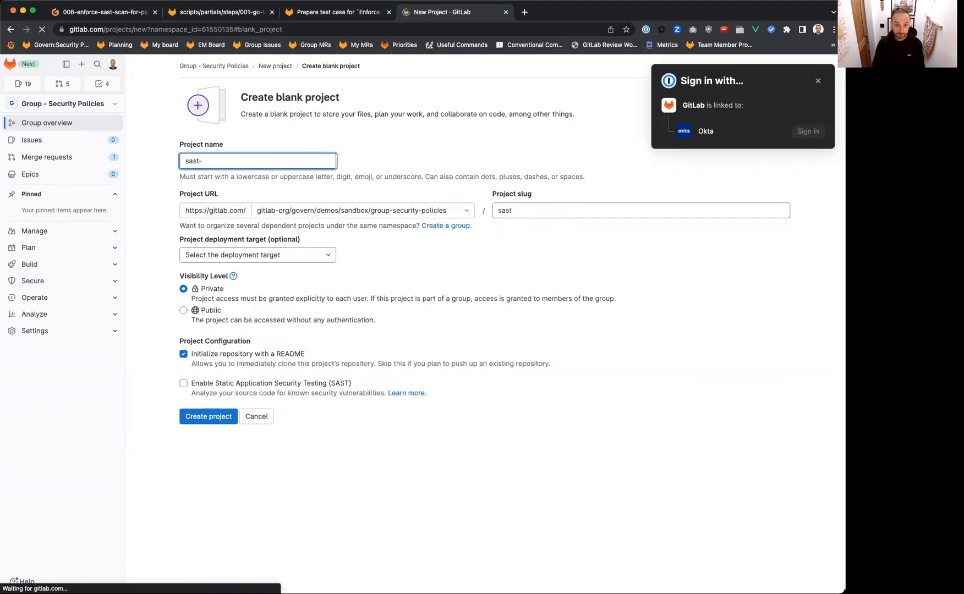
pyautogui.write('policies-test')
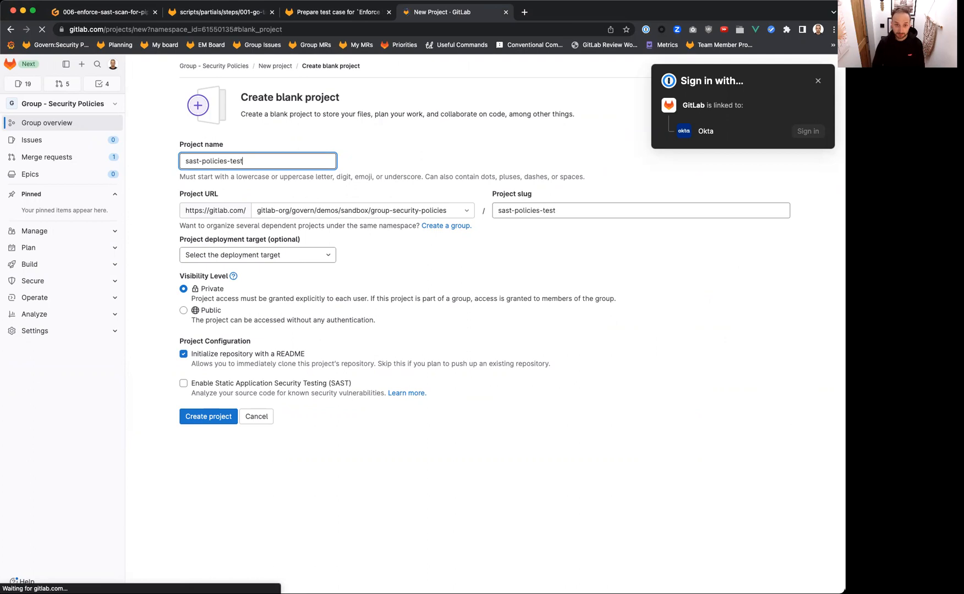
pyautogui.click(183, 310)
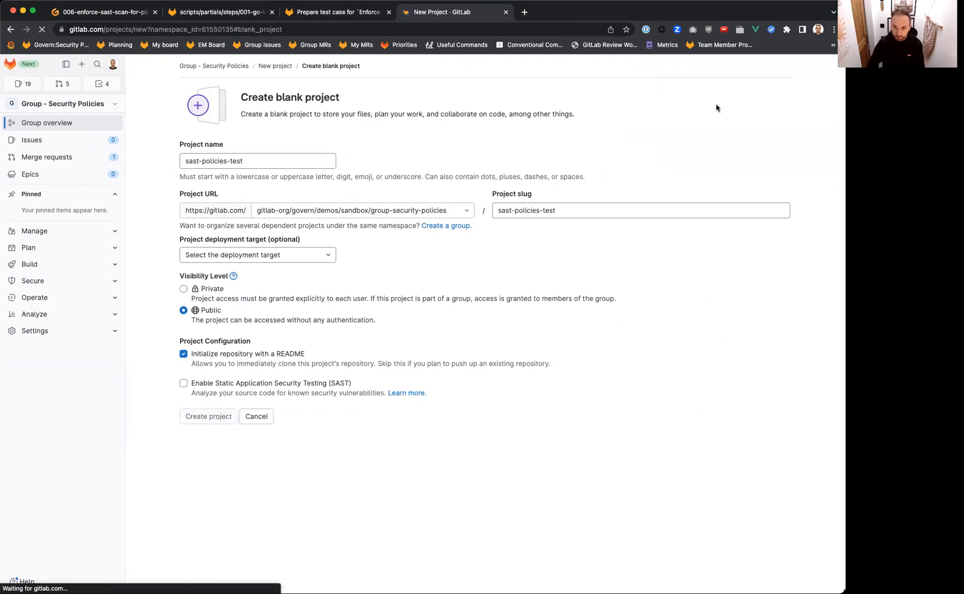
pyautogui.moveTo(713, 108)
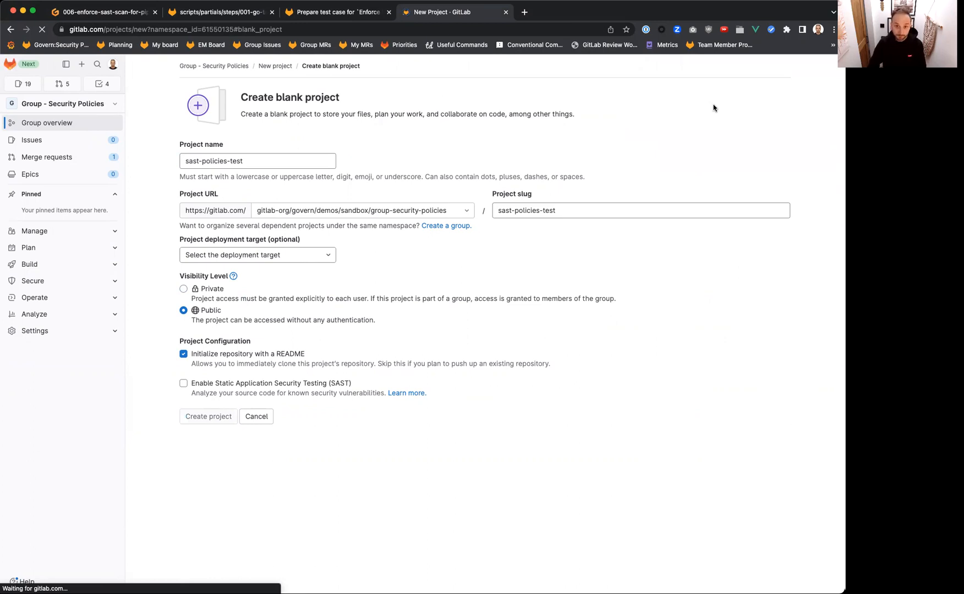
pyautogui.moveTo(613, 126)
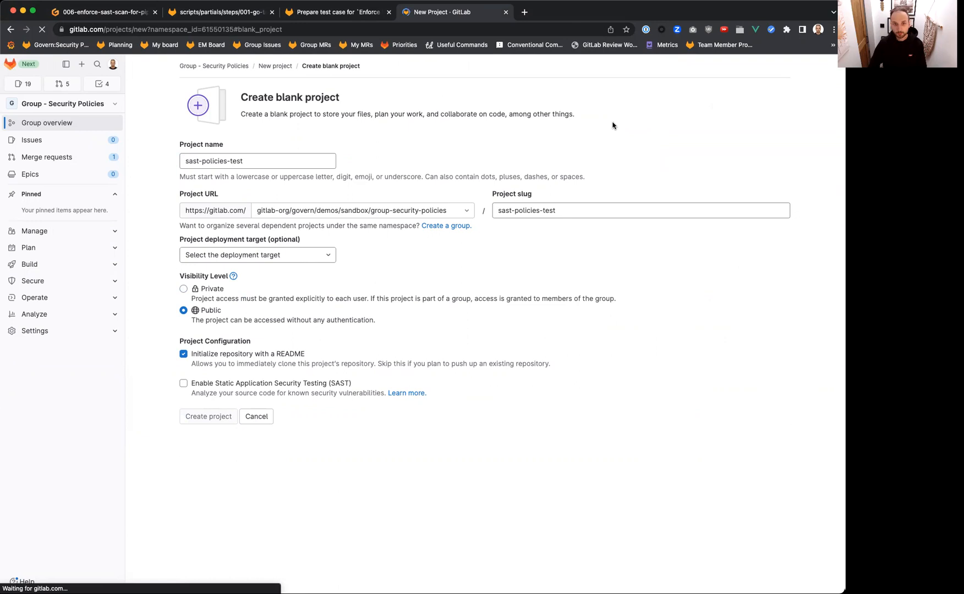
pyautogui.moveTo(349, 72)
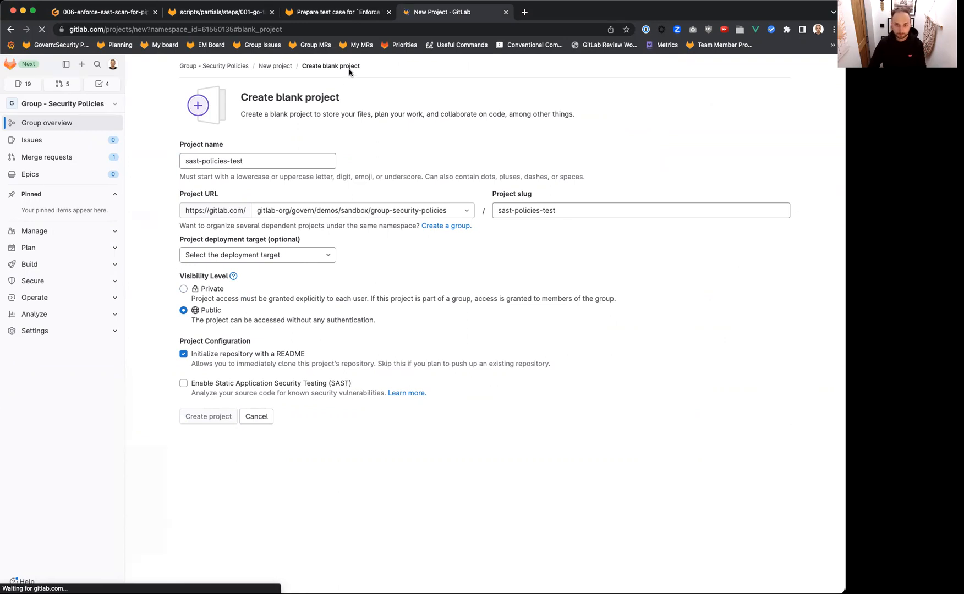
pyautogui.click(208, 416)
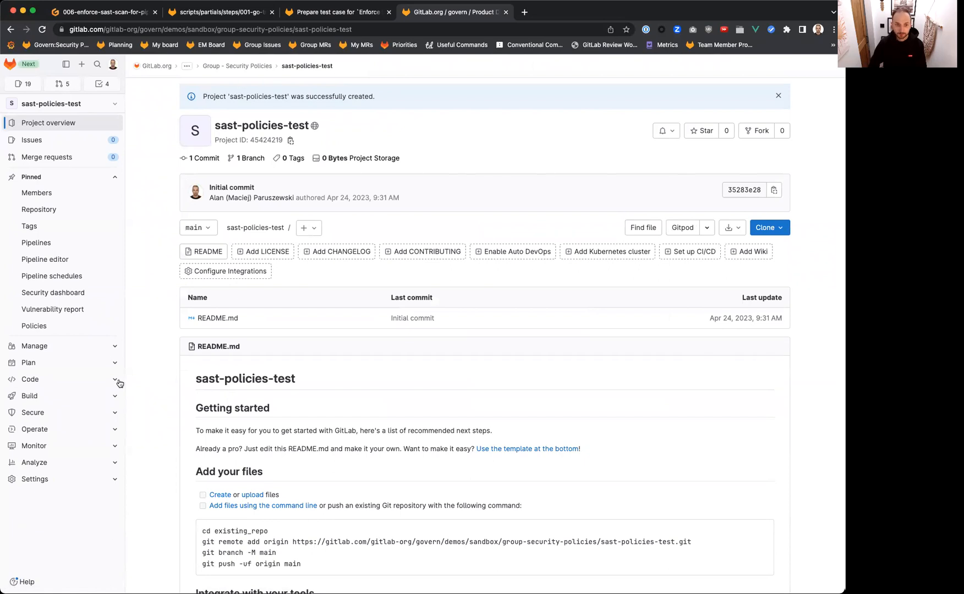
# Change POLICY_NAME on line 13 of the 006 test case from Test 002 to Test 006
pyautogui.click(32, 412)
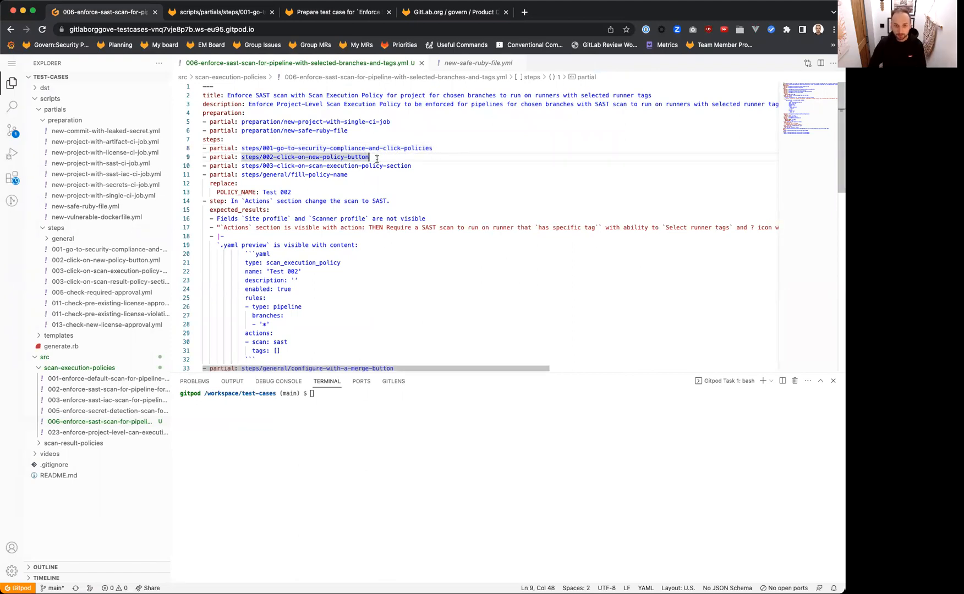
pyautogui.click(454, 11)
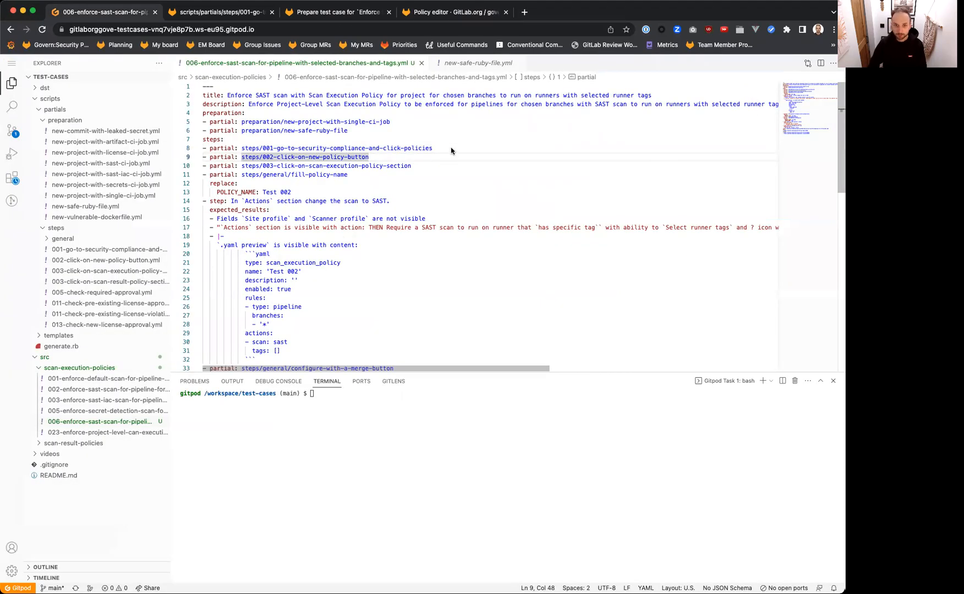
pyautogui.moveTo(440, 167)
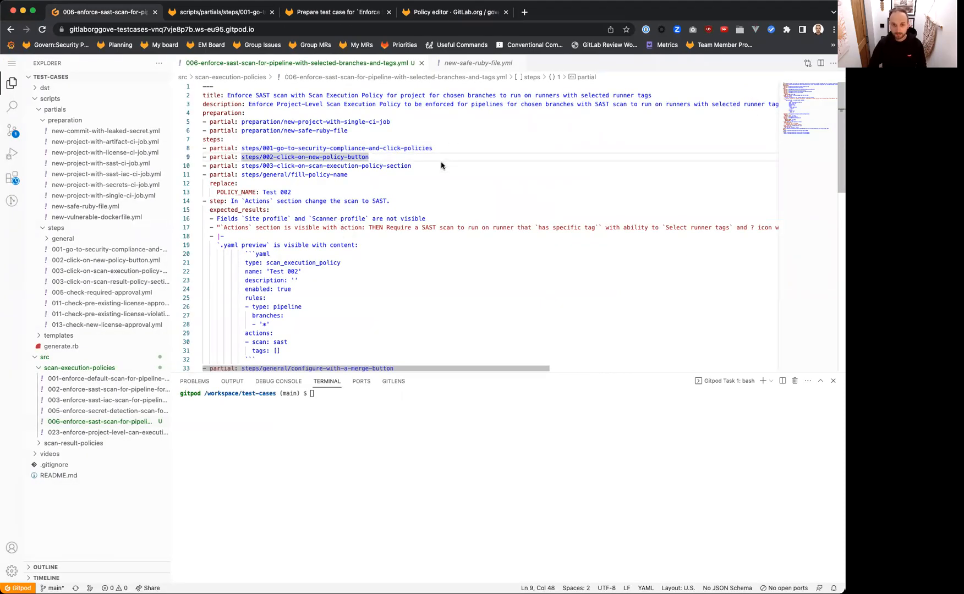
pyautogui.moveTo(424, 167)
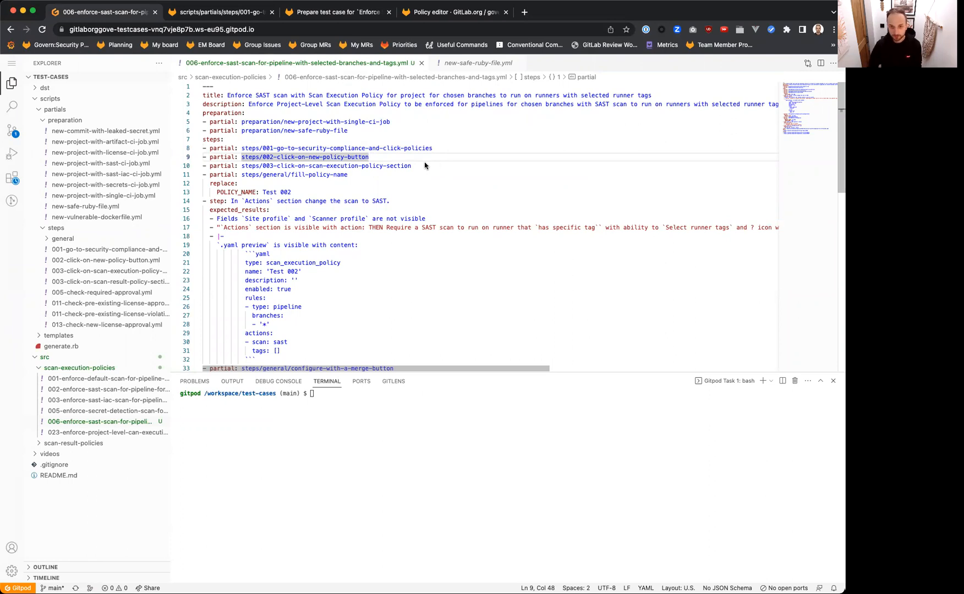
pyautogui.moveTo(396, 171)
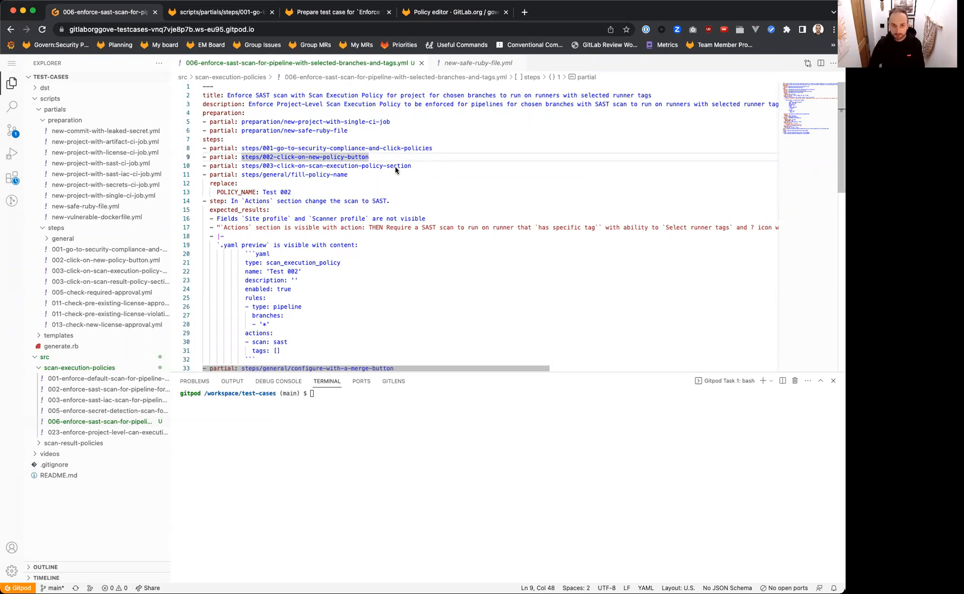
pyautogui.click(455, 12)
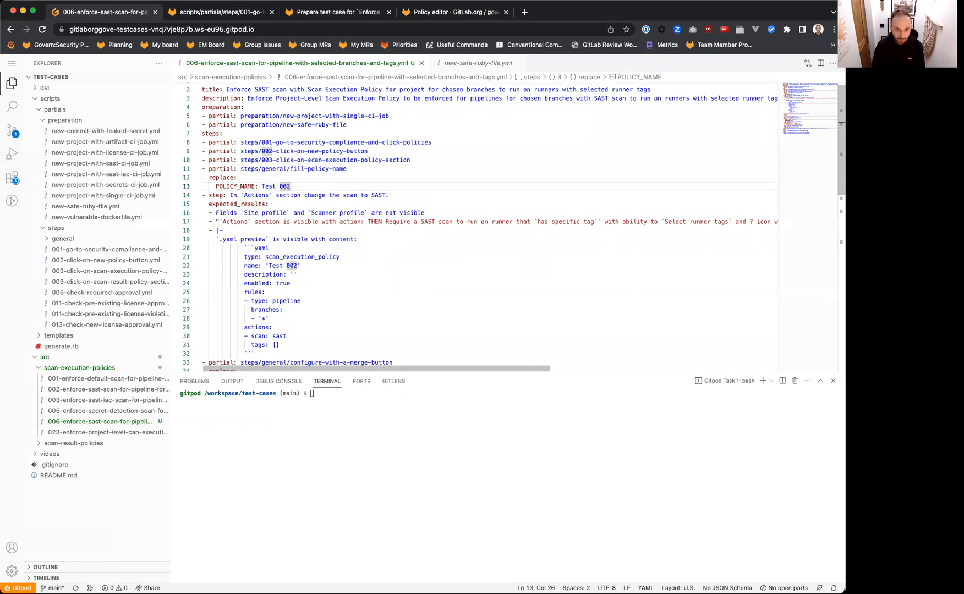
pyautogui.write('006')
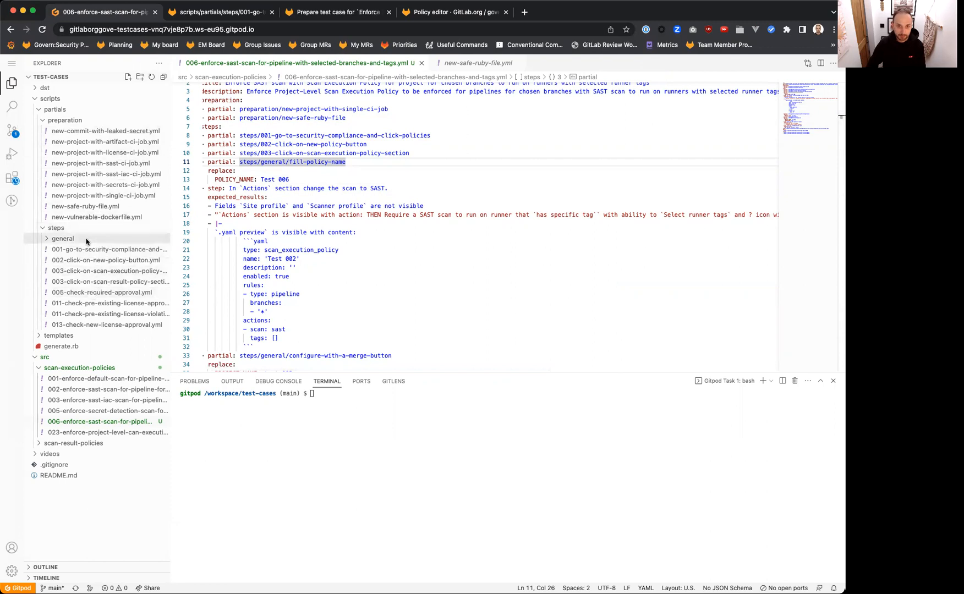
# Check the $POLICY_NAME placeholder in steps/general/fill-policy-name.yml, then revisit the 006 test case
pyautogui.click(62, 239)
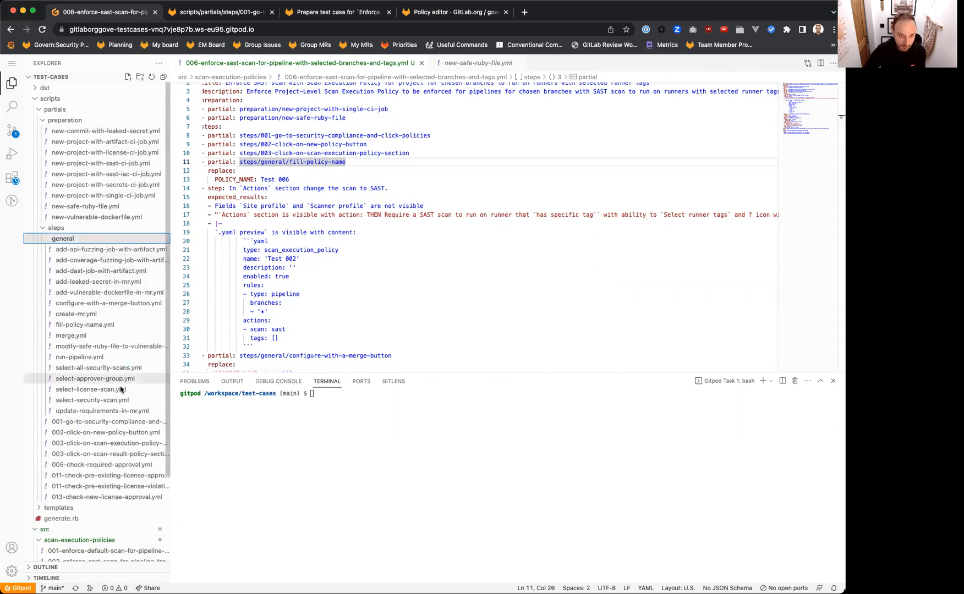
pyautogui.moveTo(109, 303)
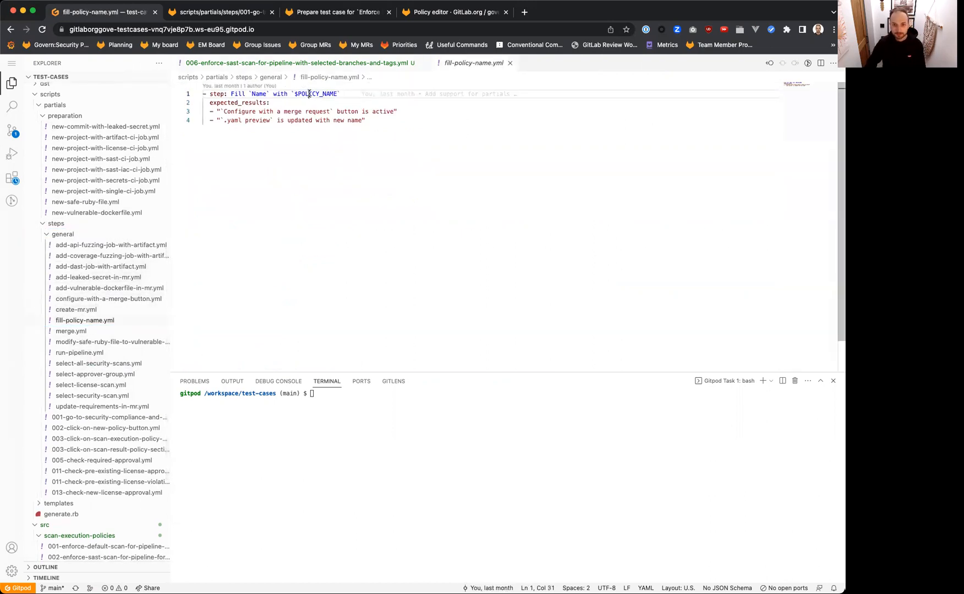
pyautogui.doubleClick(317, 94)
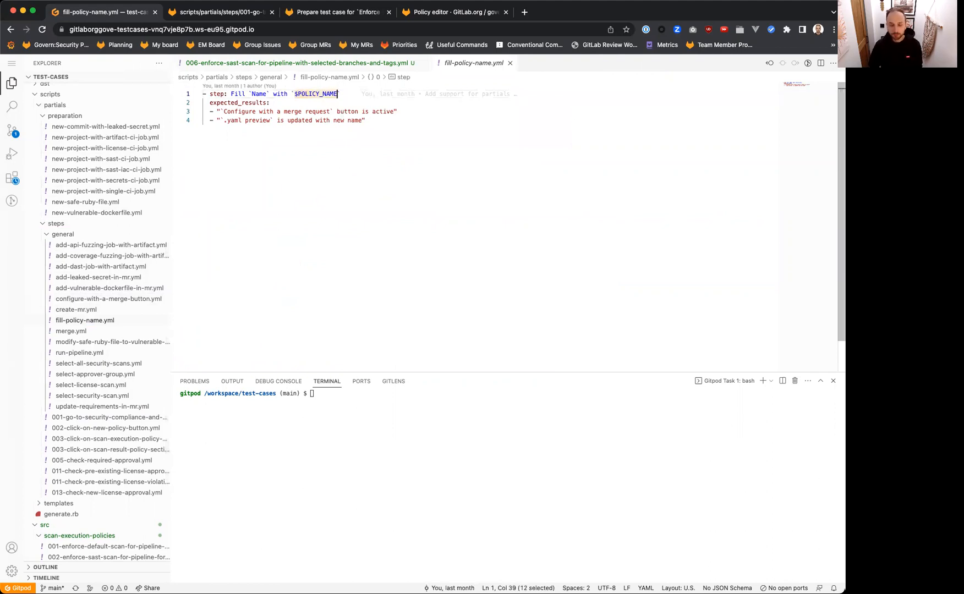
pyautogui.moveTo(291, 164)
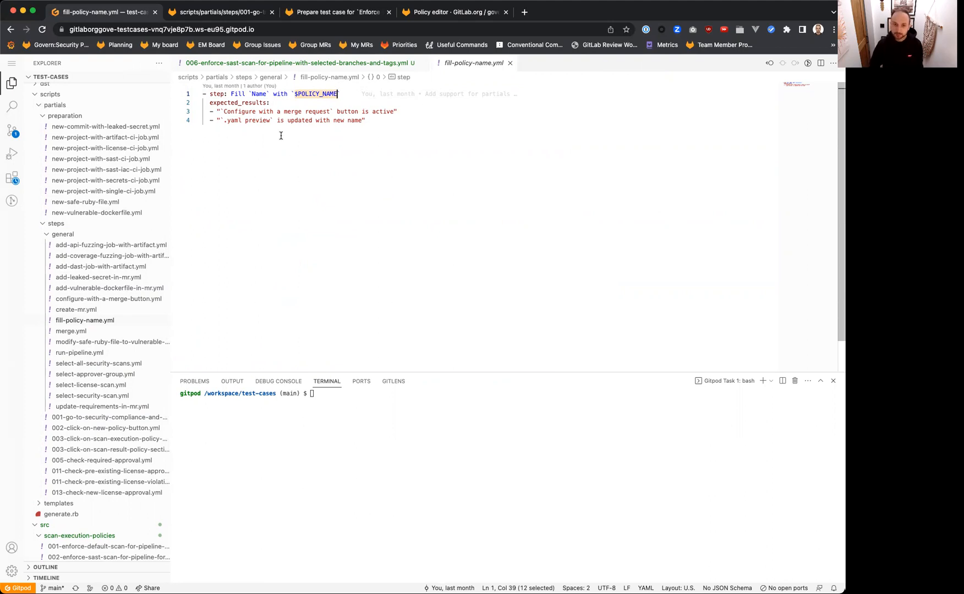
pyautogui.moveTo(309, 147)
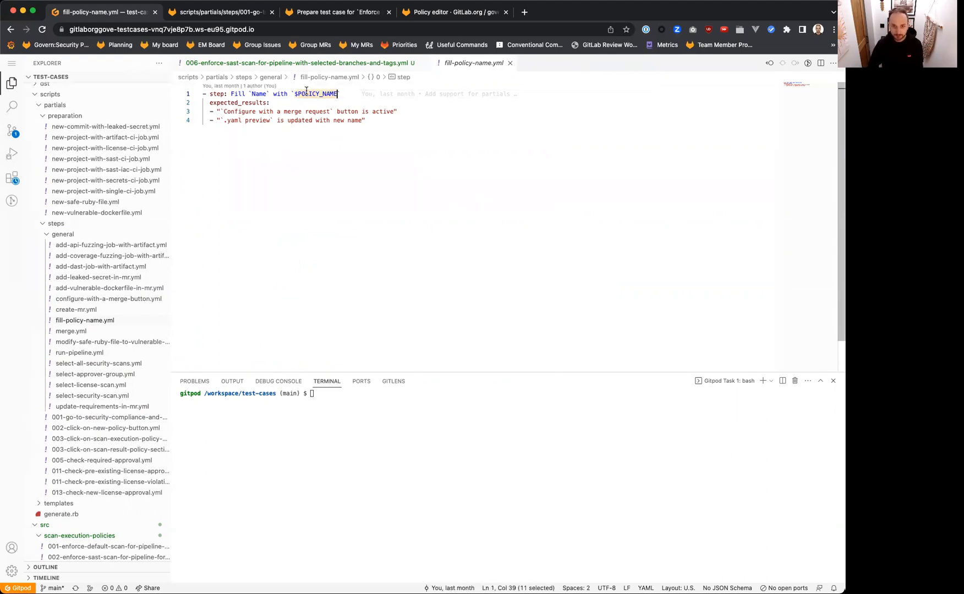
pyautogui.click(299, 62)
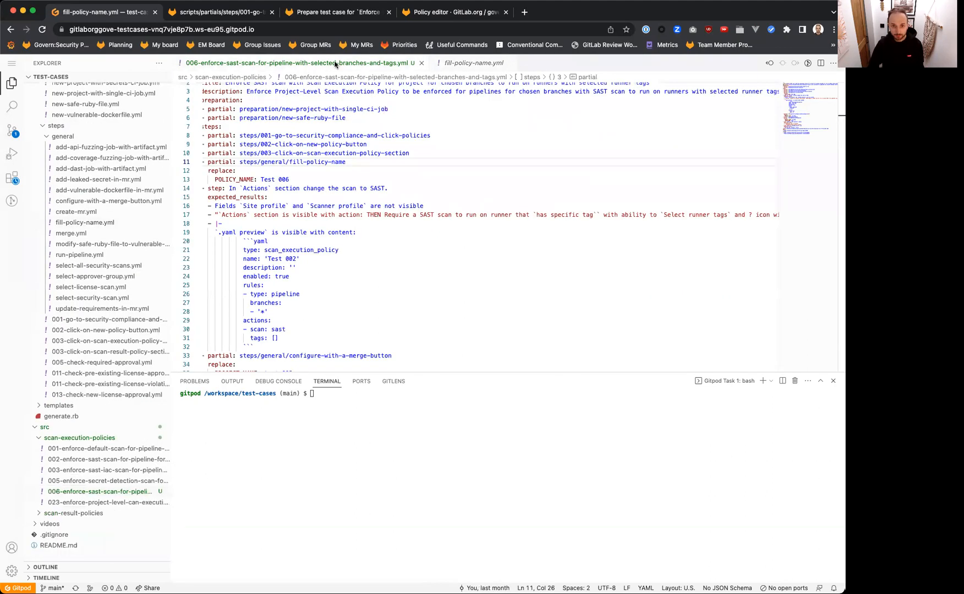
pyautogui.doubleClick(236, 179)
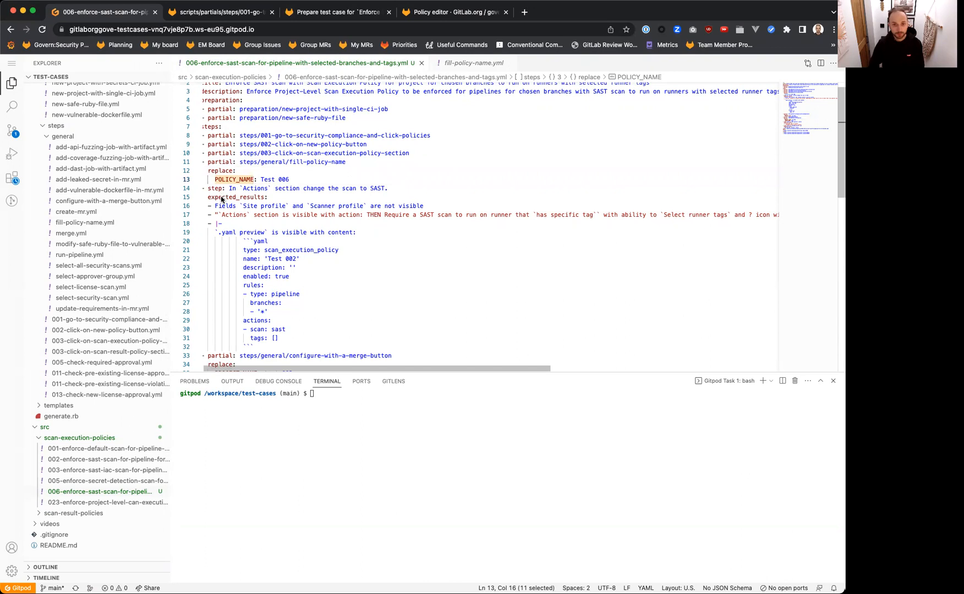
pyautogui.scroll(-3)
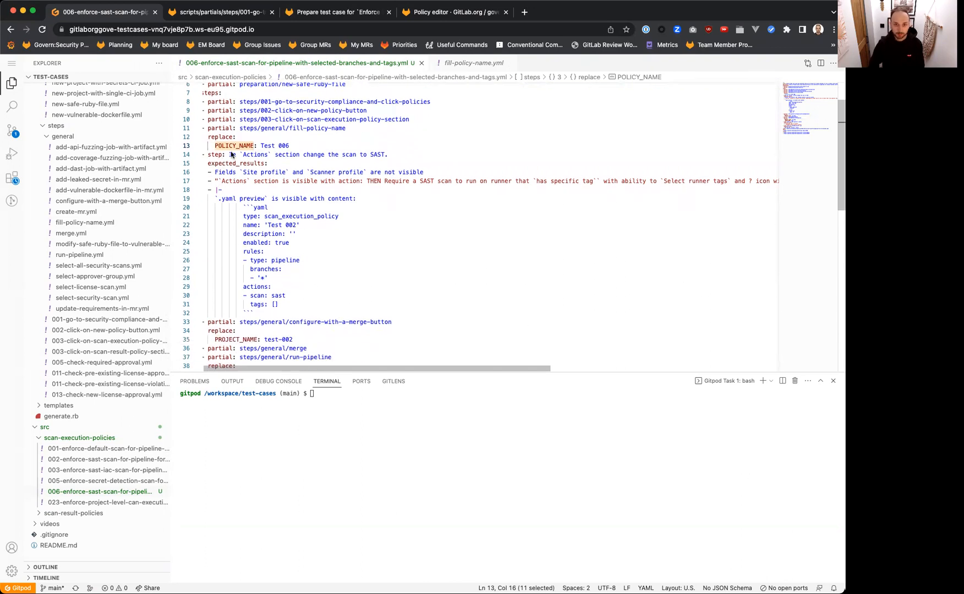
pyautogui.moveTo(426, 23)
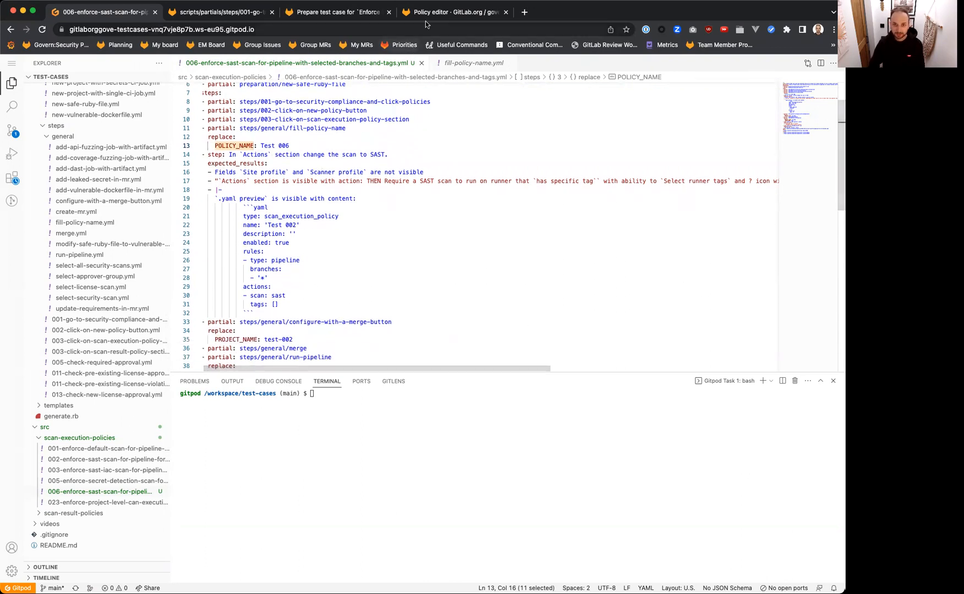
# Enter 'Test 006' as the policy name and choose SAST as the scan type
pyautogui.click(453, 11)
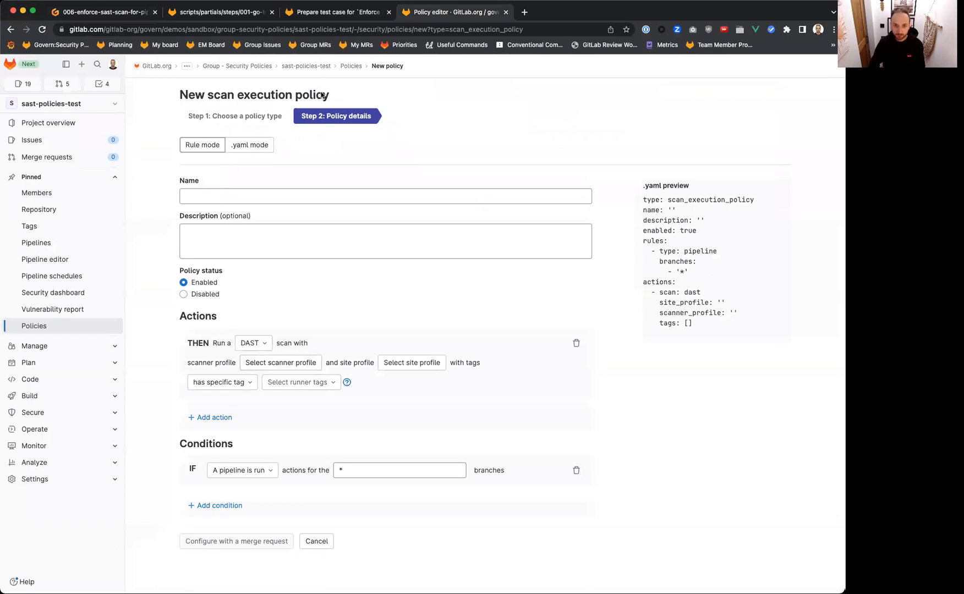
pyautogui.write('TEs')
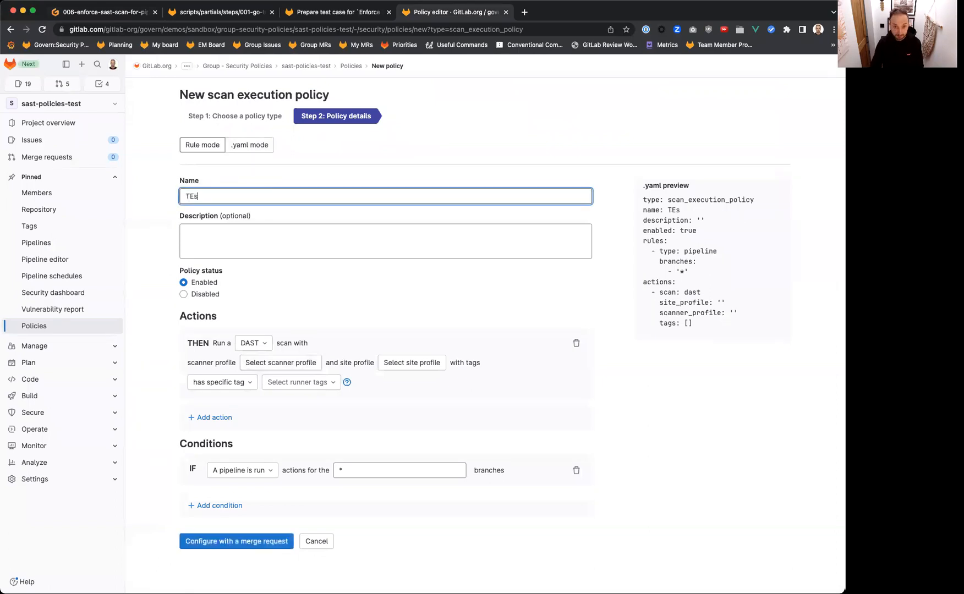
pyautogui.write('Test 006')
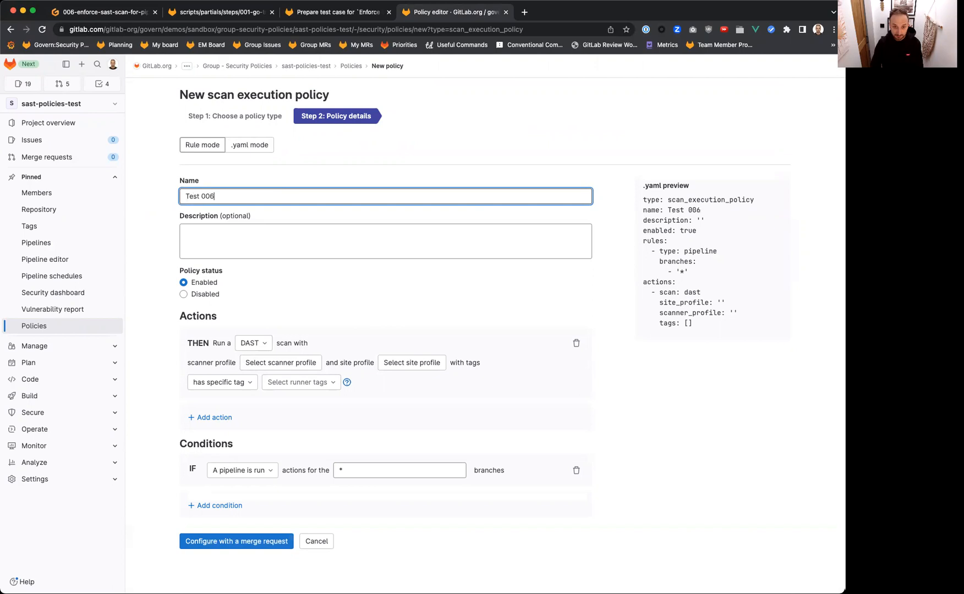
pyautogui.click(253, 343)
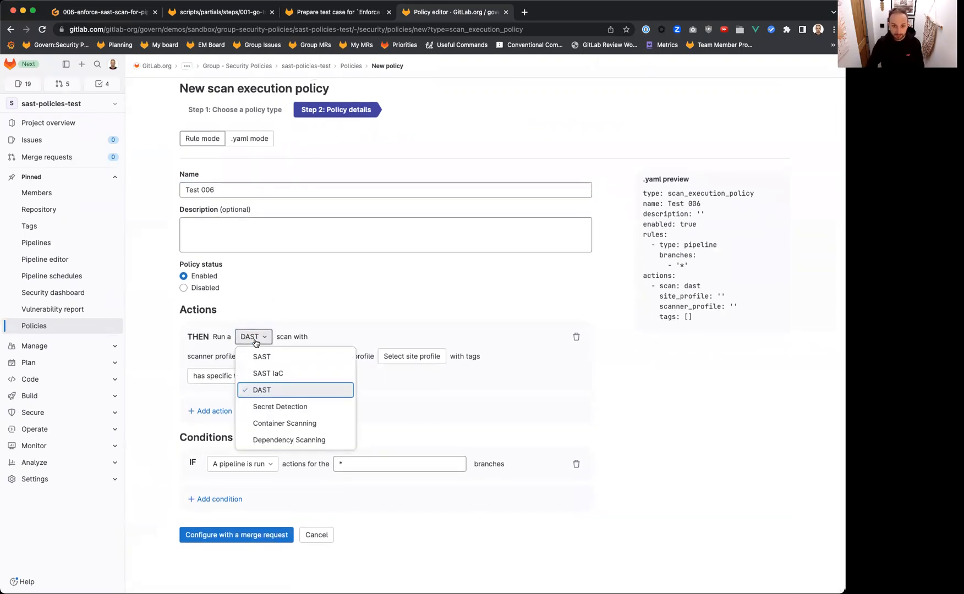
pyautogui.click(261, 356)
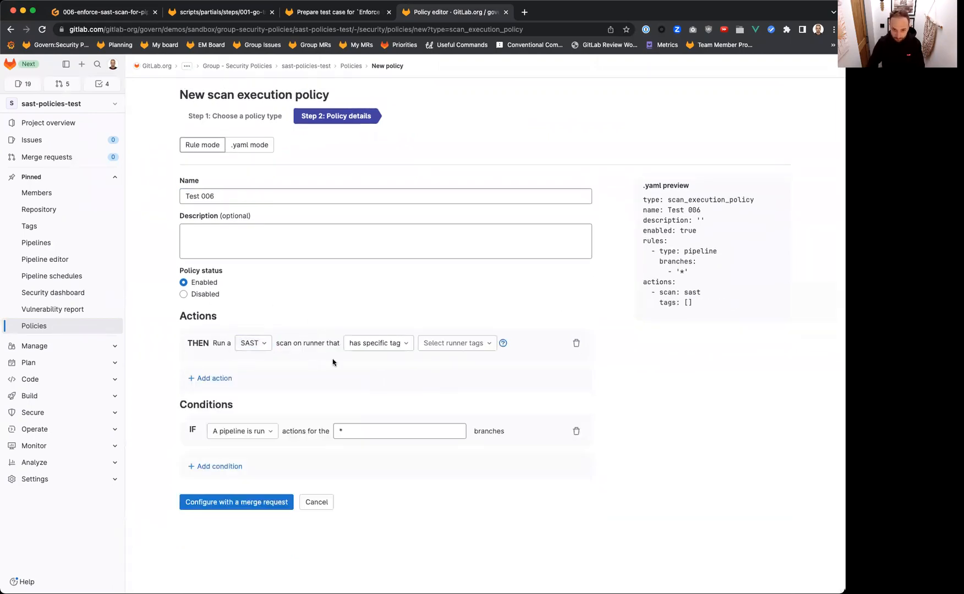
pyautogui.click(220, 12)
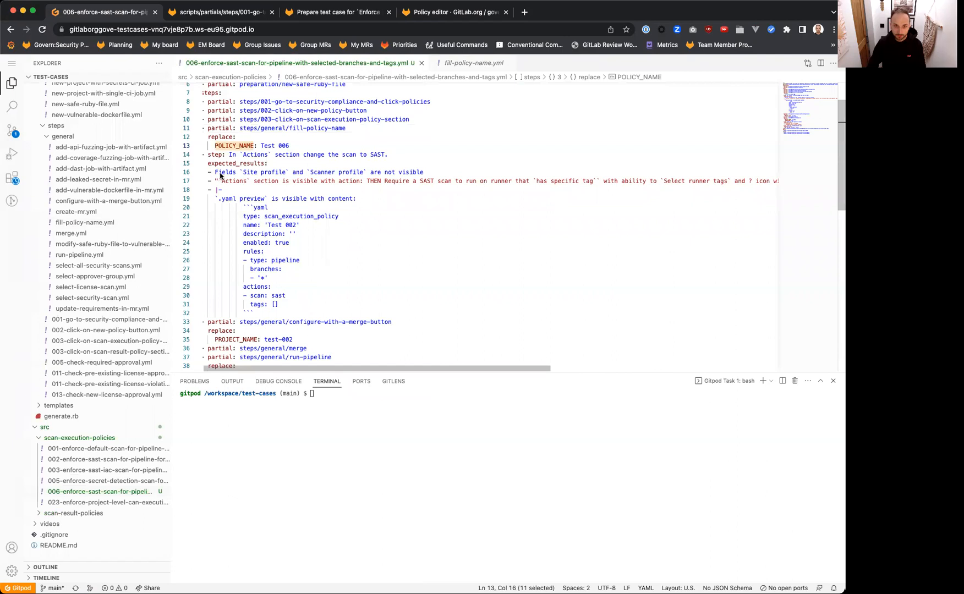
pyautogui.moveTo(404, 177)
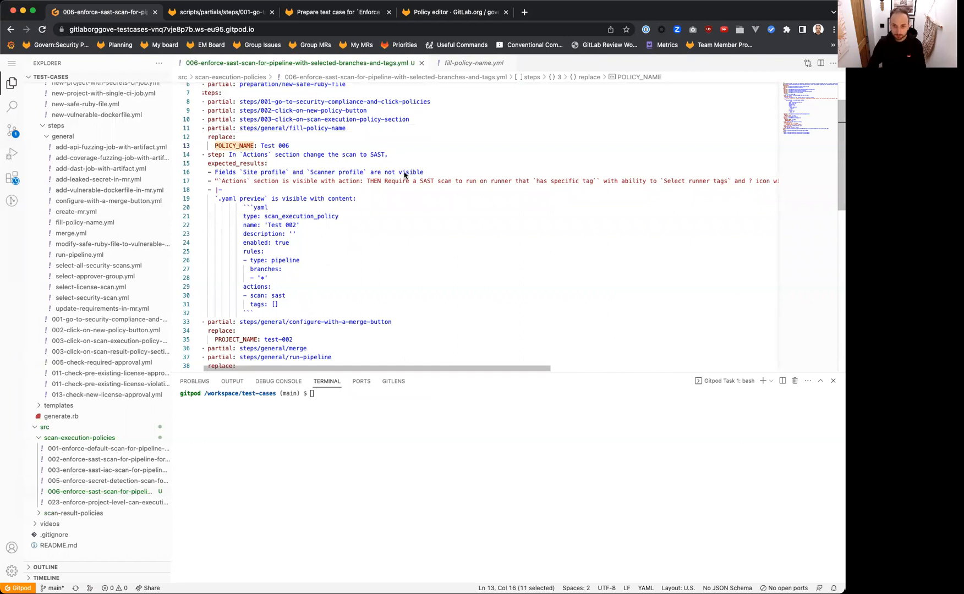
# Compare the test case against the GitLab issue and the scan execution policy form
pyautogui.click(455, 11)
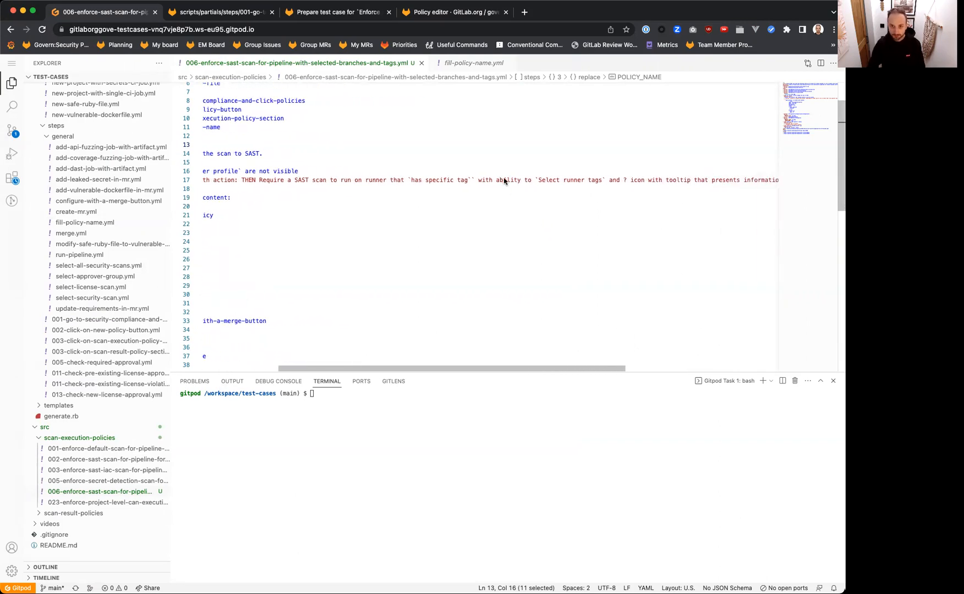
pyautogui.click(454, 12)
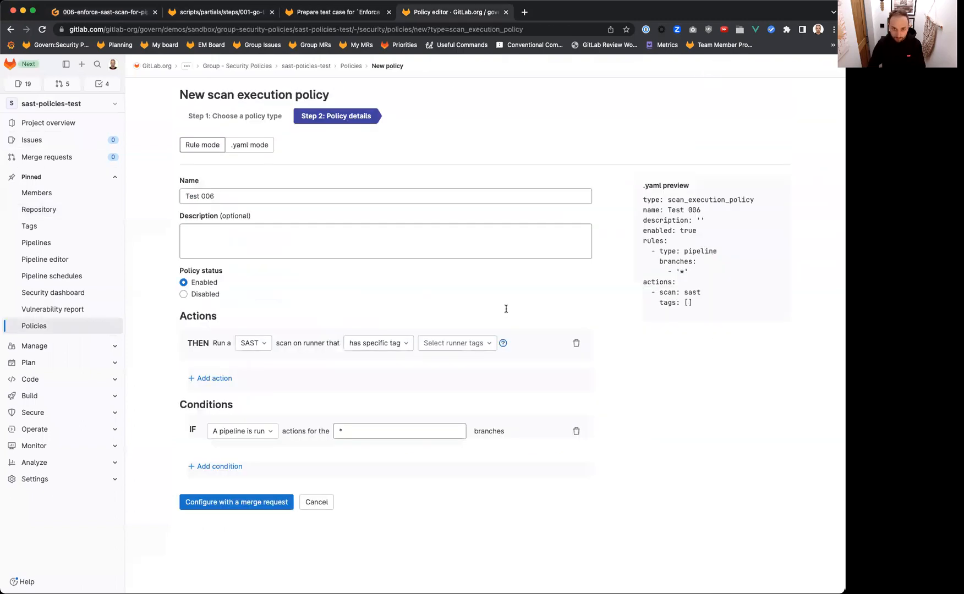
pyautogui.click(334, 12)
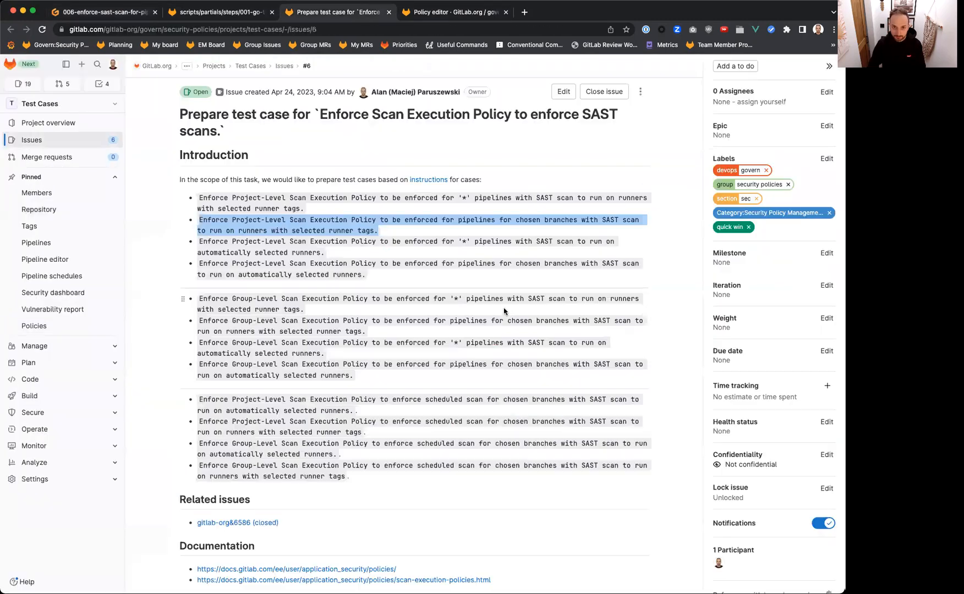
pyautogui.click(452, 12)
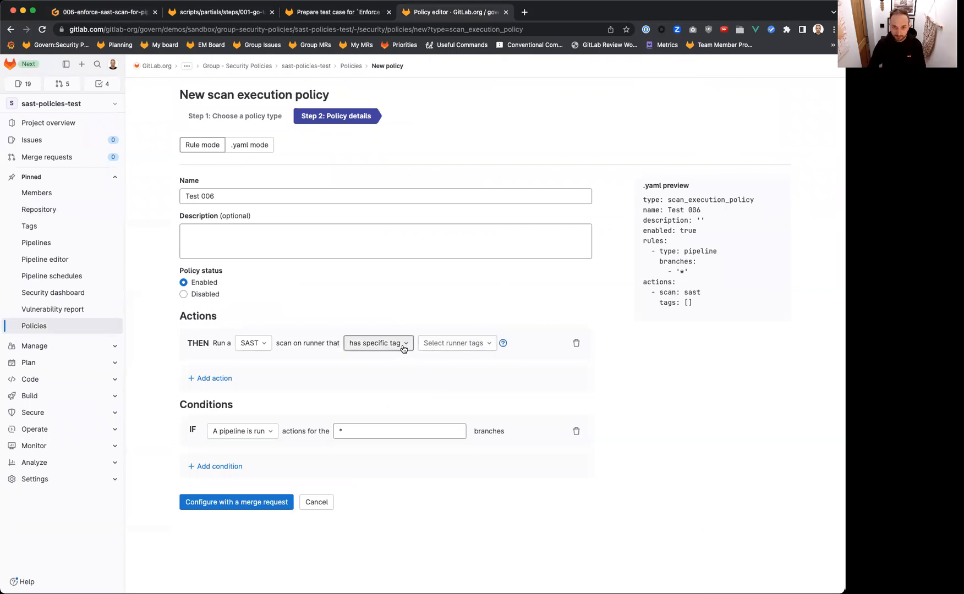
pyautogui.click(219, 11)
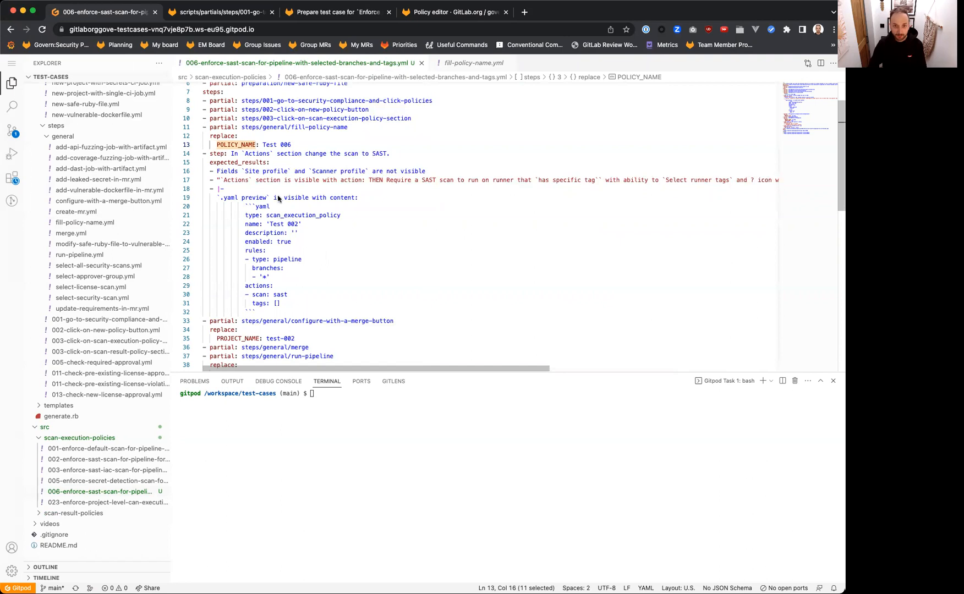
pyautogui.moveTo(345, 306)
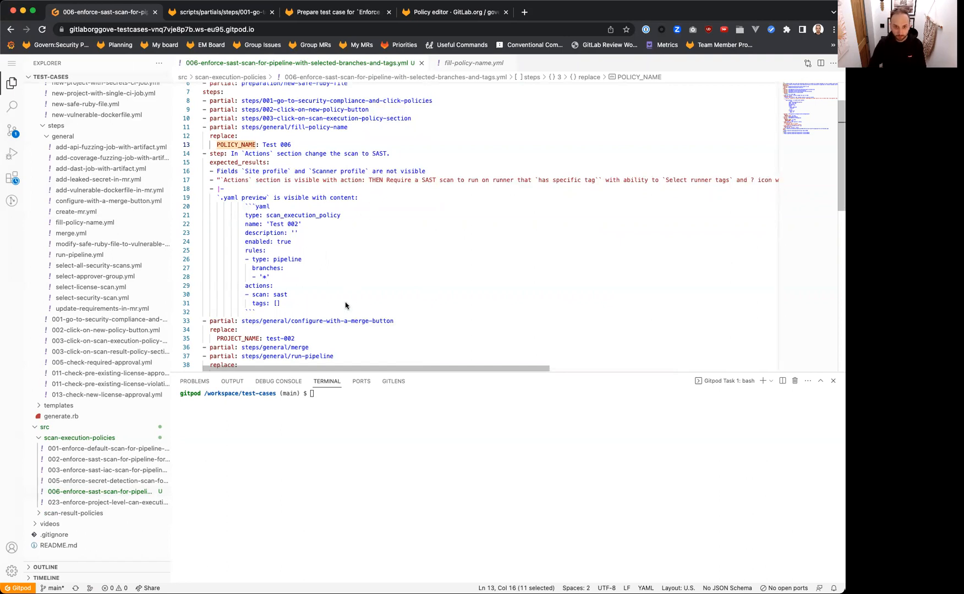
# Delete the '2' from 'Test 002' in the expected preview name on line 22
pyautogui.click(454, 12)
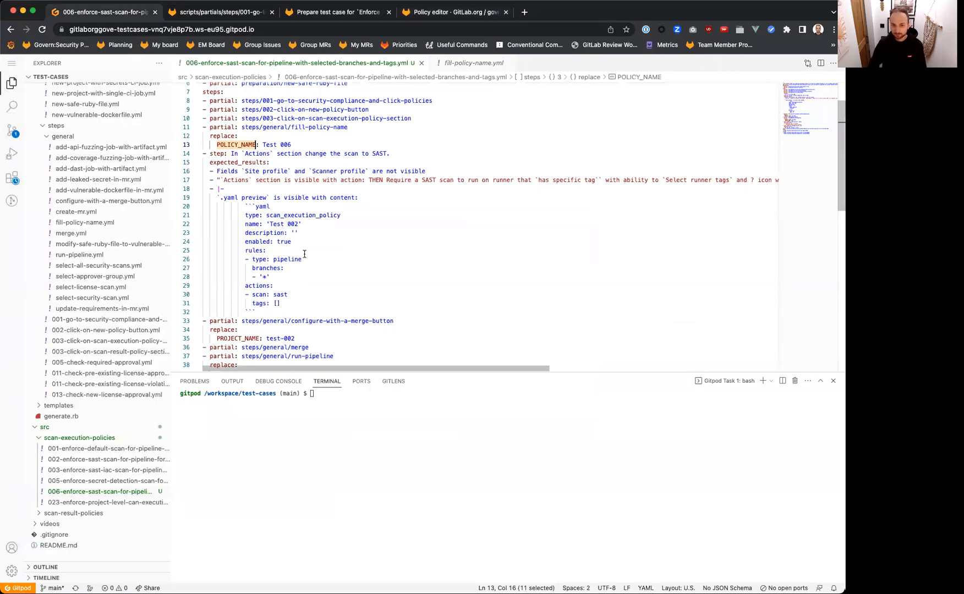
pyautogui.click(298, 224)
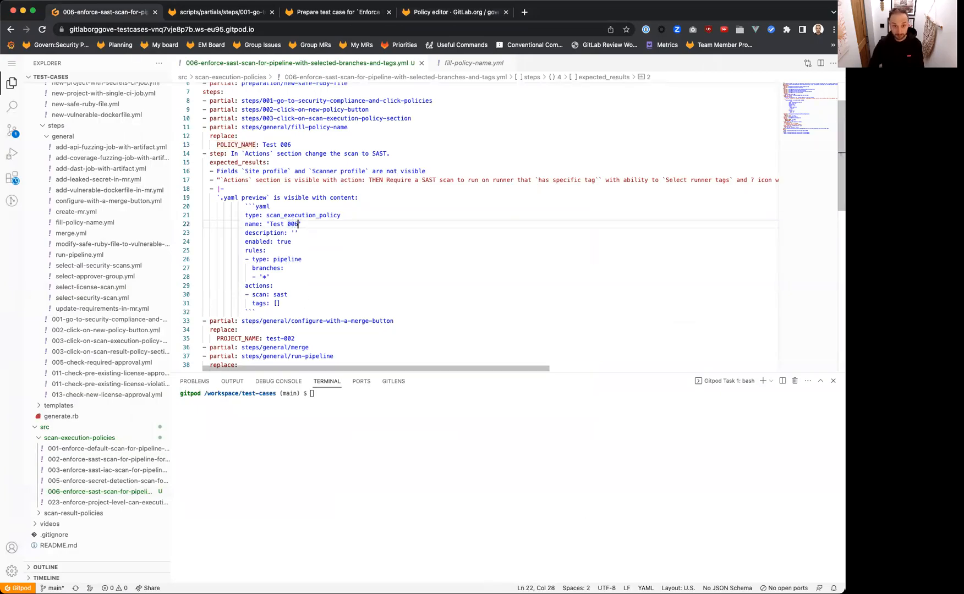
pyautogui.scroll(-3)
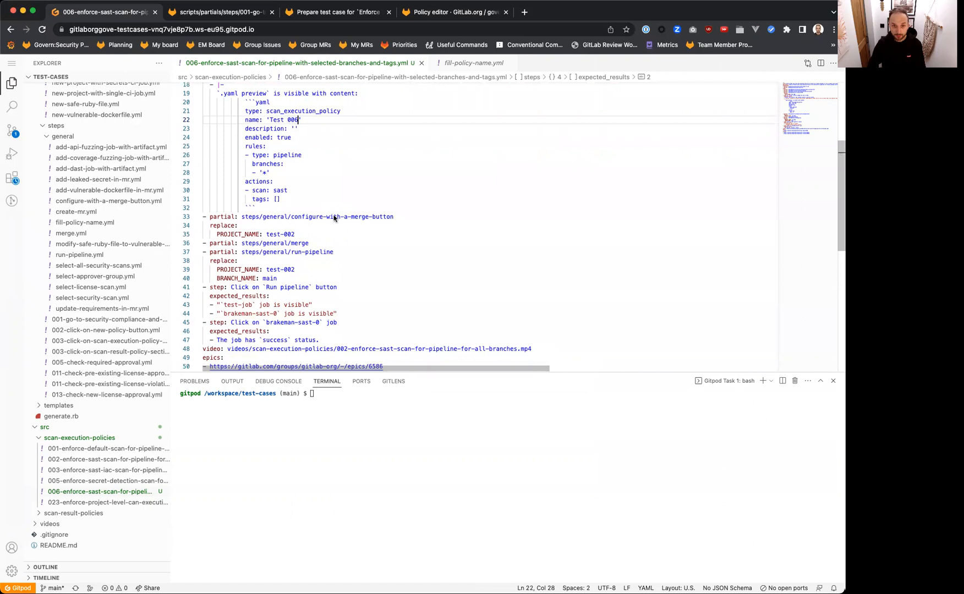
# Complete the preview name as Test 006 and begin a new '- step:' line
pyautogui.scroll(3)
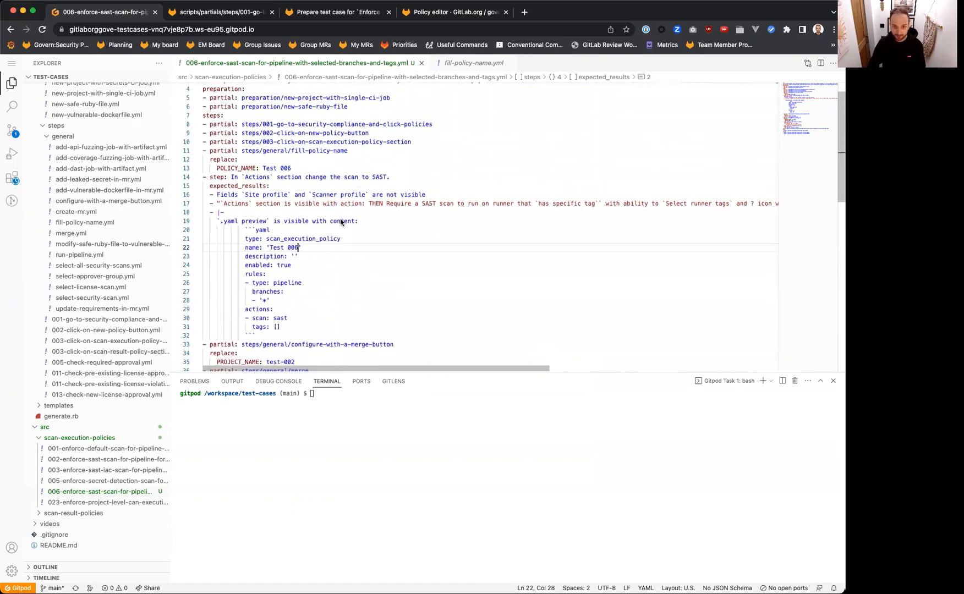
pyautogui.moveTo(209, 226)
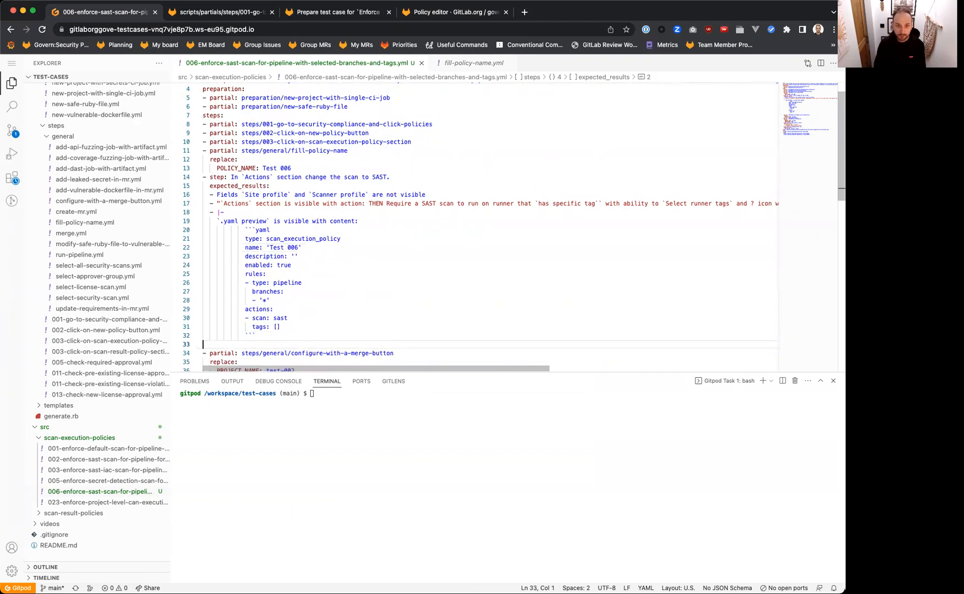
pyautogui.write('step:')
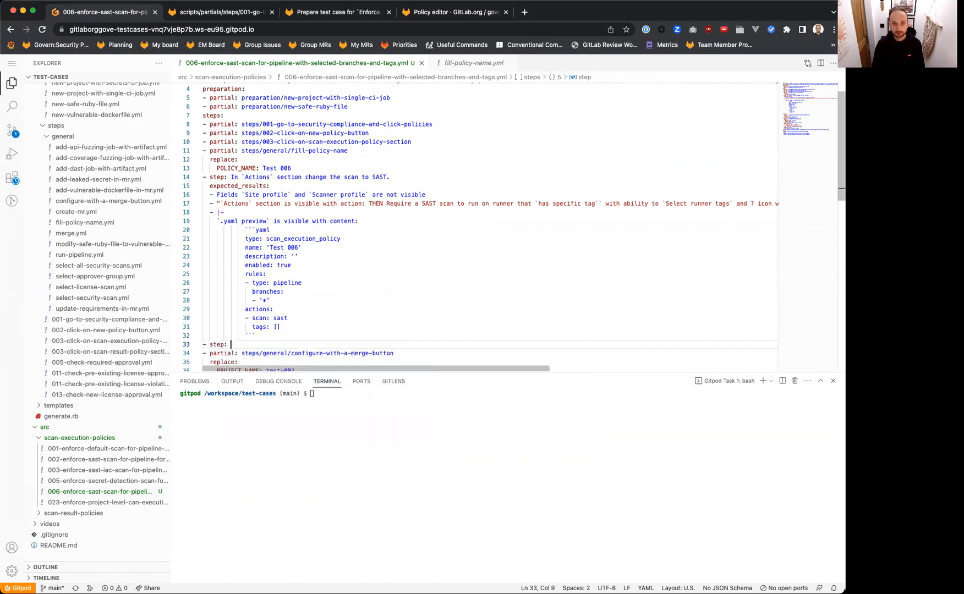
pyautogui.scroll(3)
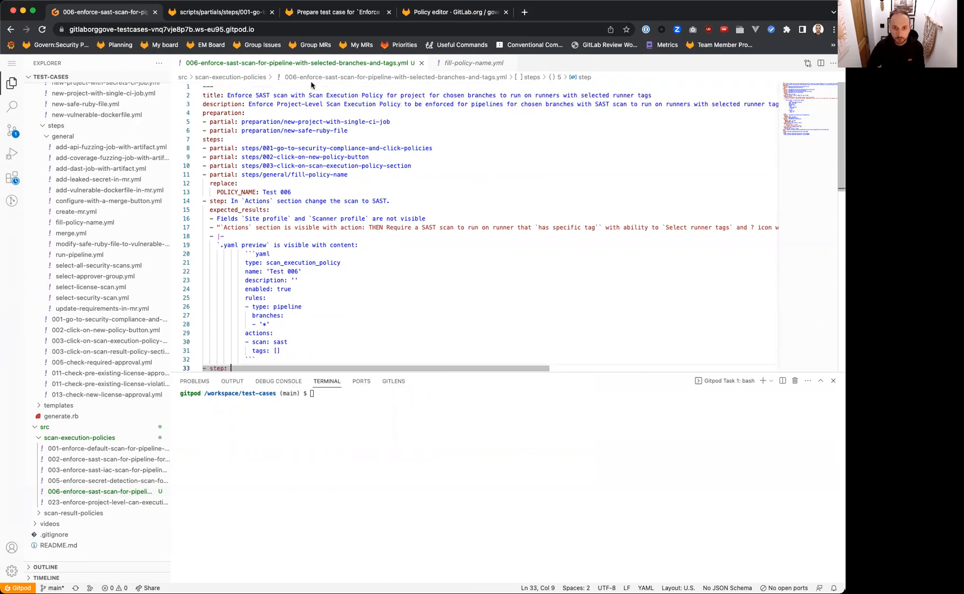
pyautogui.moveTo(431, 112)
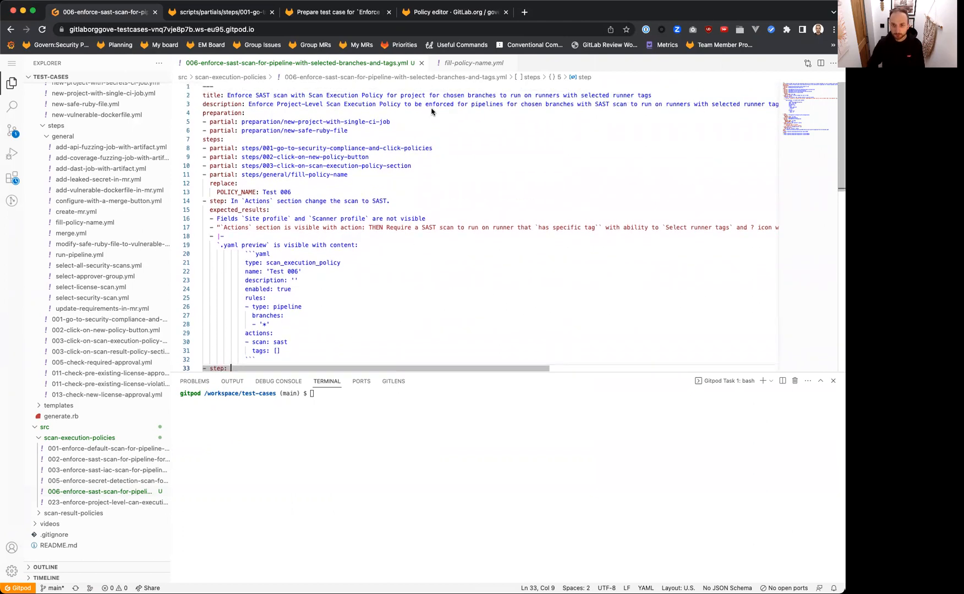
pyautogui.scroll(-3)
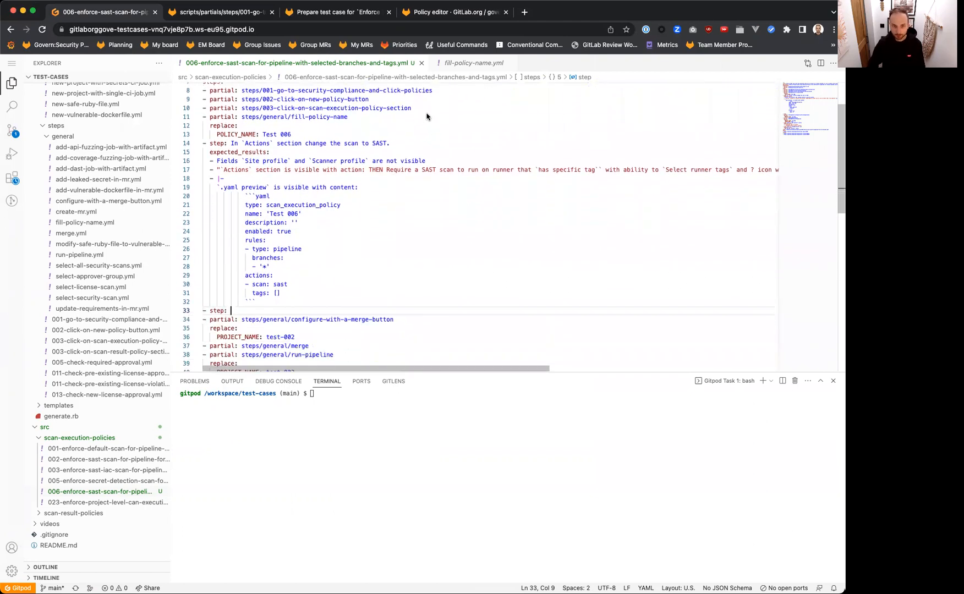
# Write a step changing Conditions branches from '*' to main, with an expected YAML preview
pyautogui.click(453, 11)
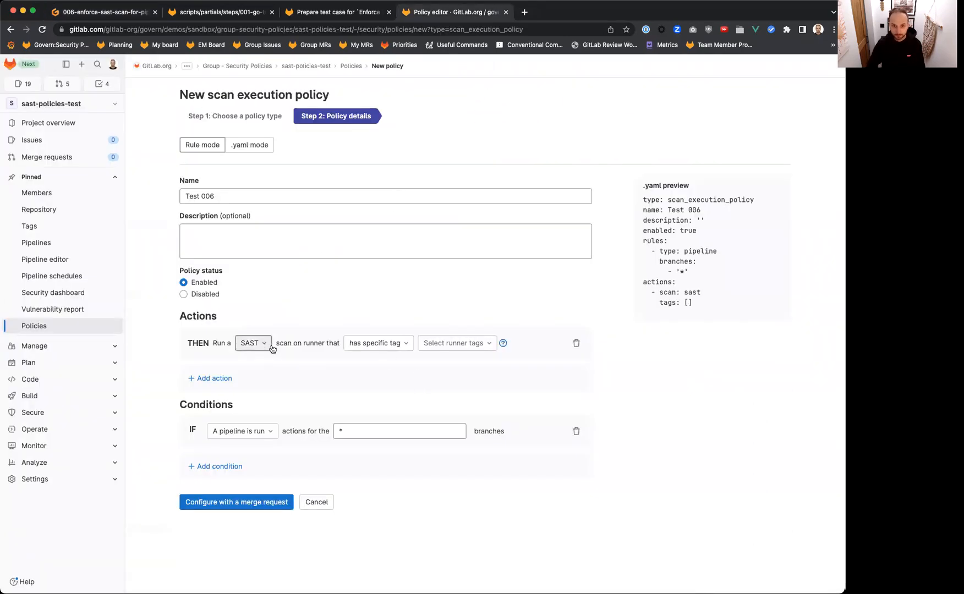
pyautogui.moveTo(335, 310)
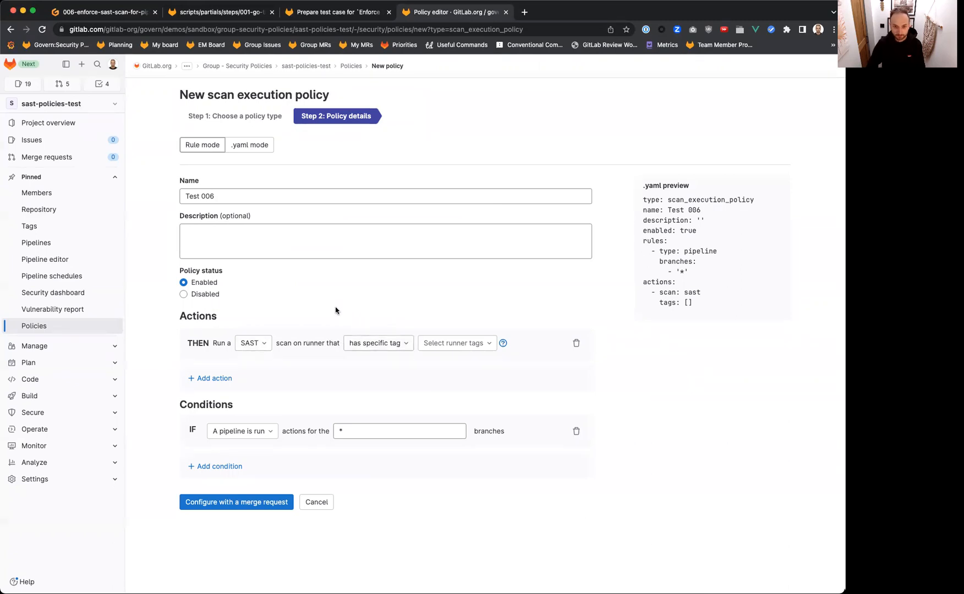
pyautogui.moveTo(242, 431)
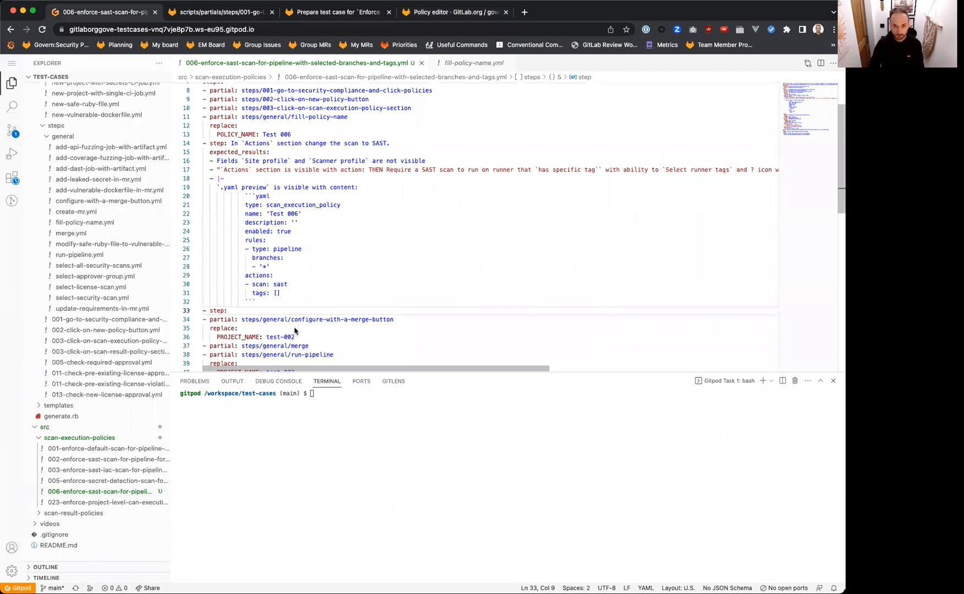
pyautogui.write('In `Conditions')
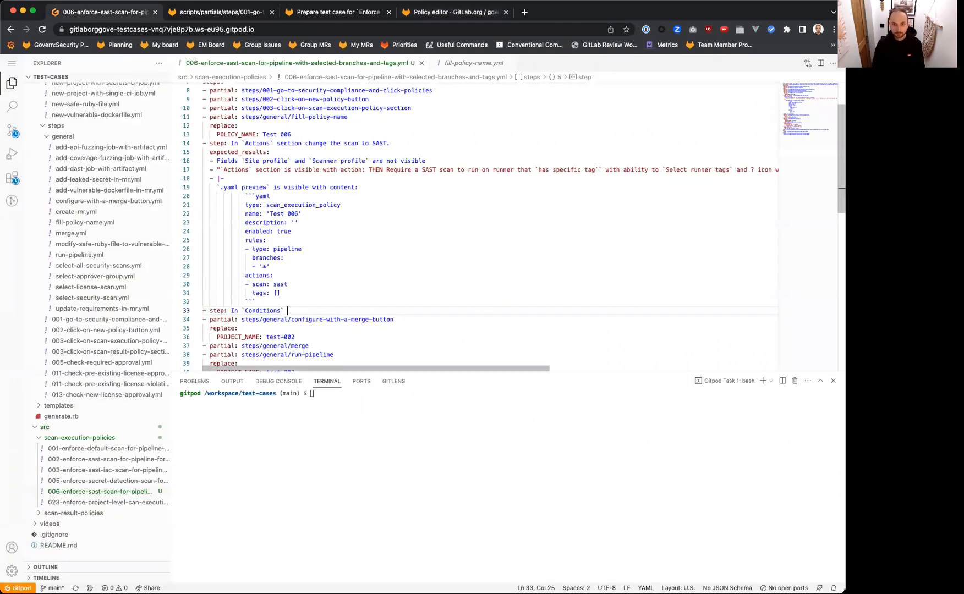
pyautogui.write('sectio')
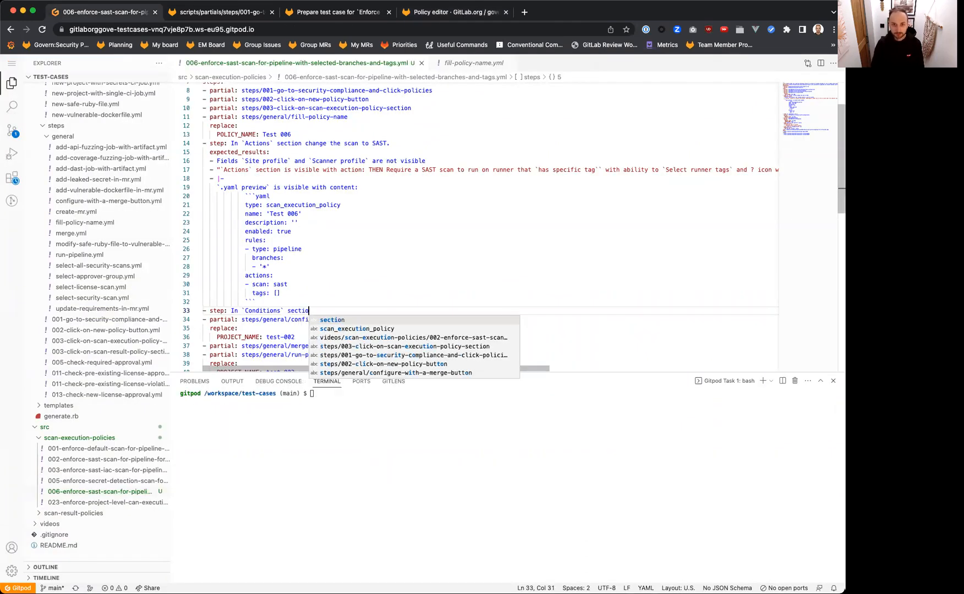
pyautogui.click(455, 11)
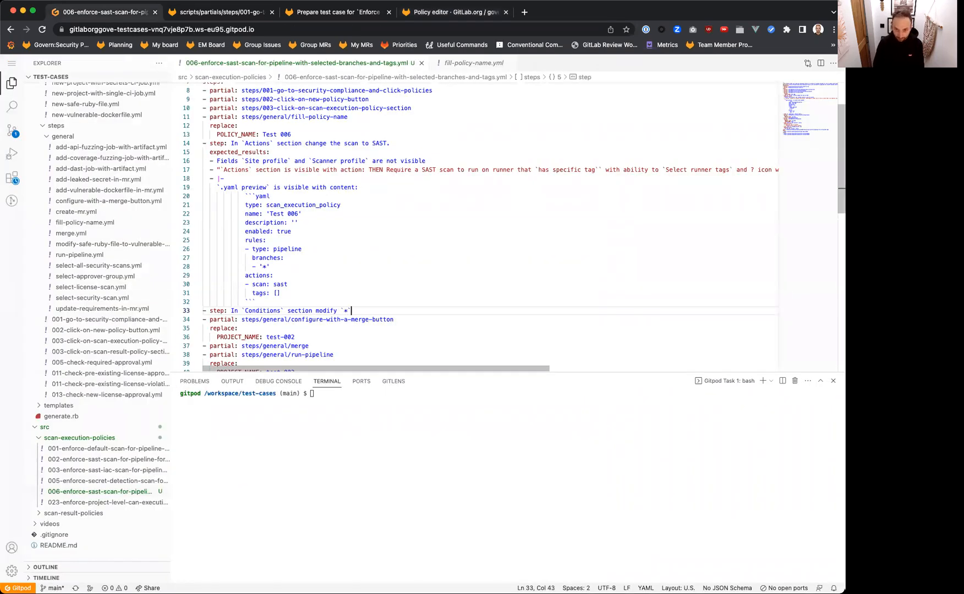
pyautogui.write('branches to `')
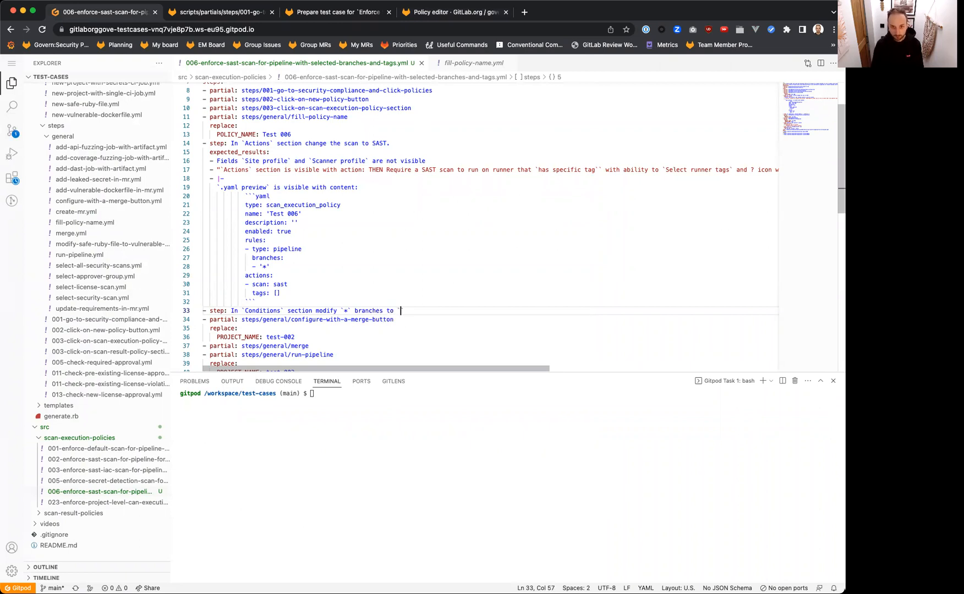
pyautogui.click(453, 11)
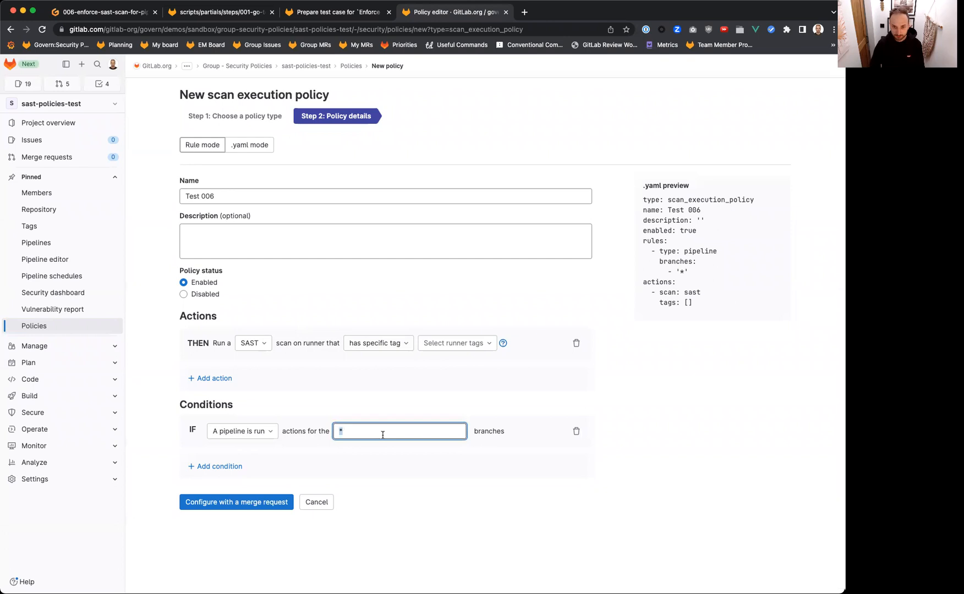
pyautogui.write('main,produc')
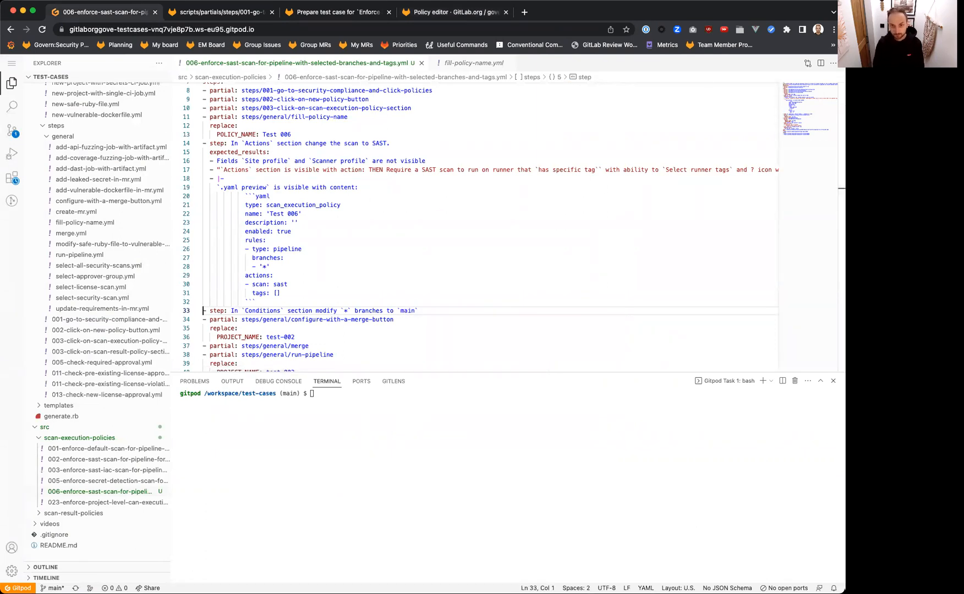
pyautogui.click(417, 310)
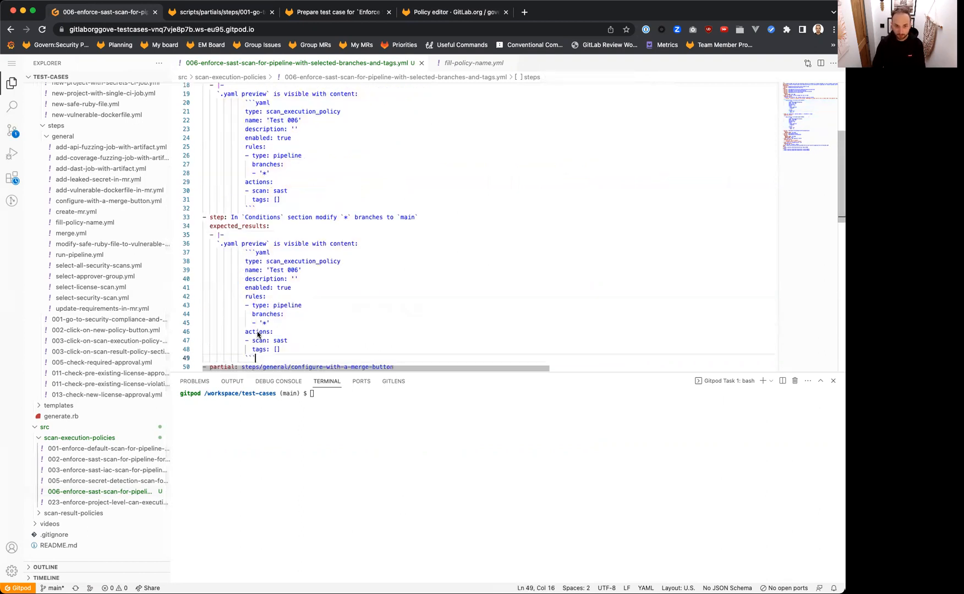
# Set the expected preview branches to '- main' and duplicate the step block
pyautogui.scroll(3)
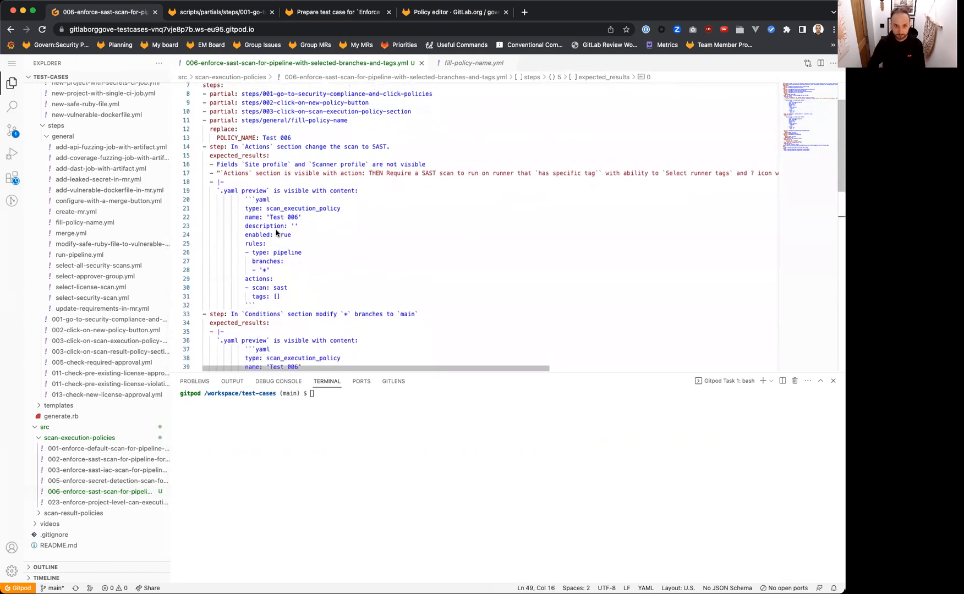
pyautogui.scroll(-3)
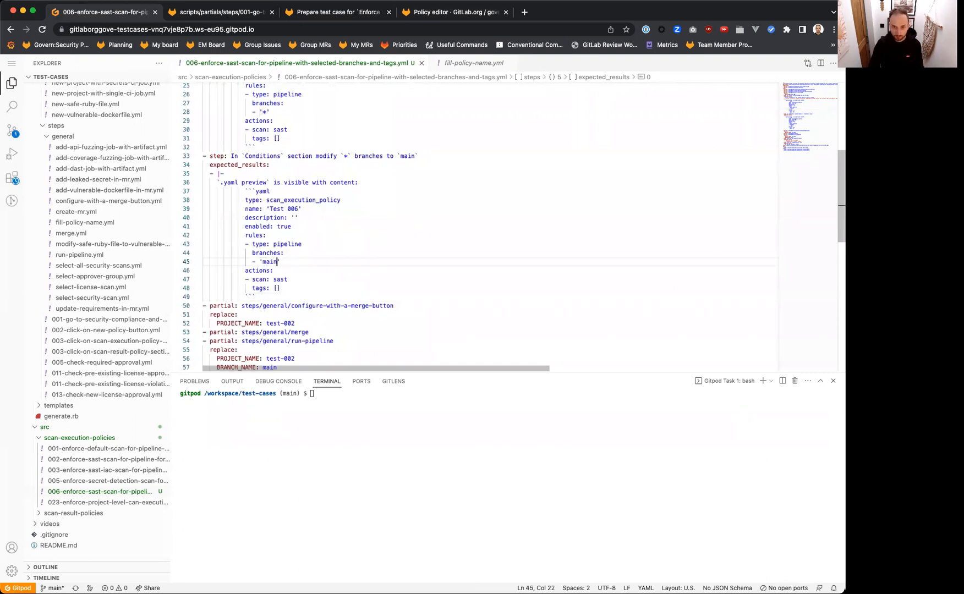
pyautogui.click(455, 12)
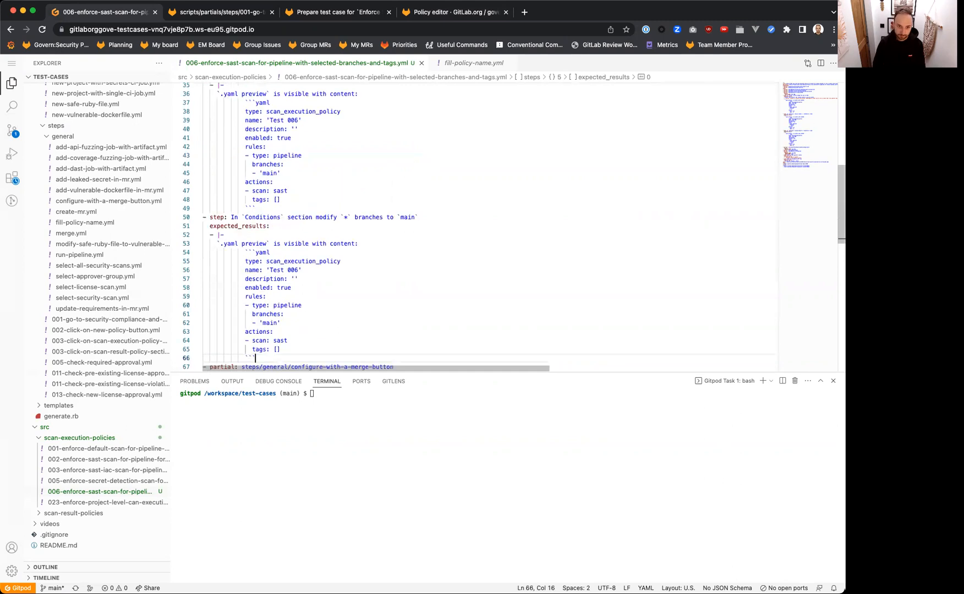
# Reword the duplicated step as an Actions change to 'has specific tag'
pyautogui.click(455, 12)
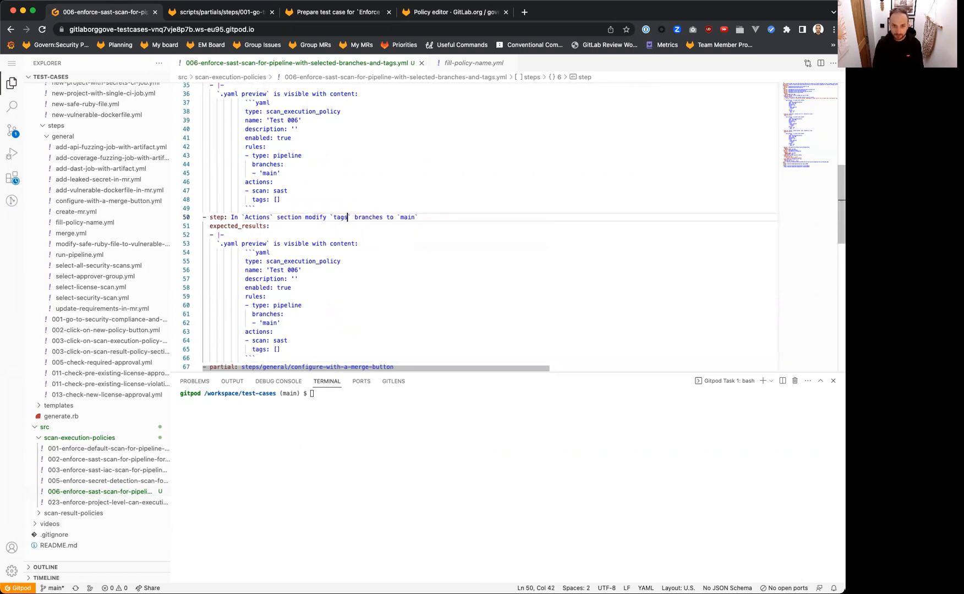
pyautogui.click(454, 12)
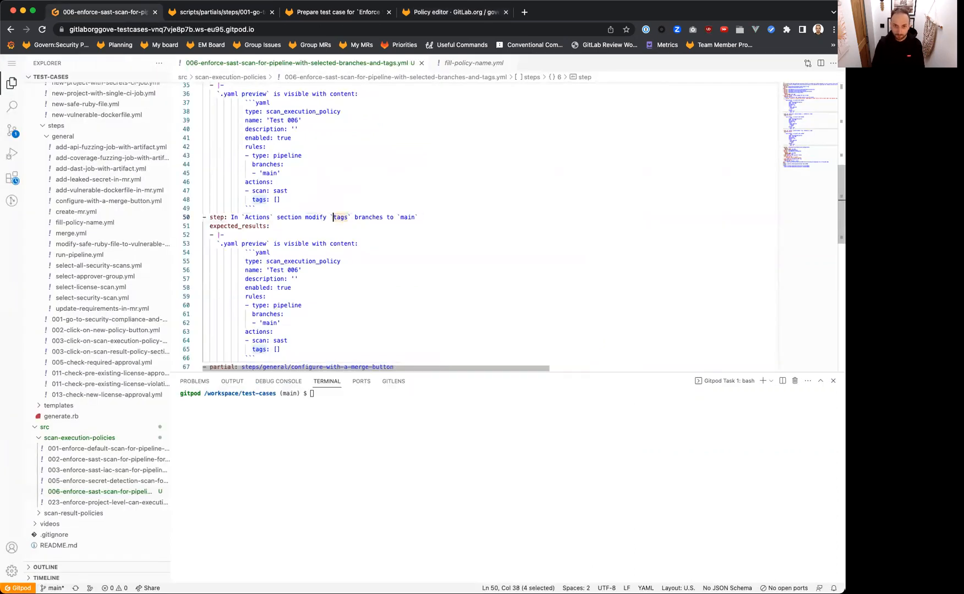
pyautogui.write('has specific')
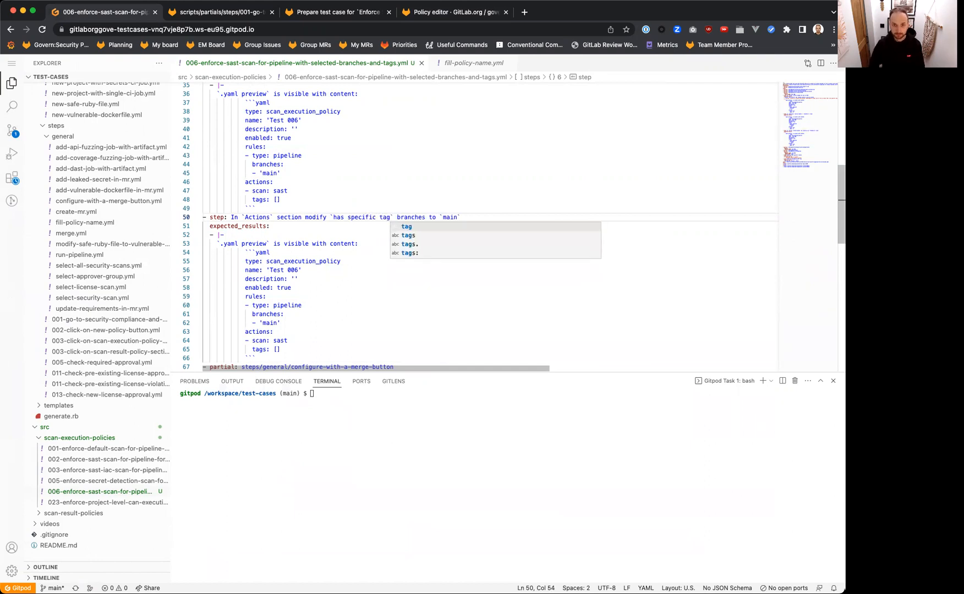
pyautogui.click(454, 11)
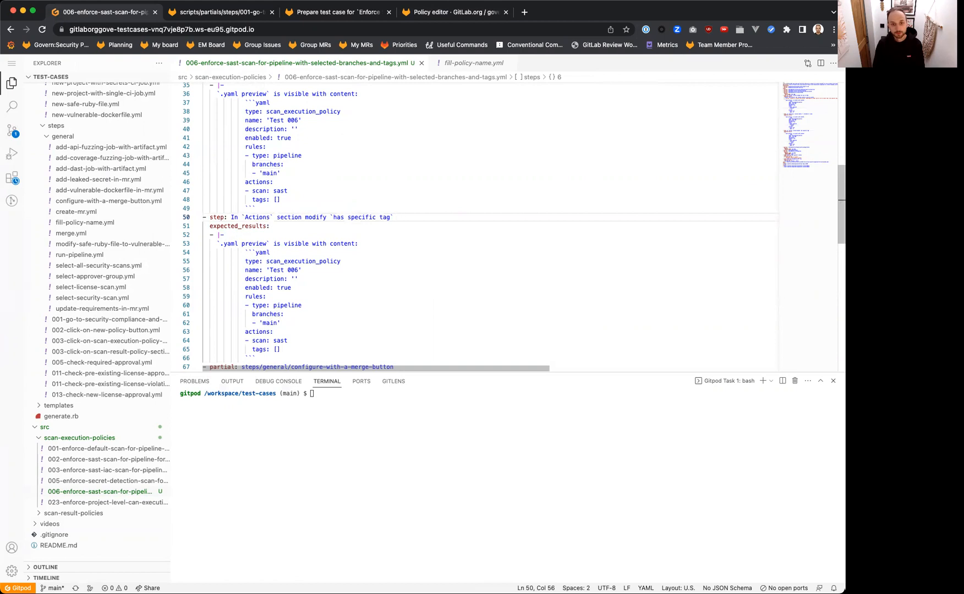
pyautogui.write('to use d')
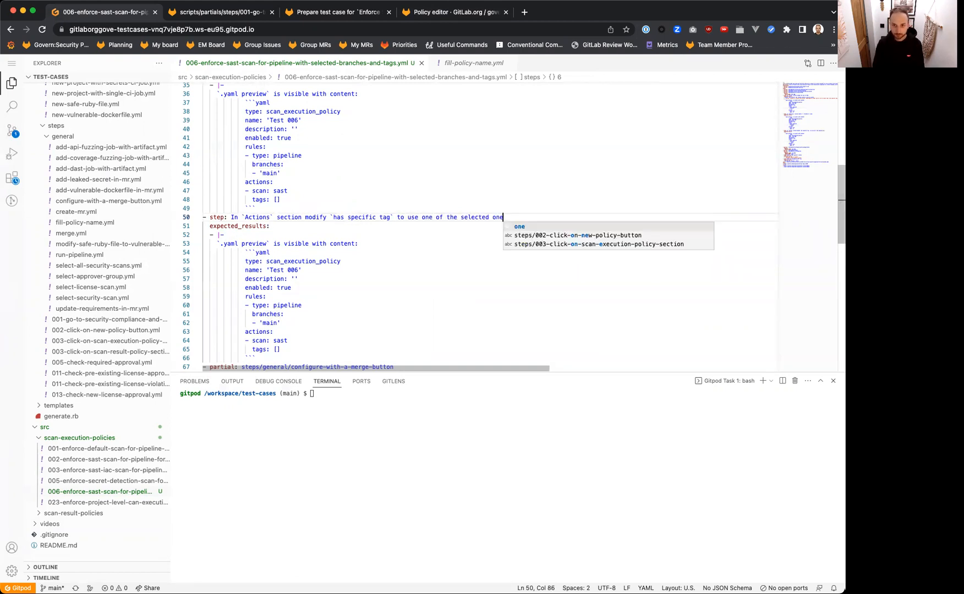
pyautogui.click(454, 12)
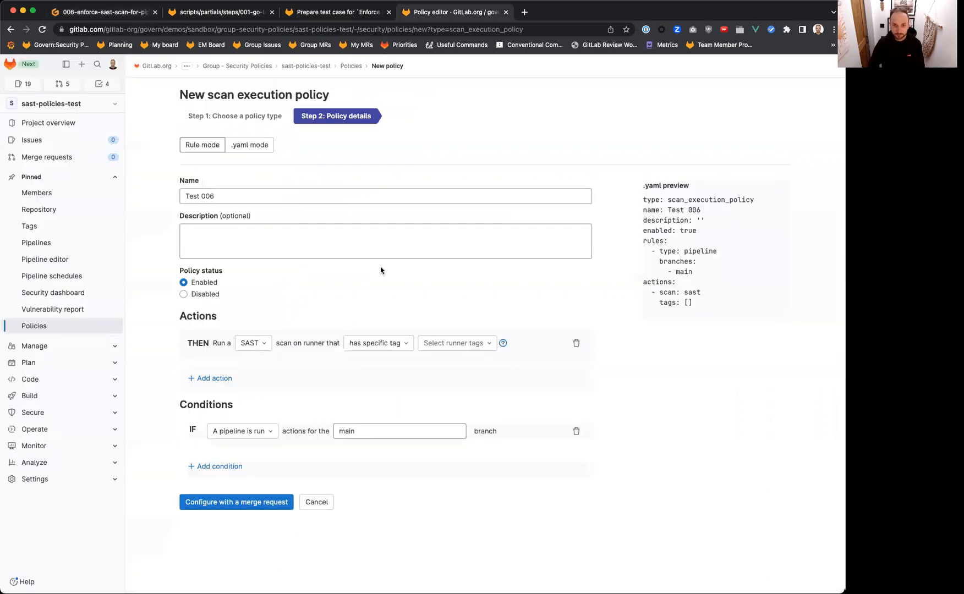
# Pick the 'shared' runner tag for the Test 006 policy's SAST action
pyautogui.click(455, 343)
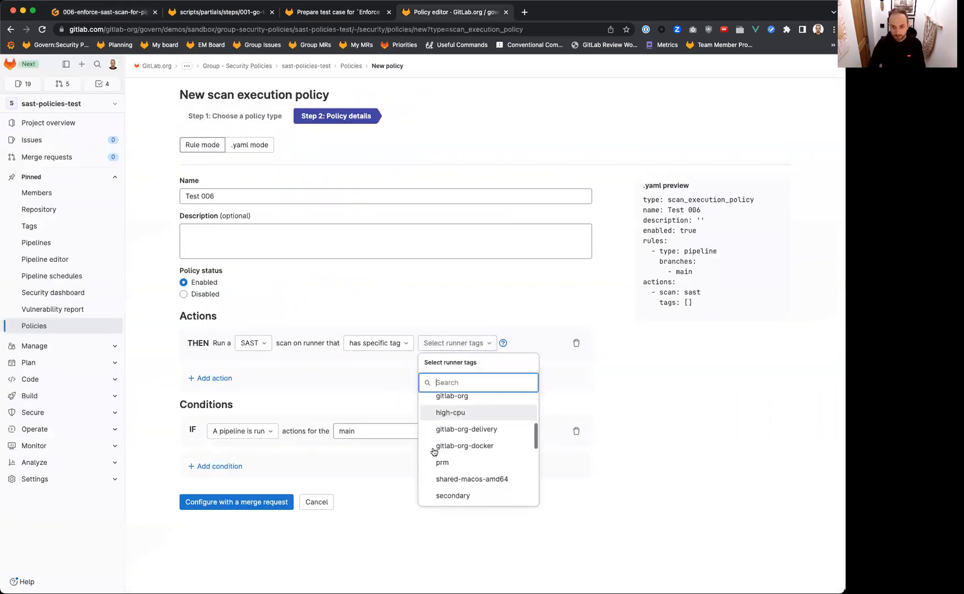
pyautogui.scroll(-3)
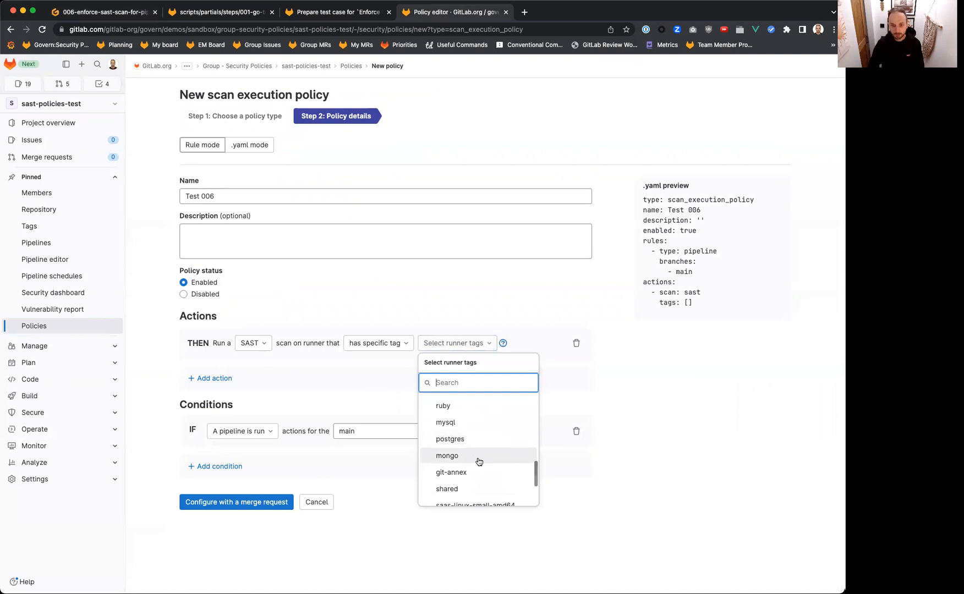
pyautogui.scroll(-3)
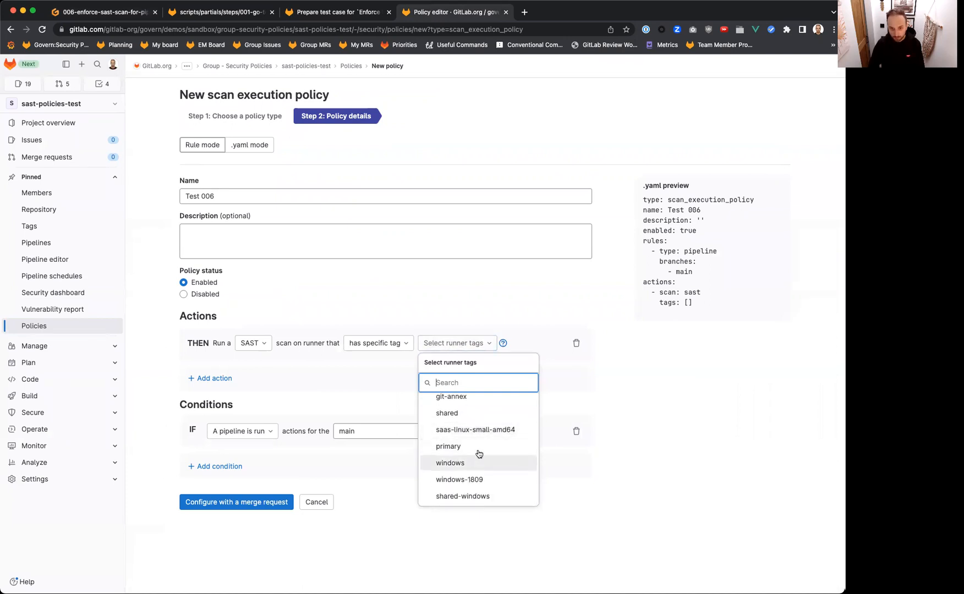
pyautogui.click(446, 413)
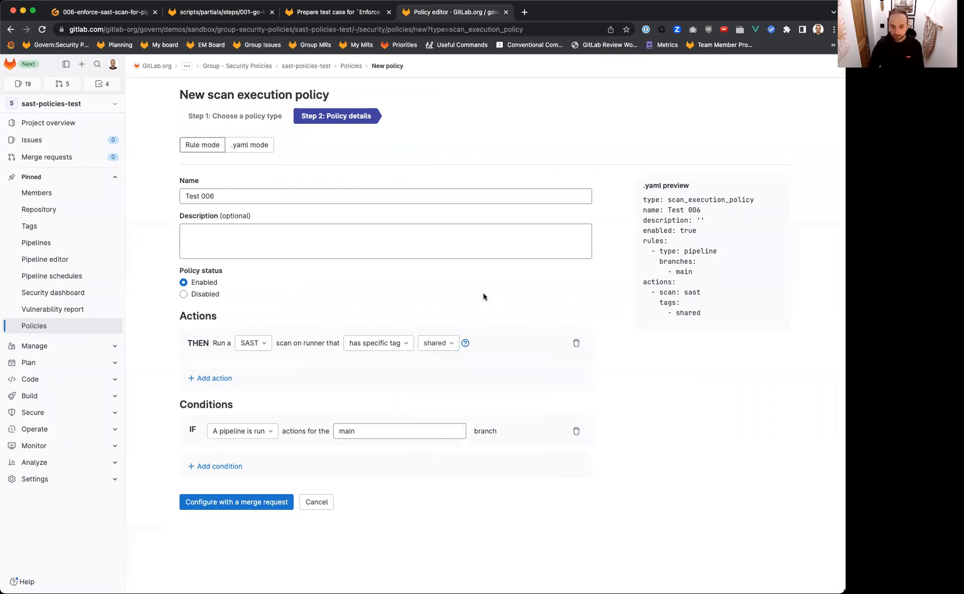
pyautogui.moveTo(373, 375)
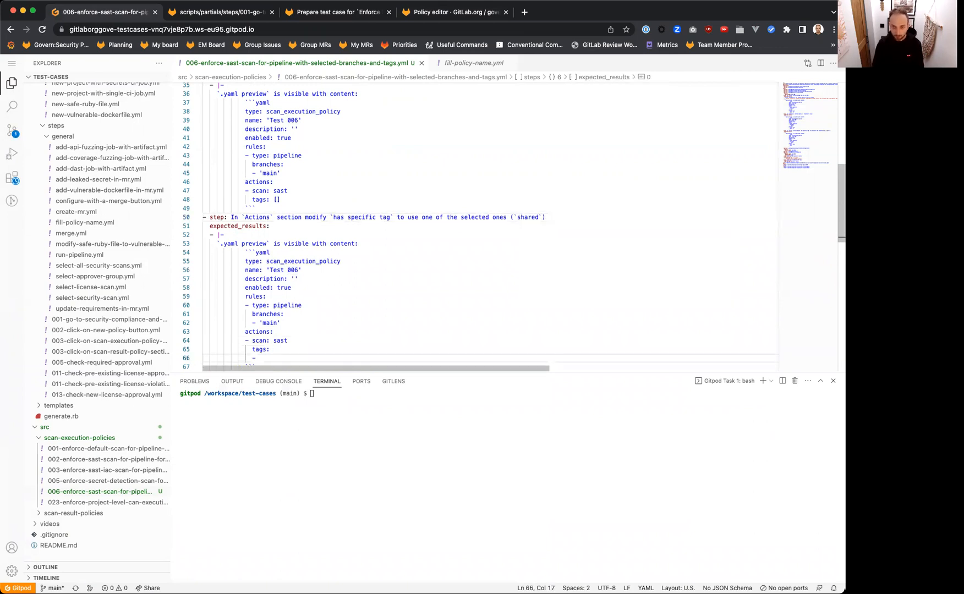
# Add '- shared' under tags and change PROJECT_NAME from test-002 to test-006 in the test case YAML
pyautogui.click(455, 11)
pyautogui.write(' shared')
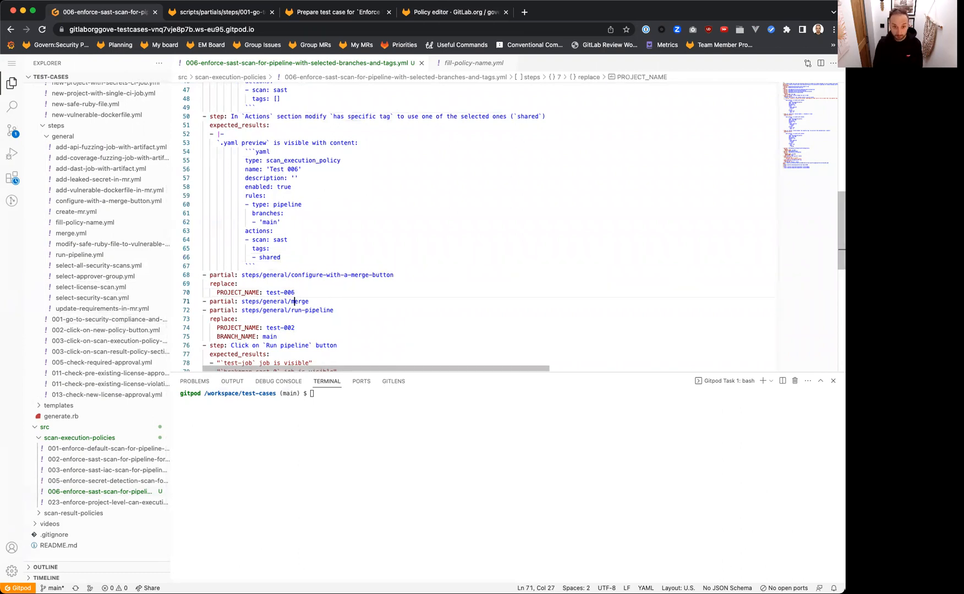
pyautogui.click(255, 265)
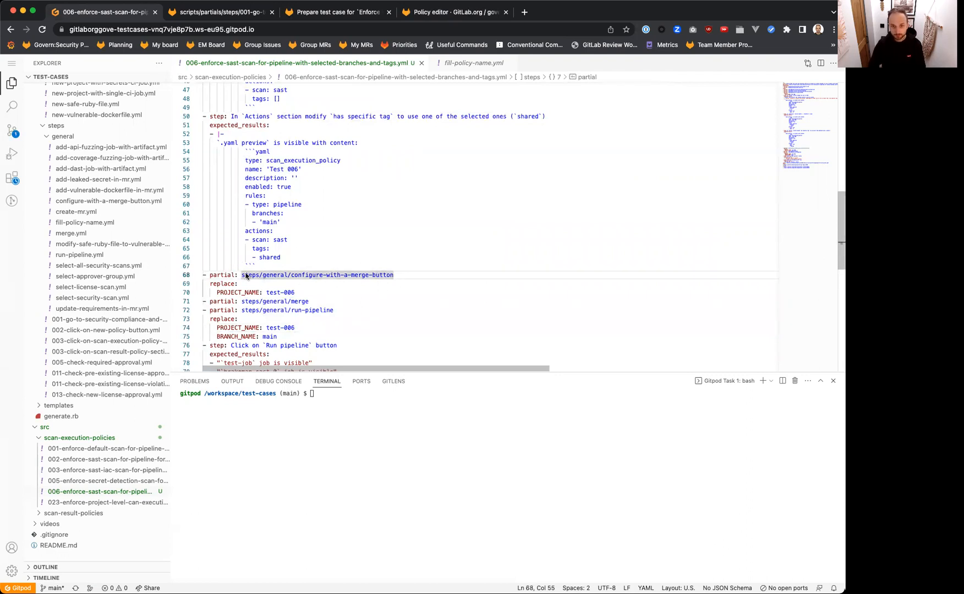
pyautogui.click(453, 12)
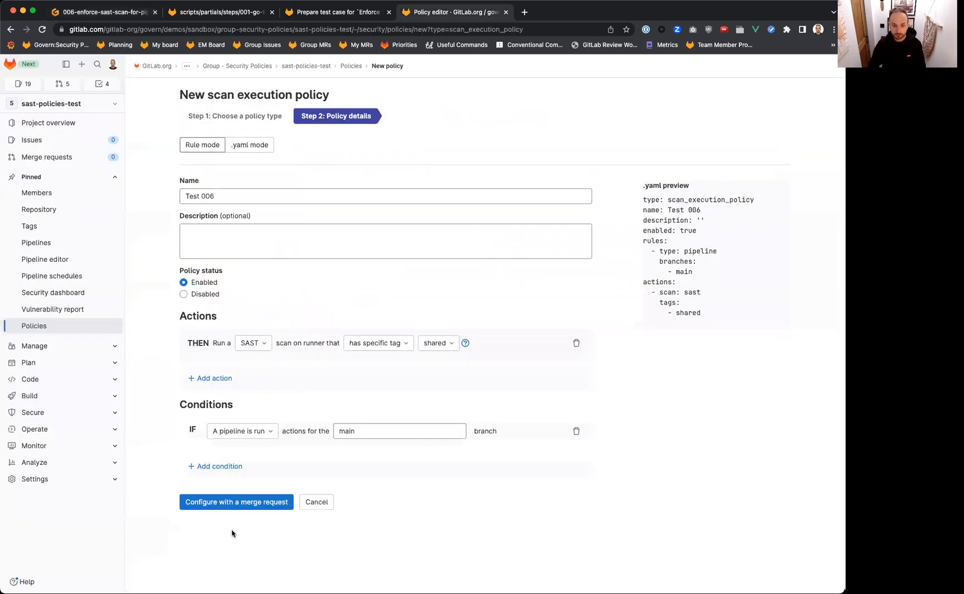
pyautogui.click(236, 501)
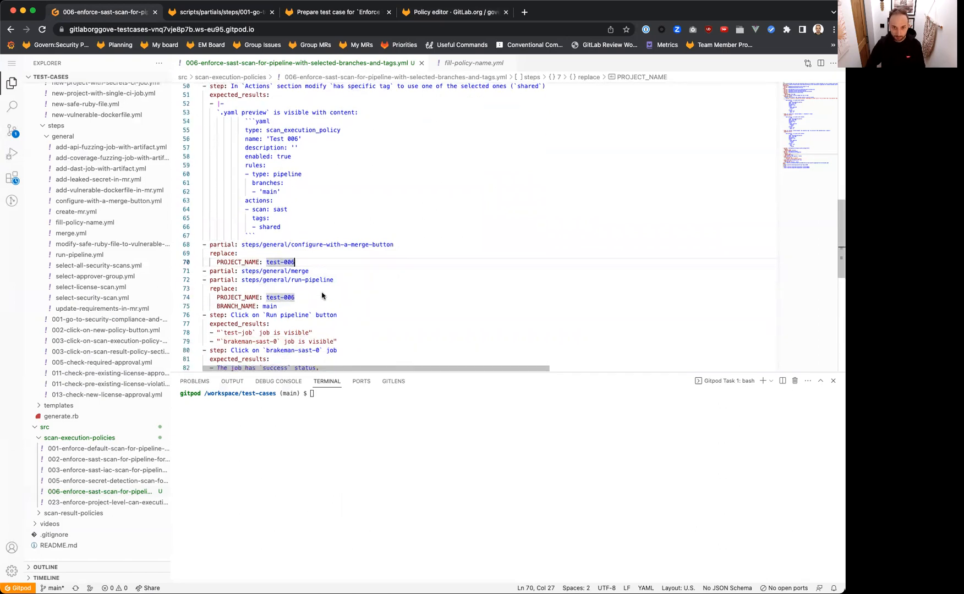
pyautogui.click(454, 12)
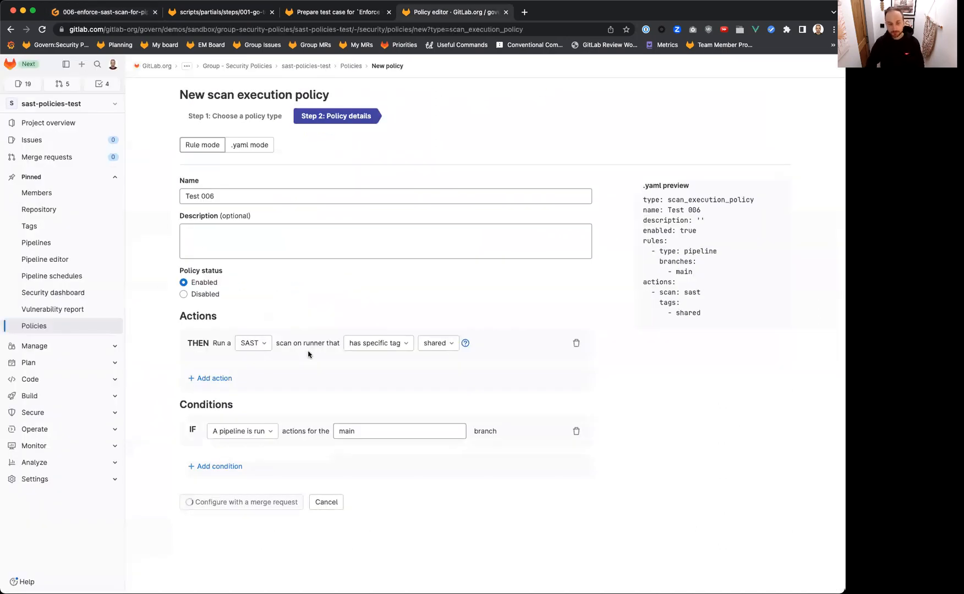
pyautogui.click(241, 501)
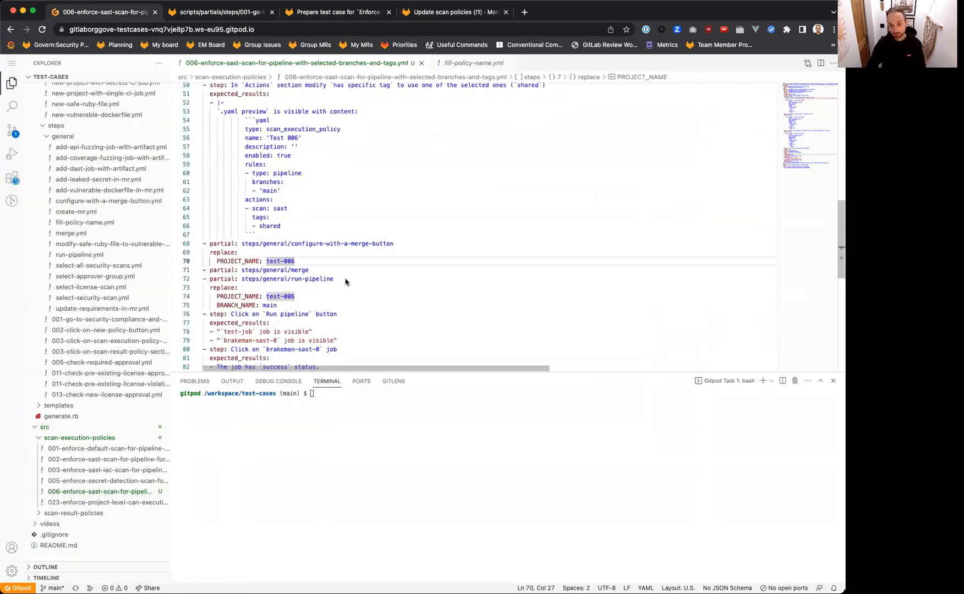
pyautogui.click(455, 12)
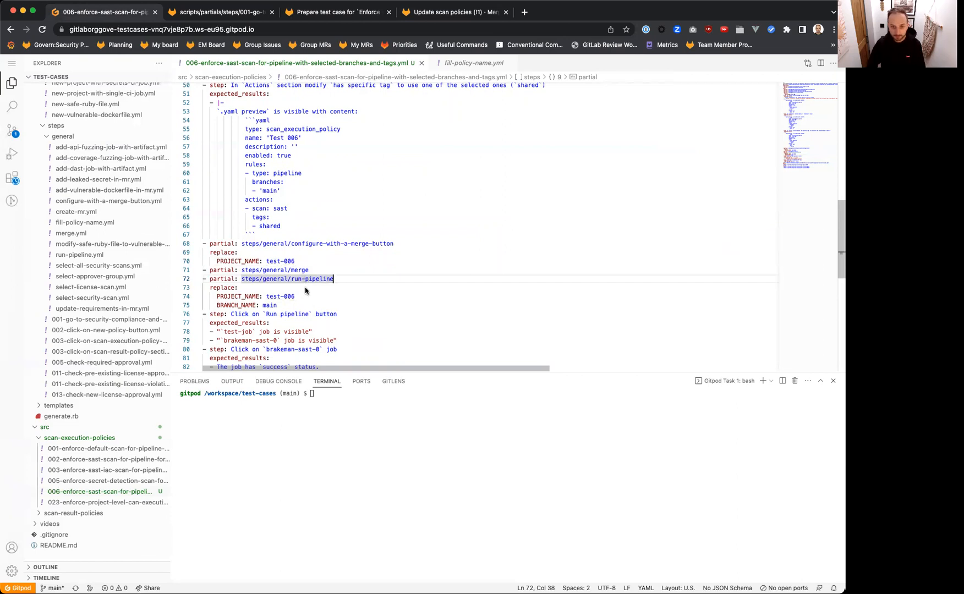
pyautogui.moveTo(318, 302)
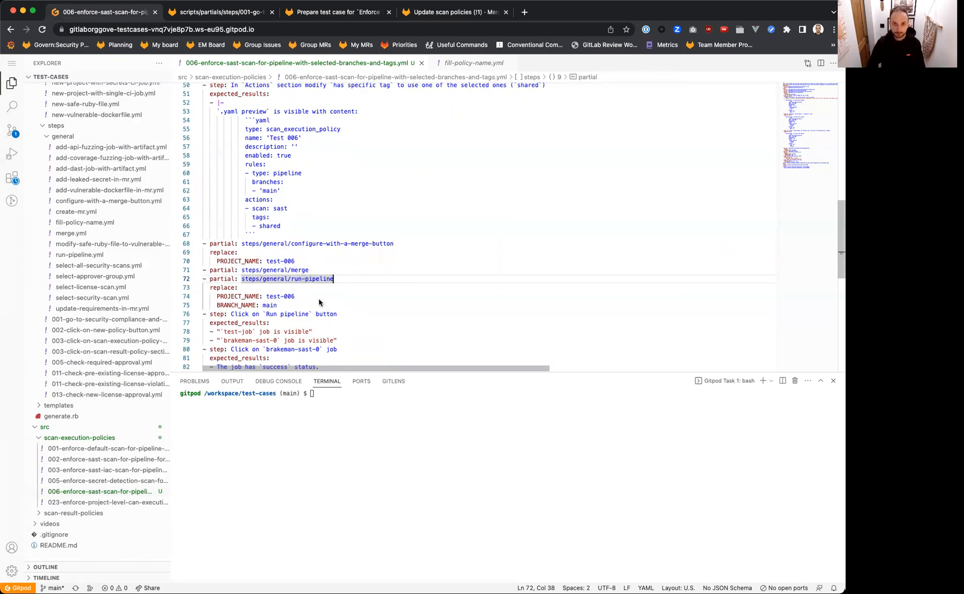
pyautogui.click(455, 11)
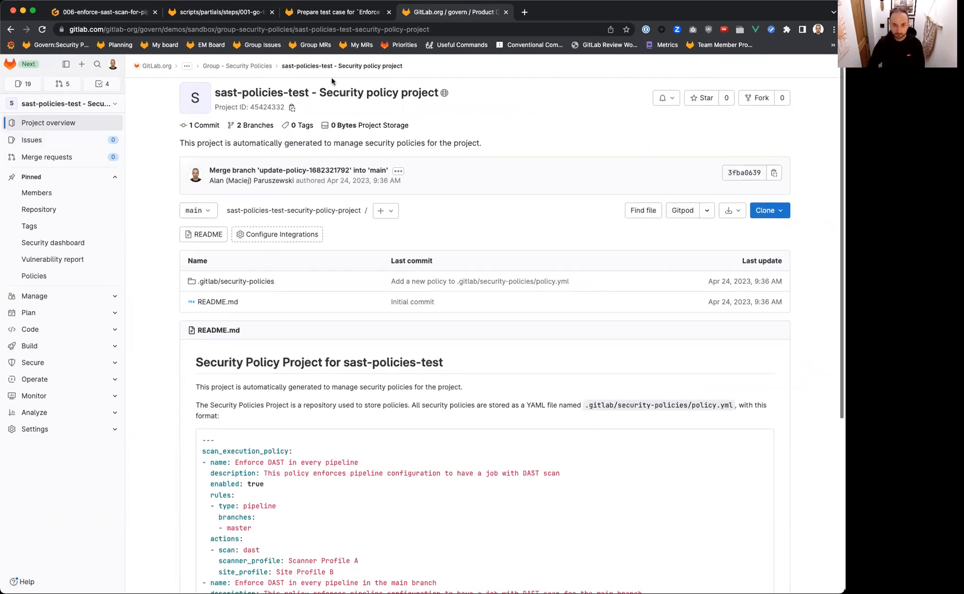
# Open sast-policies-test's pipeline editor and review published test case 002-enforce-sast-scan-for-pipeline-for-all-branches.md
pyautogui.scroll(-3)
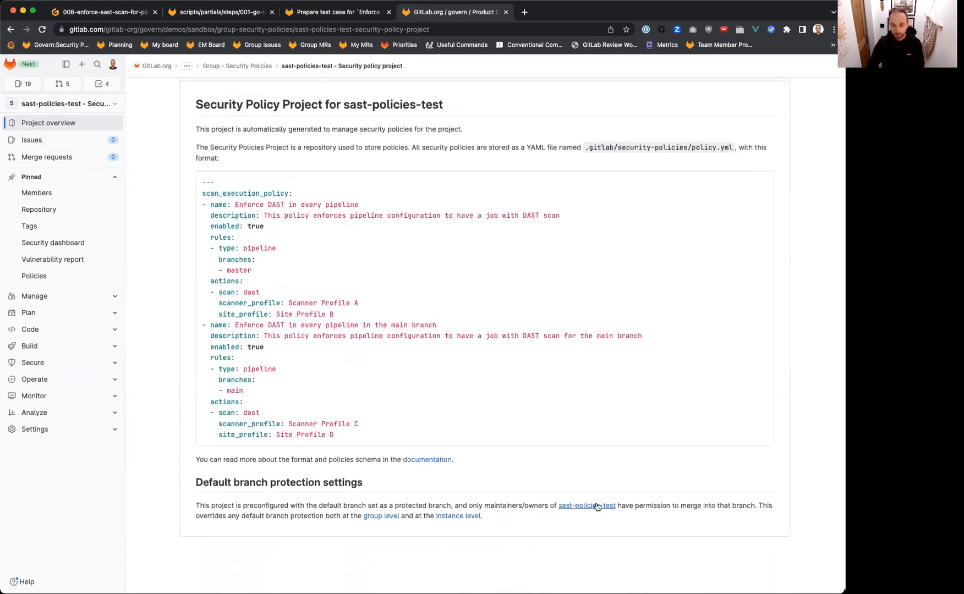
pyautogui.click(586, 505)
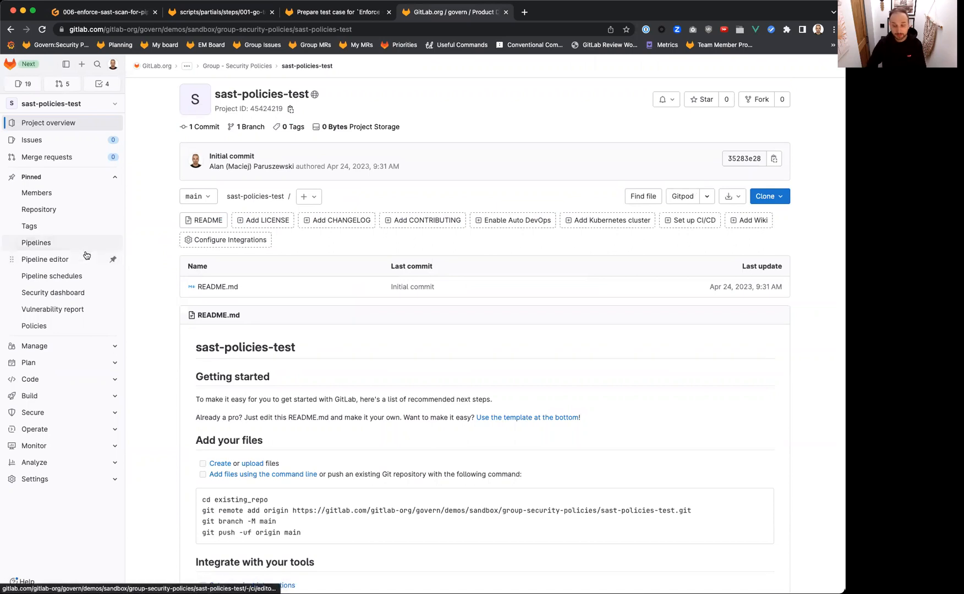
pyautogui.moveTo(52, 275)
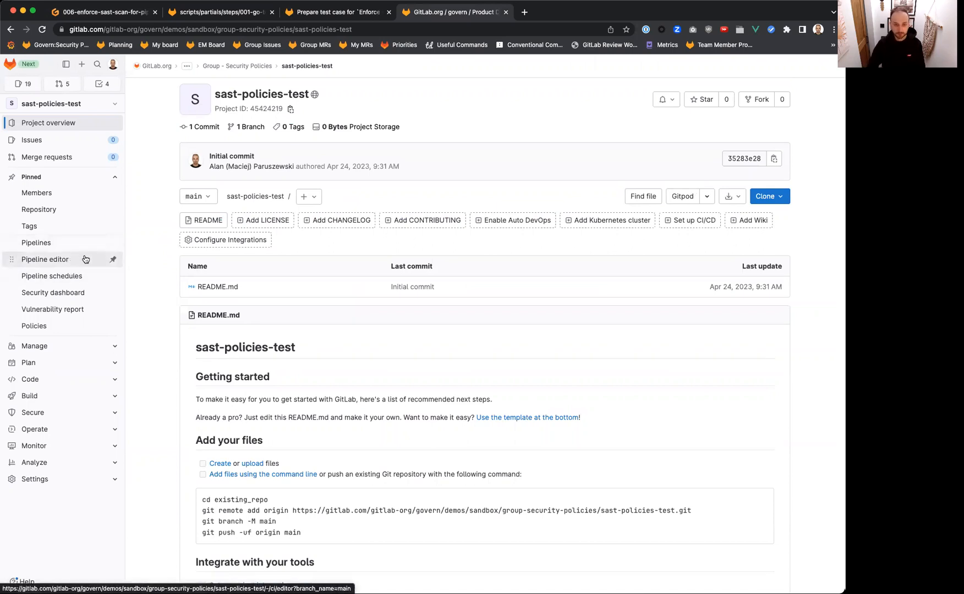
pyautogui.moveTo(70, 263)
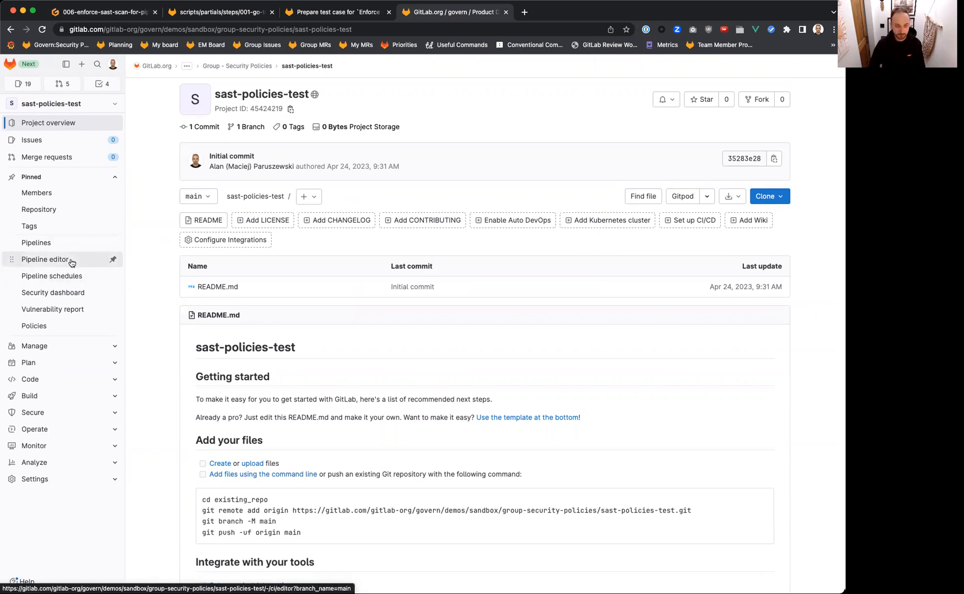
pyautogui.click(45, 258)
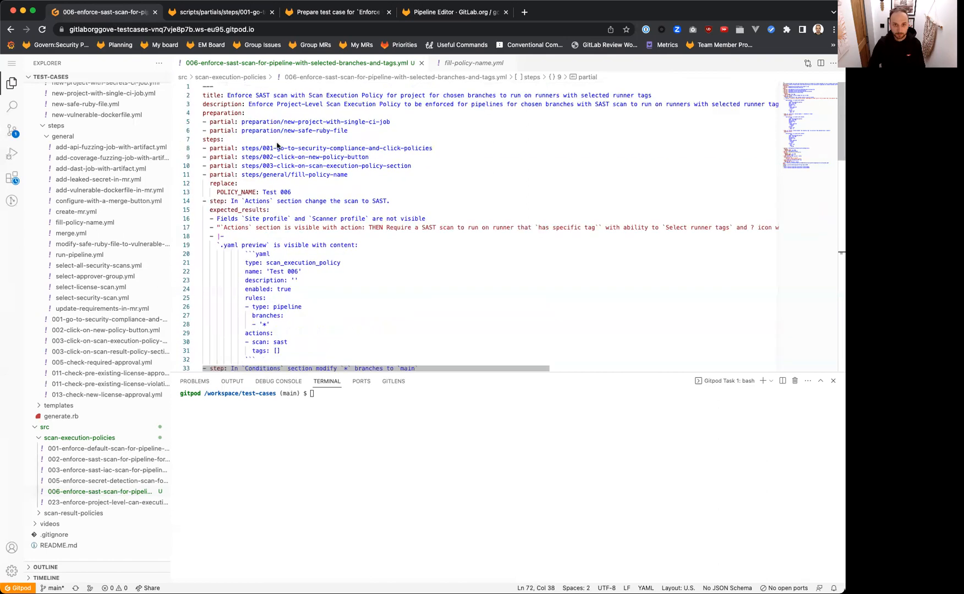
pyautogui.click(220, 11)
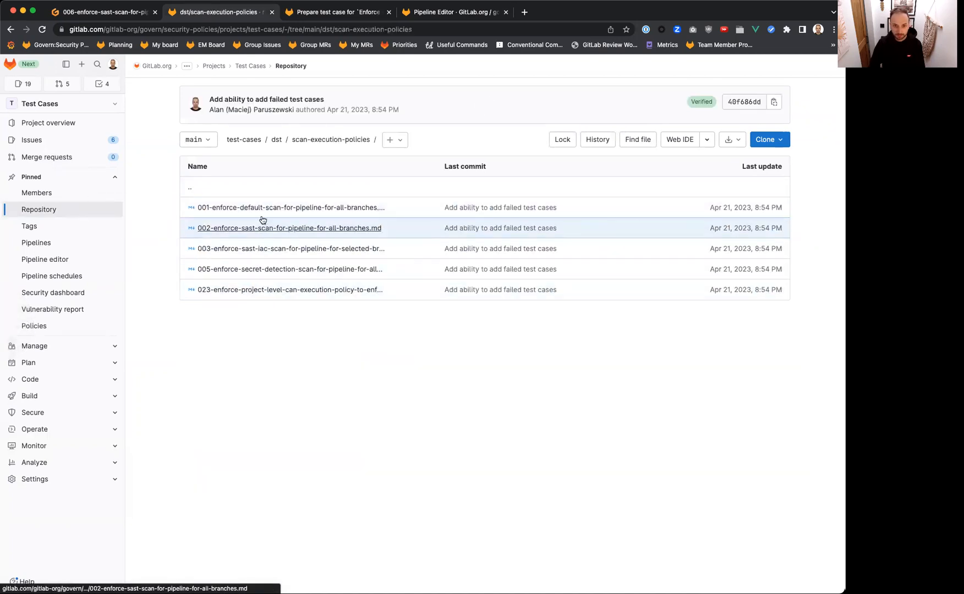
pyautogui.click(289, 228)
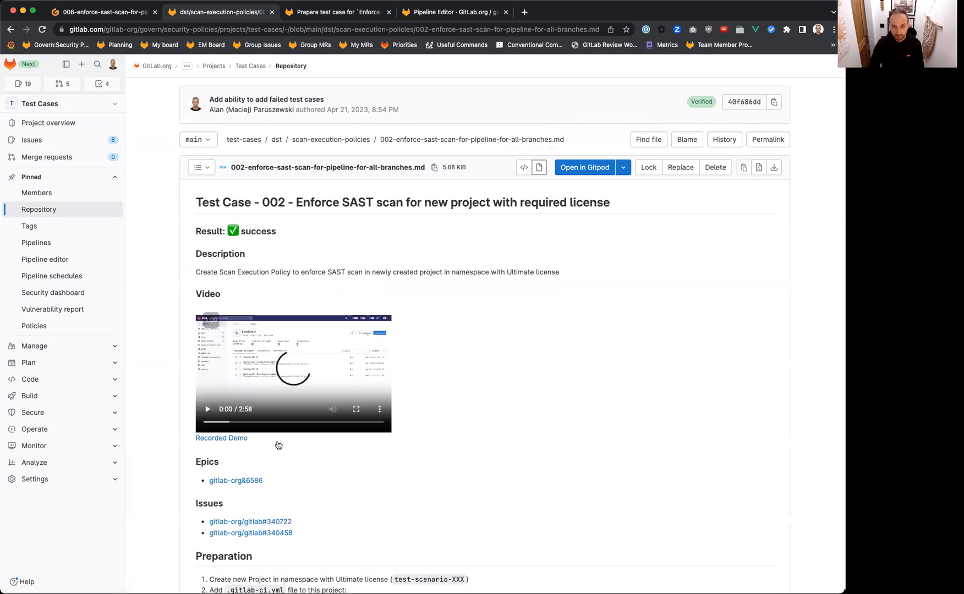
pyautogui.scroll(-3)
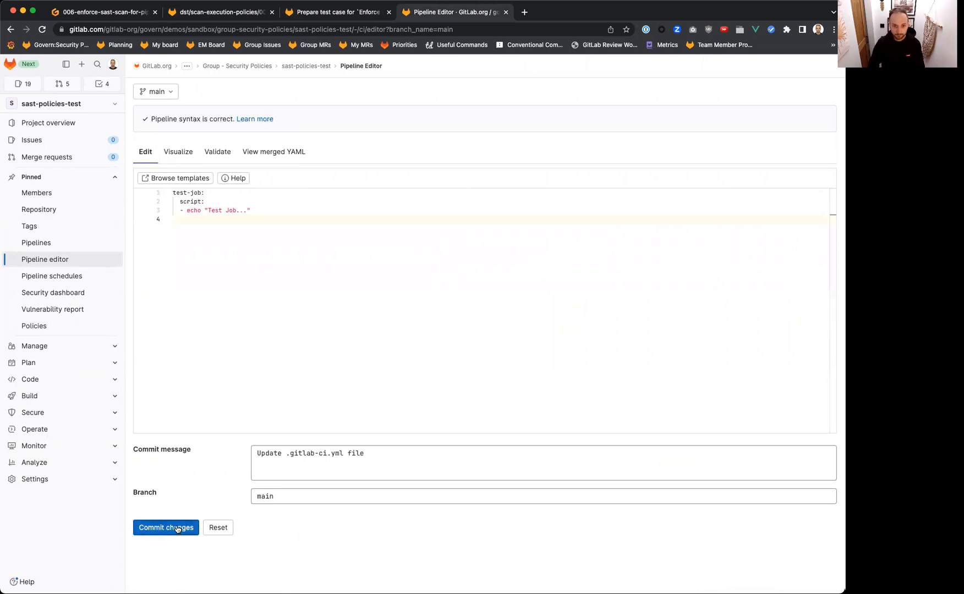
# Commit the test-job CI configuration to main and start a new file run_os_script.rb
pyautogui.click(164, 527)
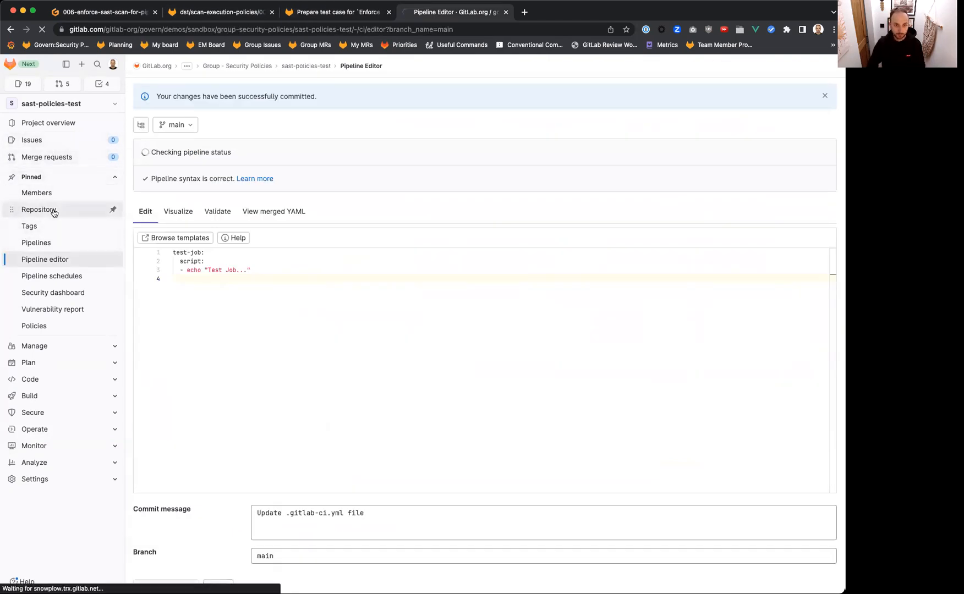
pyautogui.click(39, 209)
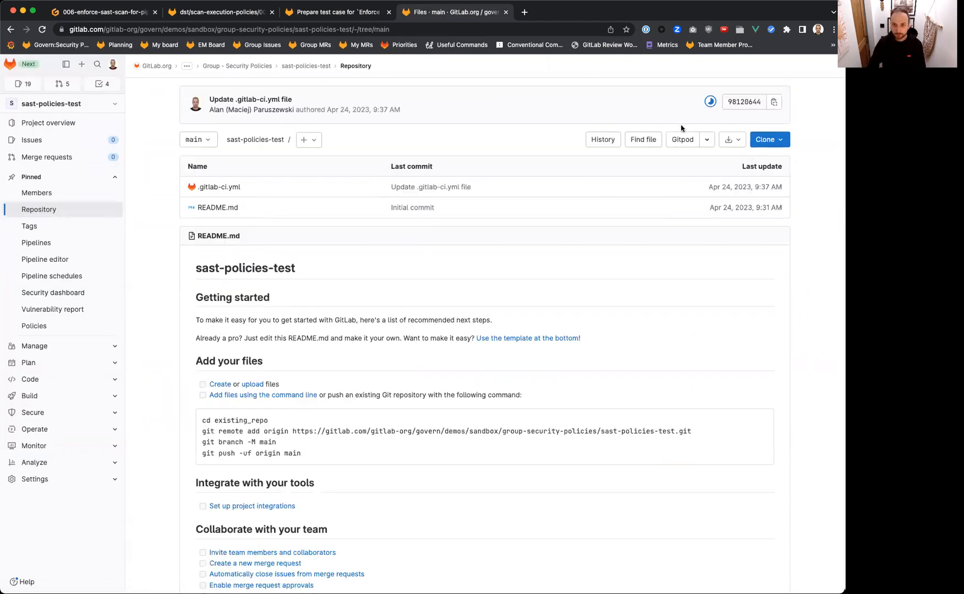
pyautogui.click(307, 139)
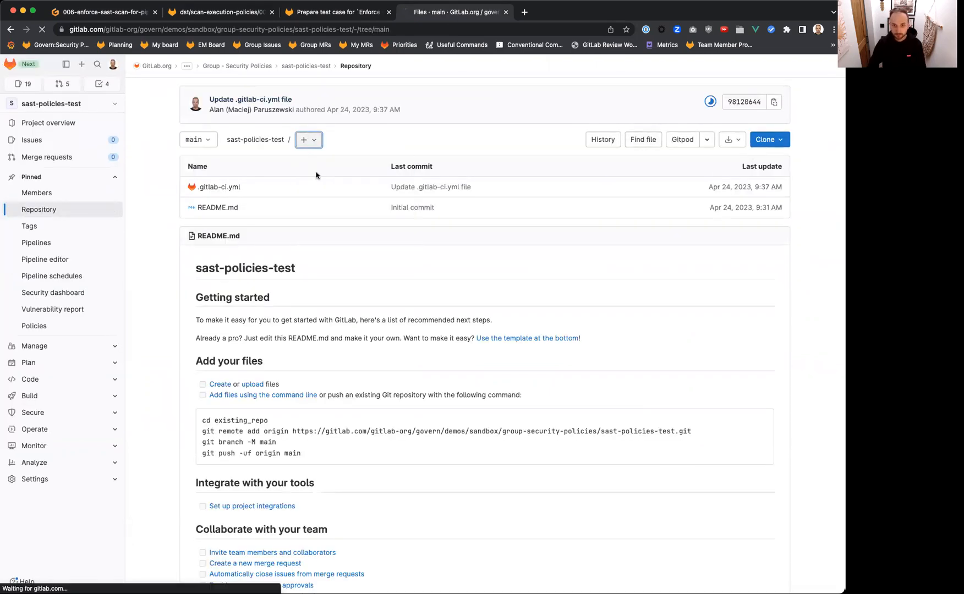
pyautogui.click(334, 11)
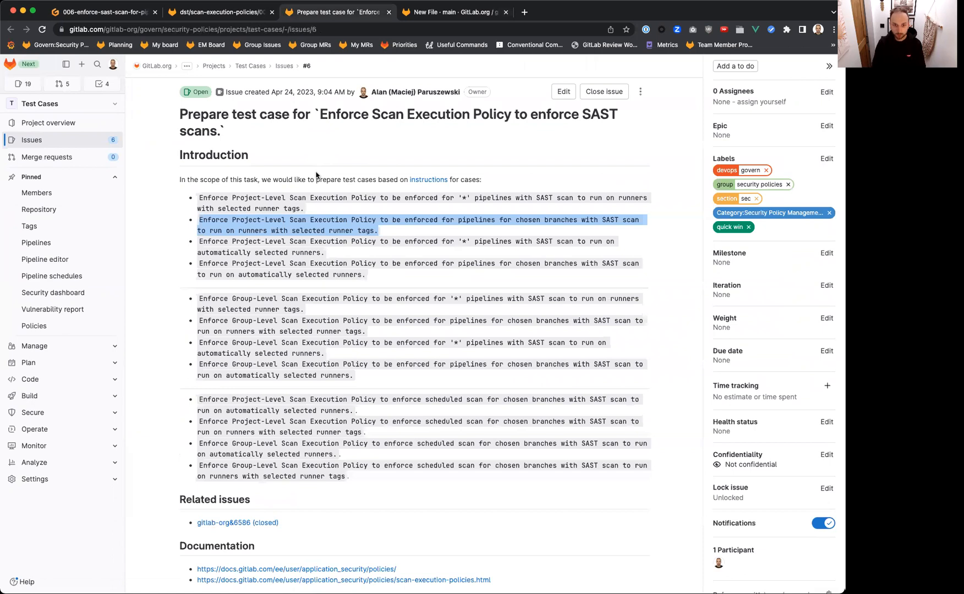
pyautogui.click(454, 12)
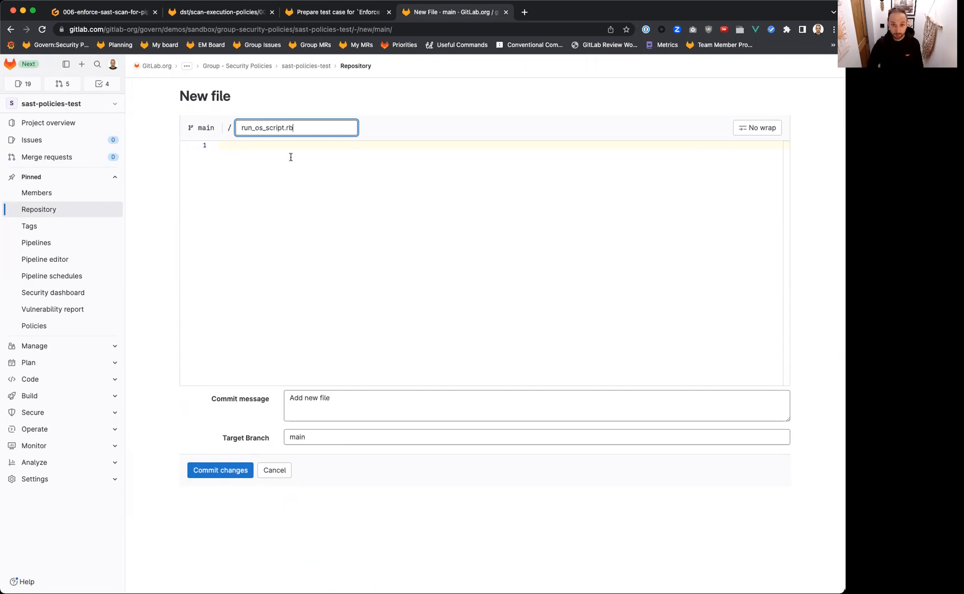
# Add PROJECT_NAME: test-006 and BRANCH_NAME: main to the run-pipeline partial's replace block
pyautogui.click(219, 470)
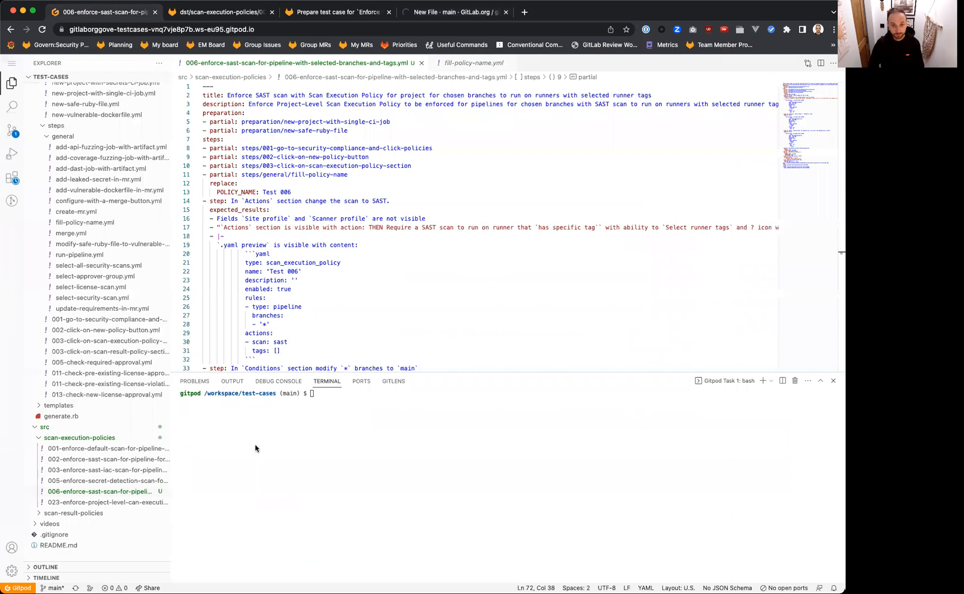
pyautogui.click(455, 12)
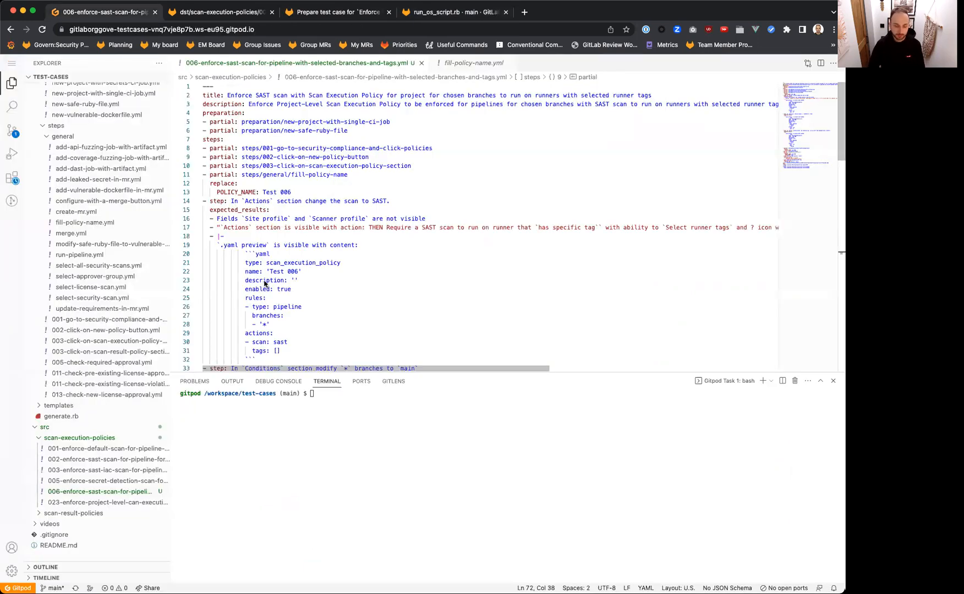
pyautogui.scroll(-3)
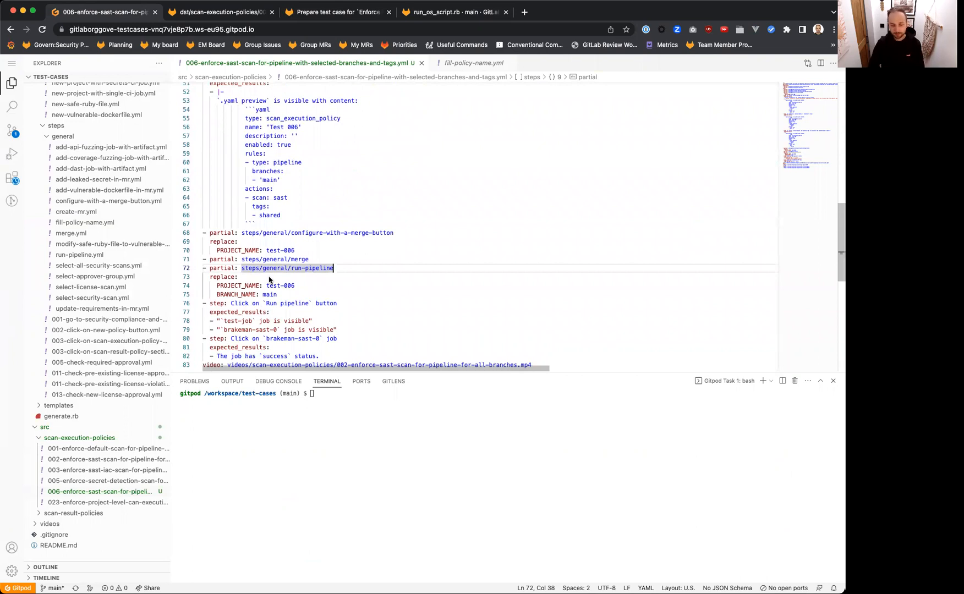
pyautogui.scroll(-3)
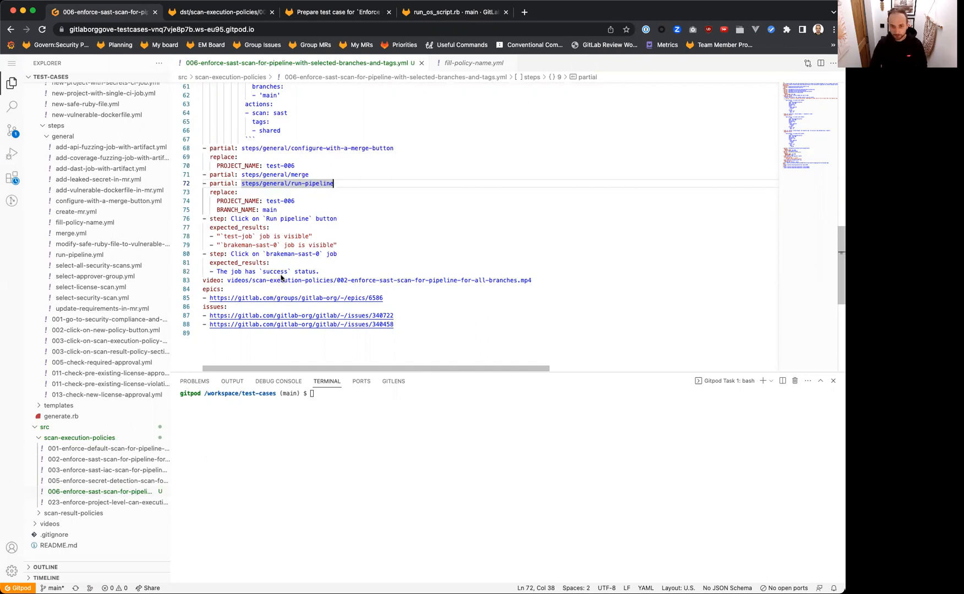
pyautogui.moveTo(301, 202)
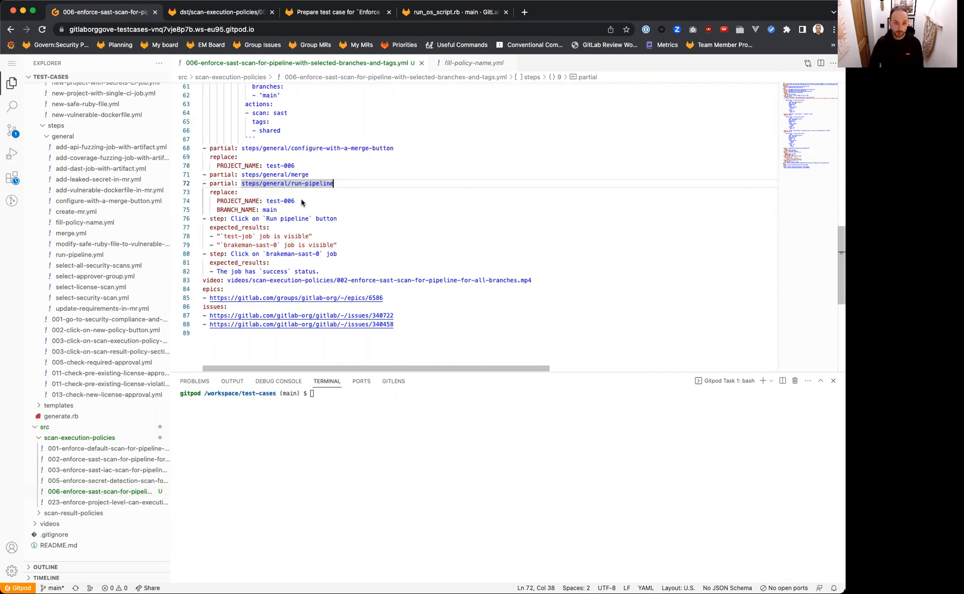
pyautogui.moveTo(259, 162)
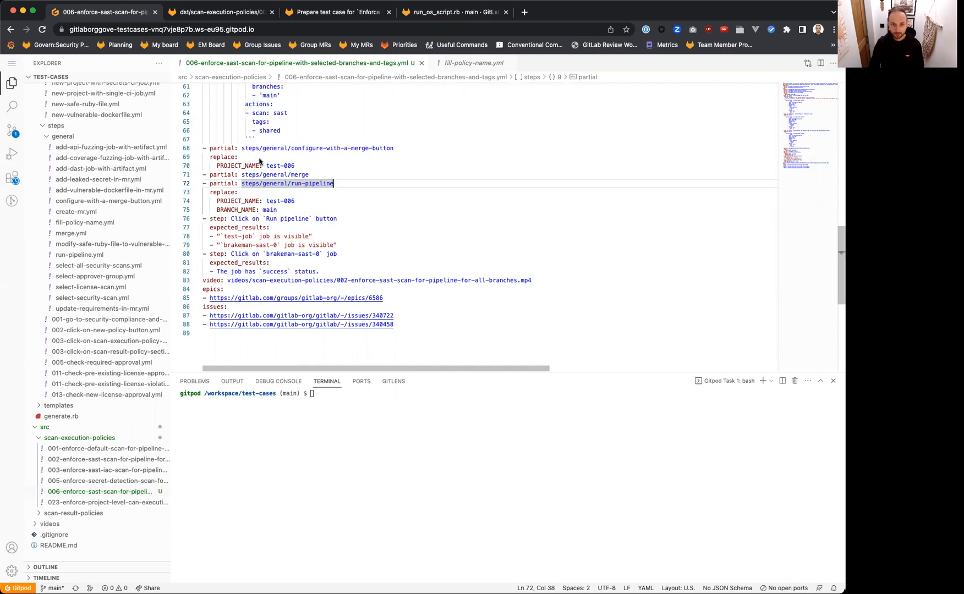
pyautogui.moveTo(264, 166)
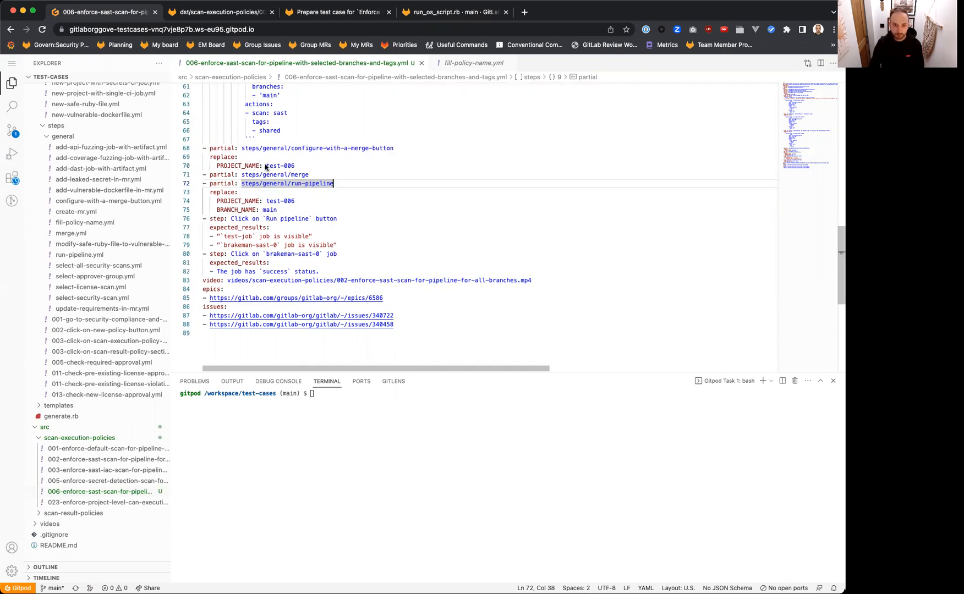
pyautogui.moveTo(347, 124)
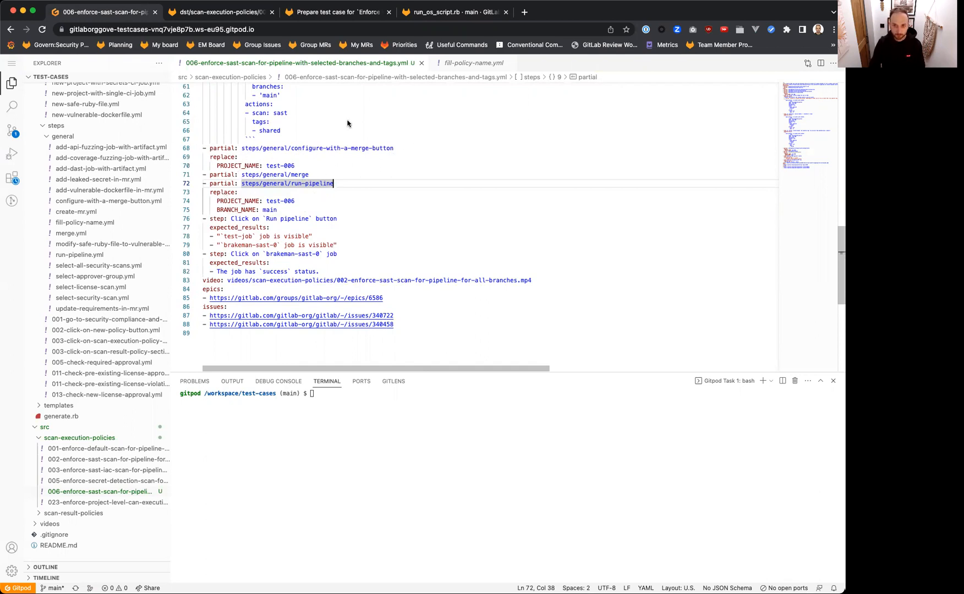
# Check that the latest sast-policies-test pipeline passed and its brakeman-sast-0 job succeeded
pyautogui.click(454, 12)
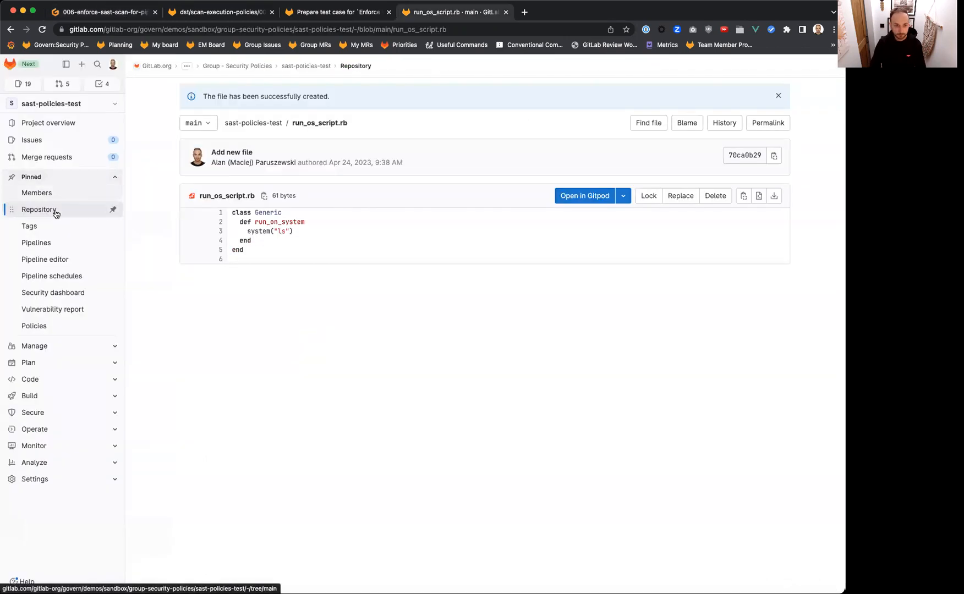
pyautogui.click(36, 243)
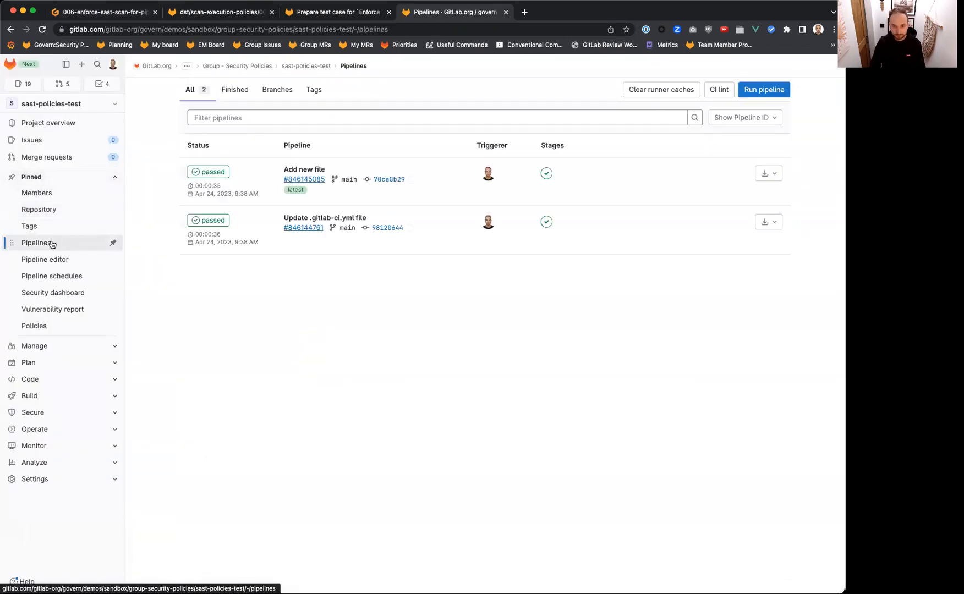
pyautogui.moveTo(546, 173)
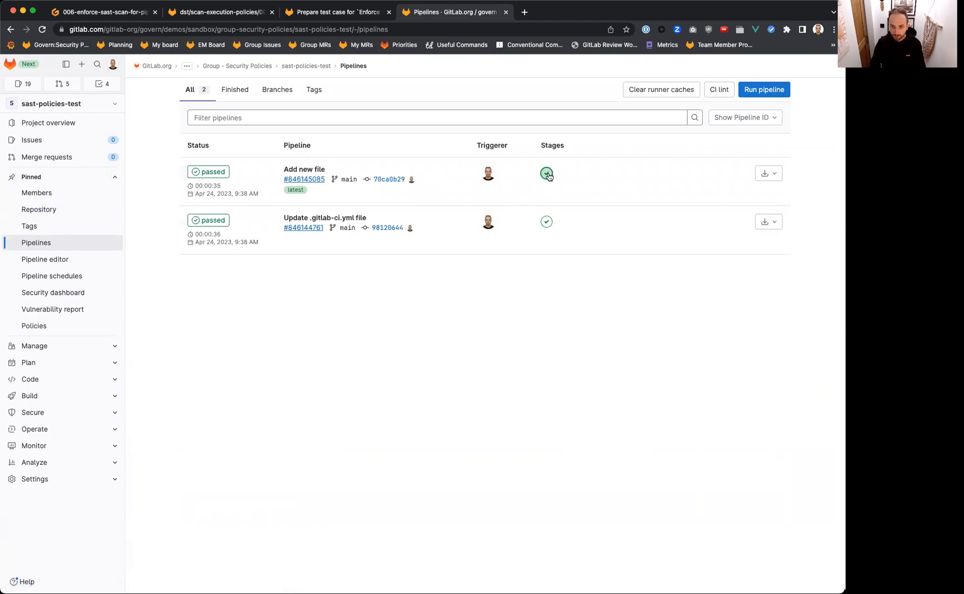
pyautogui.click(546, 173)
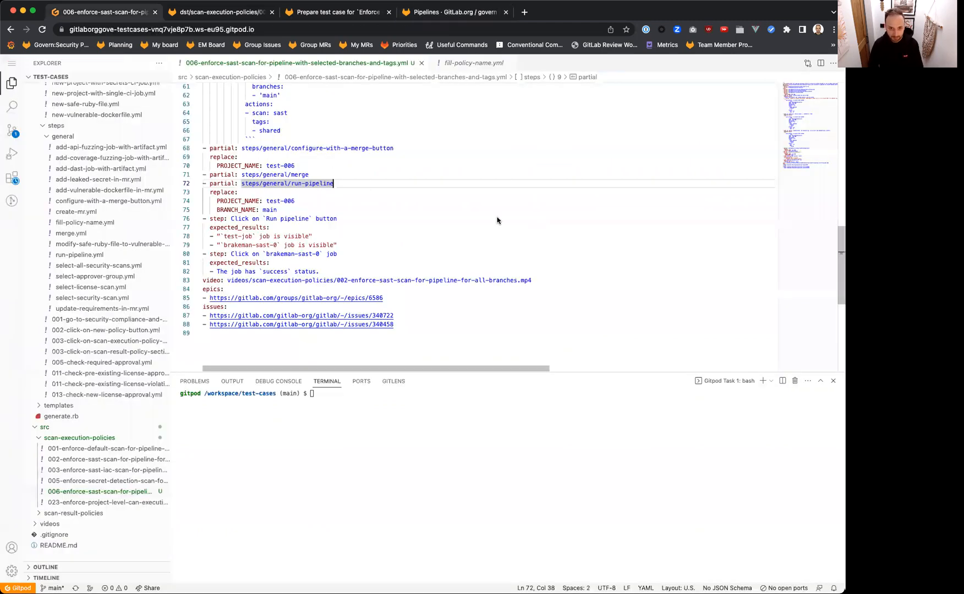
pyautogui.moveTo(336, 221)
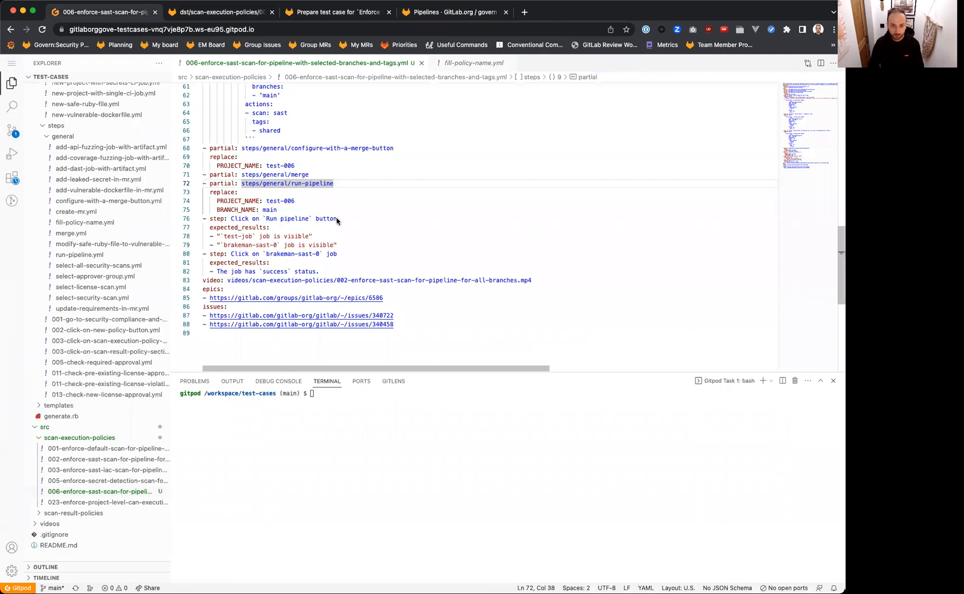
pyautogui.click(454, 12)
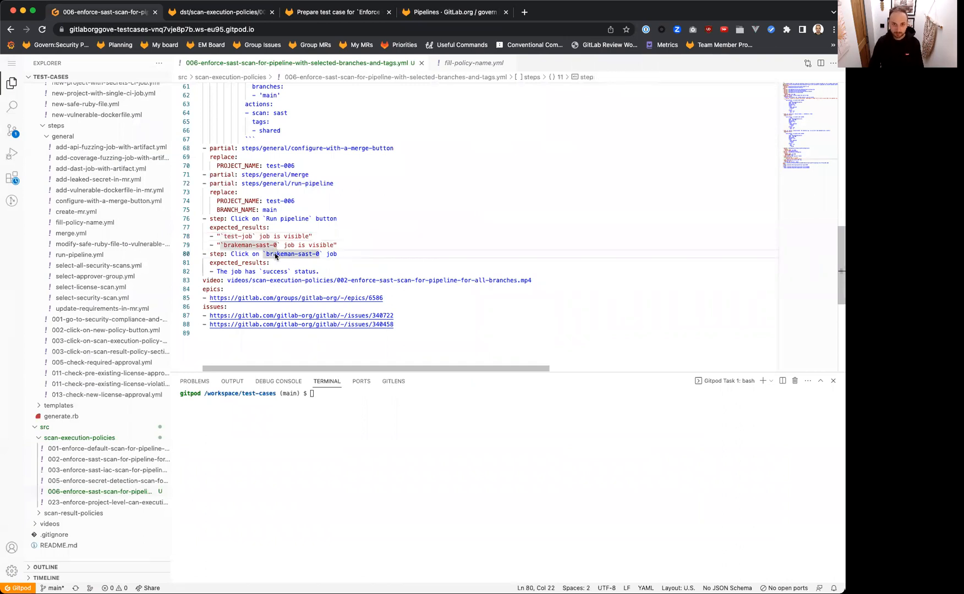
pyautogui.moveTo(541, 215)
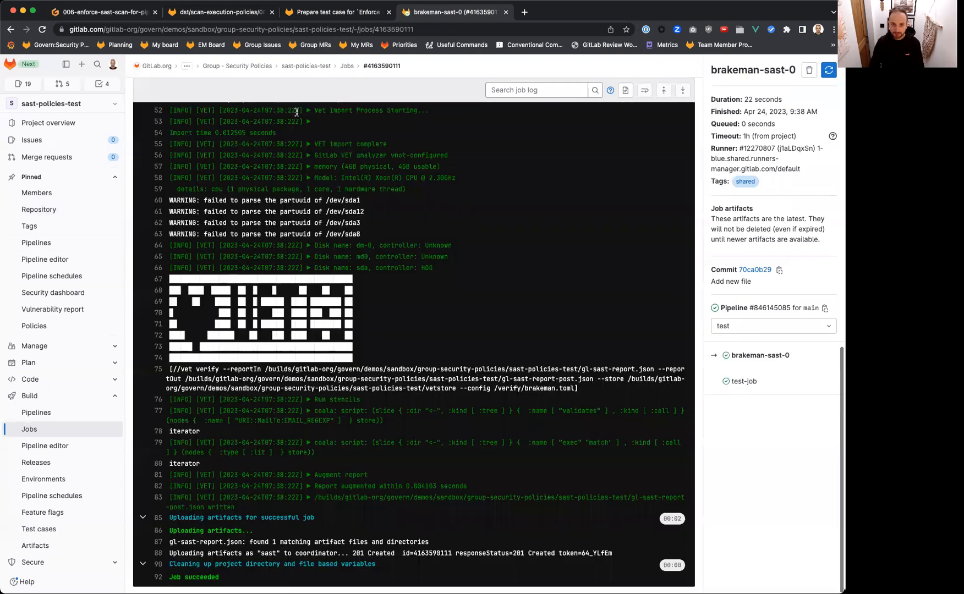
pyautogui.scroll(3)
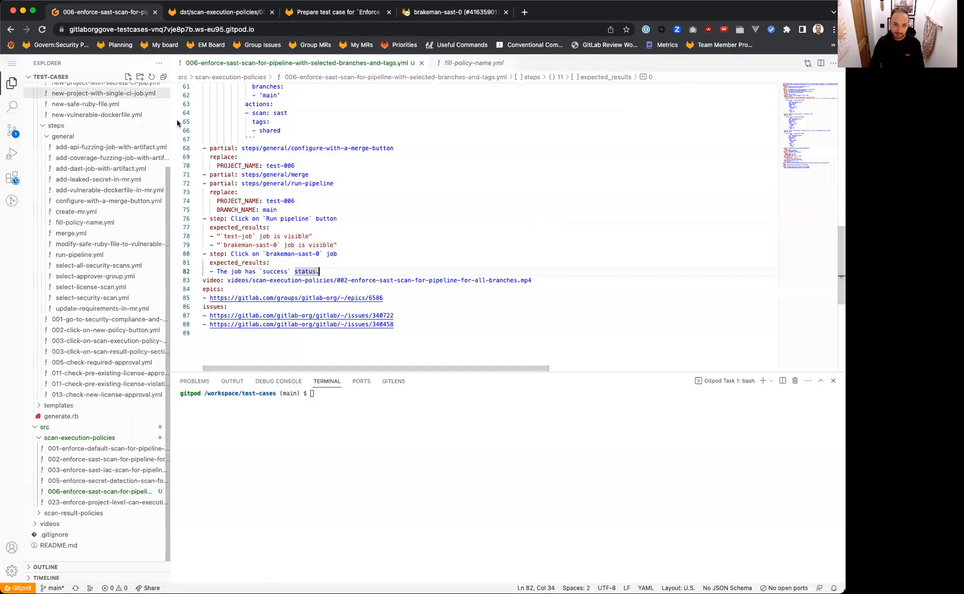
pyautogui.click(472, 280)
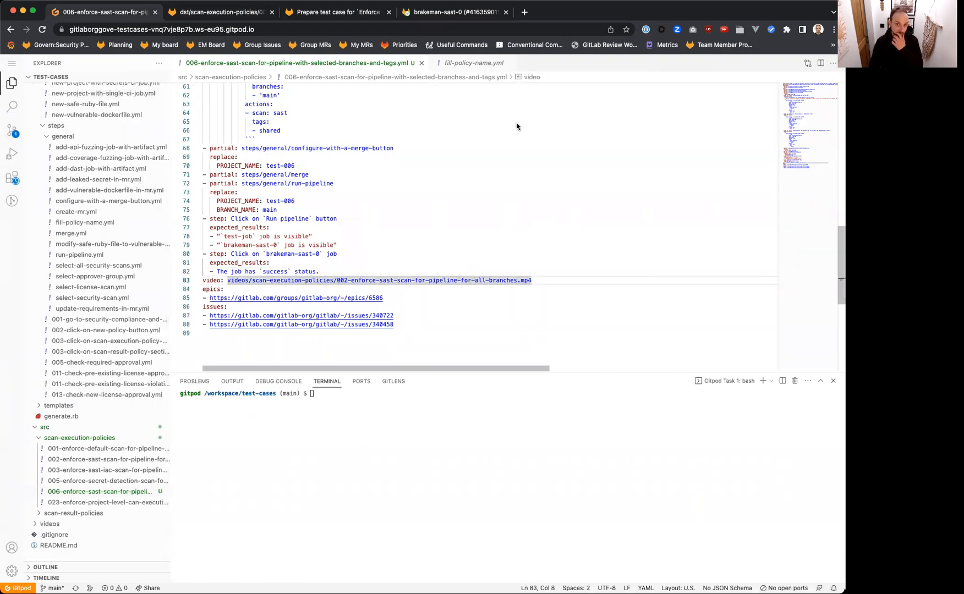
pyautogui.moveTo(270, 290)
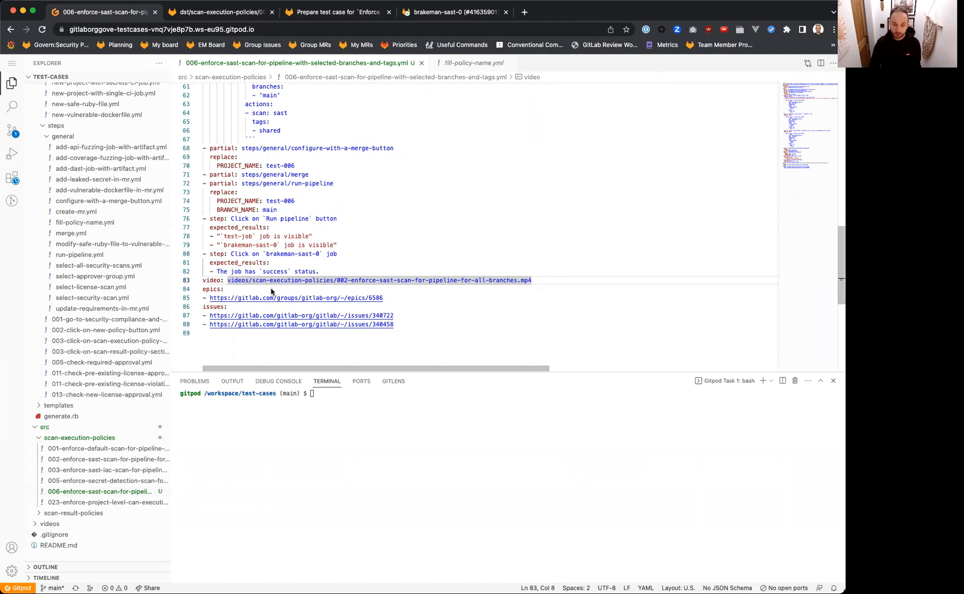
pyautogui.moveTo(436, 158)
pyautogui.write('kap')
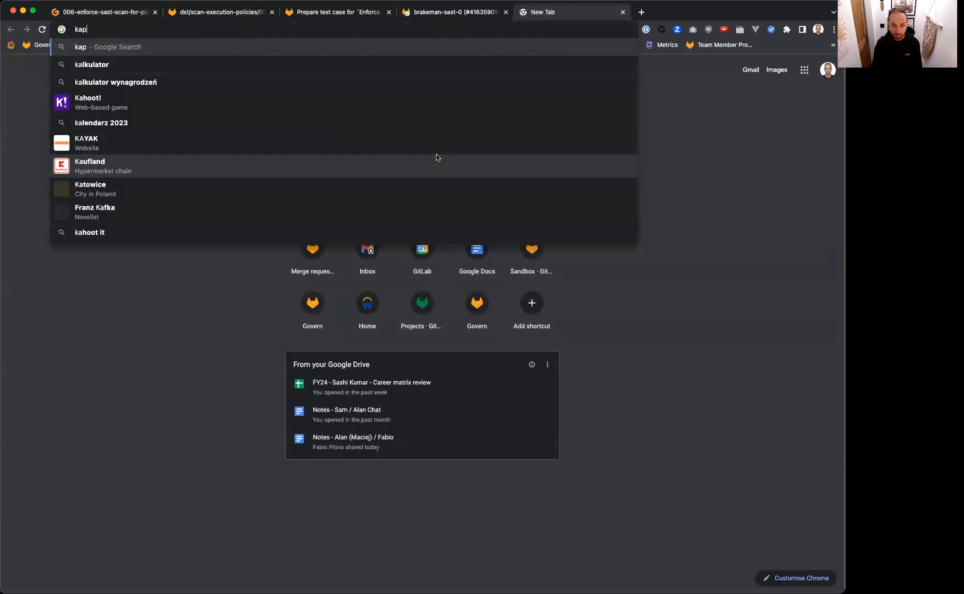
# Search 'kap github', open the wulkano/Kap repository, and skim its README
pyautogui.write('github&oq=kap+github&aqs=chrome.0.69i59j69i64.4727j0j7&sourceid=chrome&ie=UTF-8')
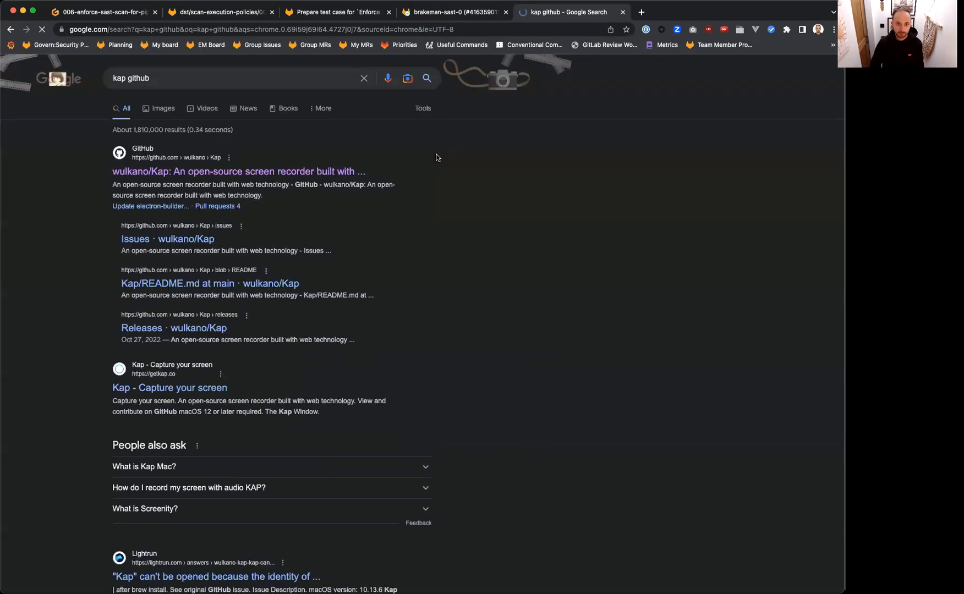
pyautogui.click(237, 171)
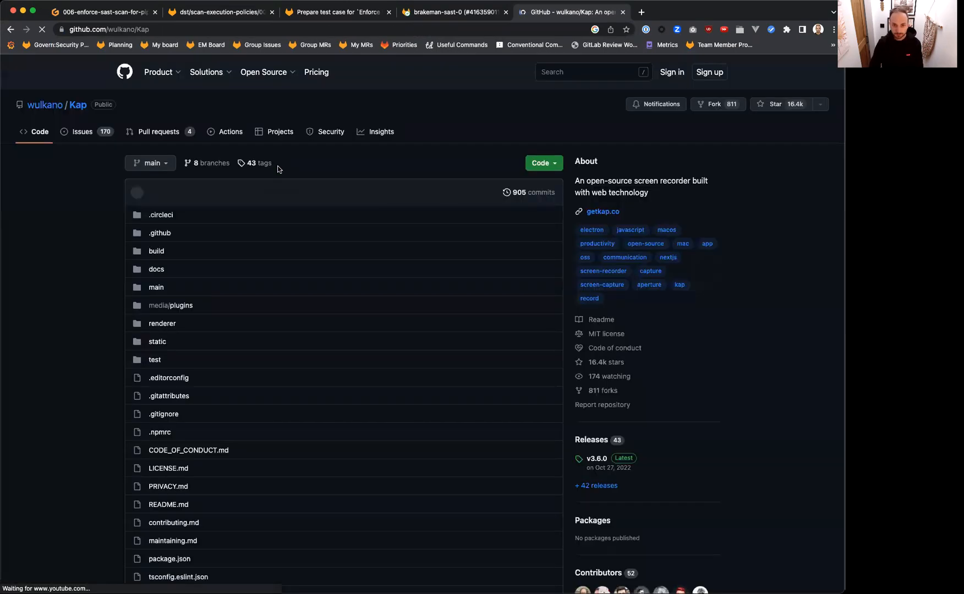
pyautogui.scroll(-3)
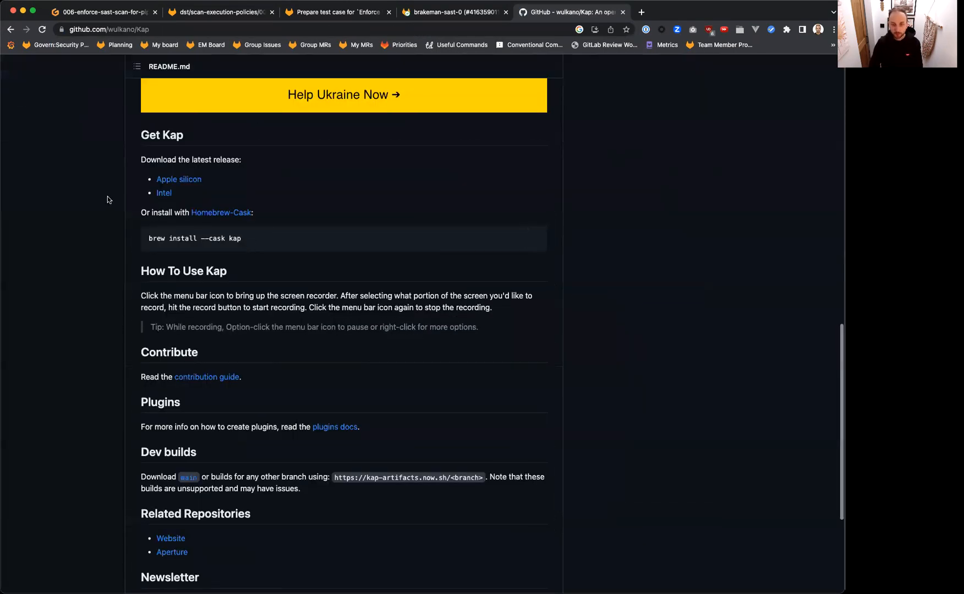
pyautogui.scroll(3)
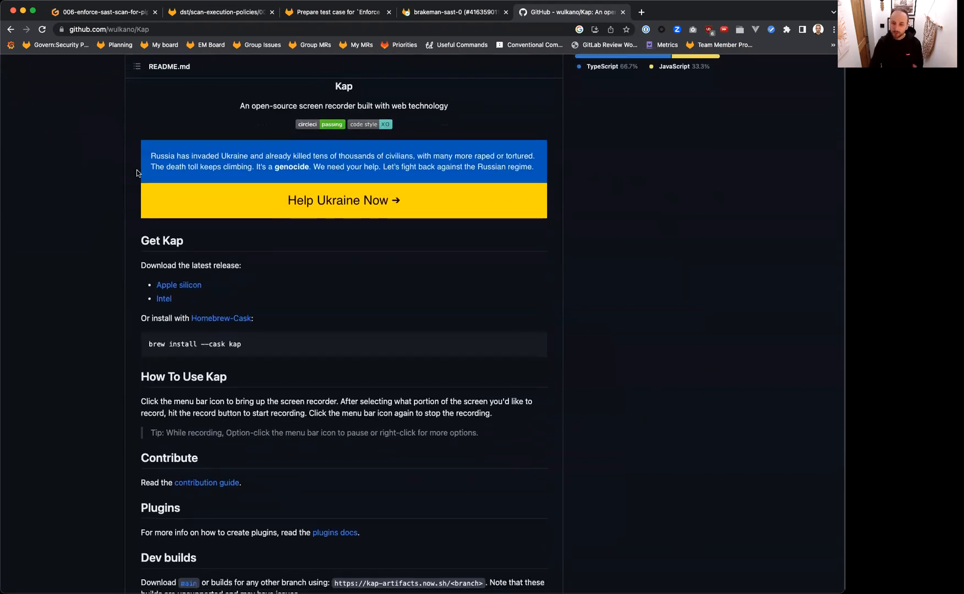
pyautogui.scroll(-3)
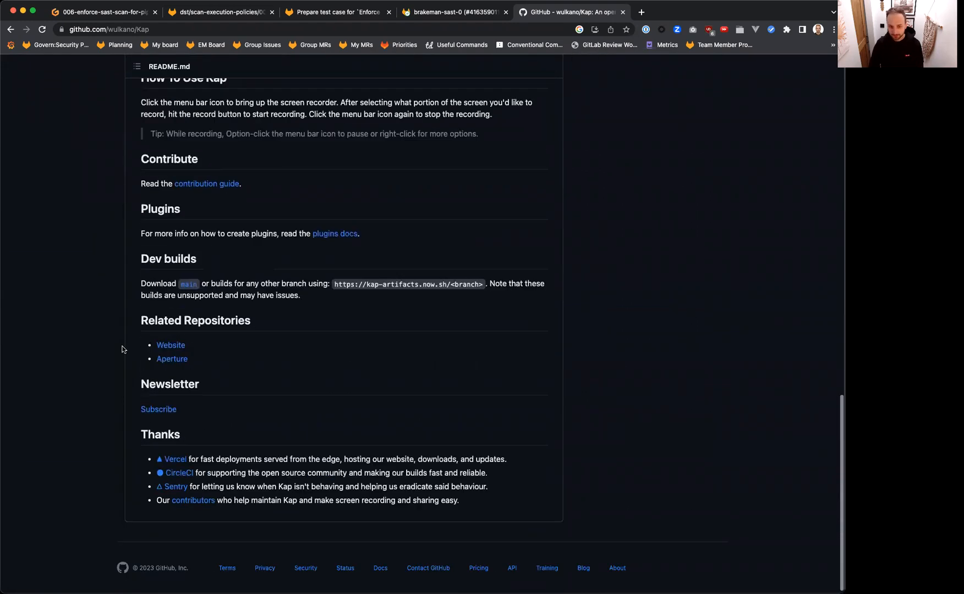
pyautogui.scroll(3)
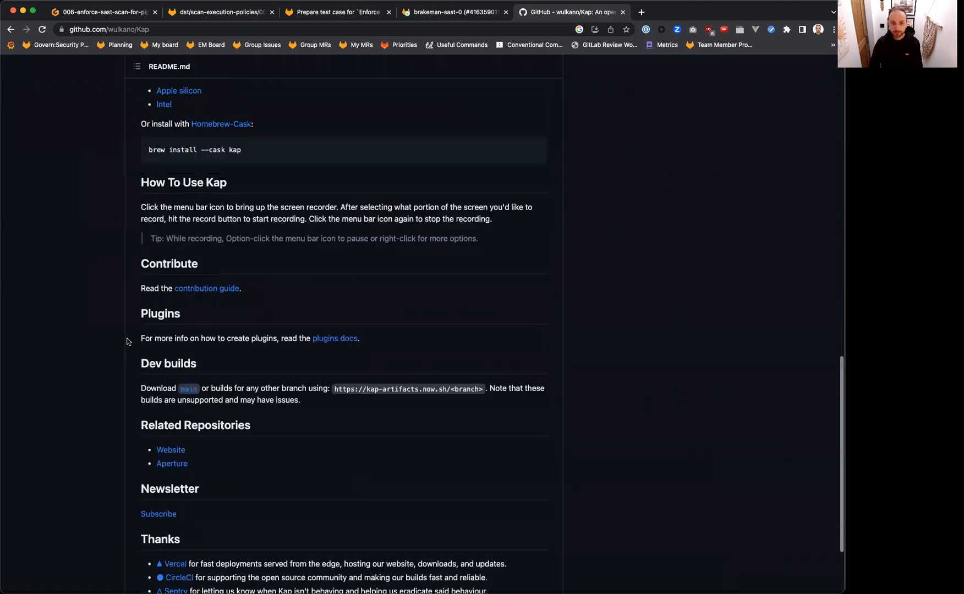
pyautogui.scroll(3)
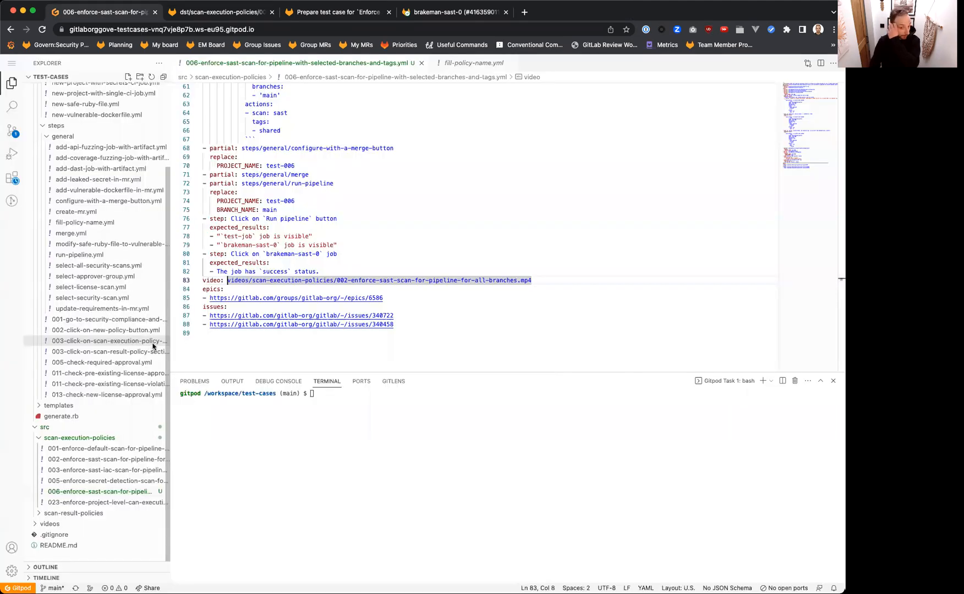
# Review test case 006's video and issue links, then open README.md from the Explorer
pyautogui.click(583, 275)
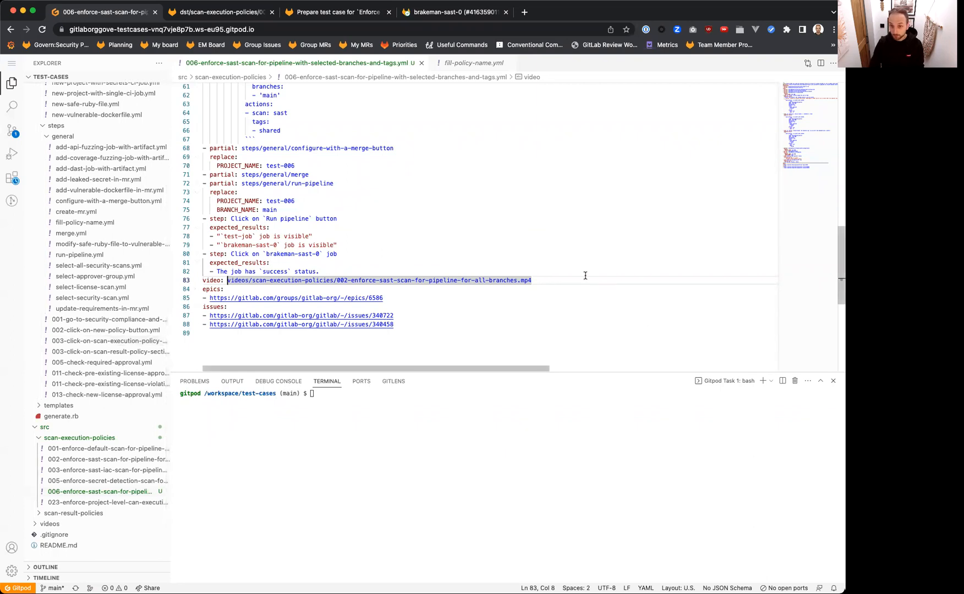
pyautogui.click(531, 280)
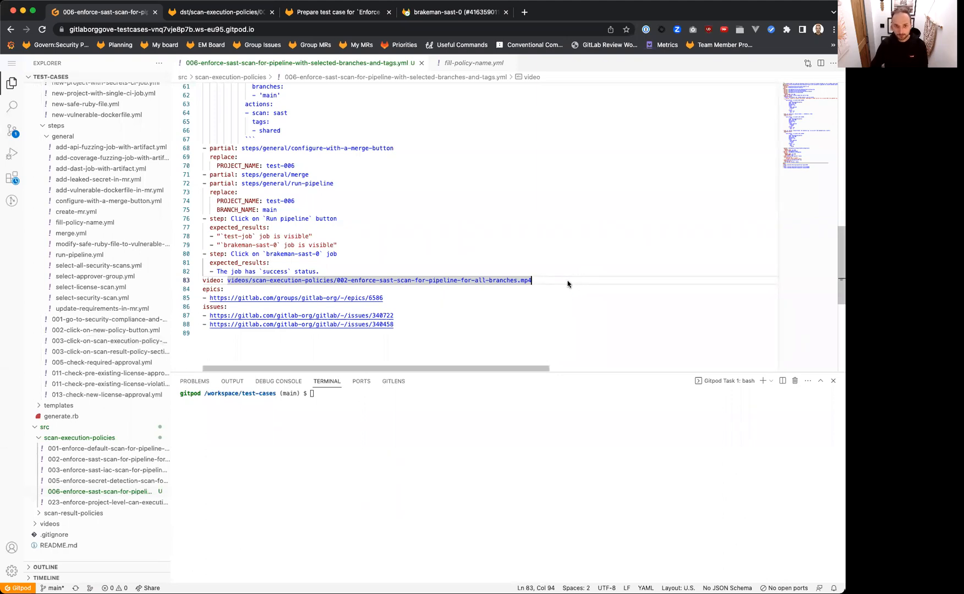
pyautogui.moveTo(588, 283)
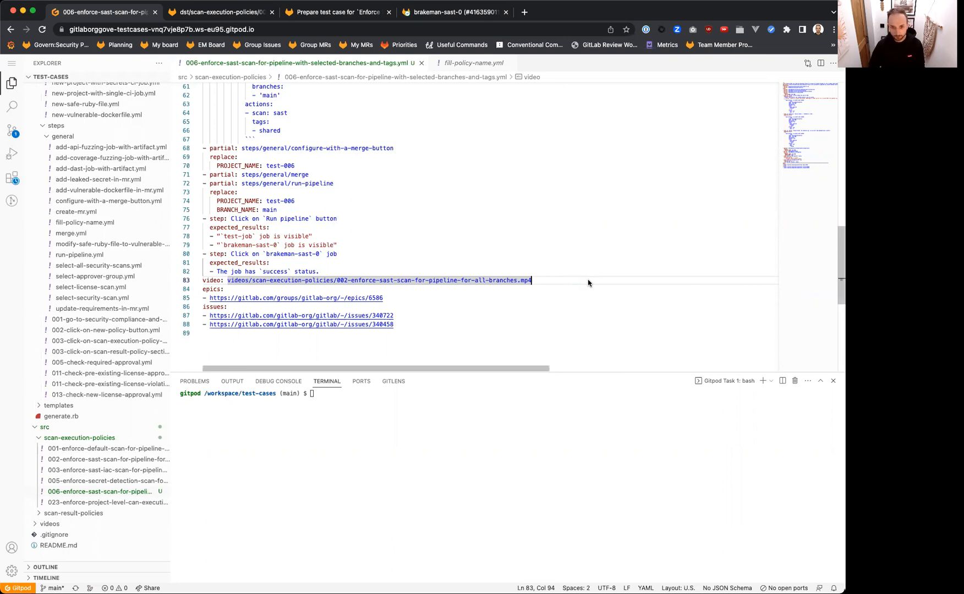
pyautogui.moveTo(402, 295)
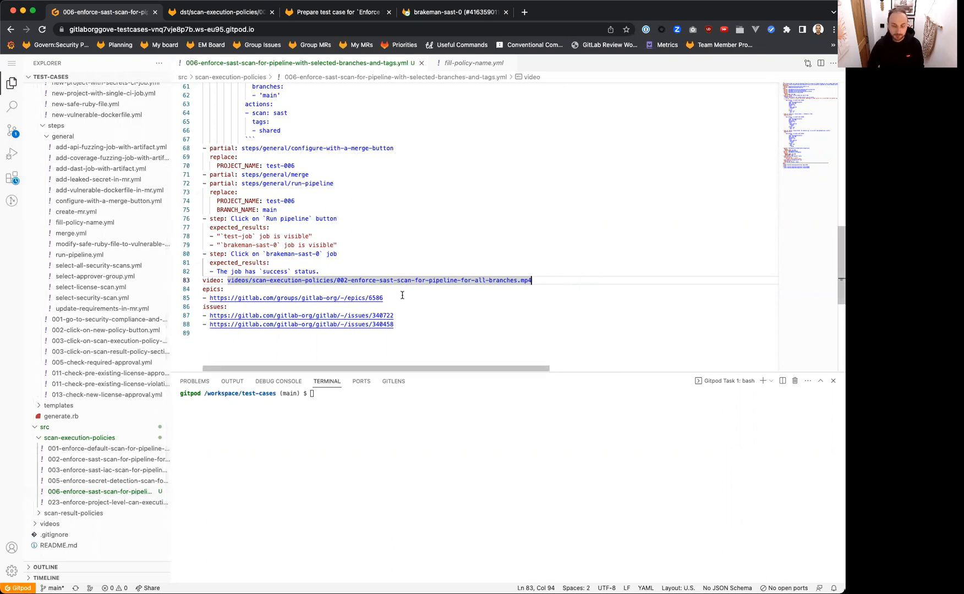
pyautogui.click(383, 325)
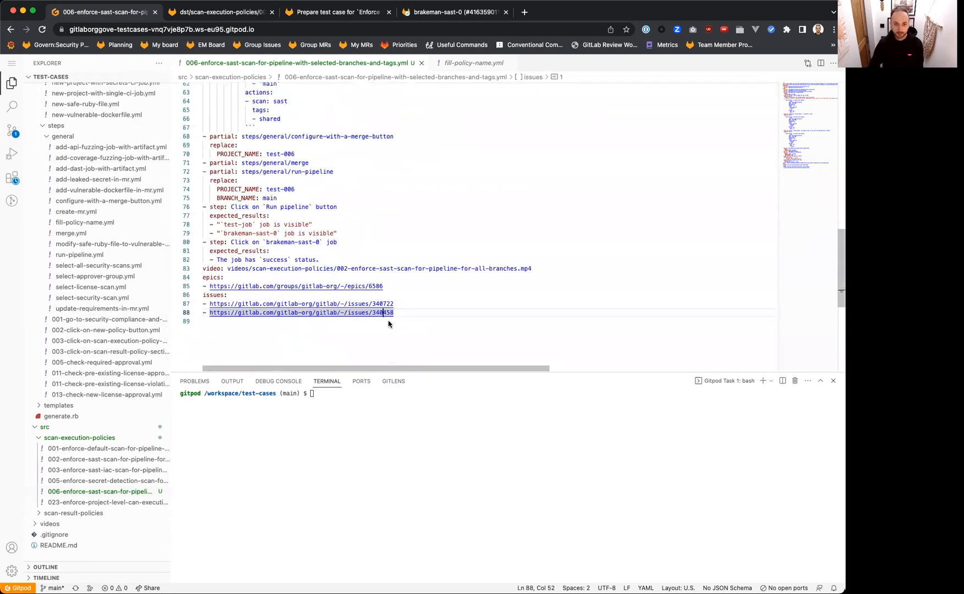
pyautogui.click(58, 546)
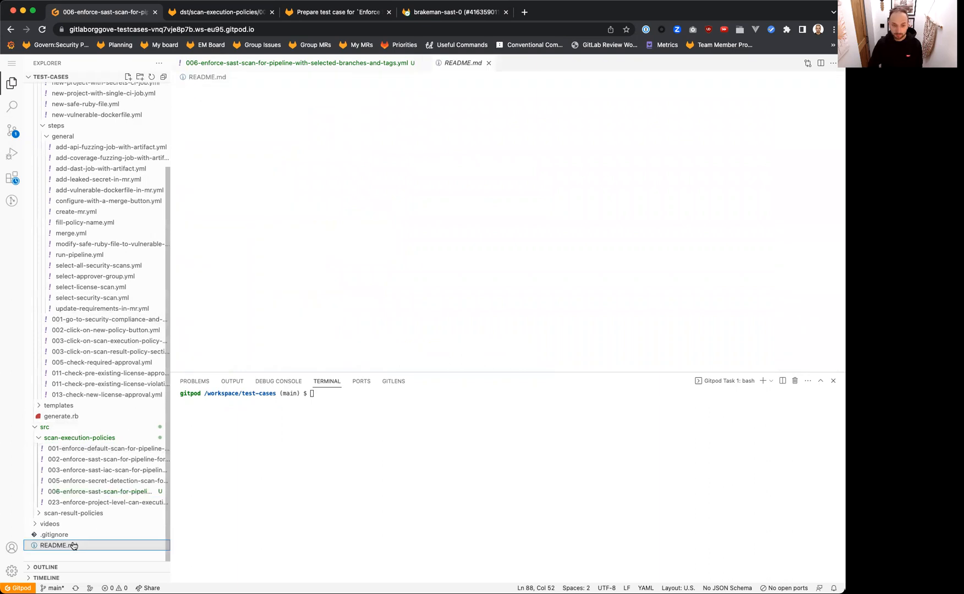
# Run 'ruby scripts/generate.rb' as the README instructs to generate the test case Markdown
pyautogui.click(58, 546)
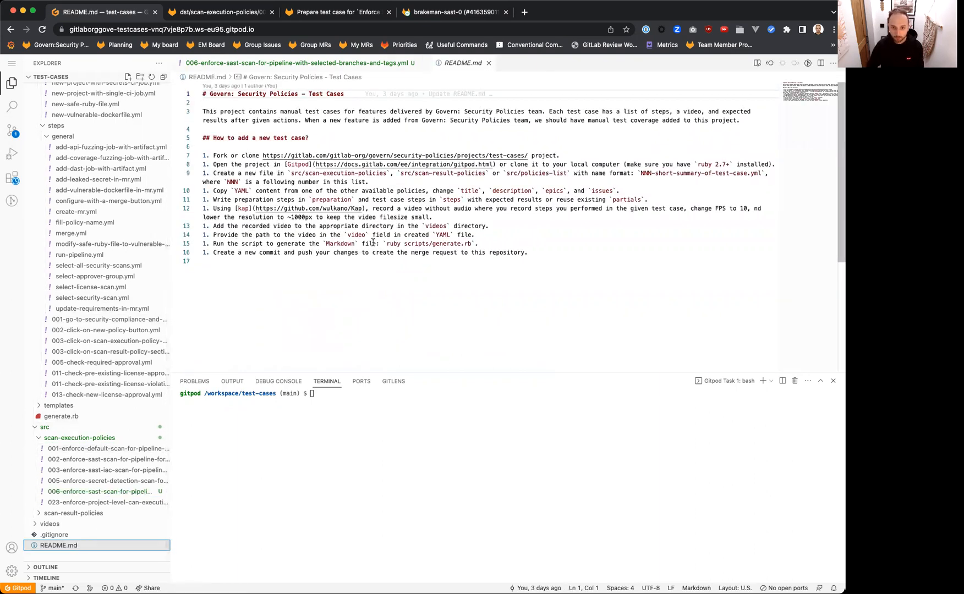
pyautogui.click(430, 251)
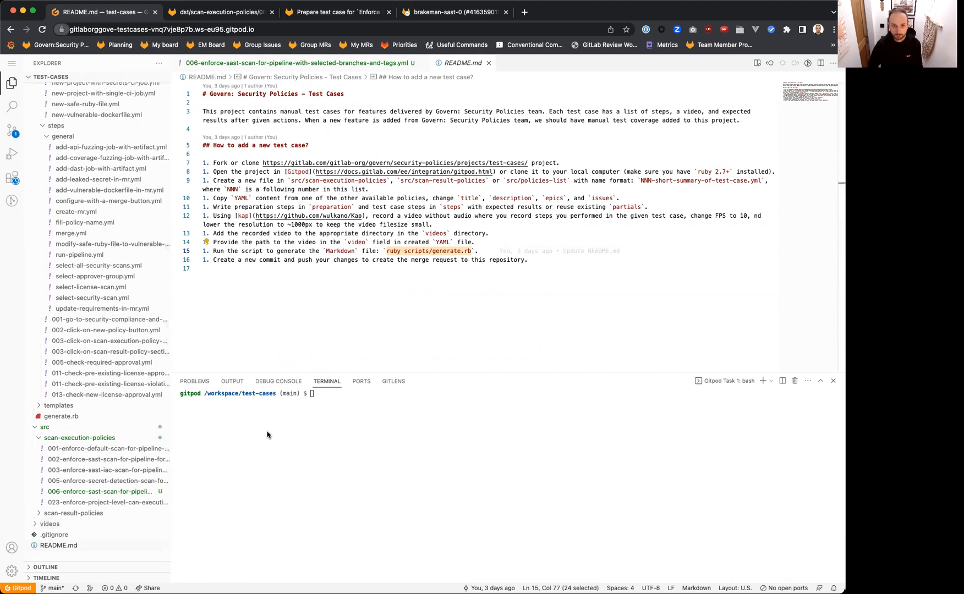
pyautogui.write('ruby scripts/generate.rb')
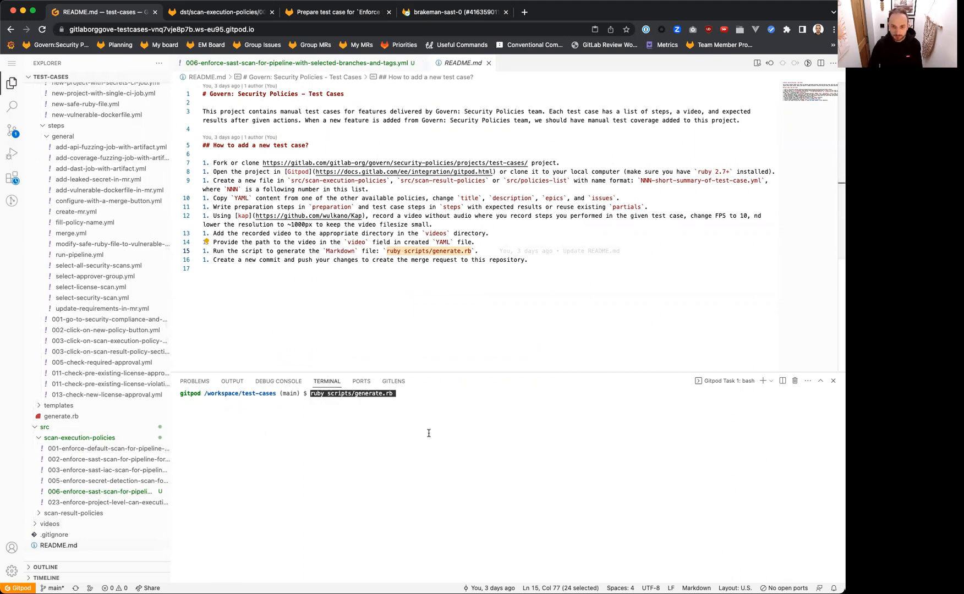
pyautogui.press('Return')
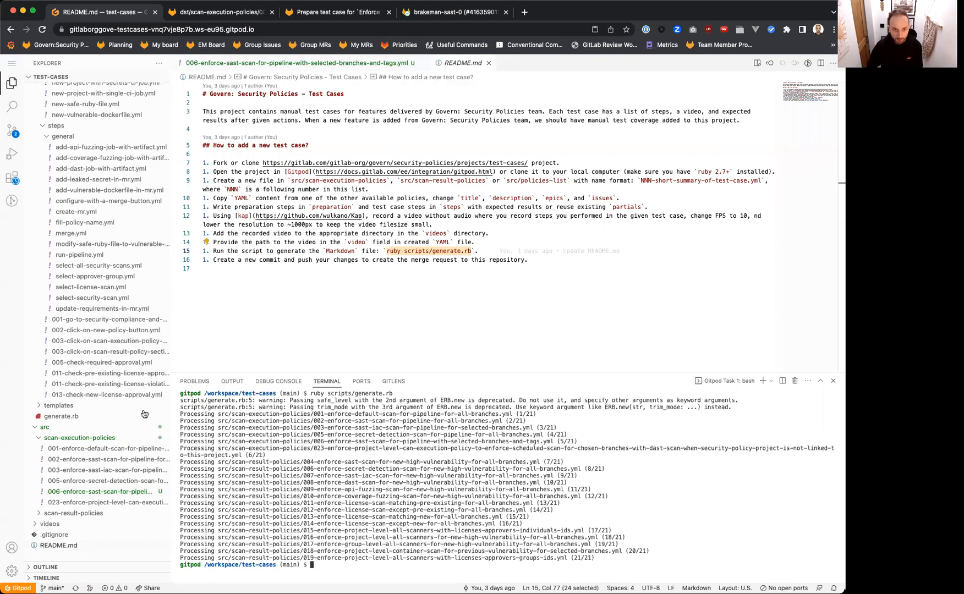
pyautogui.moveTo(82, 232)
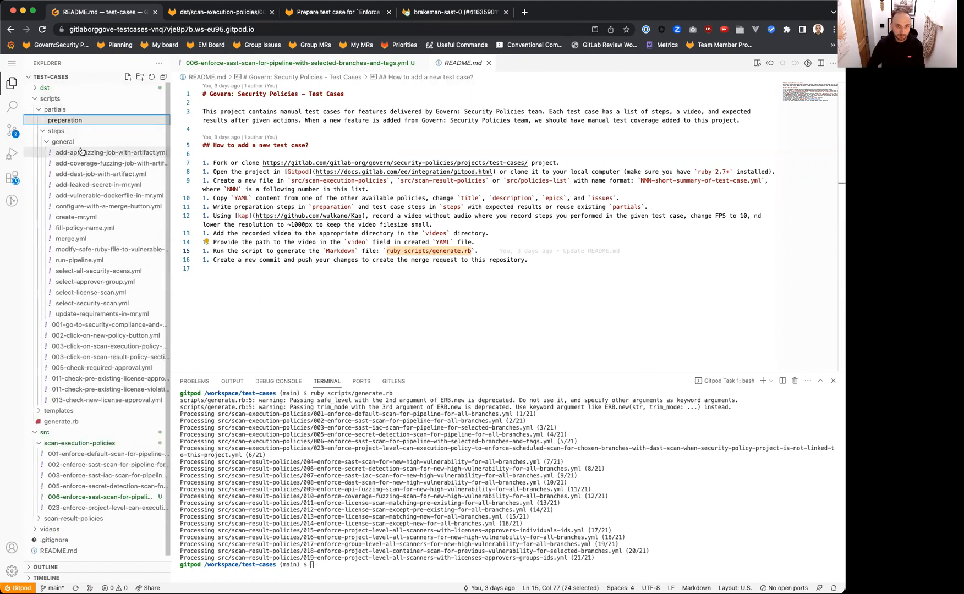
# Review the generated 006-enforce-sast-scan Markdown file, then view the pending changes
pyautogui.click(56, 131)
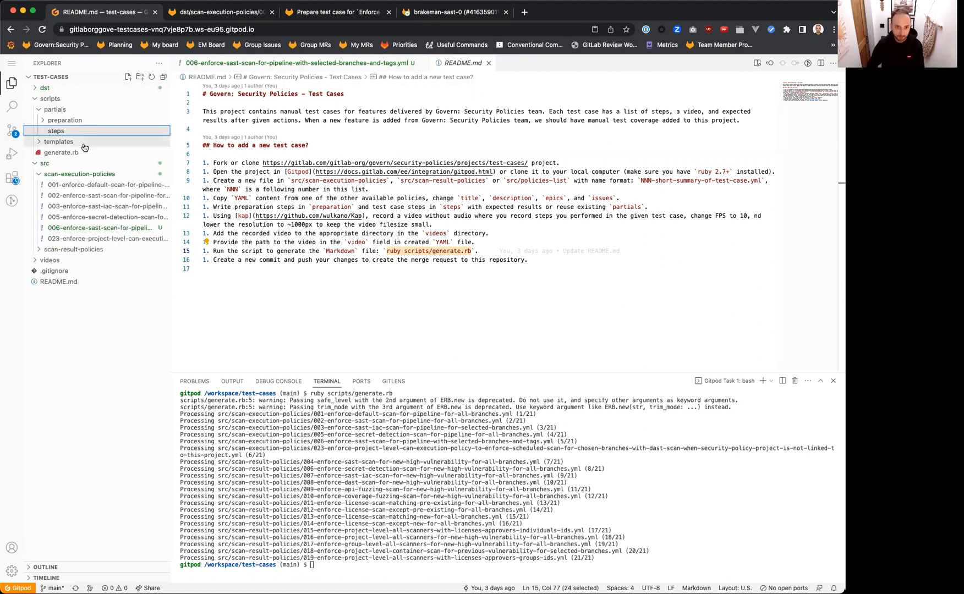
pyautogui.click(49, 98)
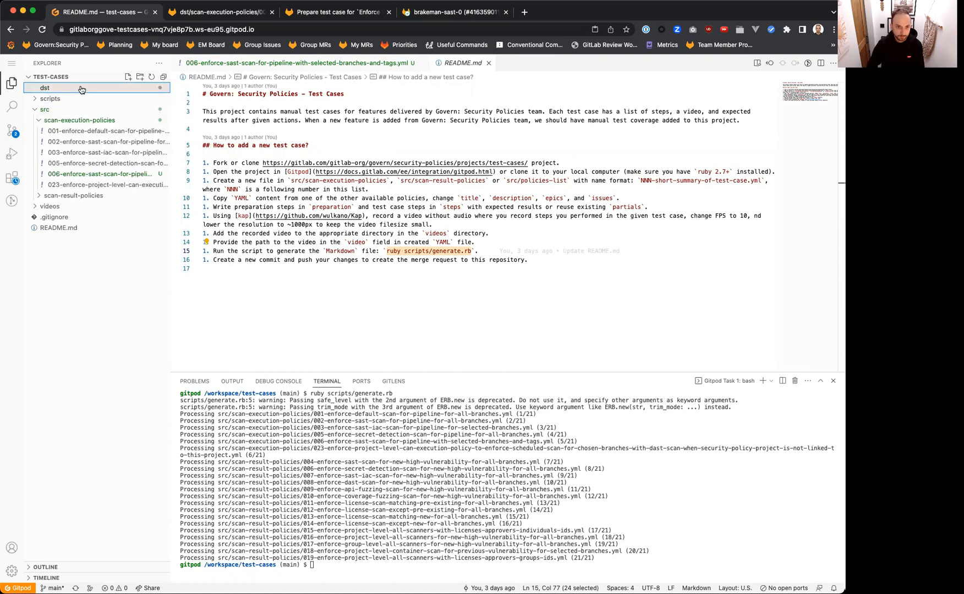
pyautogui.click(98, 152)
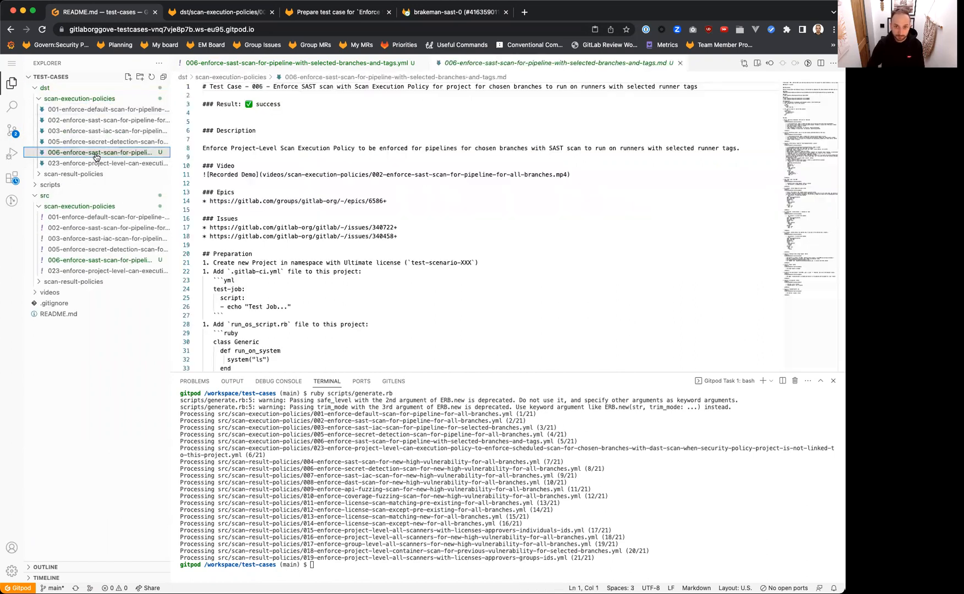
pyautogui.scroll(-3)
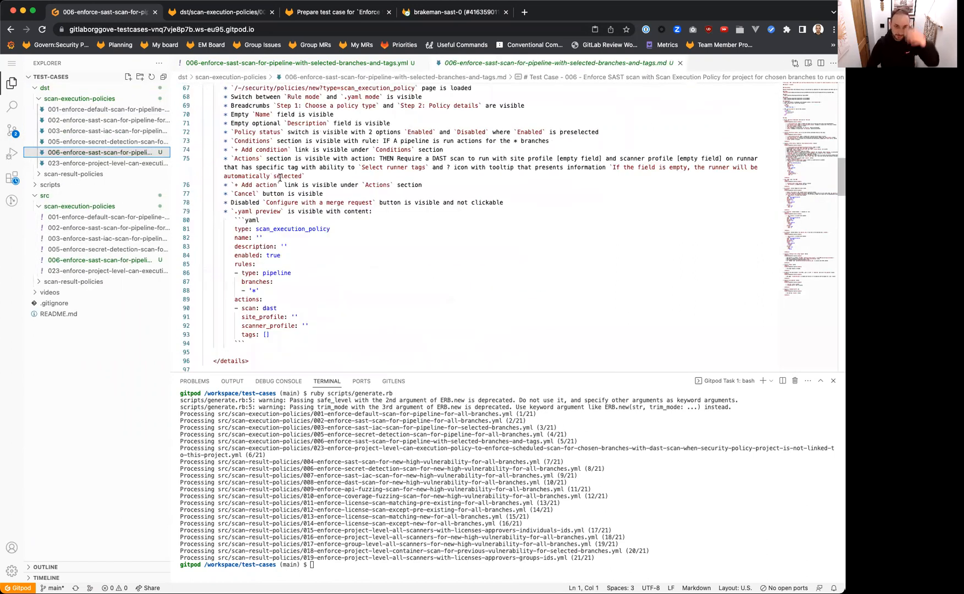
pyautogui.scroll(-3)
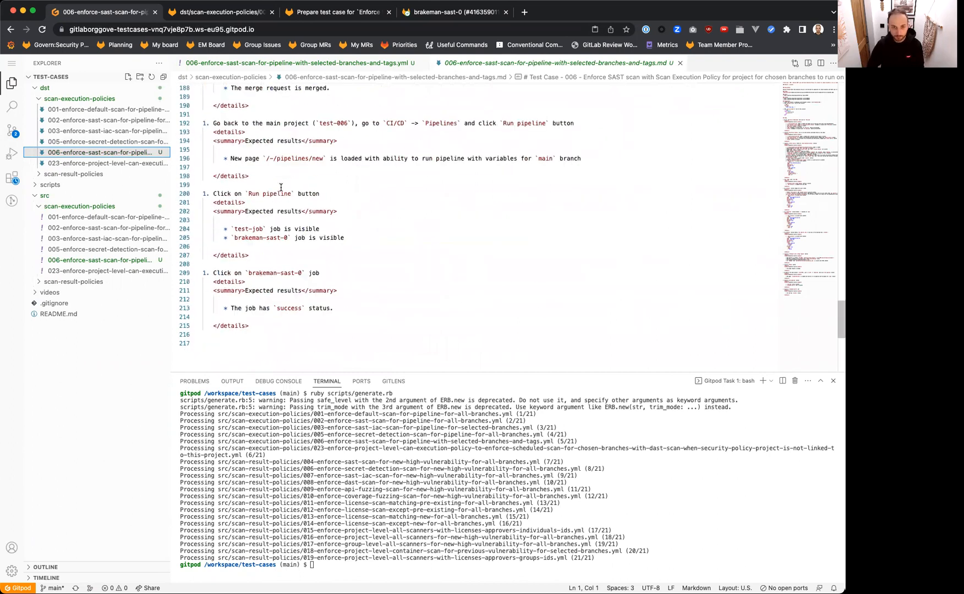
pyautogui.click(11, 130)
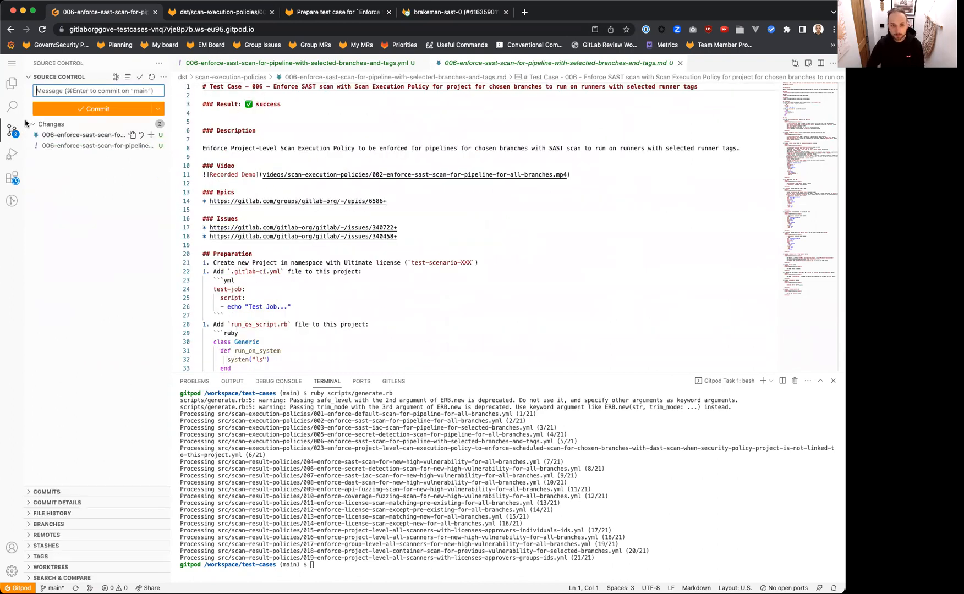
# Create and check out the new branch alan-new-test-case-video
pyautogui.click(163, 76)
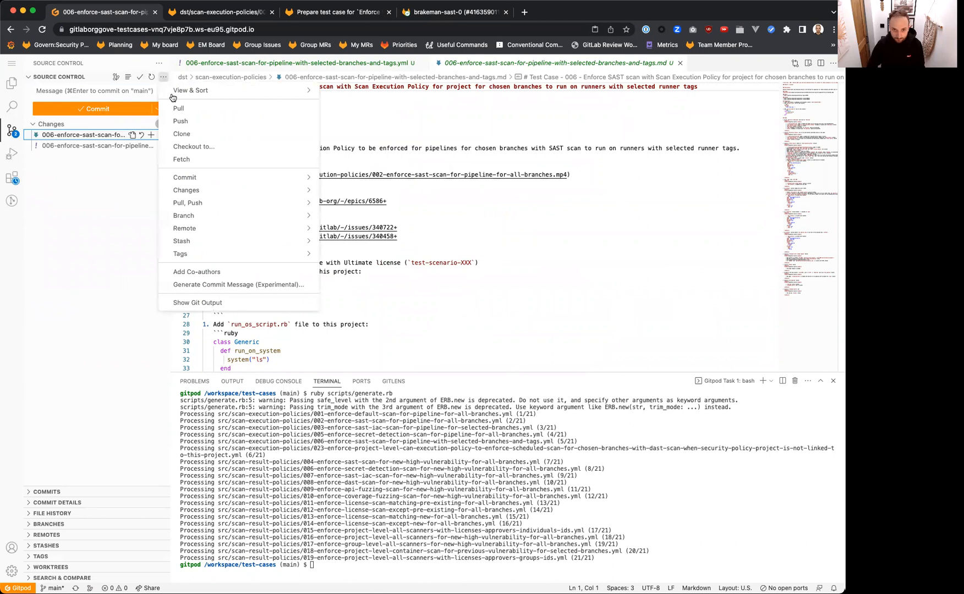
pyautogui.click(193, 146)
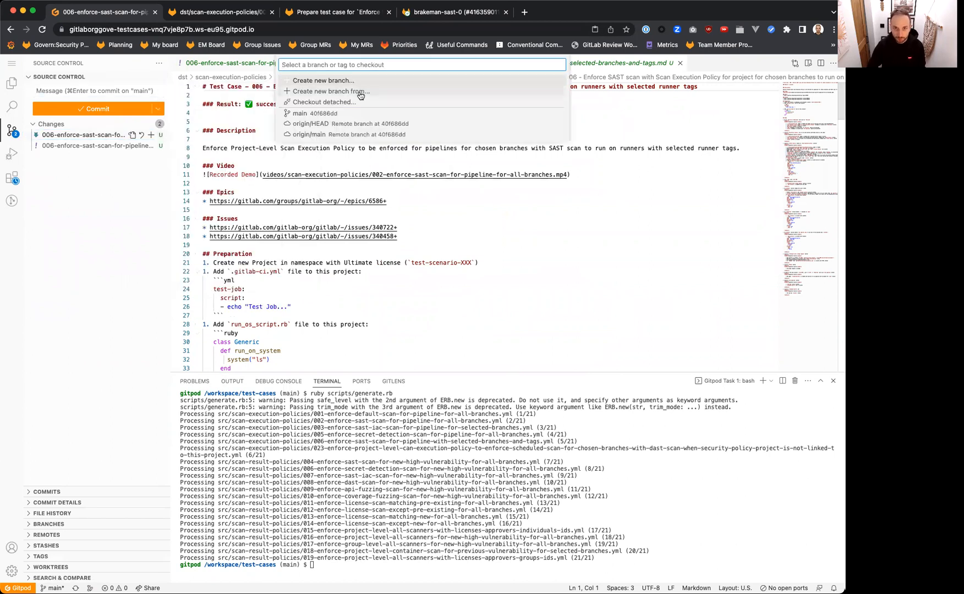
pyautogui.click(324, 80)
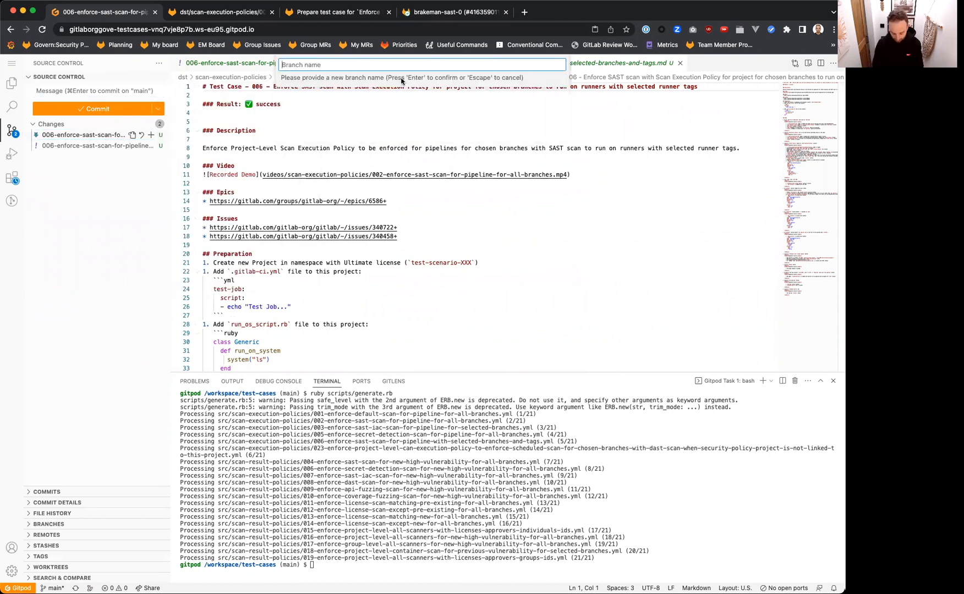
pyautogui.write('alan-e')
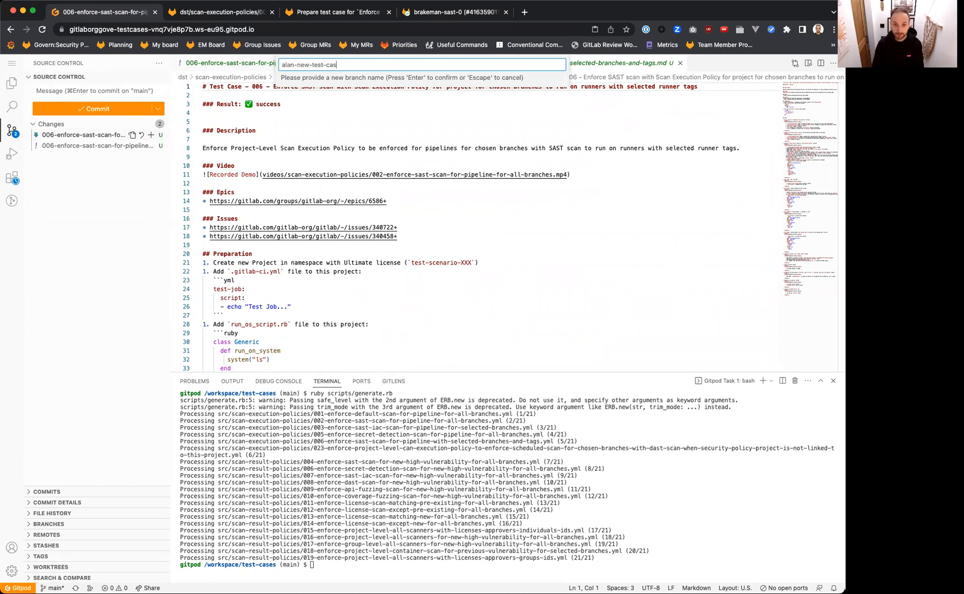
pyautogui.press('Return')
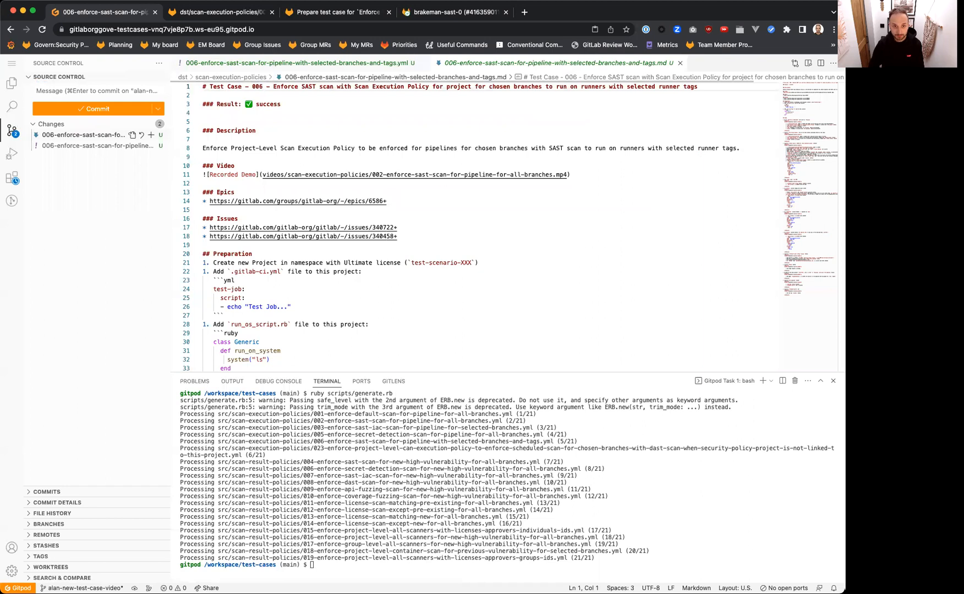
# Stage both 006 test case files and commit them as 'Add enforce SAST with custom tag and branches'
pyautogui.click(98, 91)
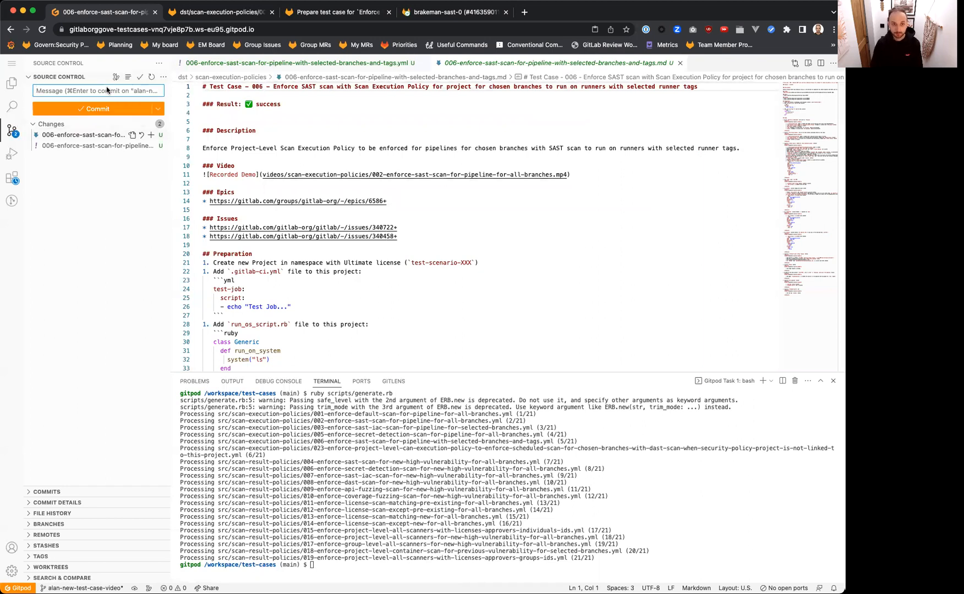
pyautogui.write('Add SAST Enfo')
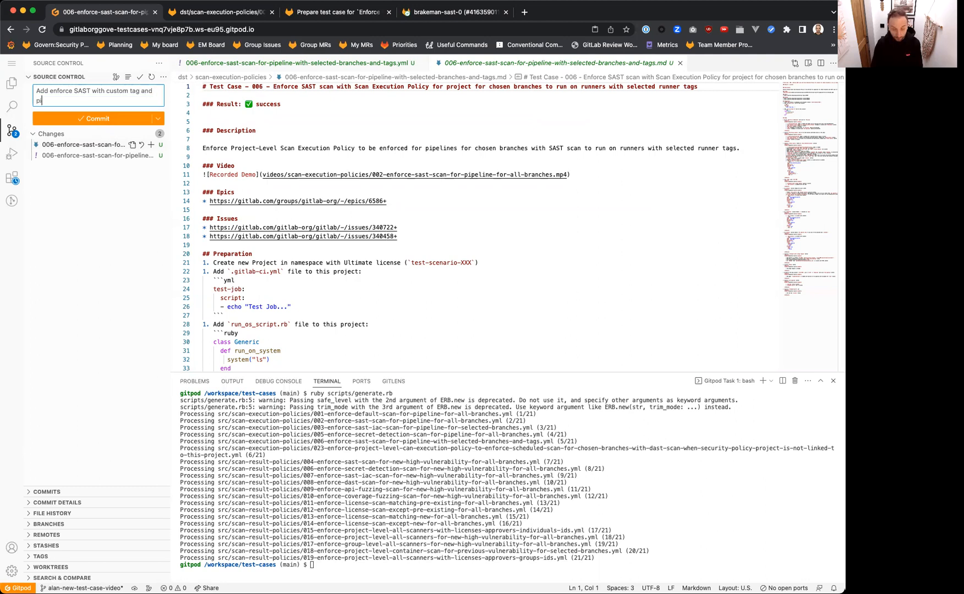
pyautogui.write('branches')
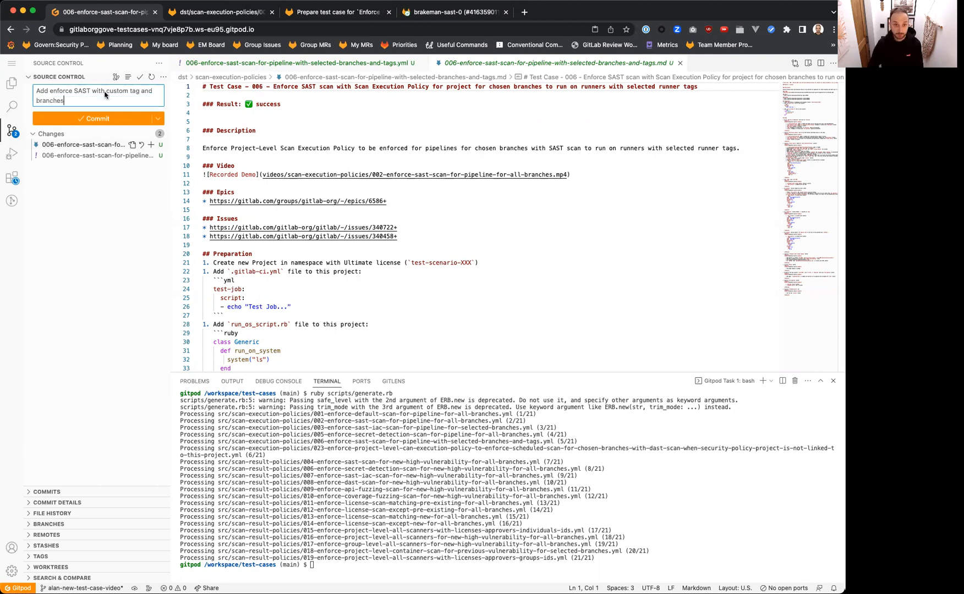
pyautogui.click(97, 118)
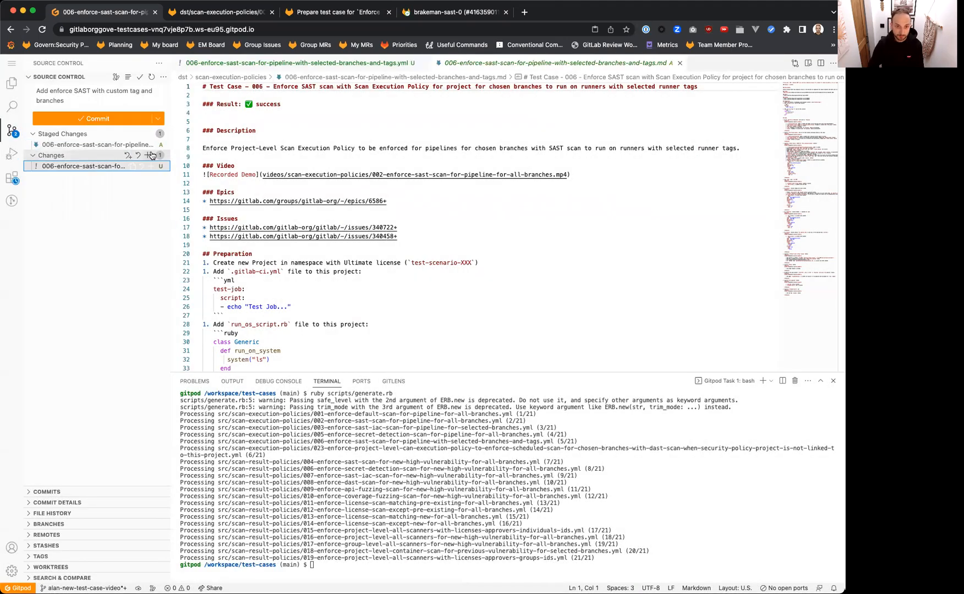
pyautogui.click(150, 154)
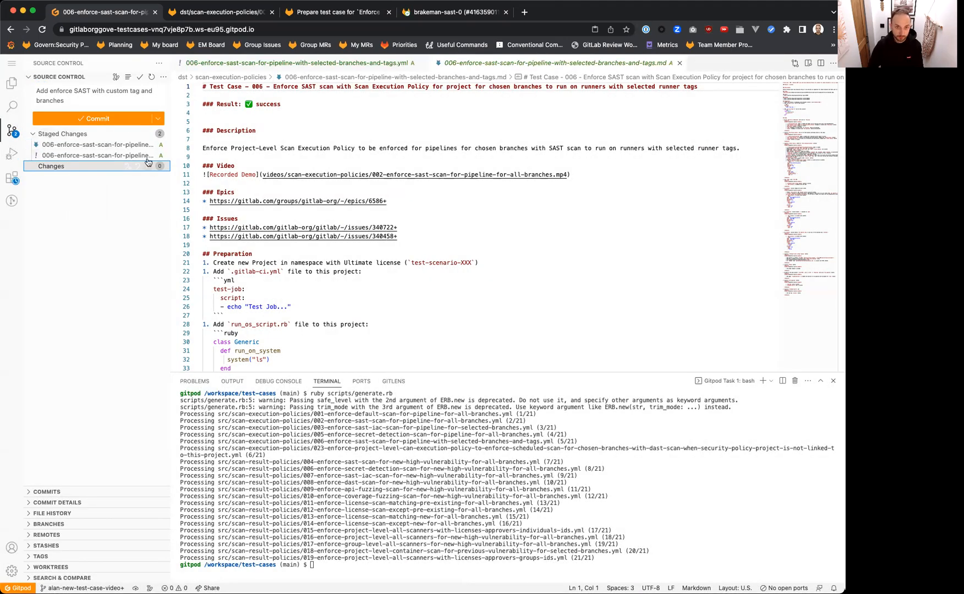
pyautogui.click(97, 119)
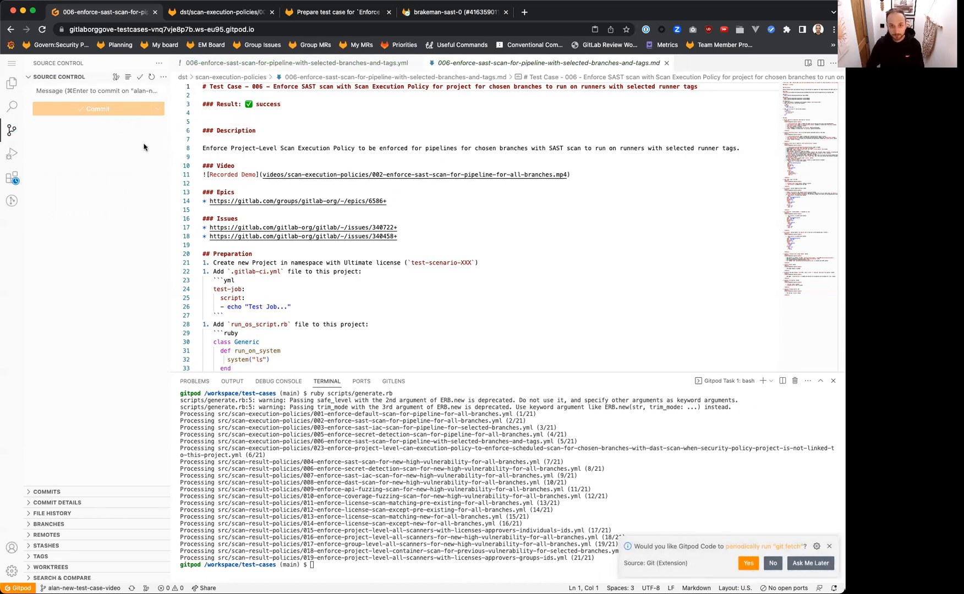
# Create a merge request for alan-new-test-case-video from the push banner and view its two changed files
pyautogui.click(215, 11)
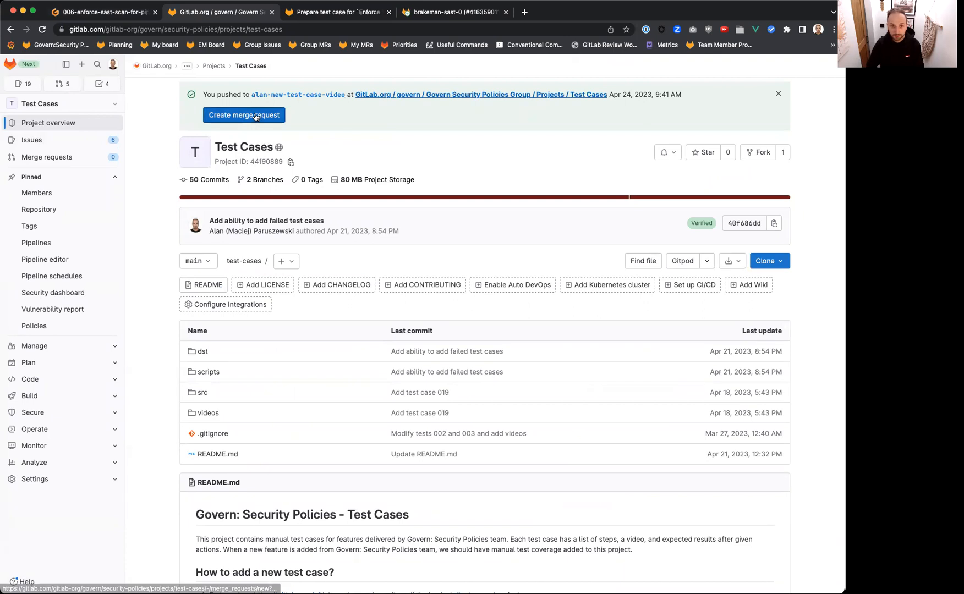
pyautogui.click(243, 115)
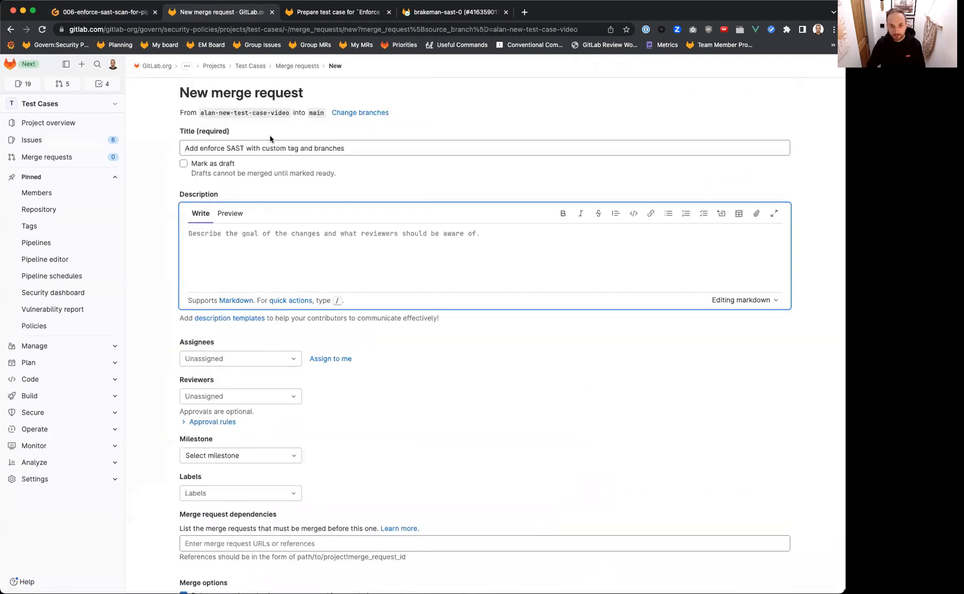
pyautogui.scroll(-3)
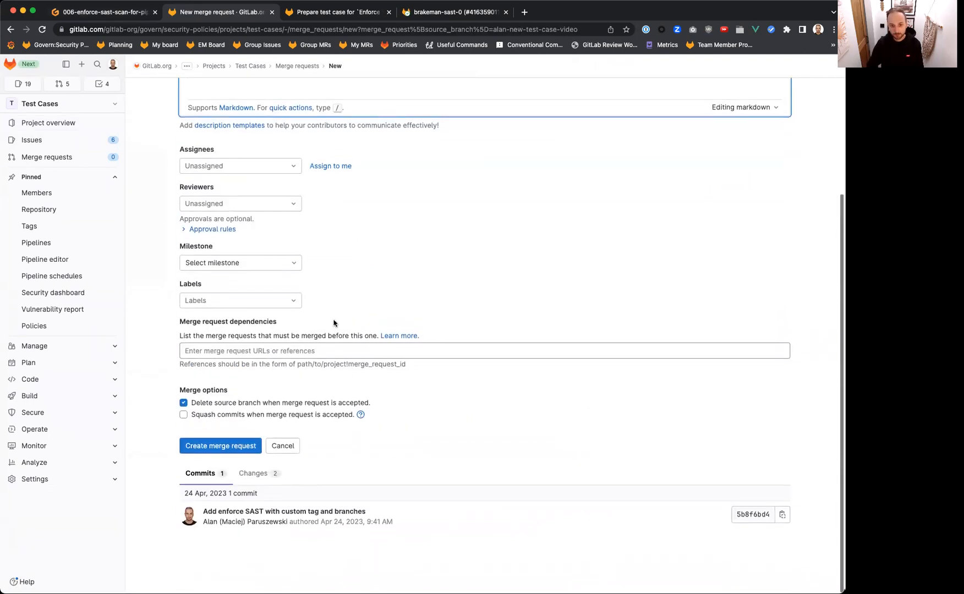
pyautogui.click(255, 473)
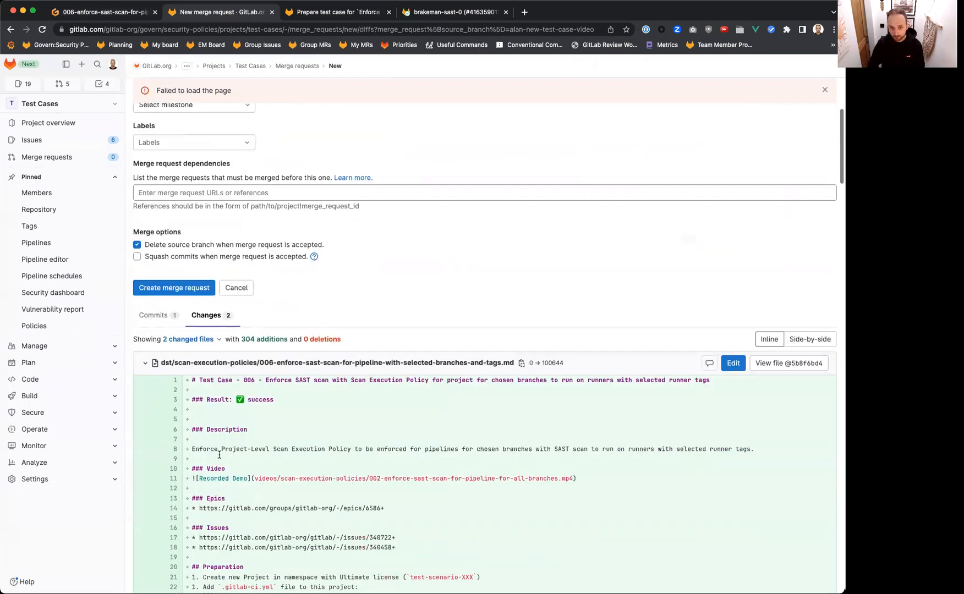
pyautogui.scroll(-3)
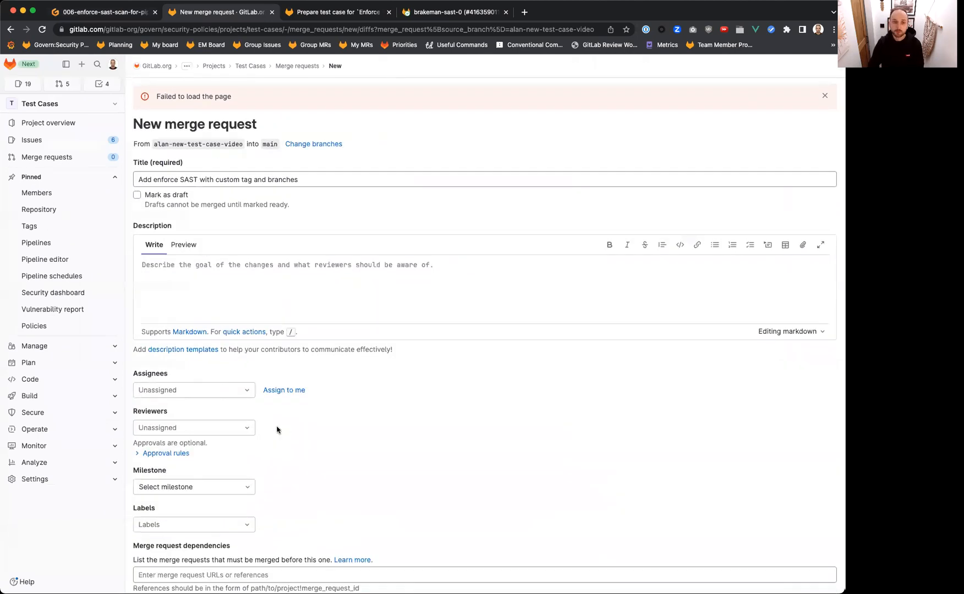
pyautogui.moveTo(299, 377)
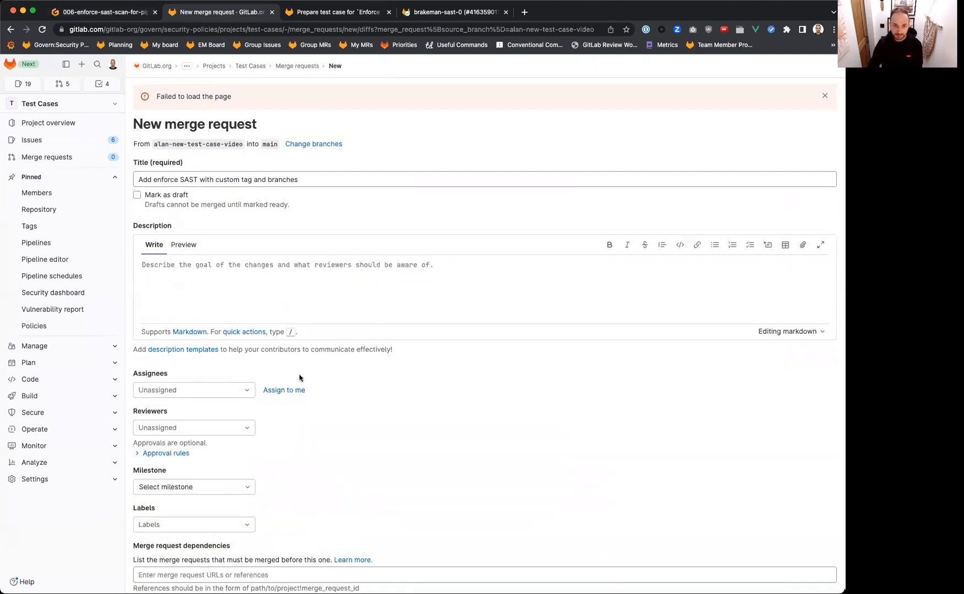